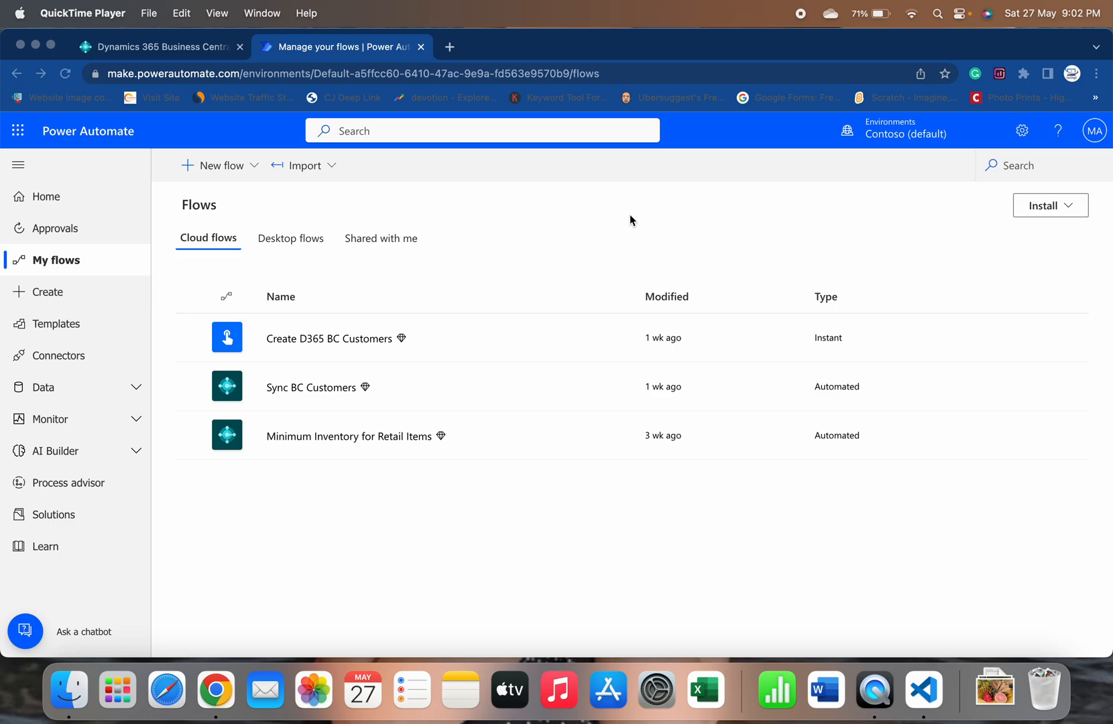
{"action": "mouse_move", "coordinate": [440, 297]}
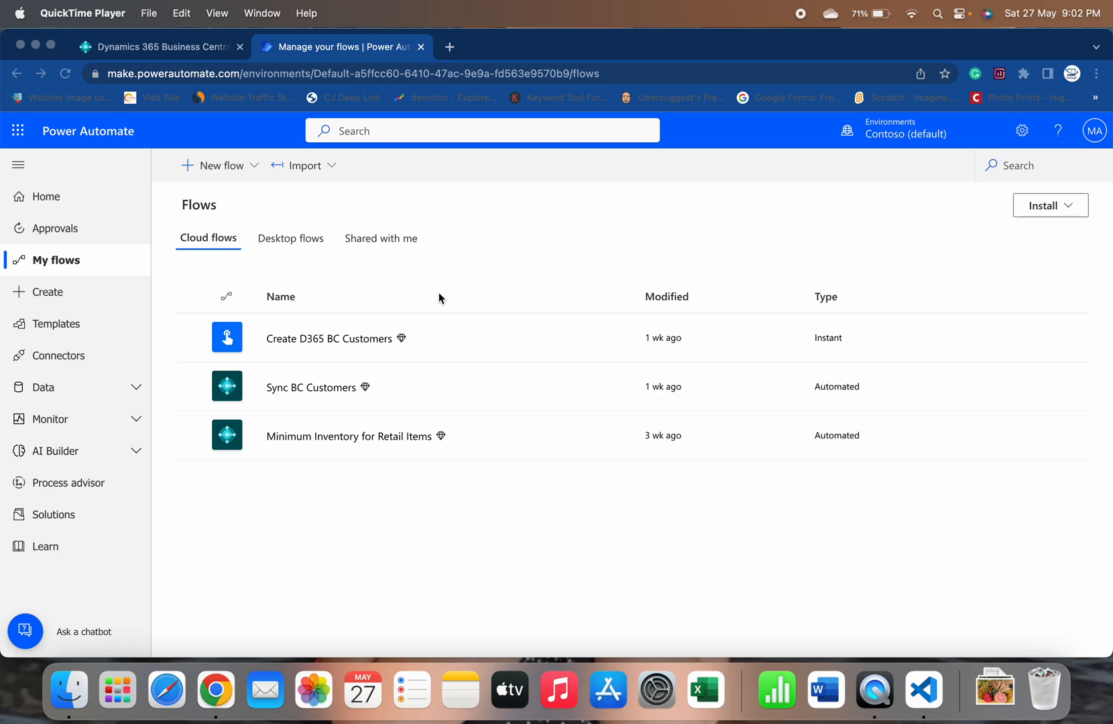
{"action": "mouse_move", "coordinate": [383, 386]}
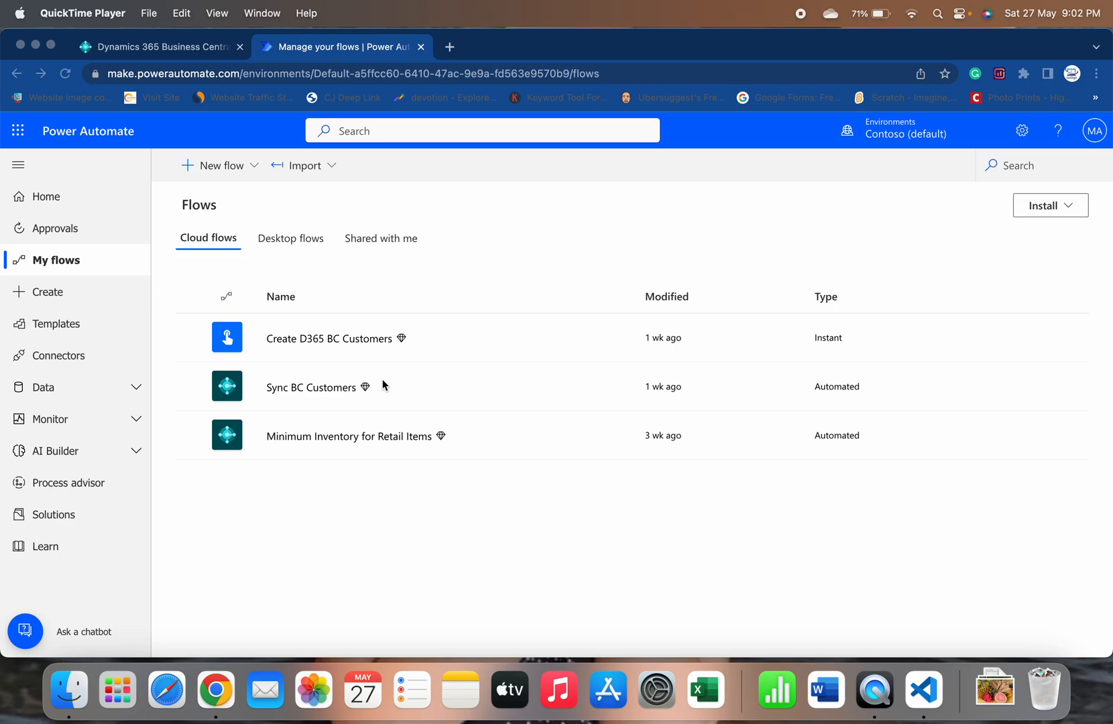
{"action": "mouse_move", "coordinate": [392, 384]}
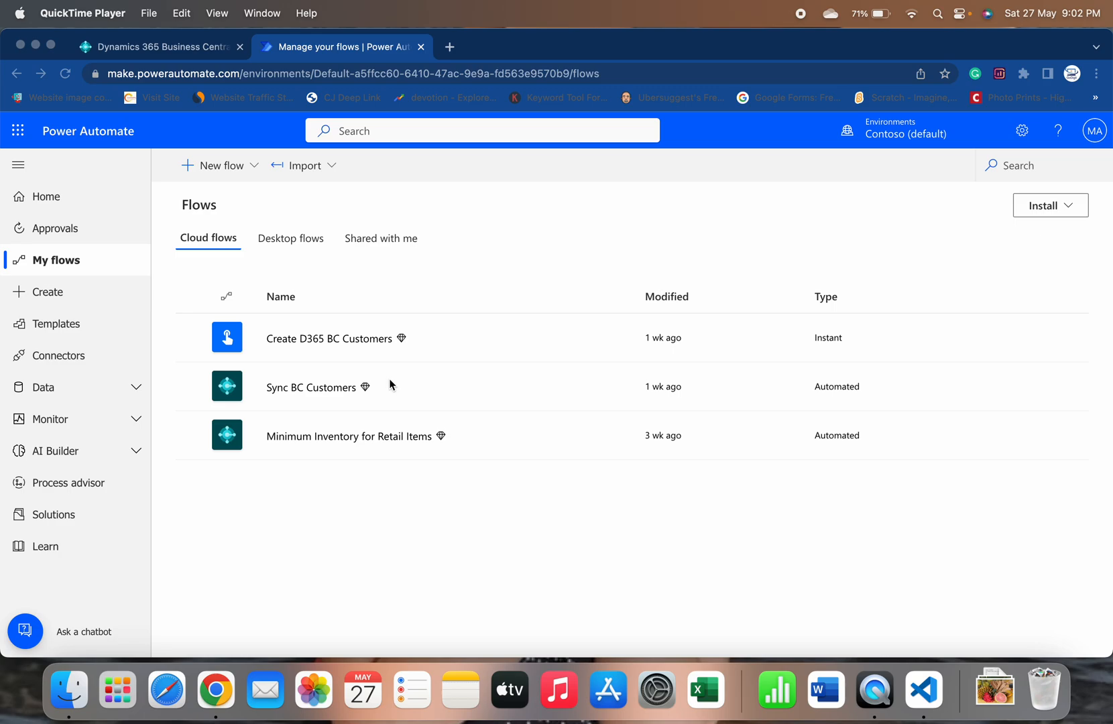
{"action": "mouse_move", "coordinate": [389, 318]}
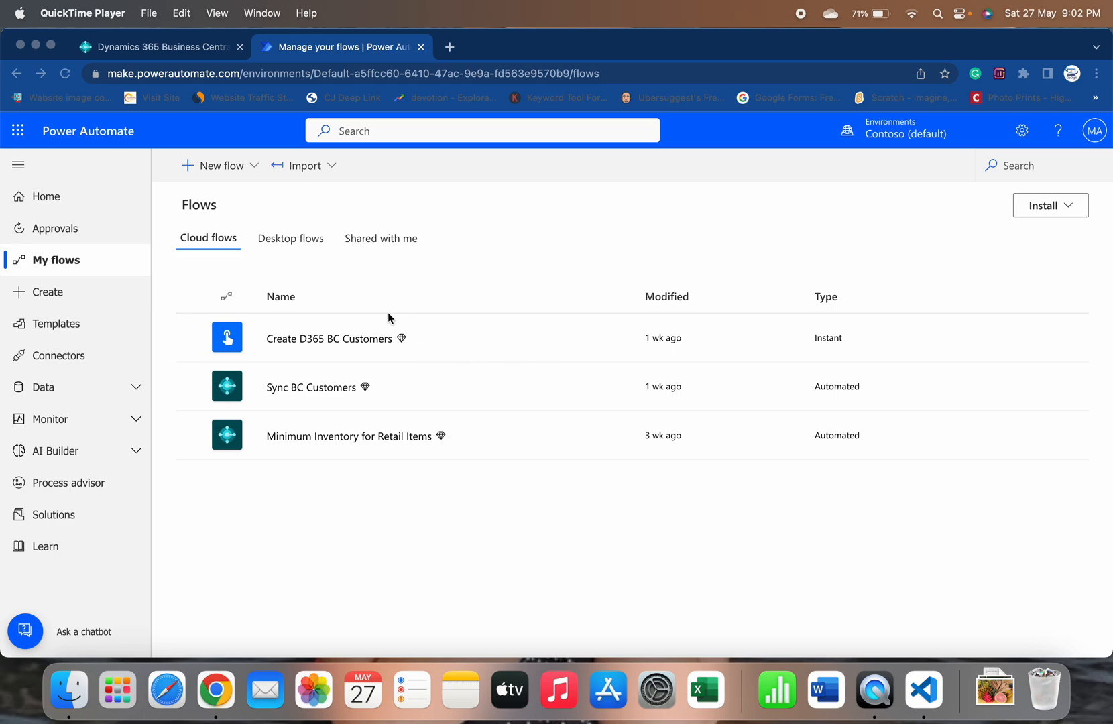
{"action": "mouse_move", "coordinate": [343, 464]}
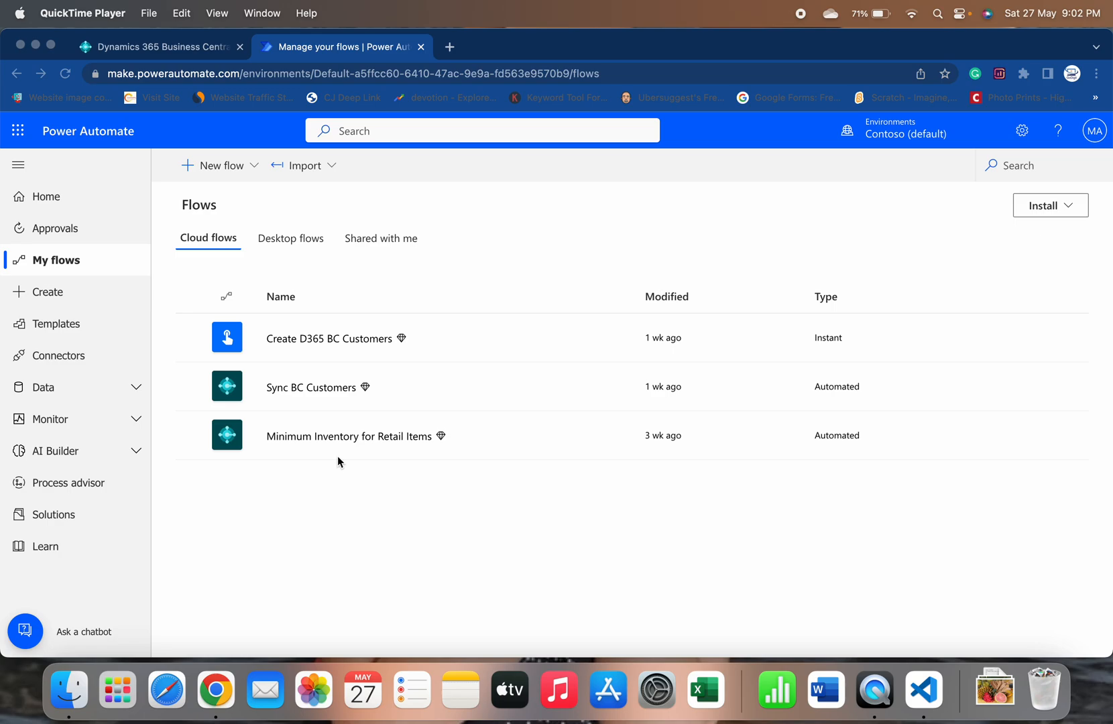
{"action": "mouse_move", "coordinate": [799, 523]}
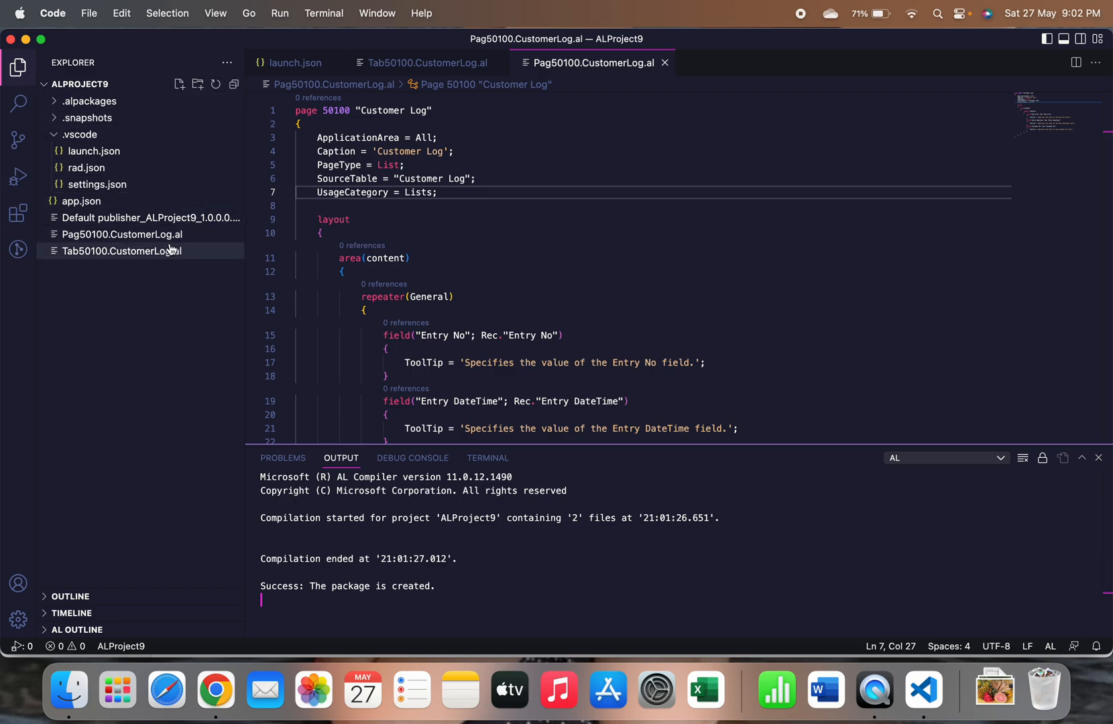
- Review the Customer Log table and page AL files in the Explorer, returning to the editor
{"action": "left_click", "coordinate": [120, 251]}
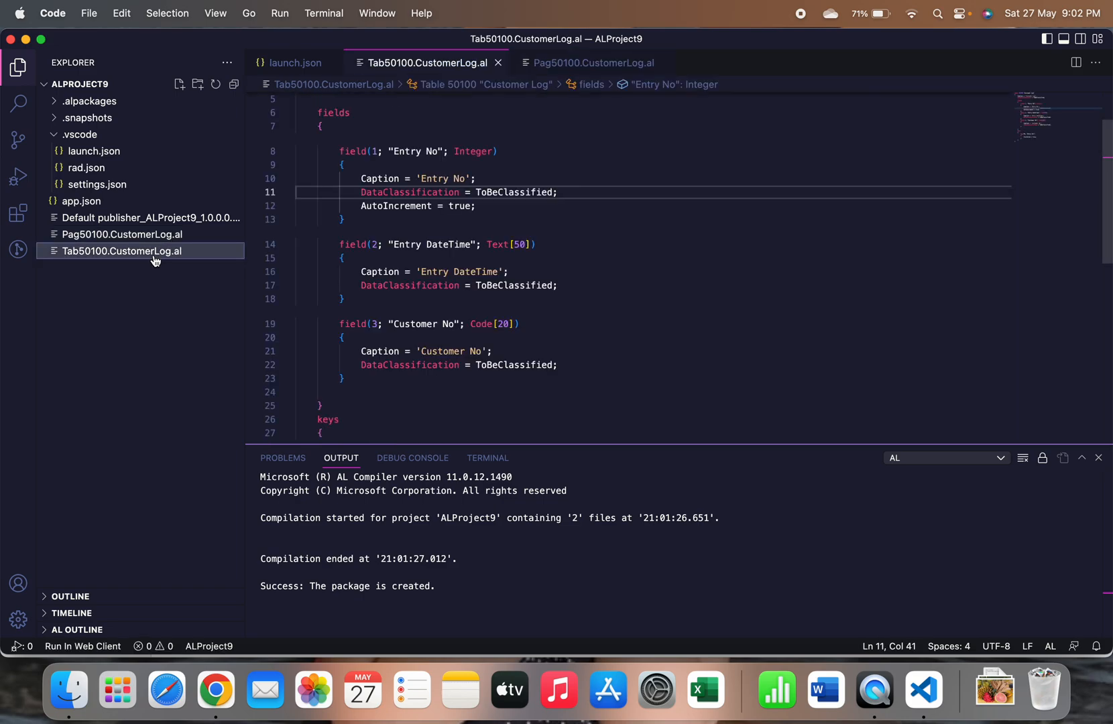
{"action": "left_click", "coordinate": [123, 234]}
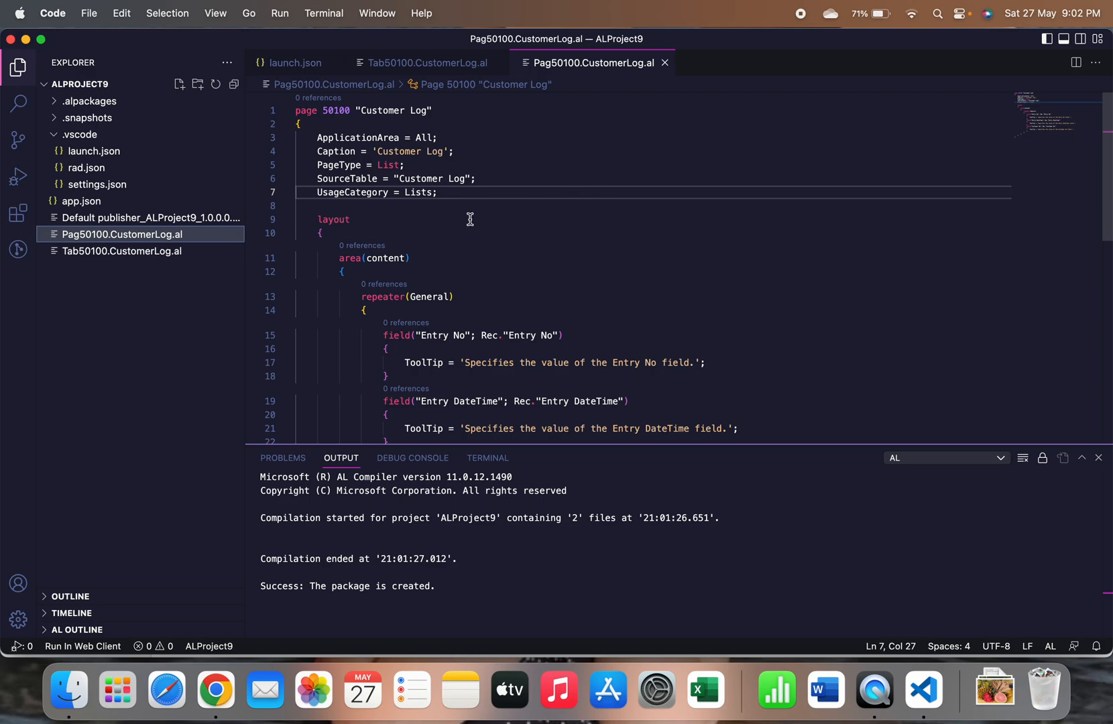
{"action": "left_click", "coordinate": [122, 250]}
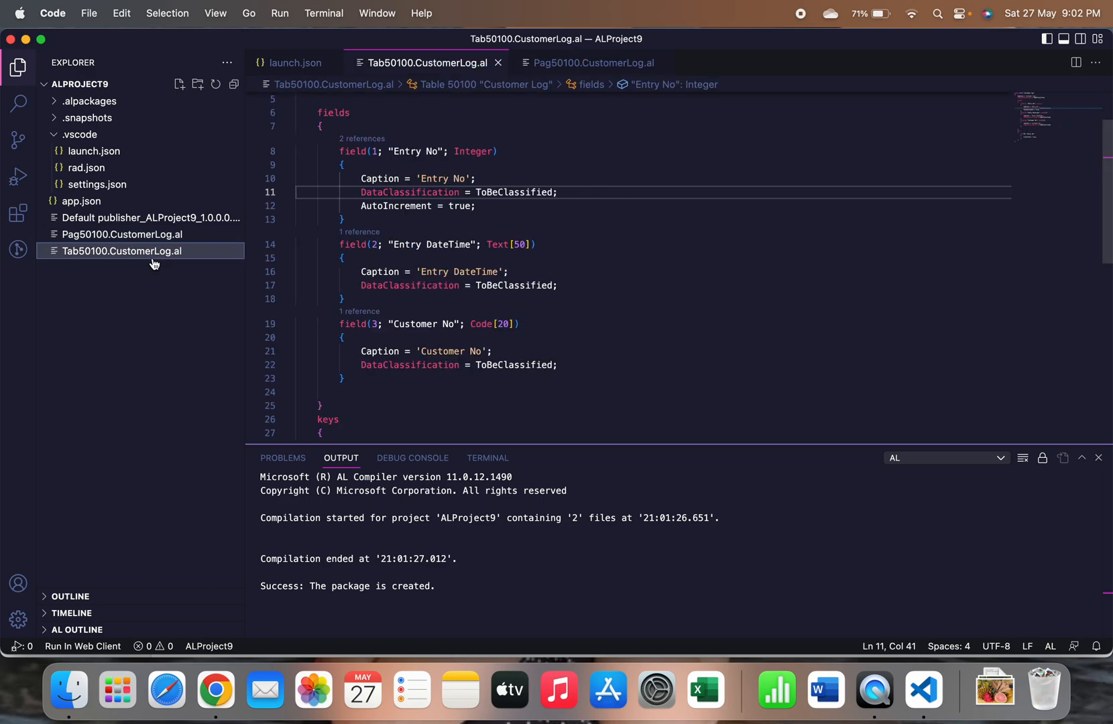
{"action": "mouse_move", "coordinate": [489, 203]}
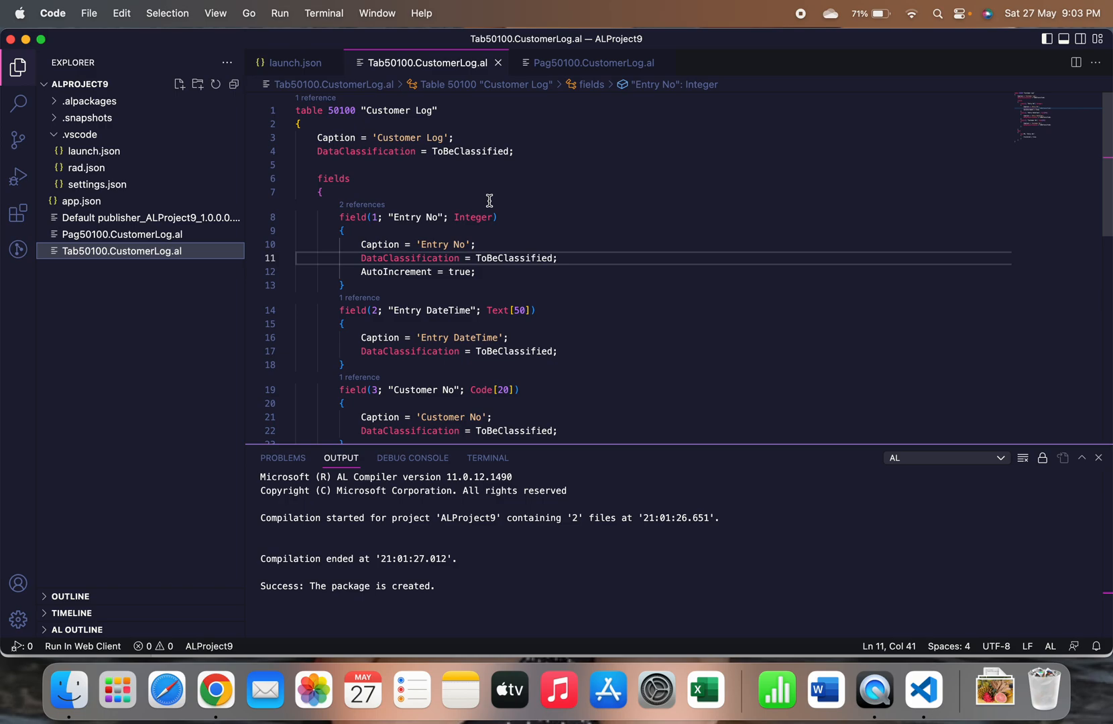
{"action": "mouse_move", "coordinate": [489, 300]}
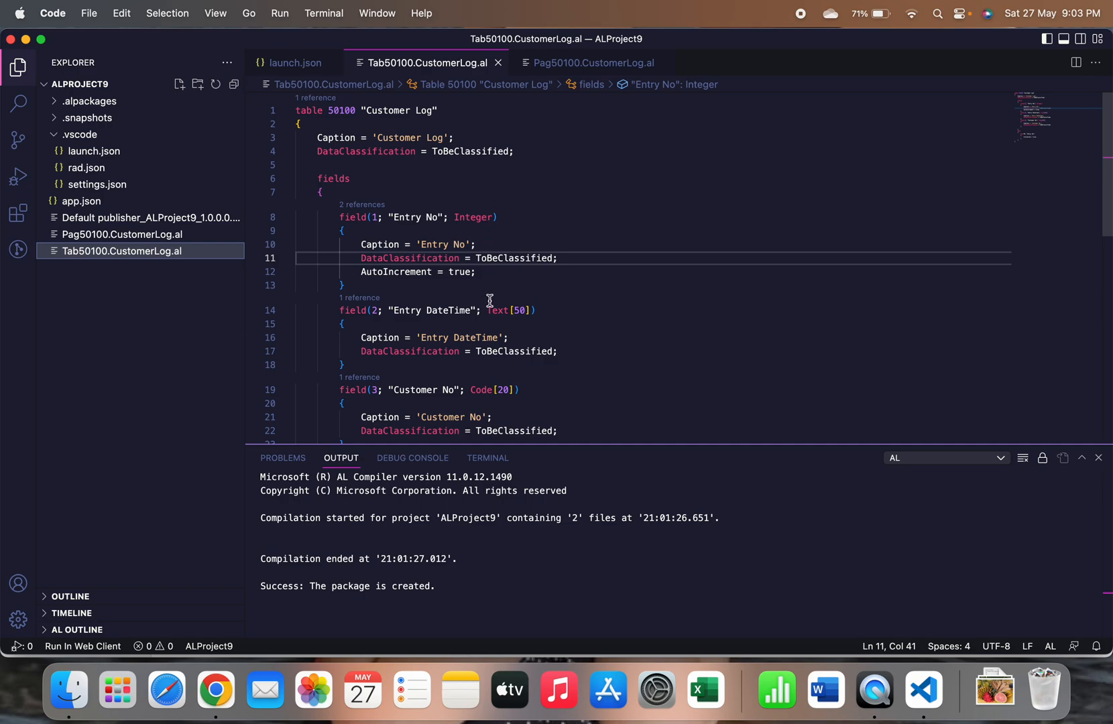
{"action": "mouse_move", "coordinate": [516, 352]}
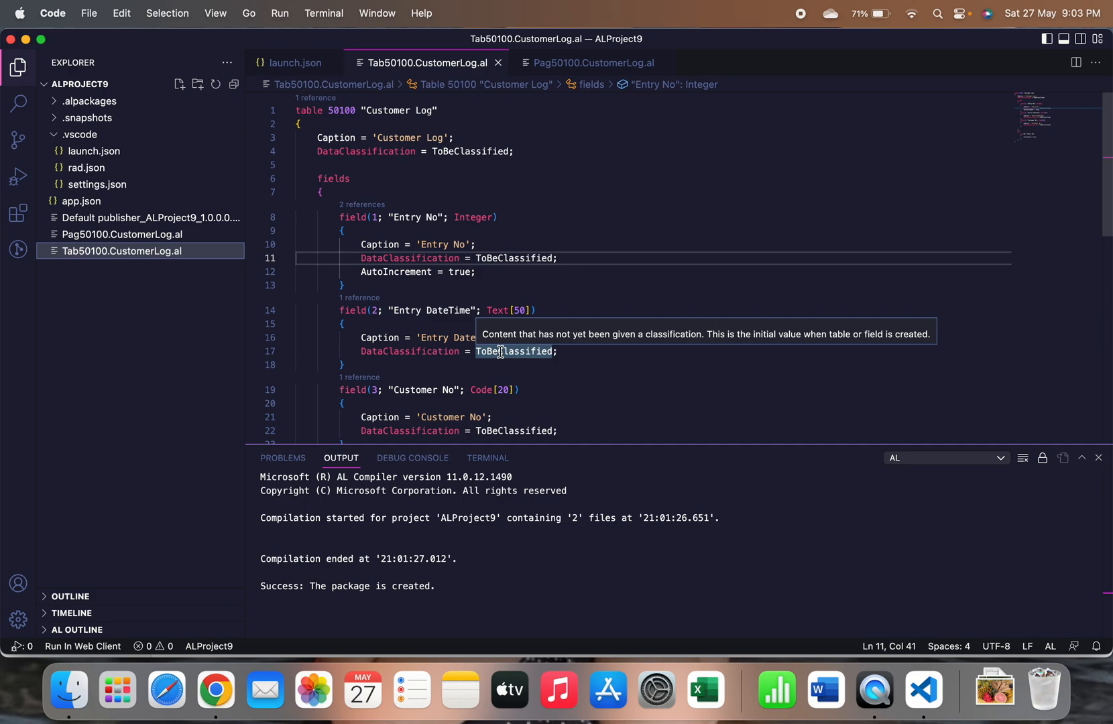
{"action": "mouse_move", "coordinate": [501, 302]}
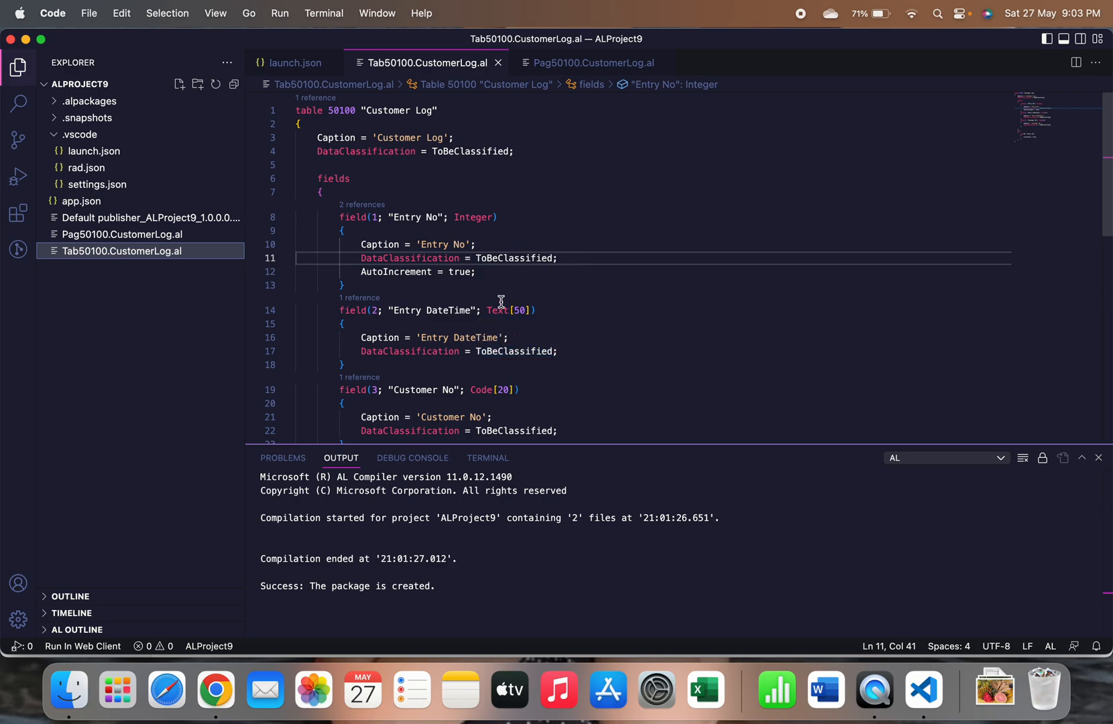
{"action": "mouse_move", "coordinate": [412, 443]}
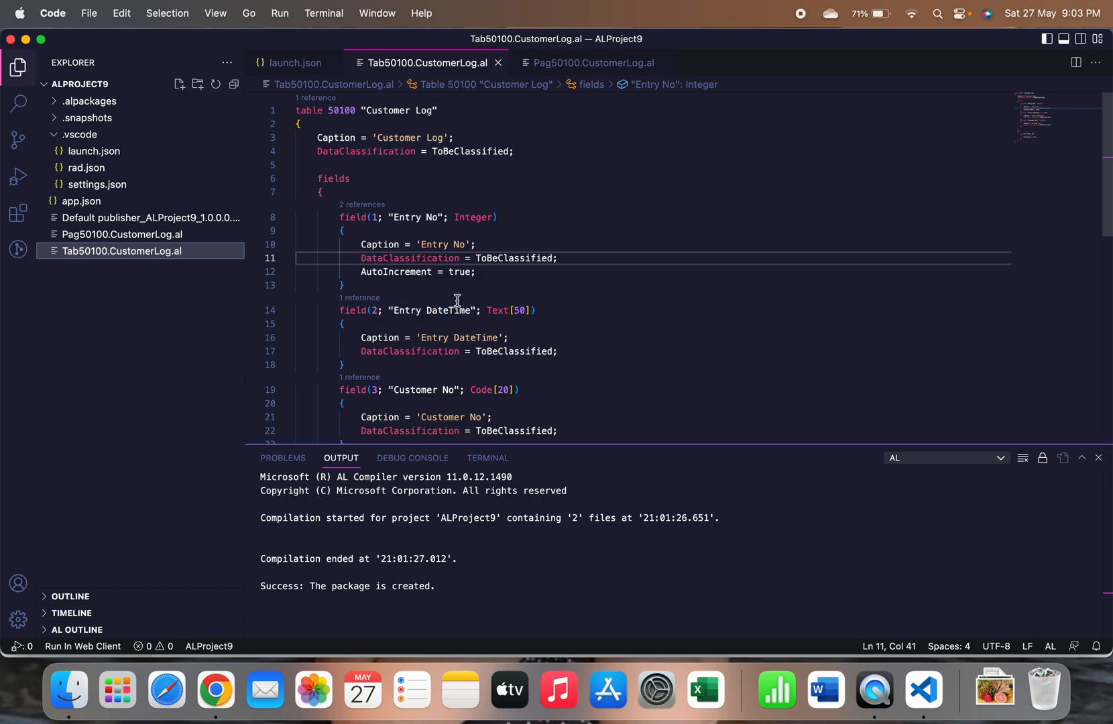
{"action": "mouse_move", "coordinate": [433, 310]}
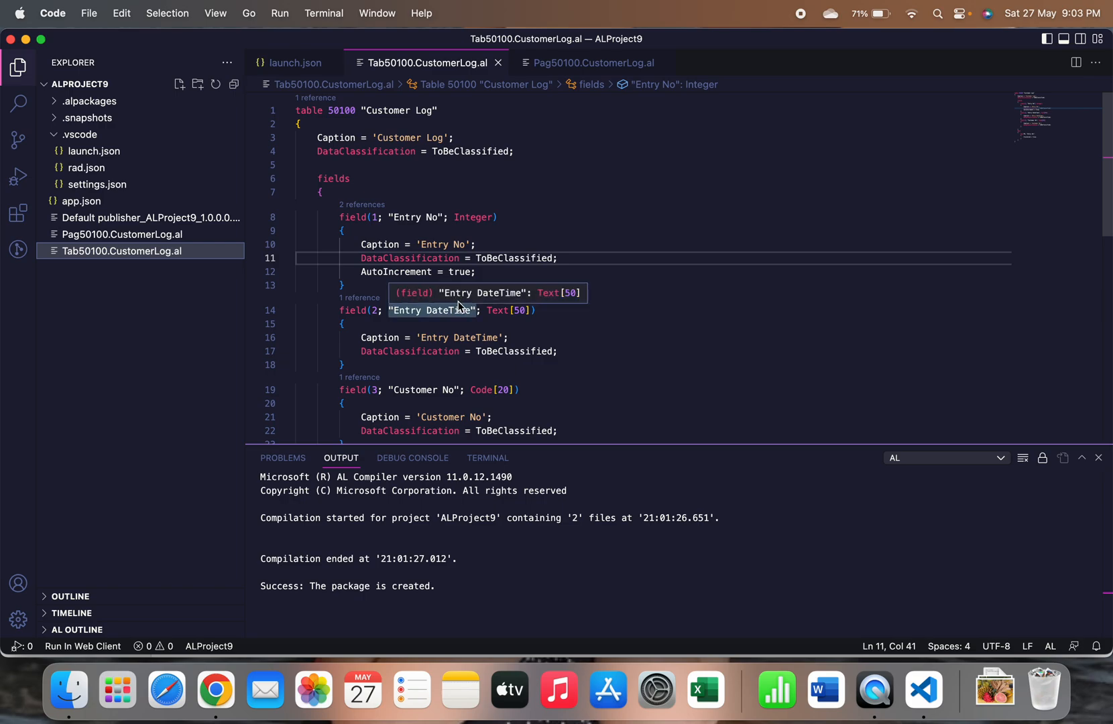
{"action": "mouse_move", "coordinate": [651, 285]}
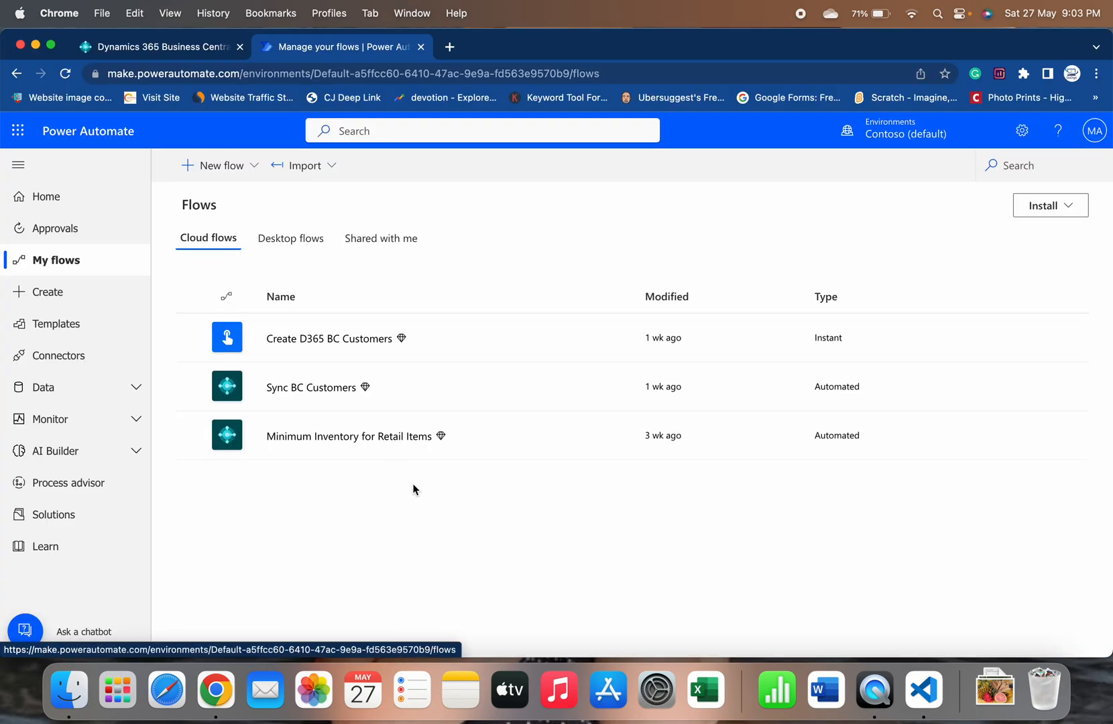
{"action": "left_click", "coordinate": [923, 690]}
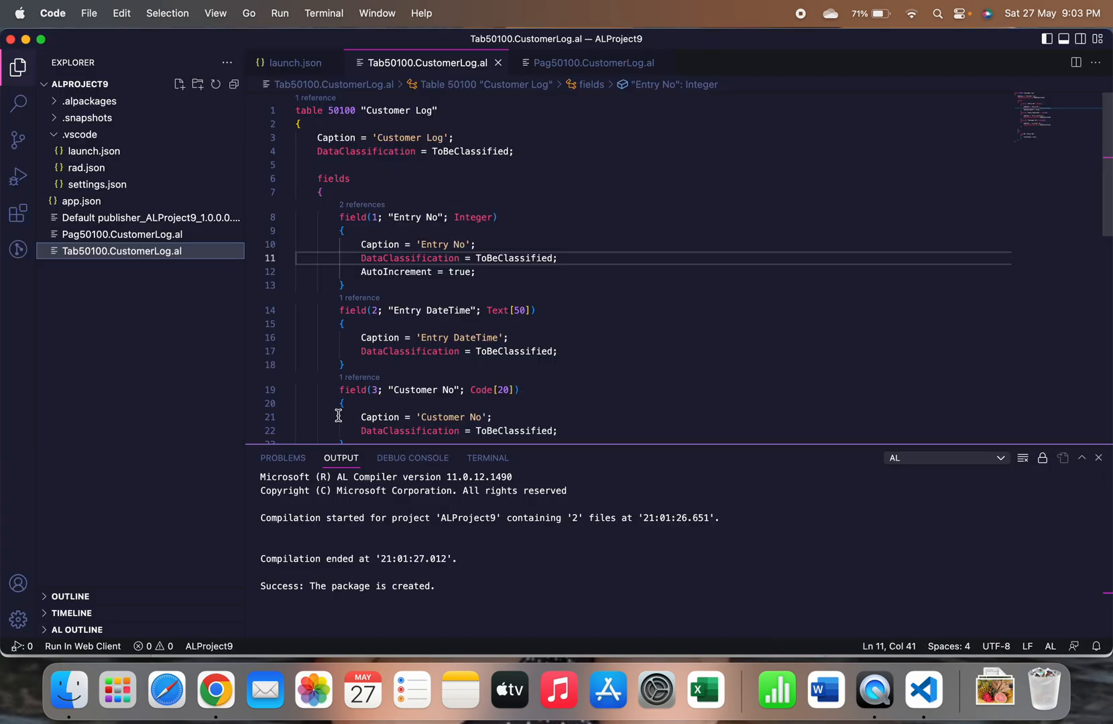
{"action": "mouse_move", "coordinate": [134, 287]}
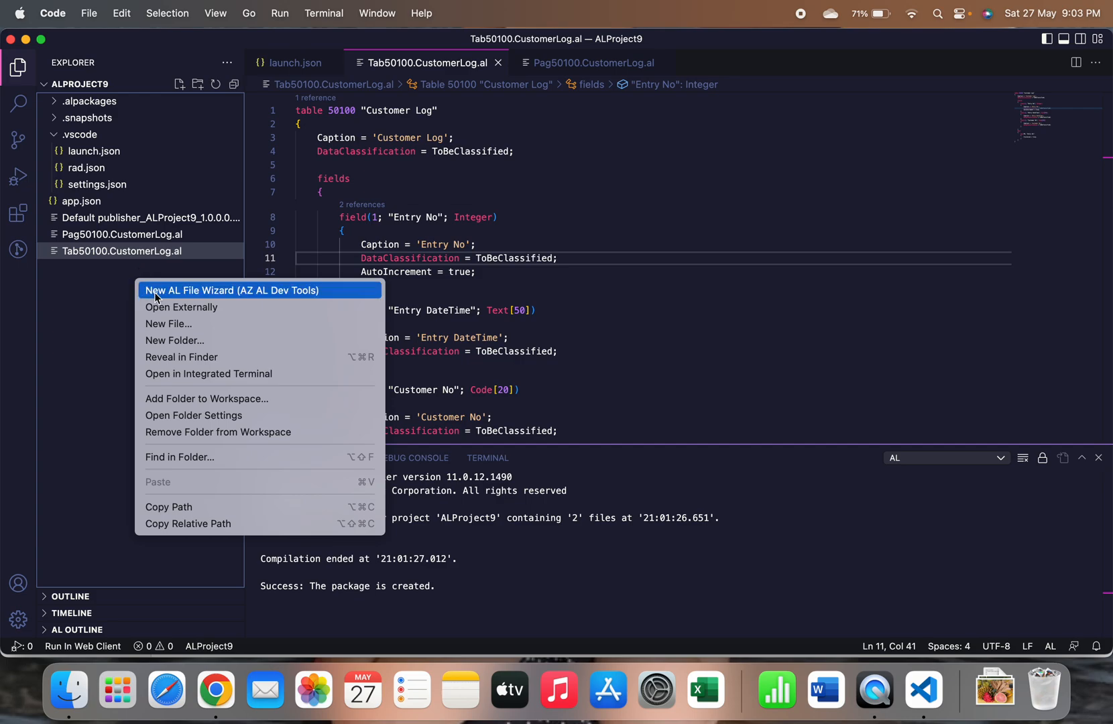
- Start a new AL page named CustLogs with Customer Log as its source table via the wizard
{"action": "left_click", "coordinate": [232, 290]}
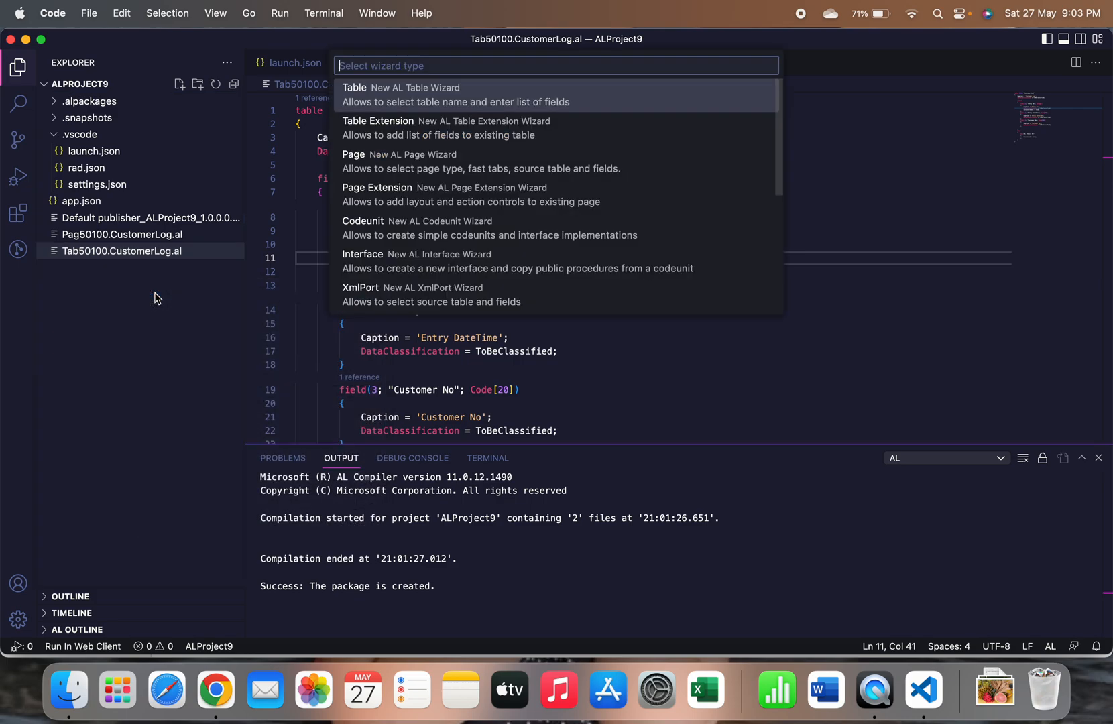
{"action": "left_click", "coordinate": [353, 154]}
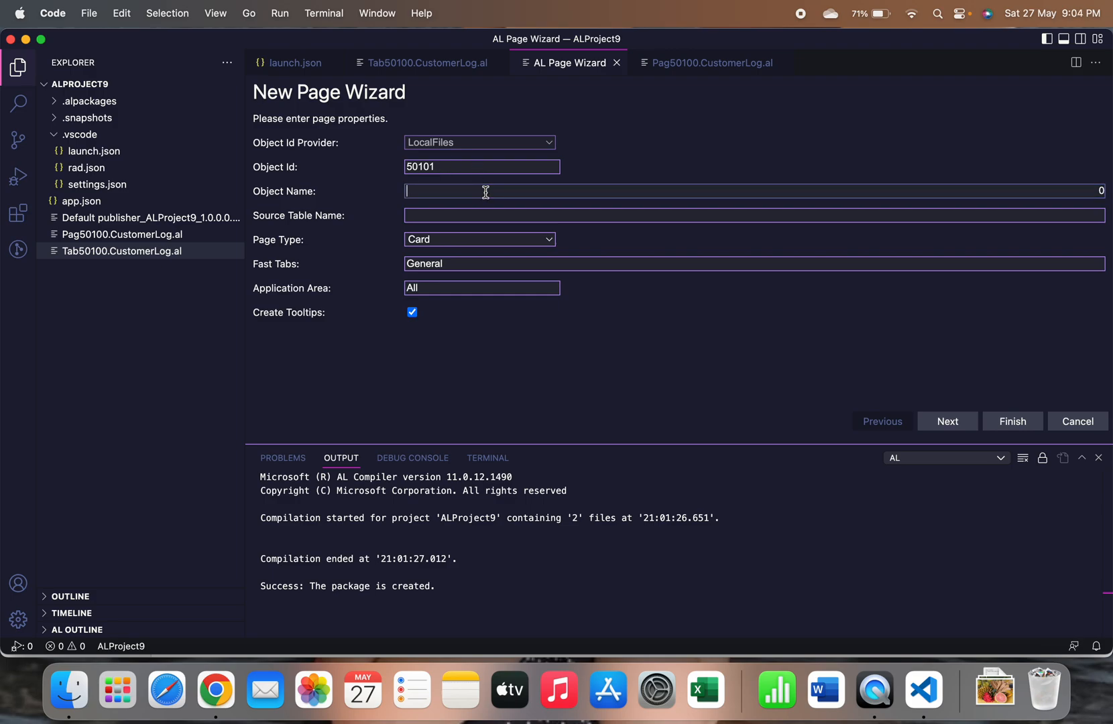
{"action": "type", "text": "Logs"}
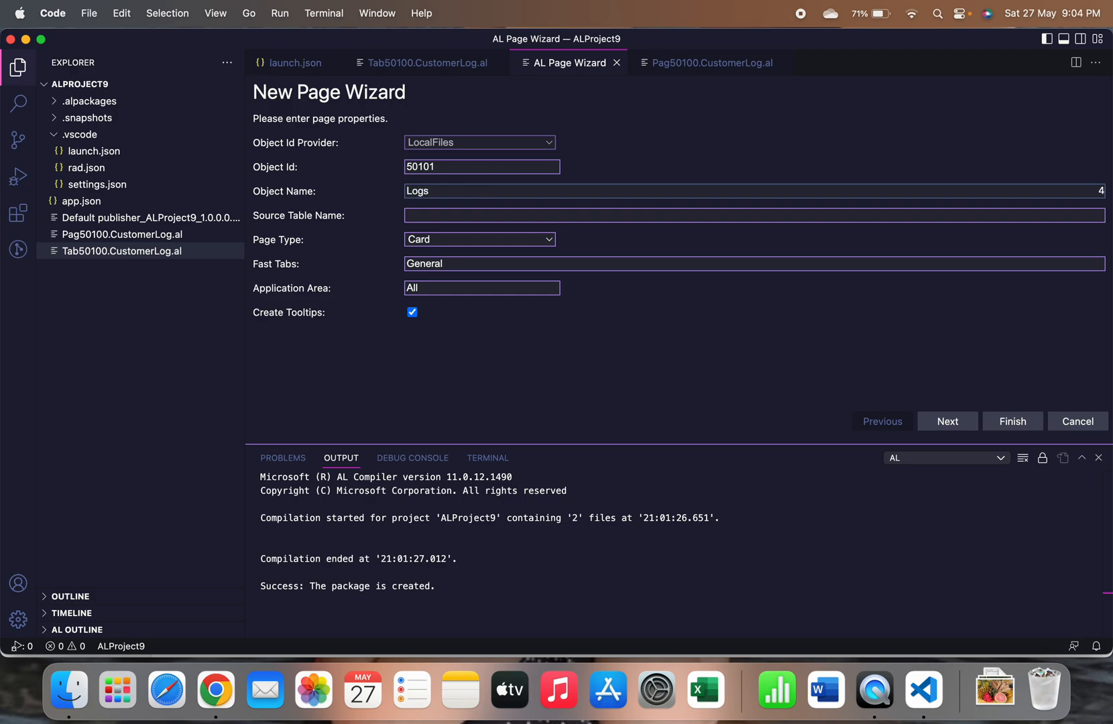
{"action": "type", "text": "CustLogs"}
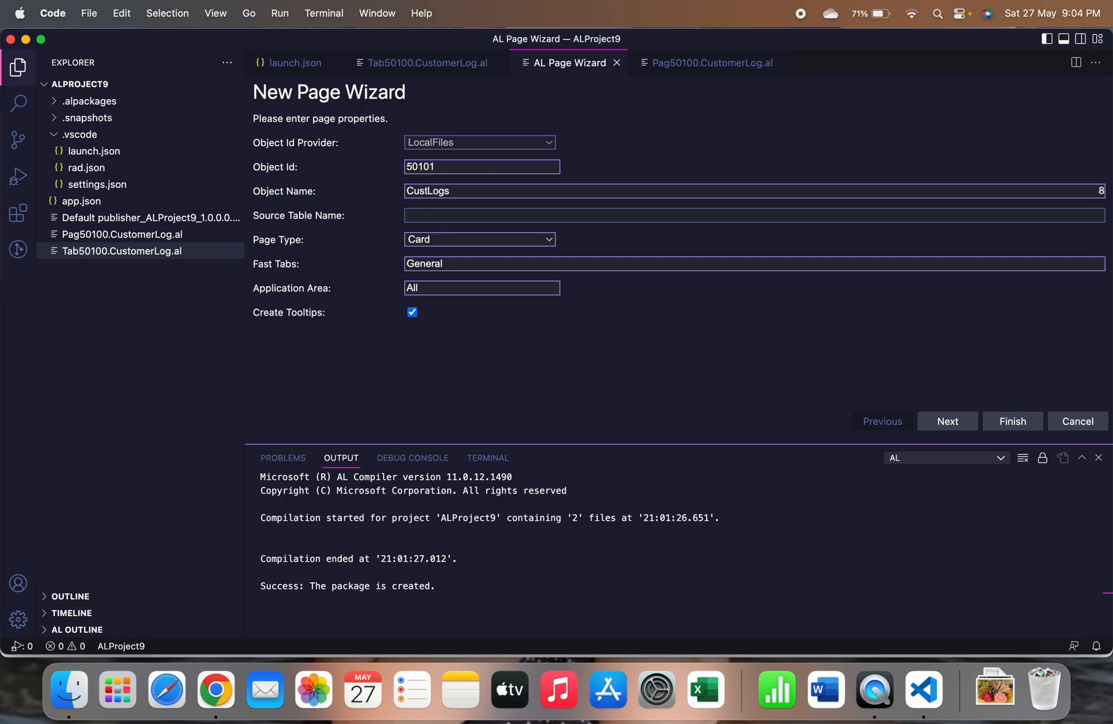
{"action": "type", "text": "Custom"}
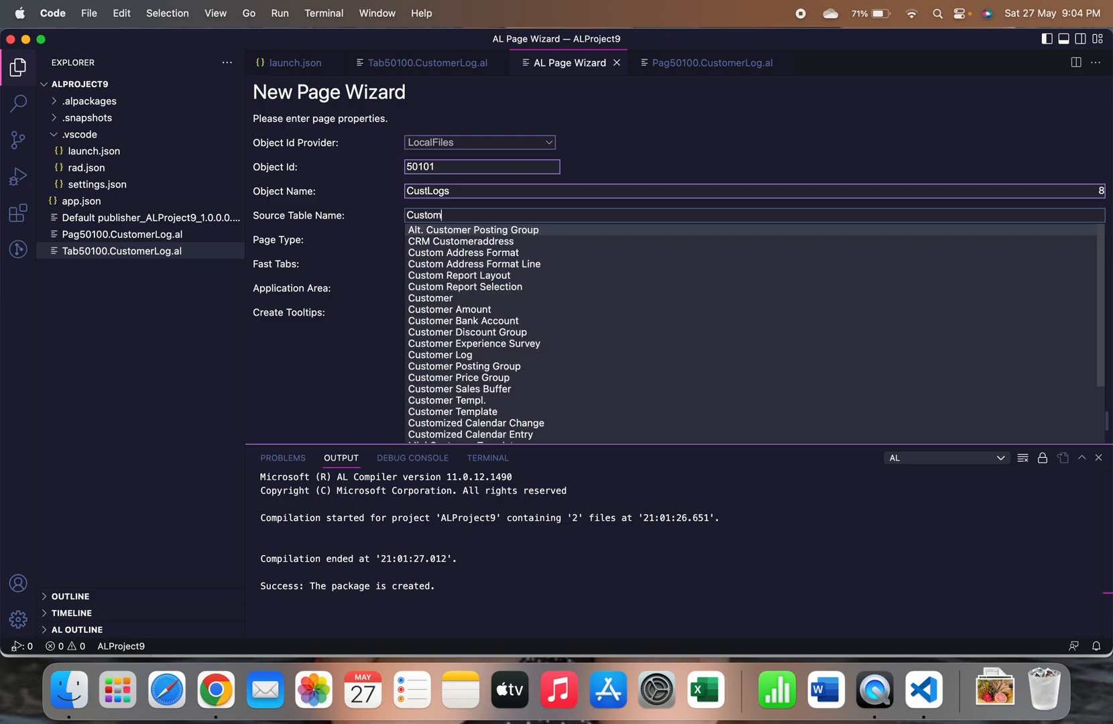
{"action": "left_click", "coordinate": [439, 354]}
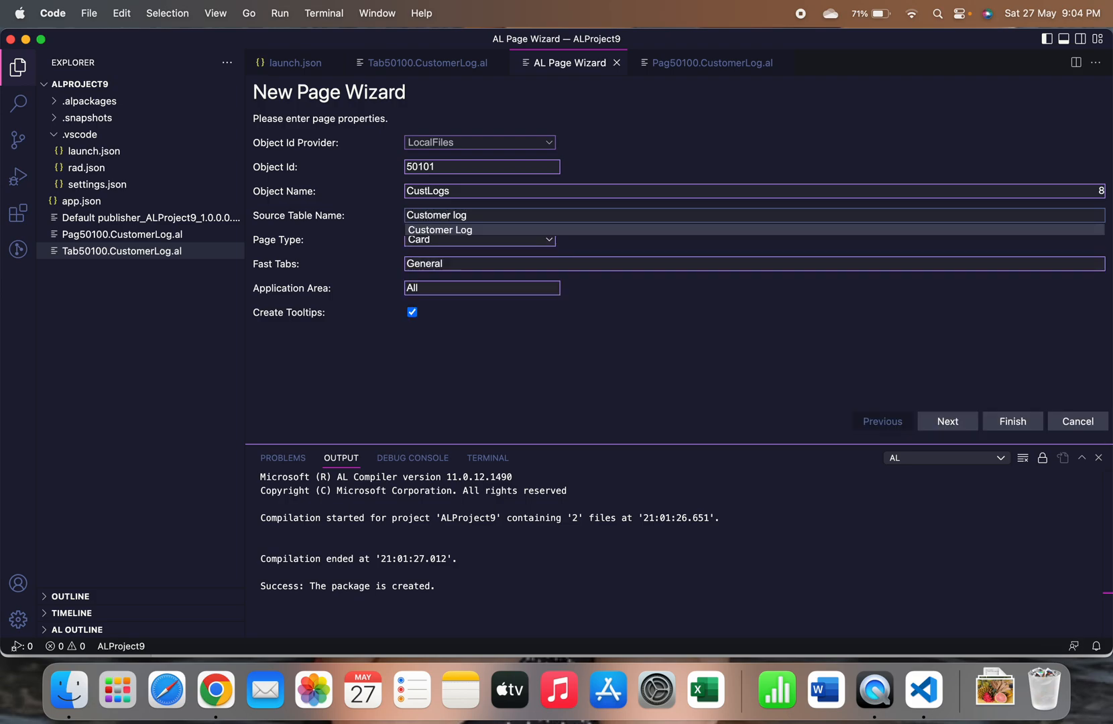
{"action": "left_click", "coordinate": [440, 229]}
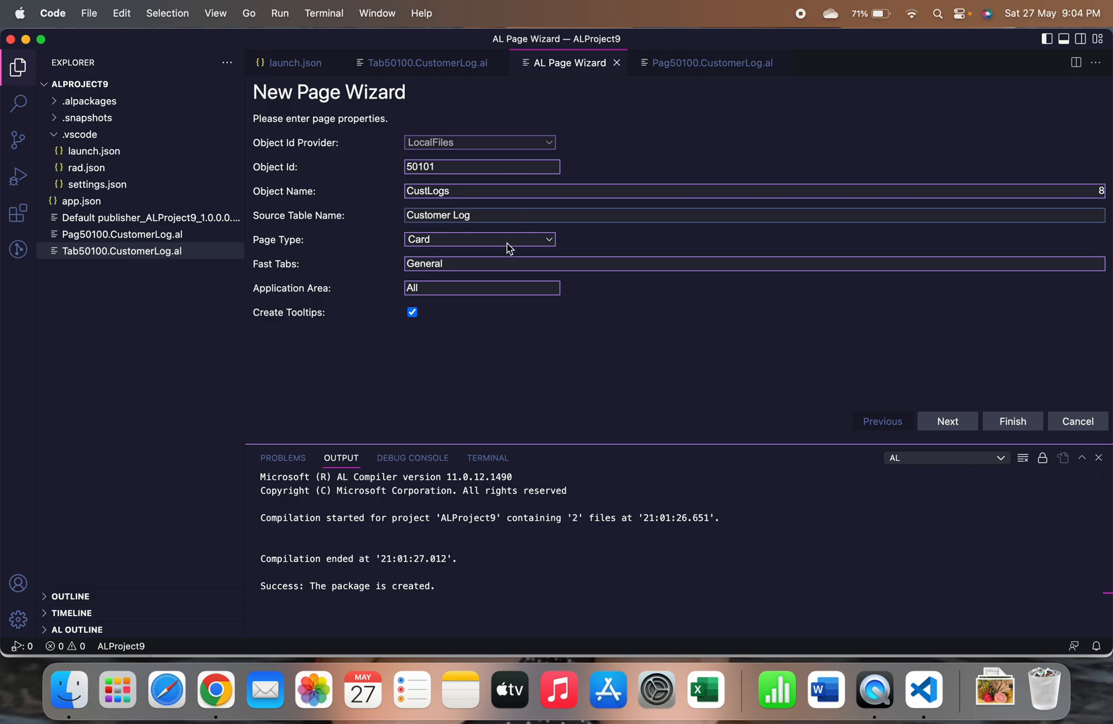
- Make CustLogs an API page with publisher GoDigit, group Logs, entity custLog, entity set custLogs
{"action": "left_click", "coordinate": [479, 239]}
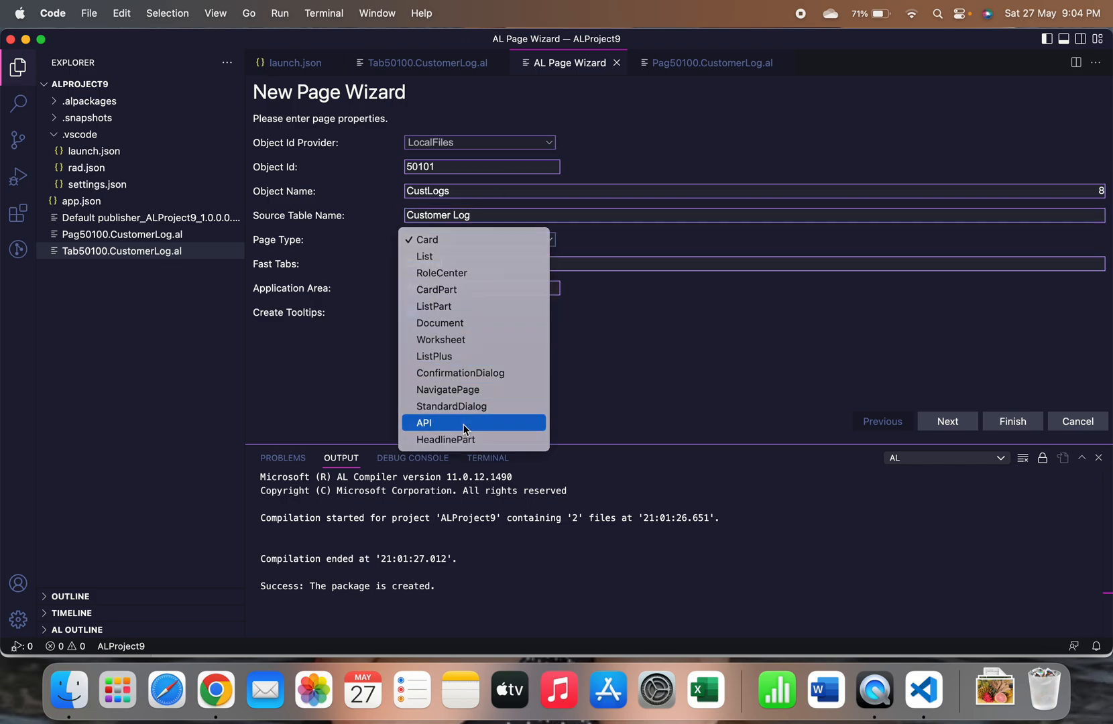
{"action": "left_click", "coordinate": [424, 423]}
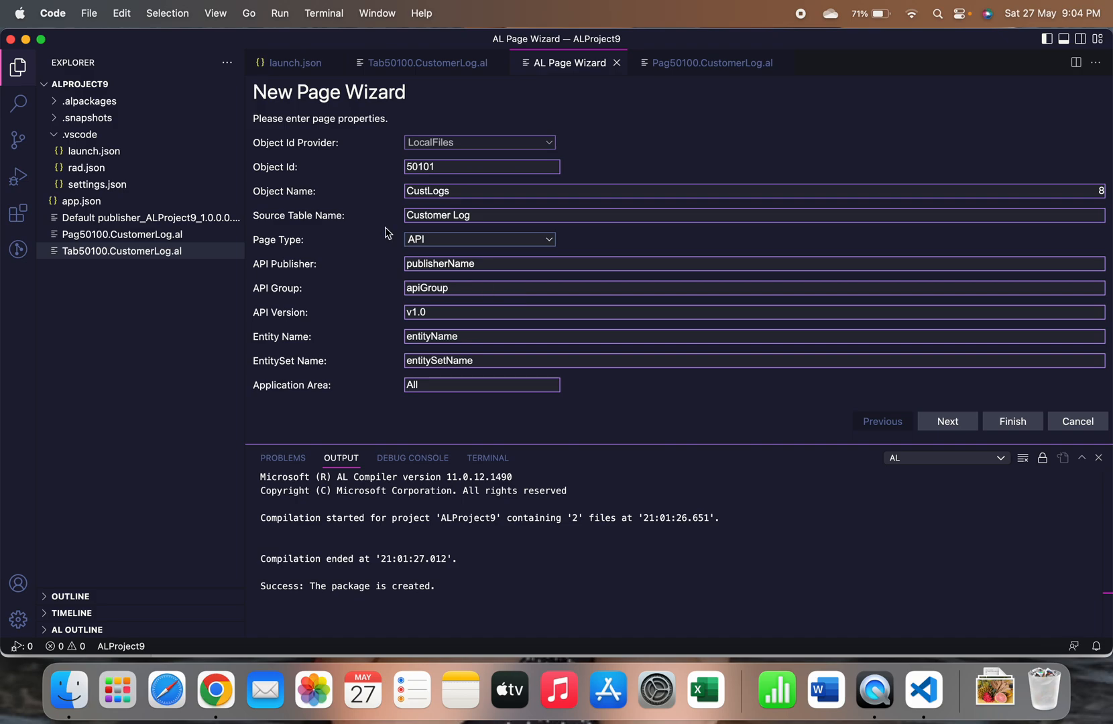
{"action": "mouse_move", "coordinate": [355, 243]}
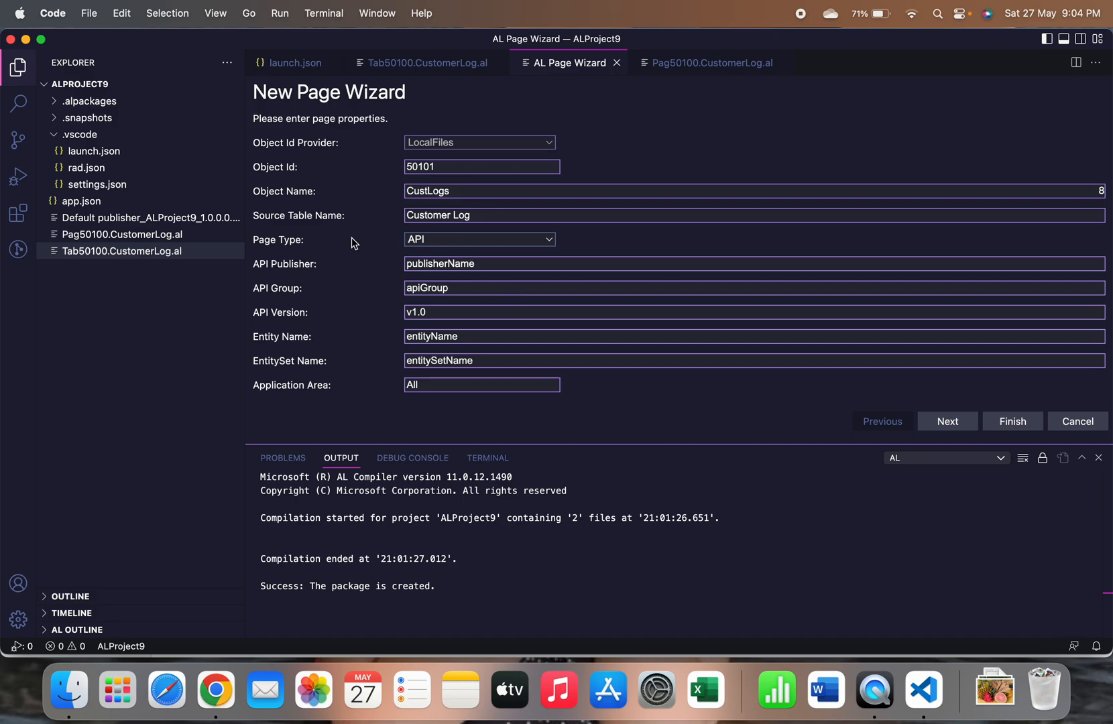
{"action": "mouse_move", "coordinate": [321, 354]}
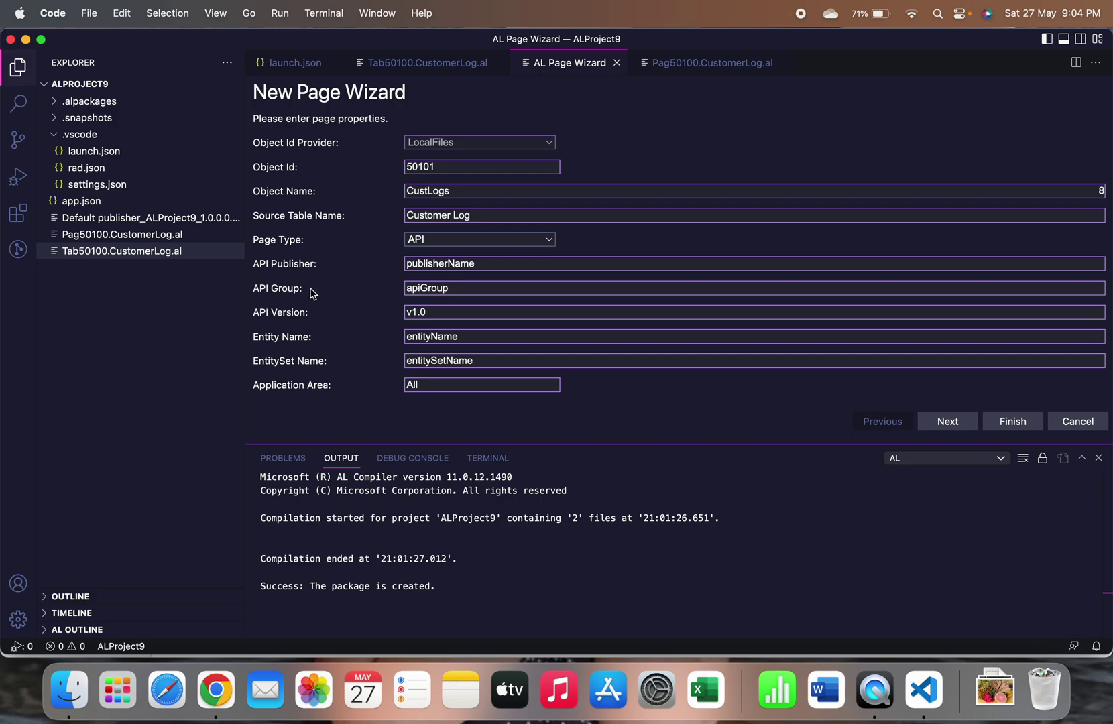
{"action": "mouse_move", "coordinate": [511, 364]}
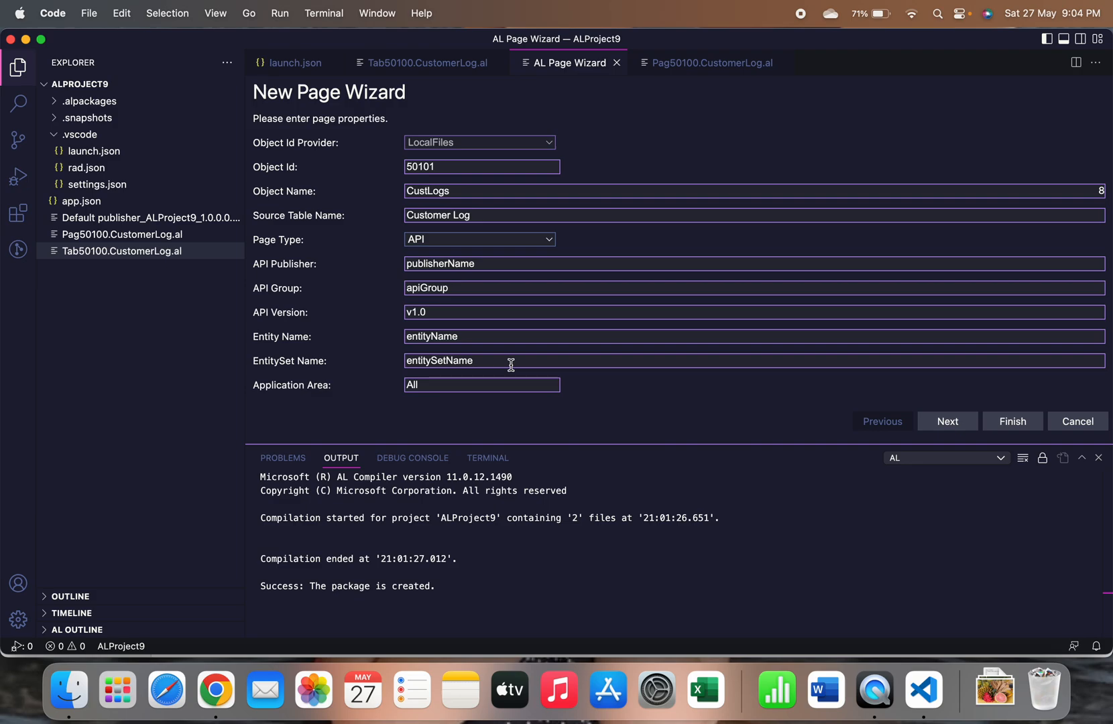
{"action": "mouse_move", "coordinate": [516, 279]}
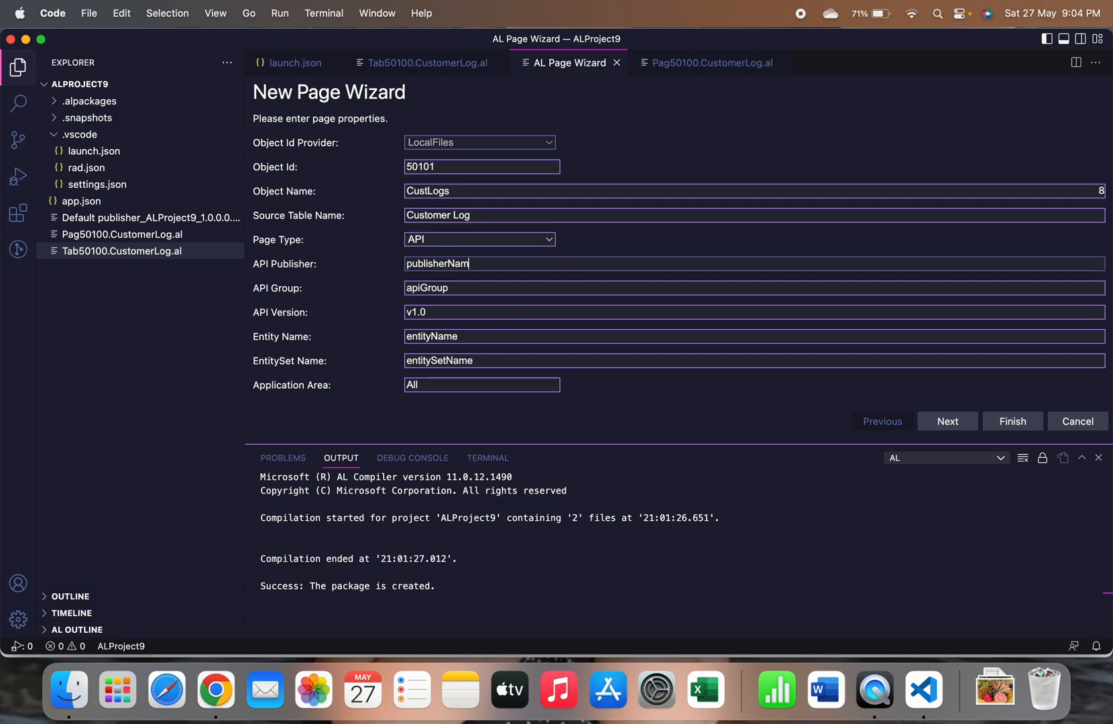
{"action": "key", "text": "cmd+a"}
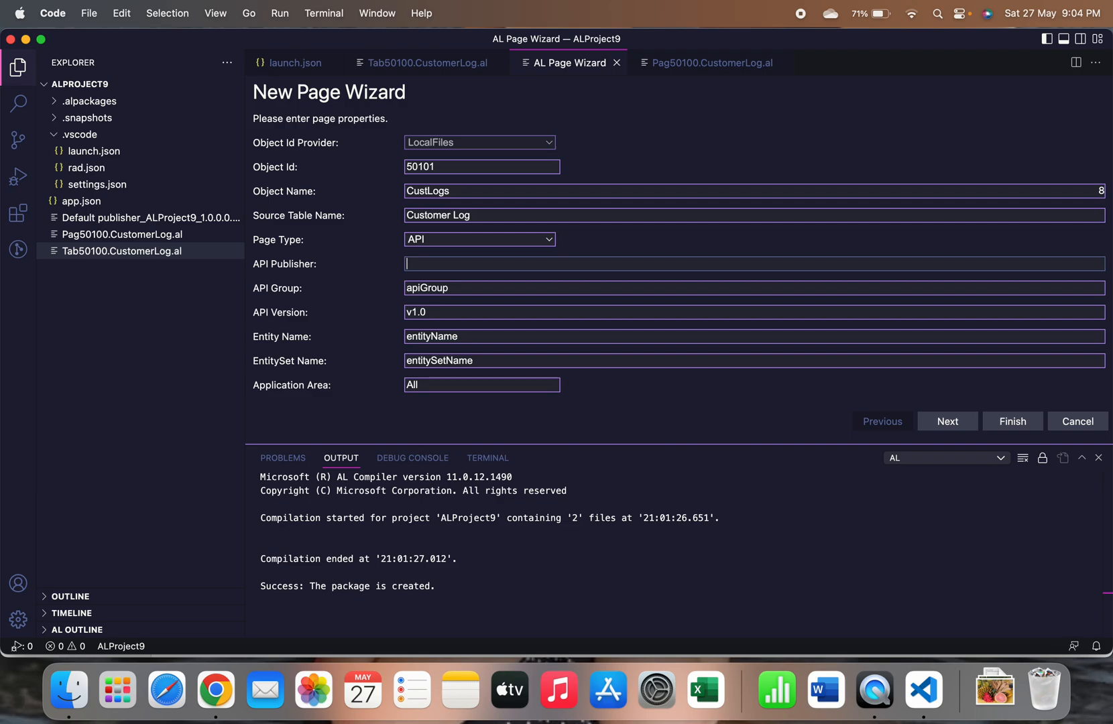
{"action": "type", "text": "Go"}
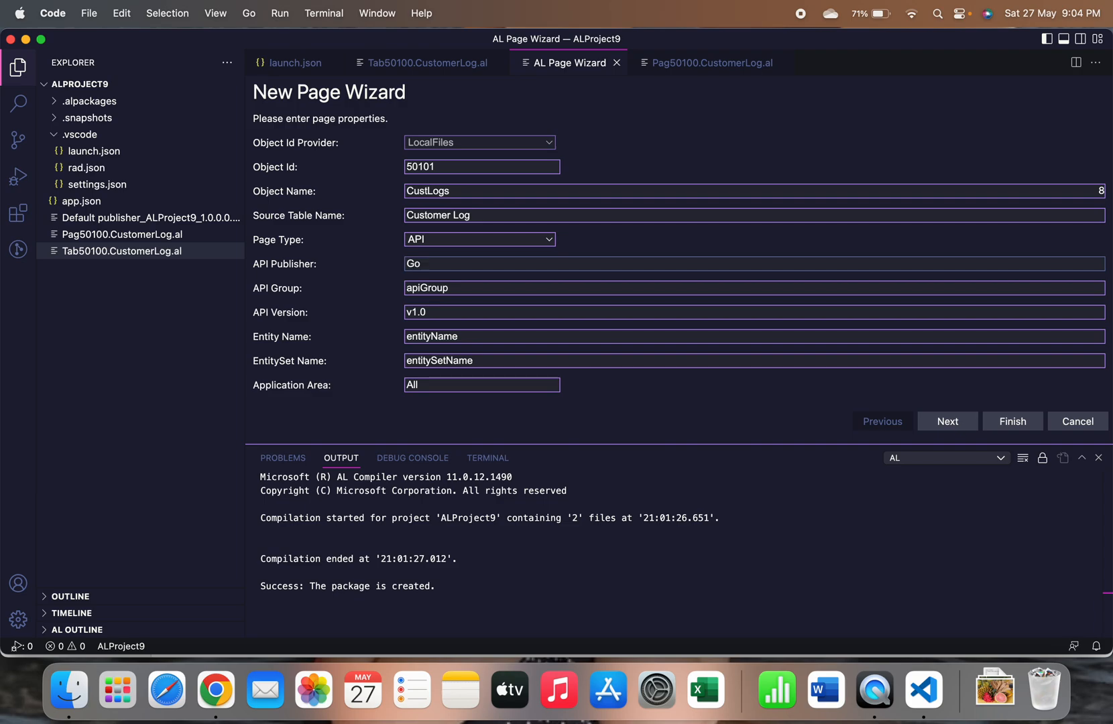
{"action": "type", "text": "Digit"}
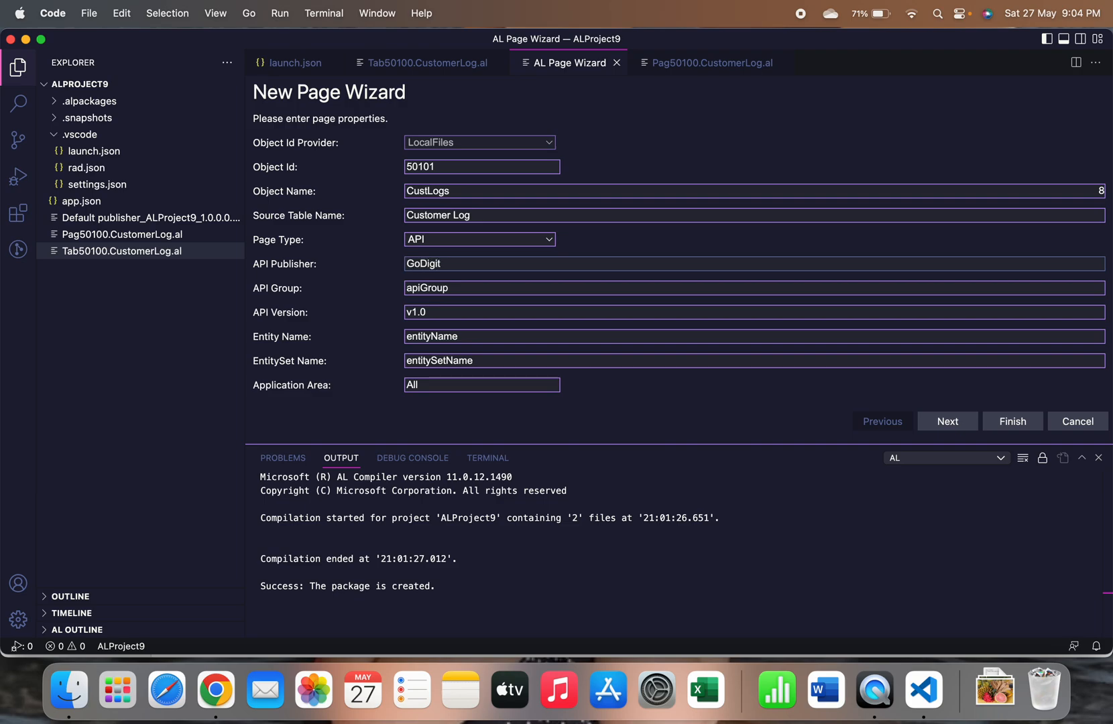
{"action": "type", "text": "Logs"}
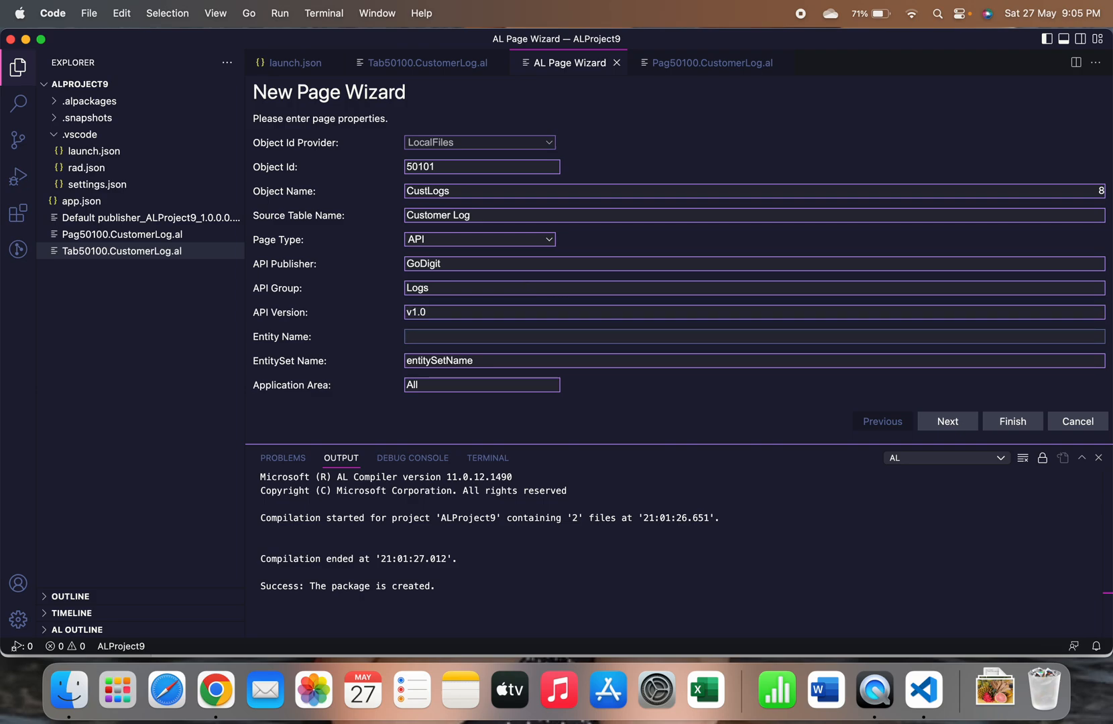
{"action": "type", "text": "custo"}
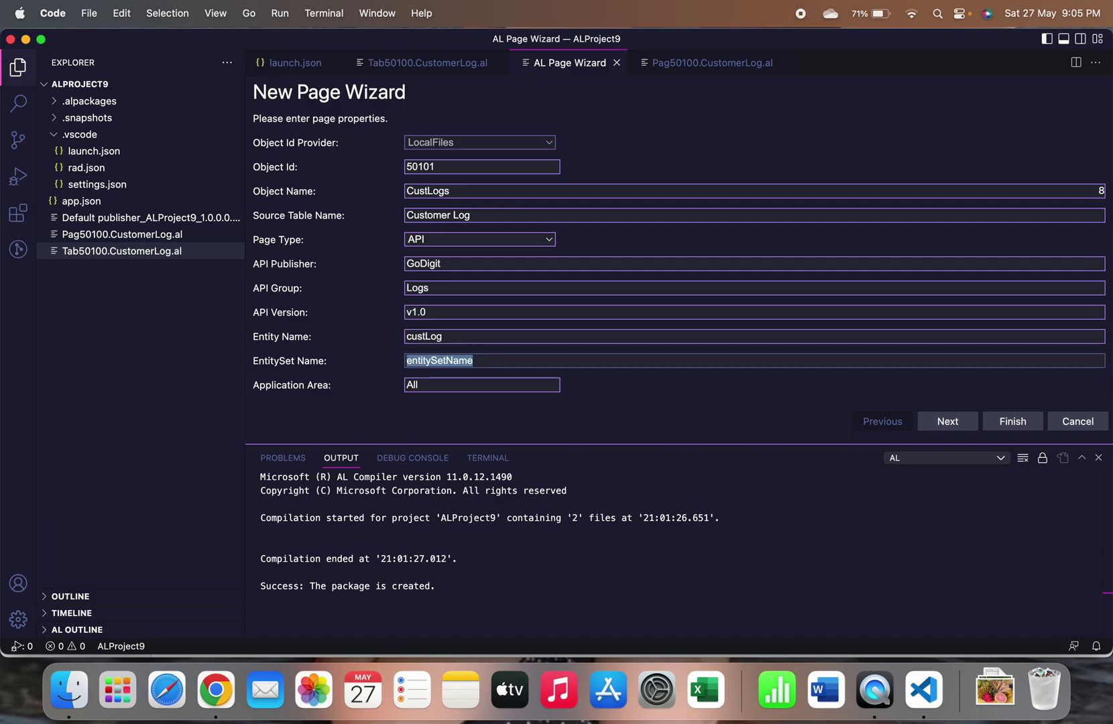
{"action": "type", "text": "custLogs"}
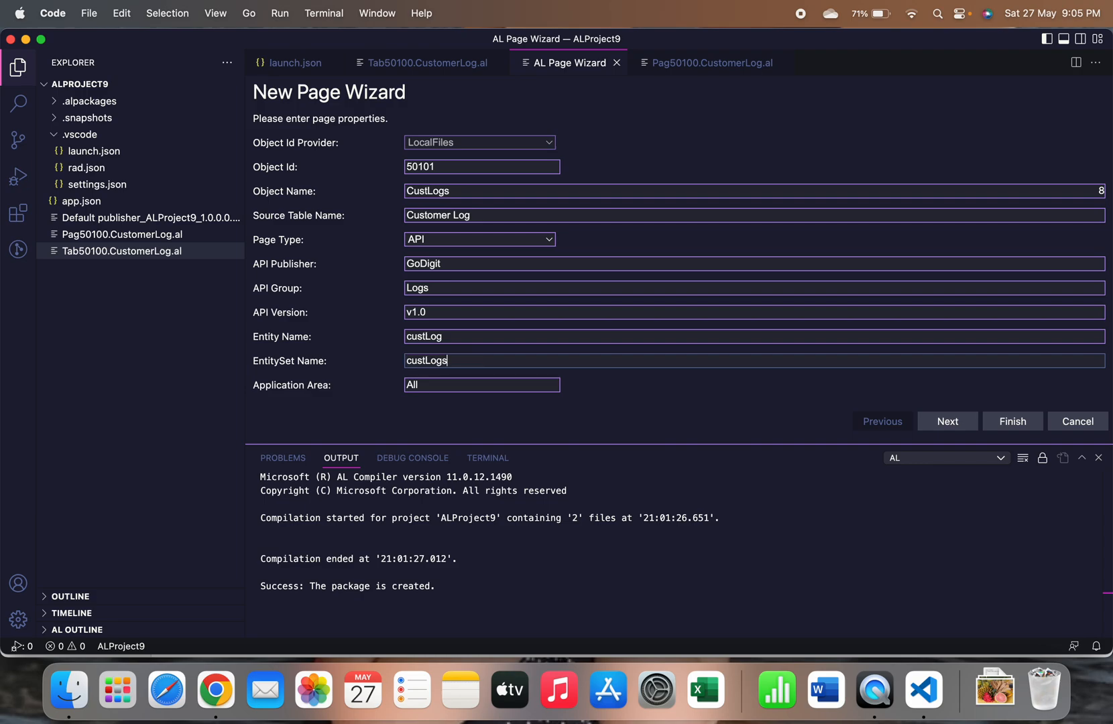
- Select SystemId, Entry No, Entry DateTime and Customer No as page fields and finish the wizard
{"action": "left_click", "coordinate": [947, 421]}
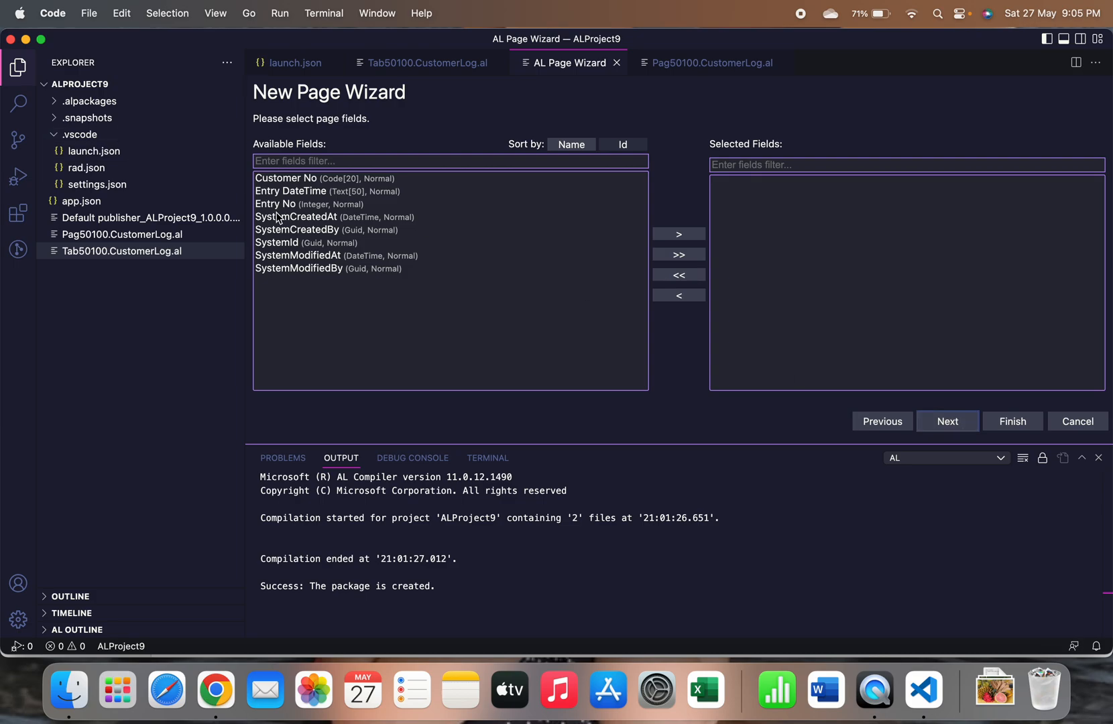
{"action": "mouse_move", "coordinate": [295, 241]}
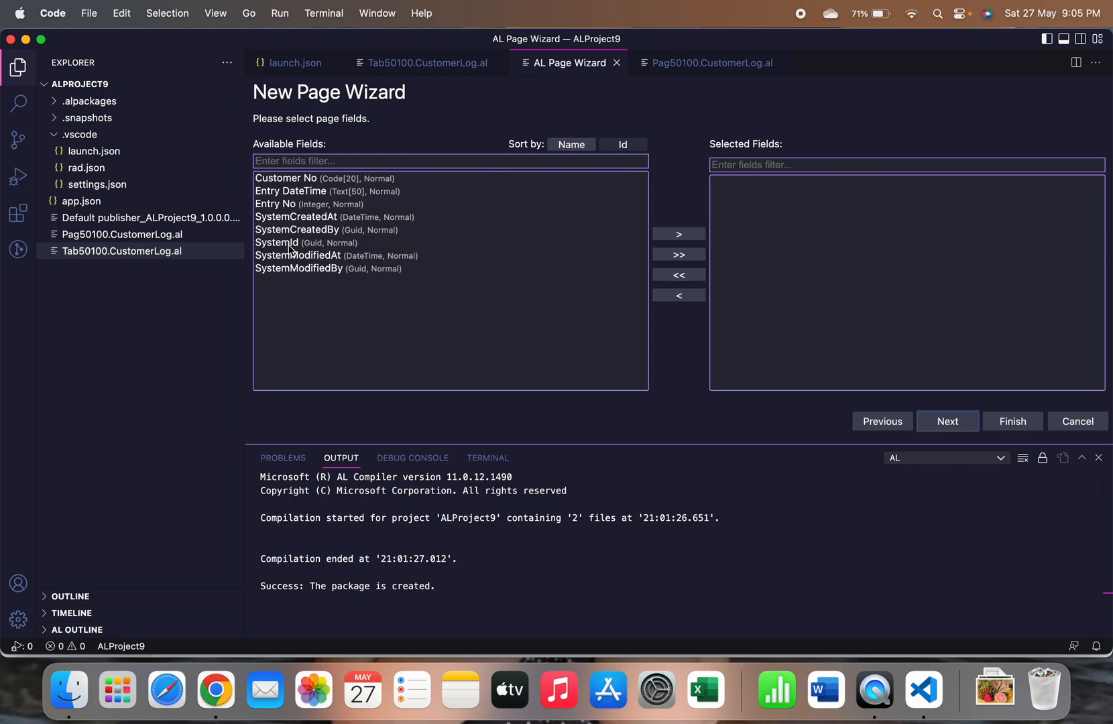
{"action": "left_click", "coordinate": [293, 243]}
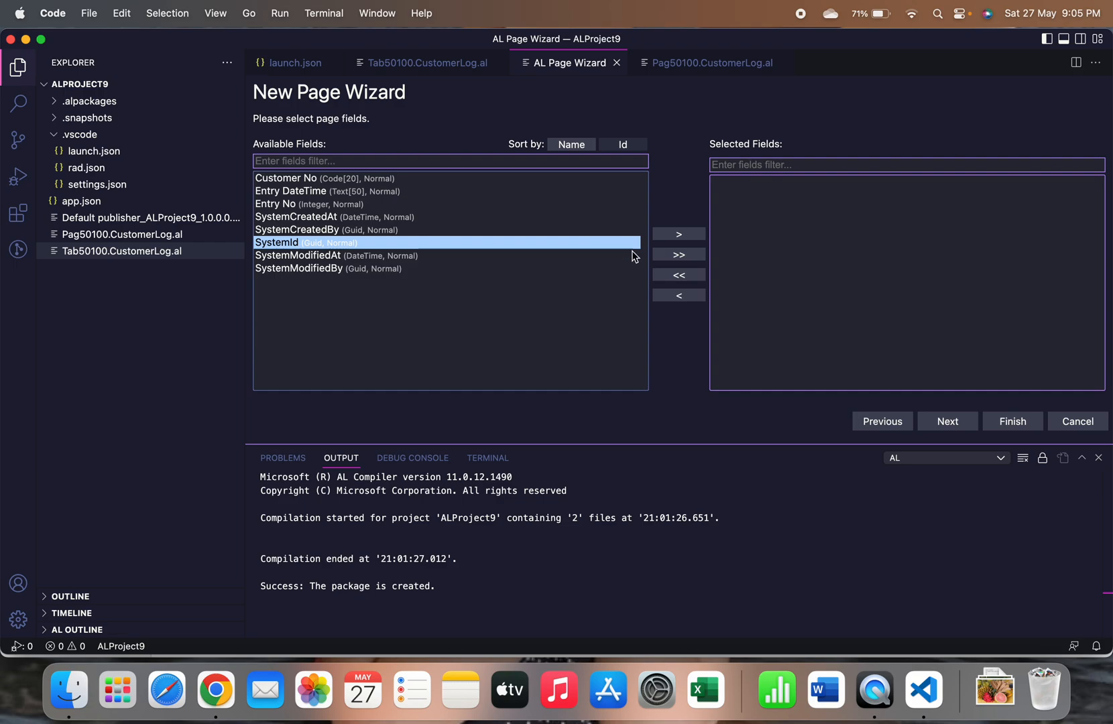
{"action": "left_click", "coordinate": [678, 233]}
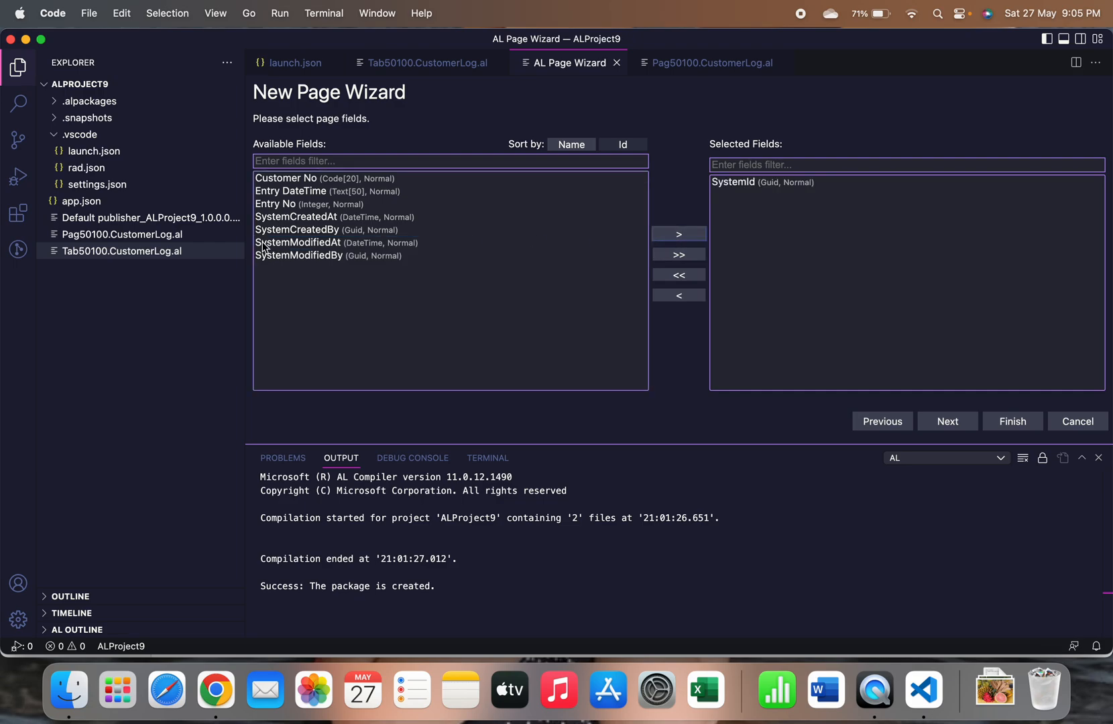
{"action": "left_click", "coordinate": [308, 204]}
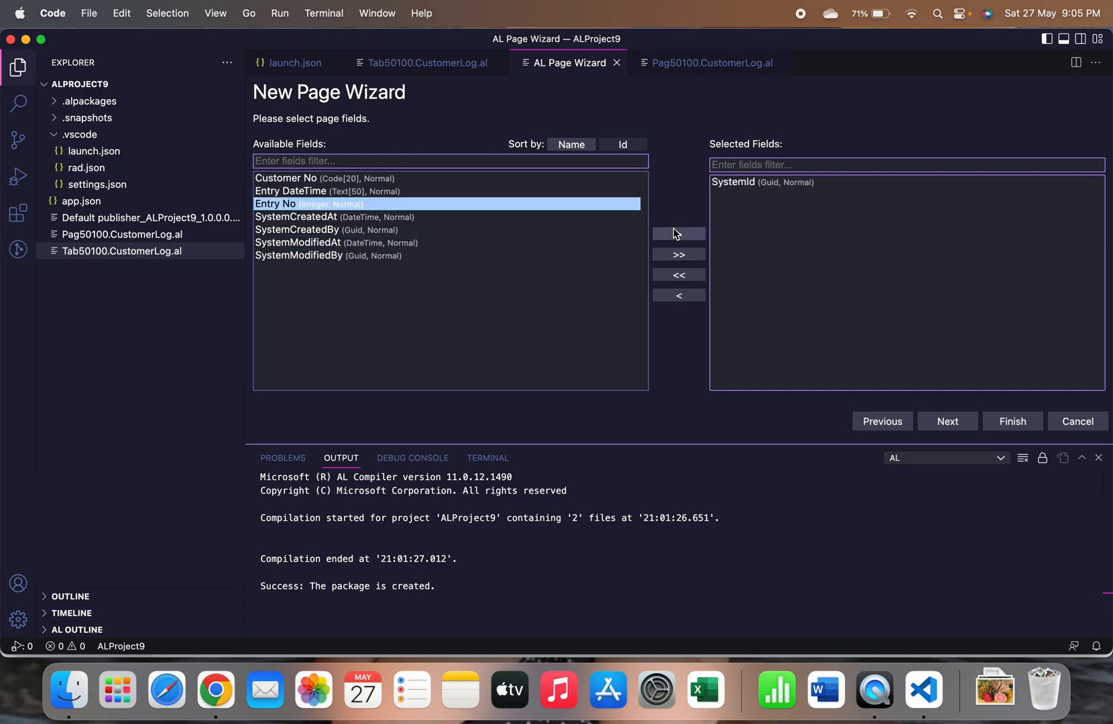
{"action": "left_click", "coordinate": [678, 233]}
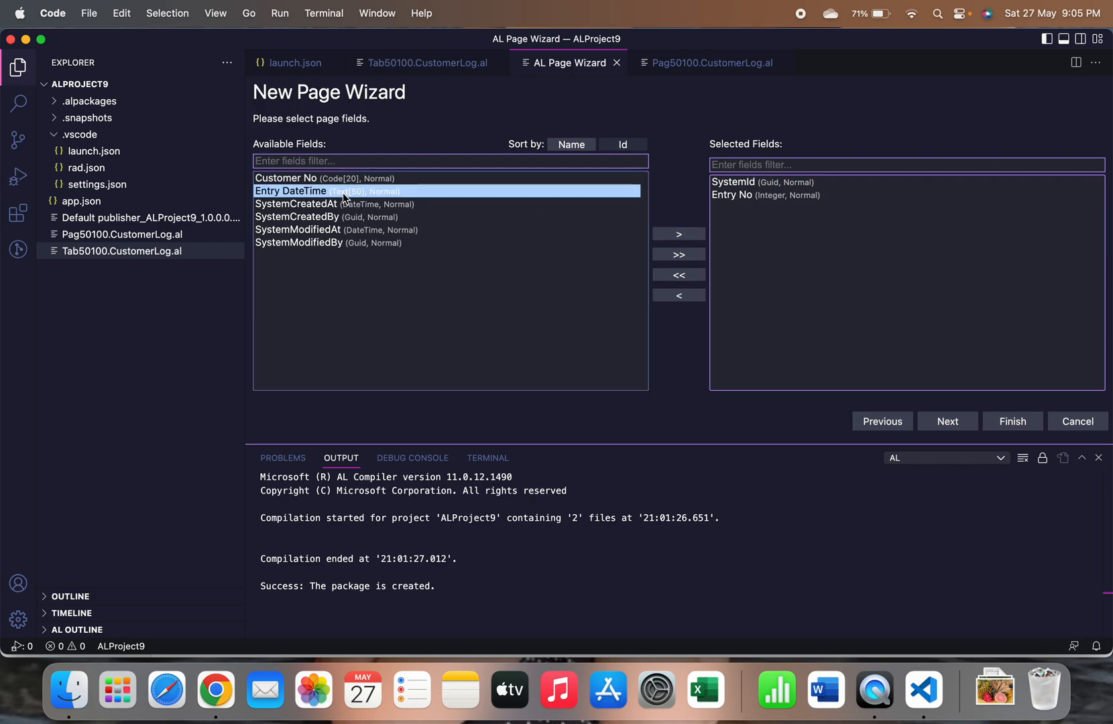
{"action": "left_click", "coordinate": [677, 234]}
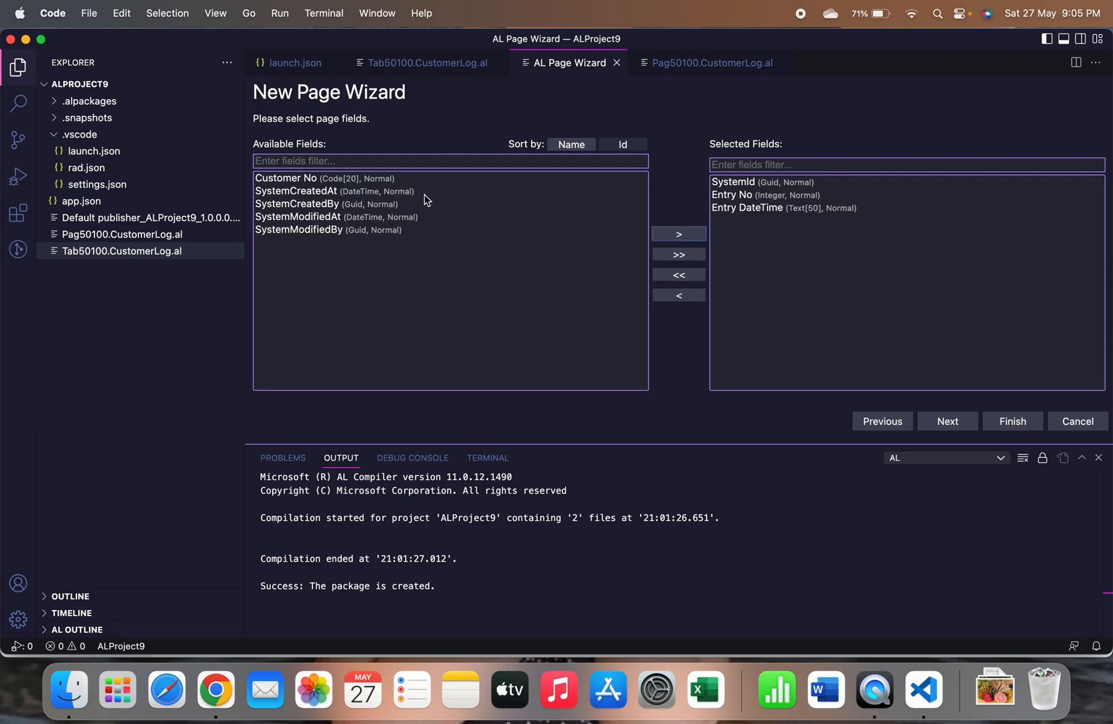
{"action": "left_click", "coordinate": [312, 179]}
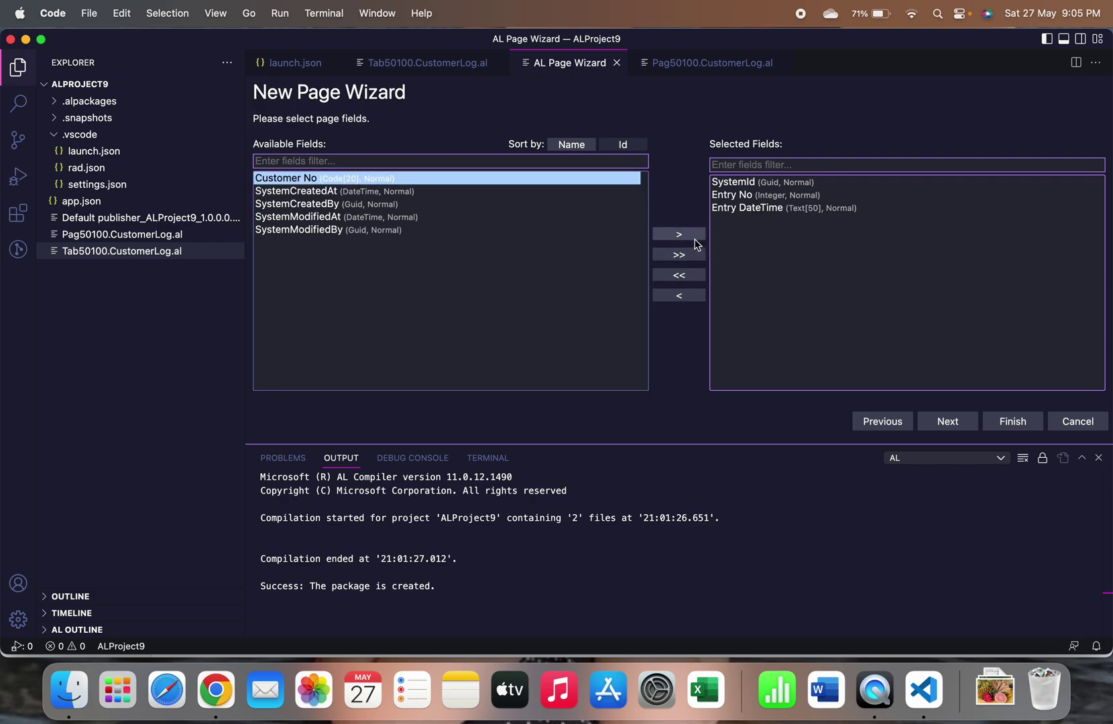
{"action": "left_click", "coordinate": [679, 234]}
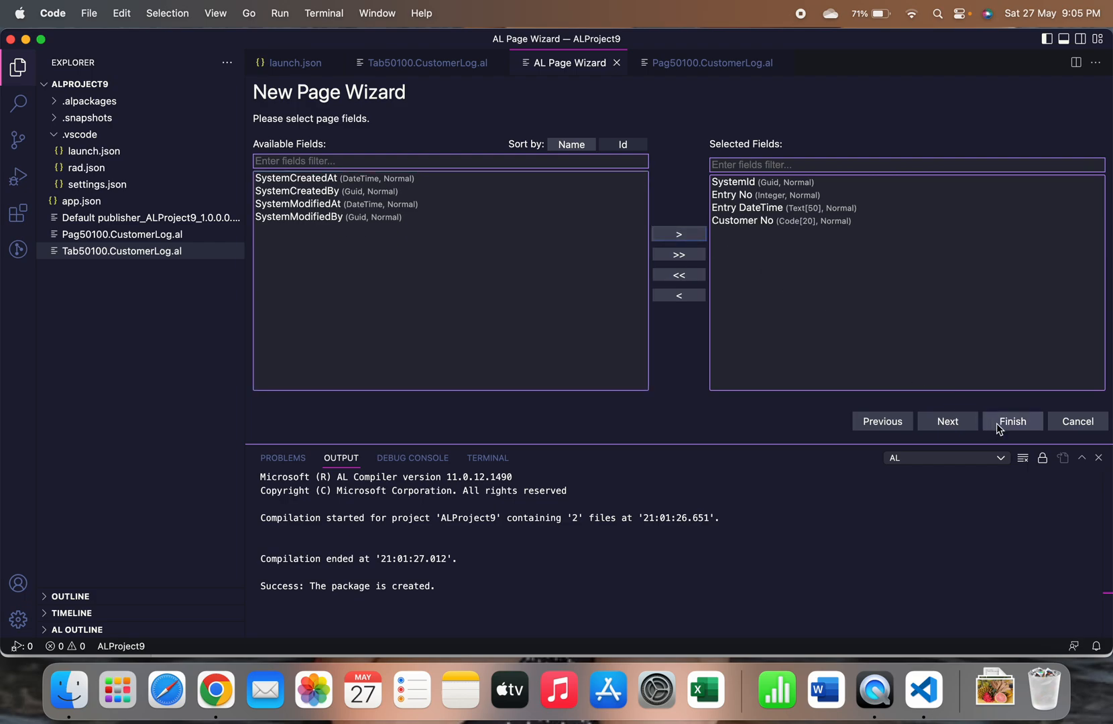
{"action": "left_click", "coordinate": [1012, 421]}
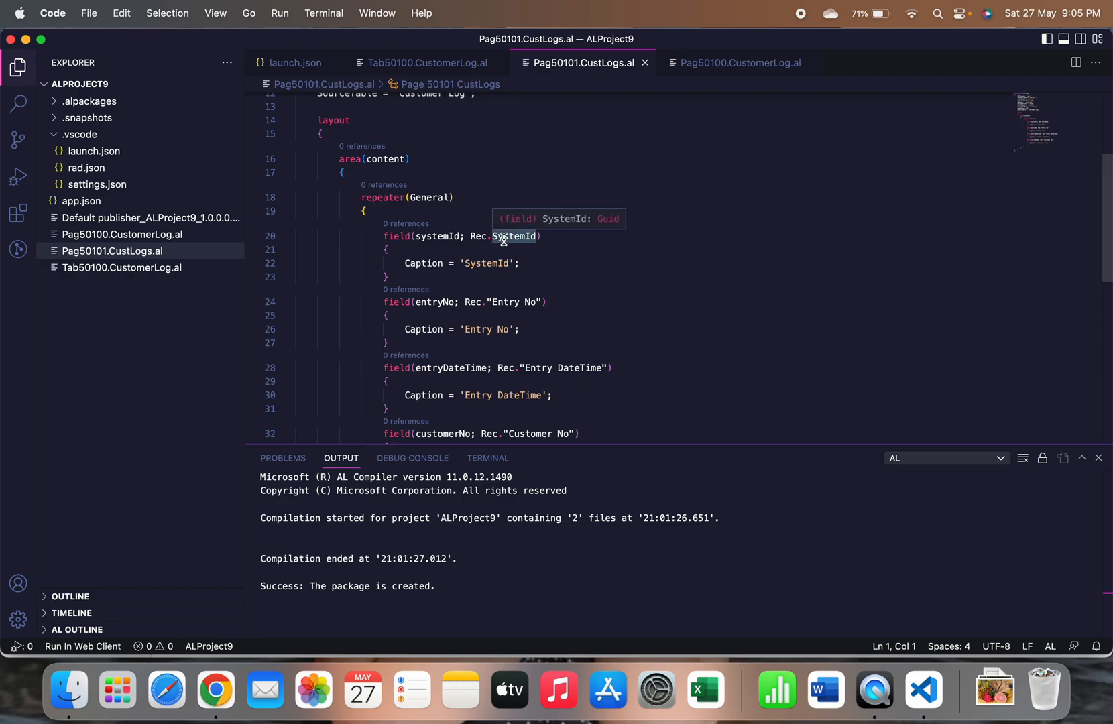
{"action": "mouse_move", "coordinate": [526, 222]}
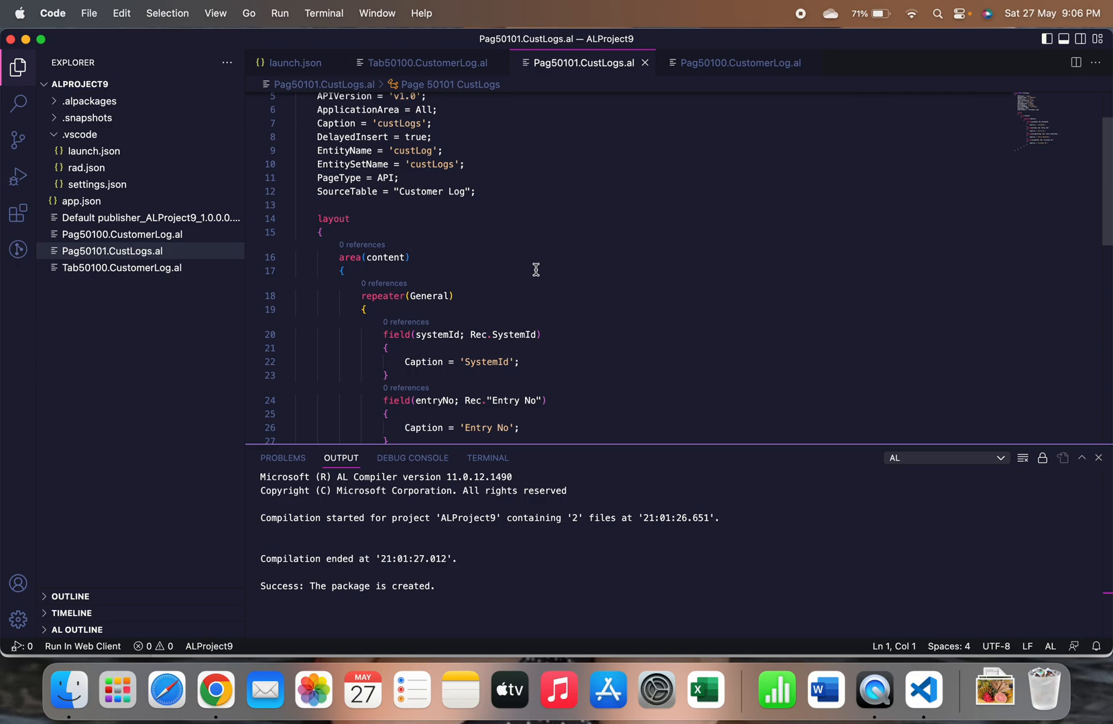
{"action": "scroll", "scroll_direction": "down", "scroll_amount": 3}
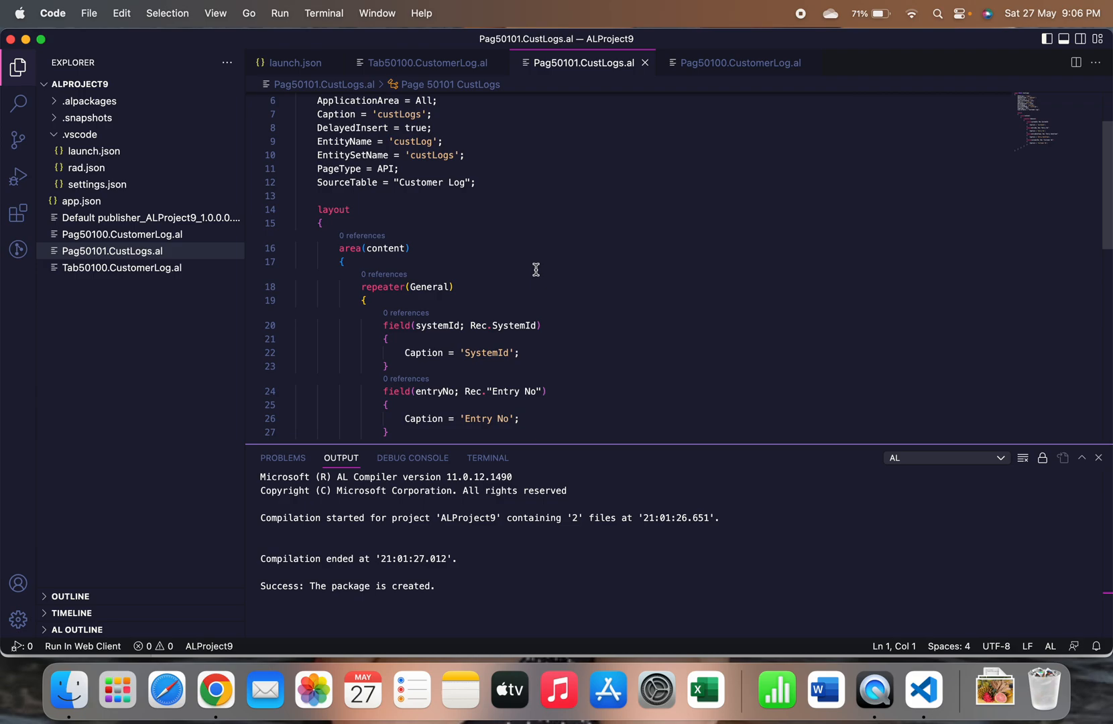
{"action": "mouse_move", "coordinate": [478, 325]}
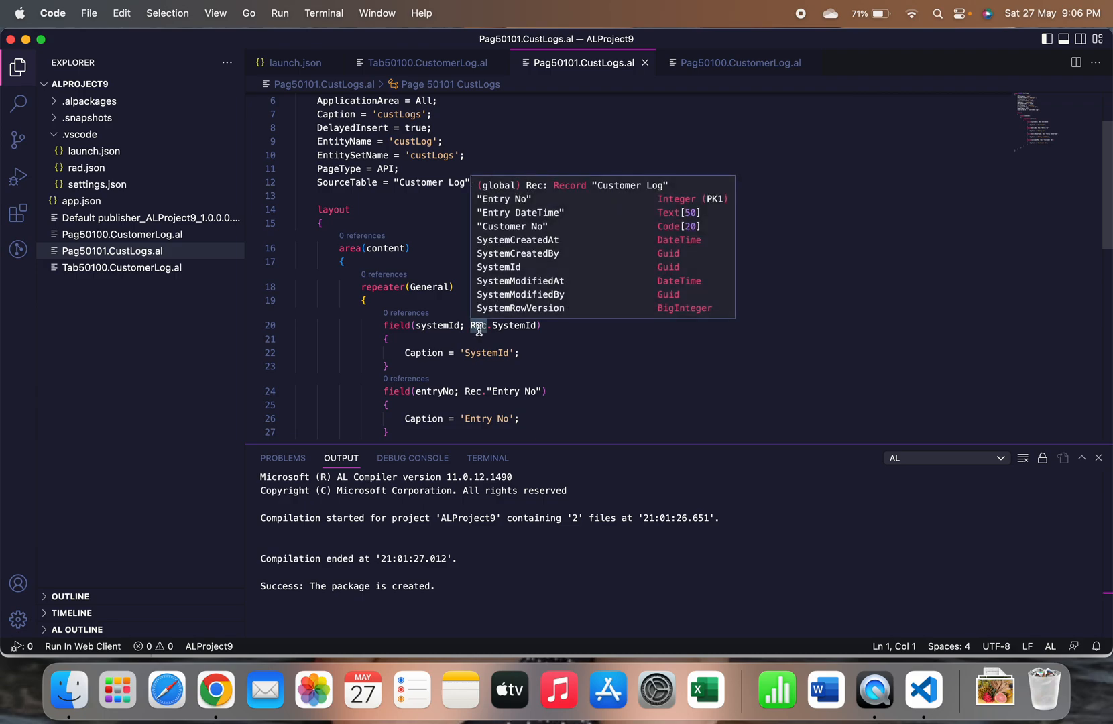
{"action": "mouse_move", "coordinate": [473, 366]}
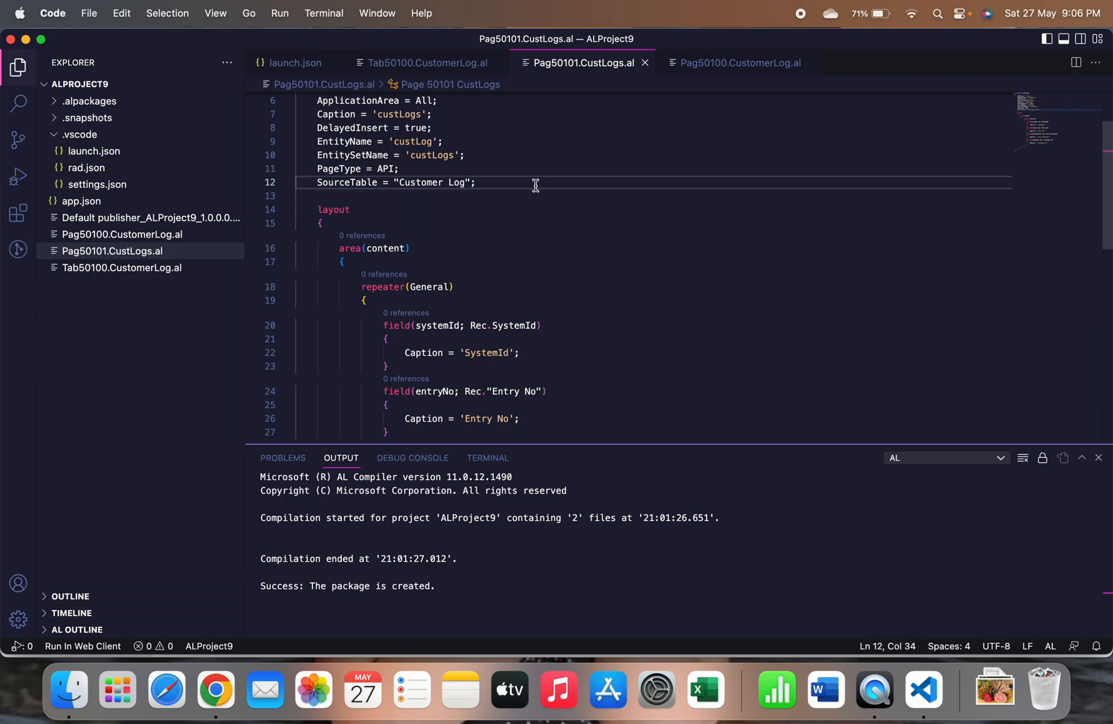
- Add ODataKeyFields = SystemId; to the CustLogs page using IntelliSense
{"action": "type", "text": "o"}
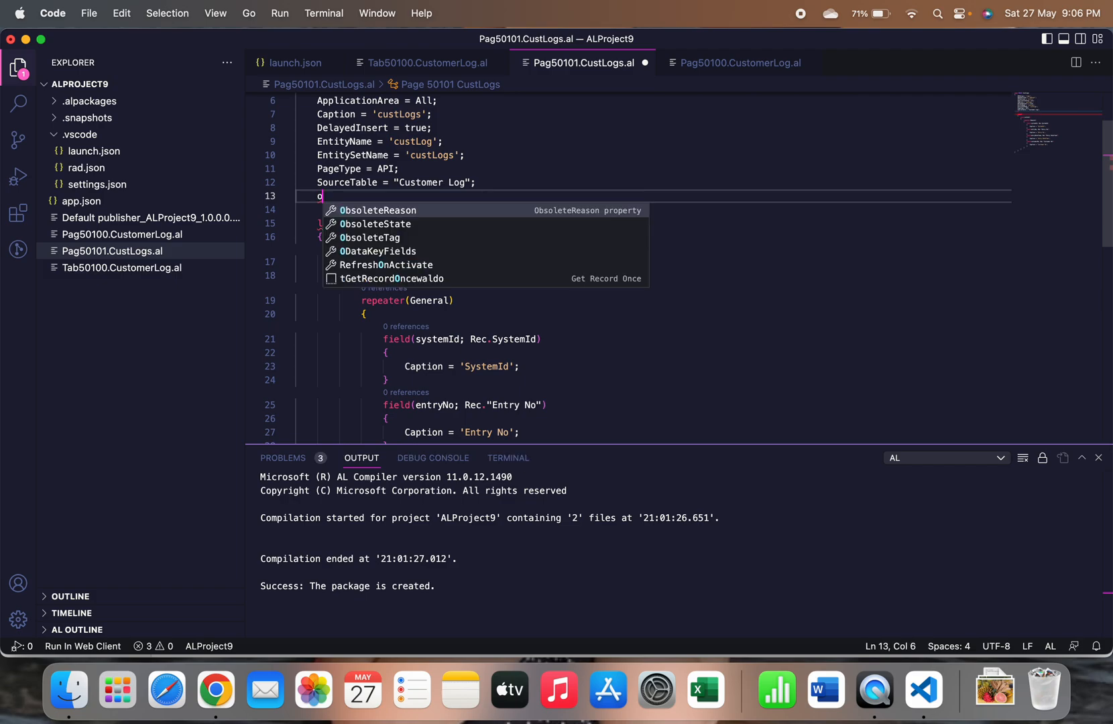
{"action": "type", "text": "ds ="}
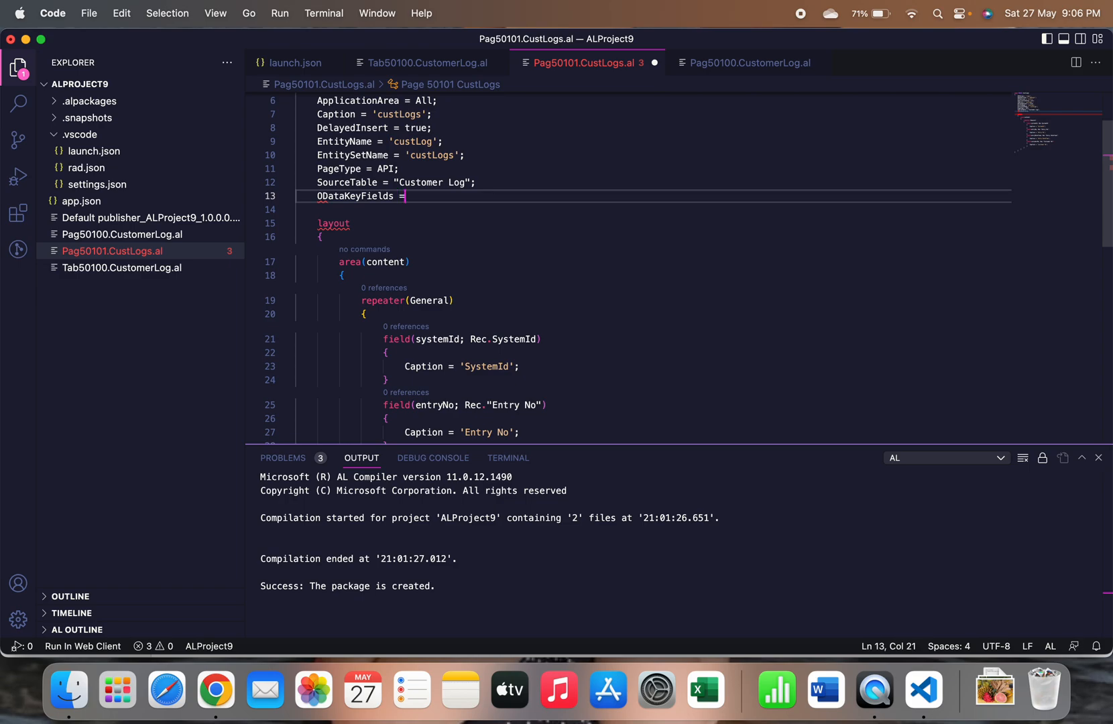
{"action": "type", "text": "s"}
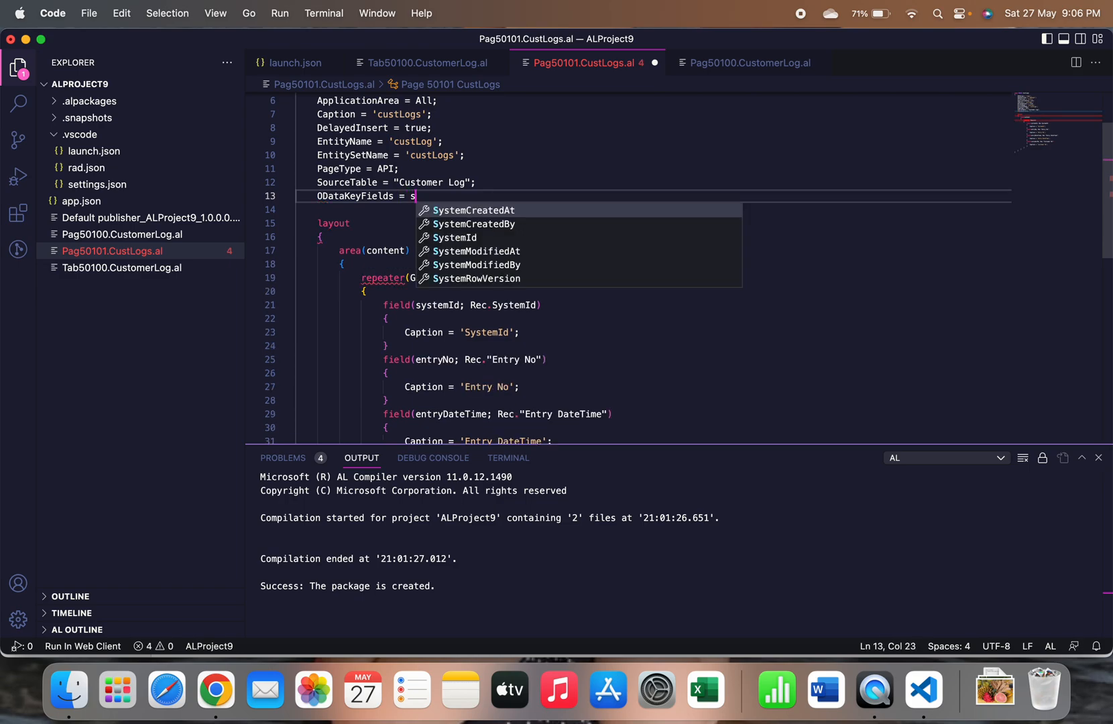
{"action": "type", "text": "ystemId;"}
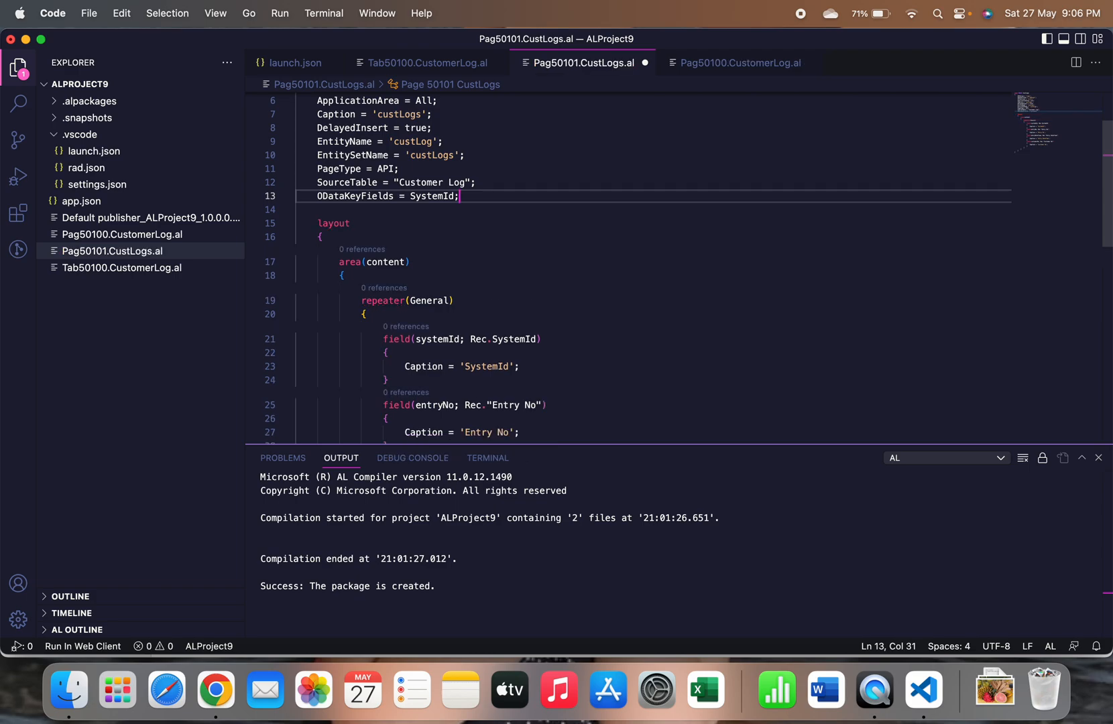
{"action": "scroll", "scroll_direction": "down", "scroll_amount": 3}
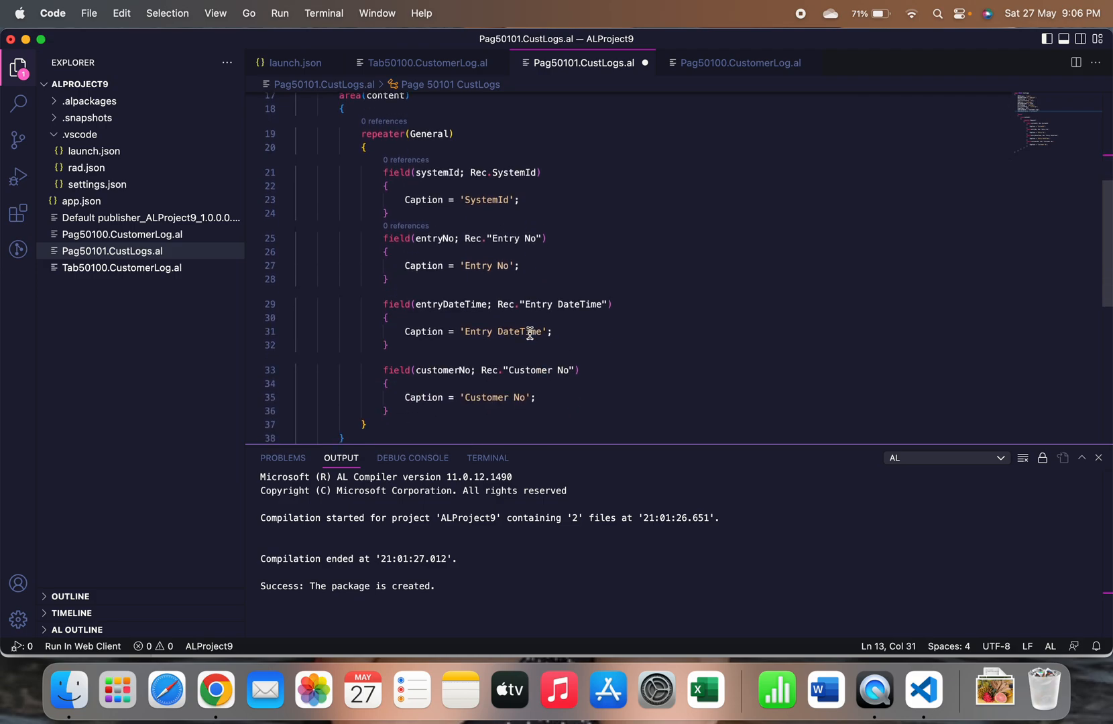
{"action": "scroll", "scroll_direction": "down", "scroll_amount": 3}
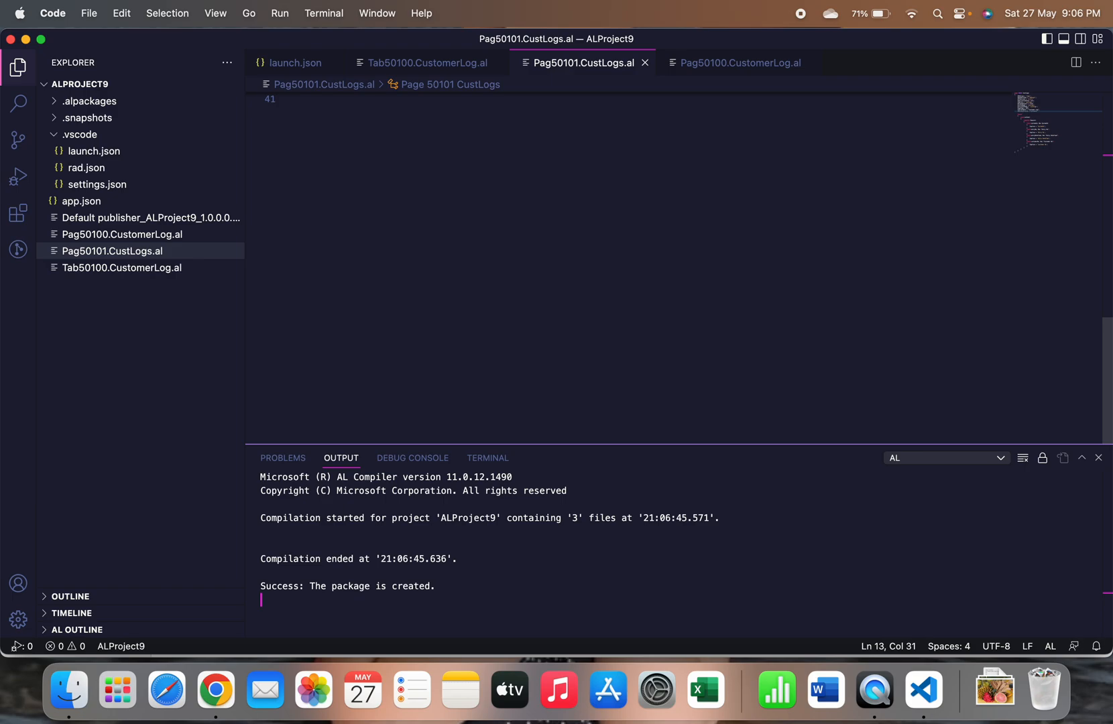
{"action": "mouse_move", "coordinate": [687, 124]}
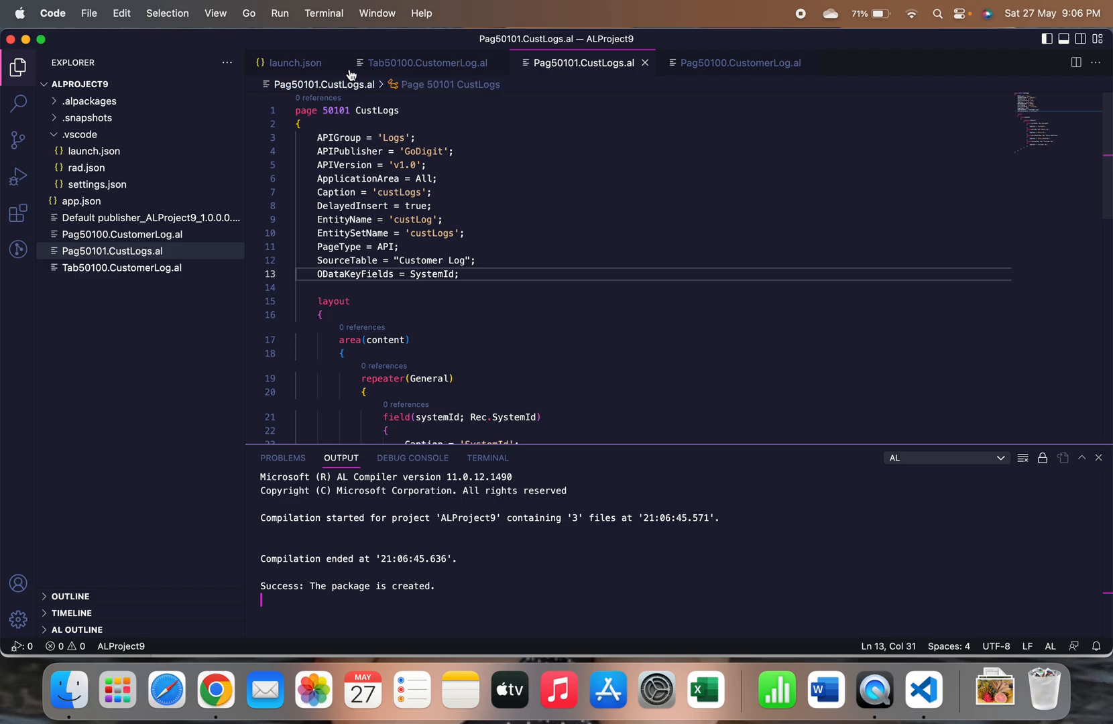
- Run the AL project without debugging so the package compiles successfully
{"action": "left_click", "coordinate": [280, 13]}
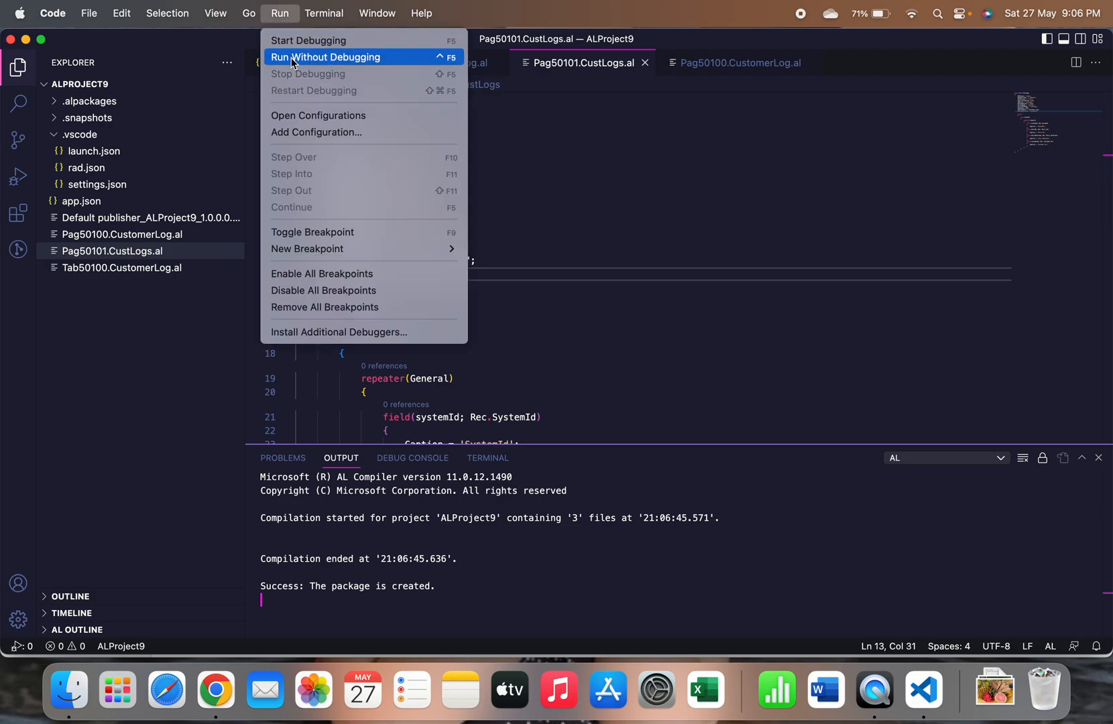
{"action": "left_click", "coordinate": [327, 57]}
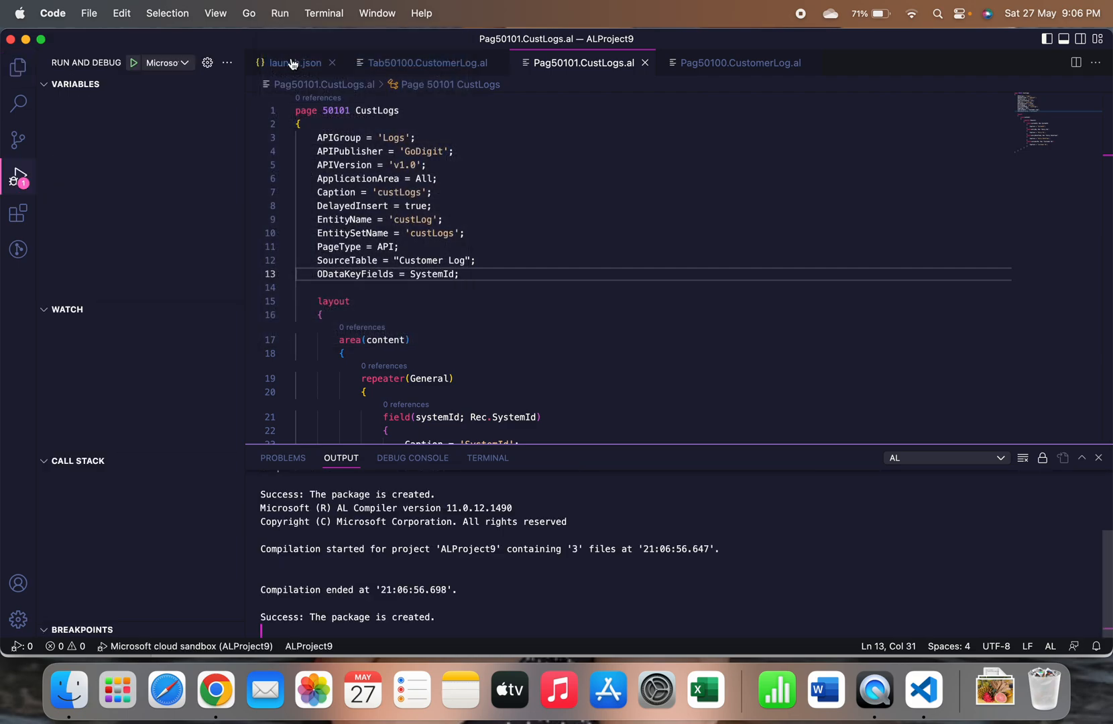
{"action": "mouse_move", "coordinate": [297, 63]}
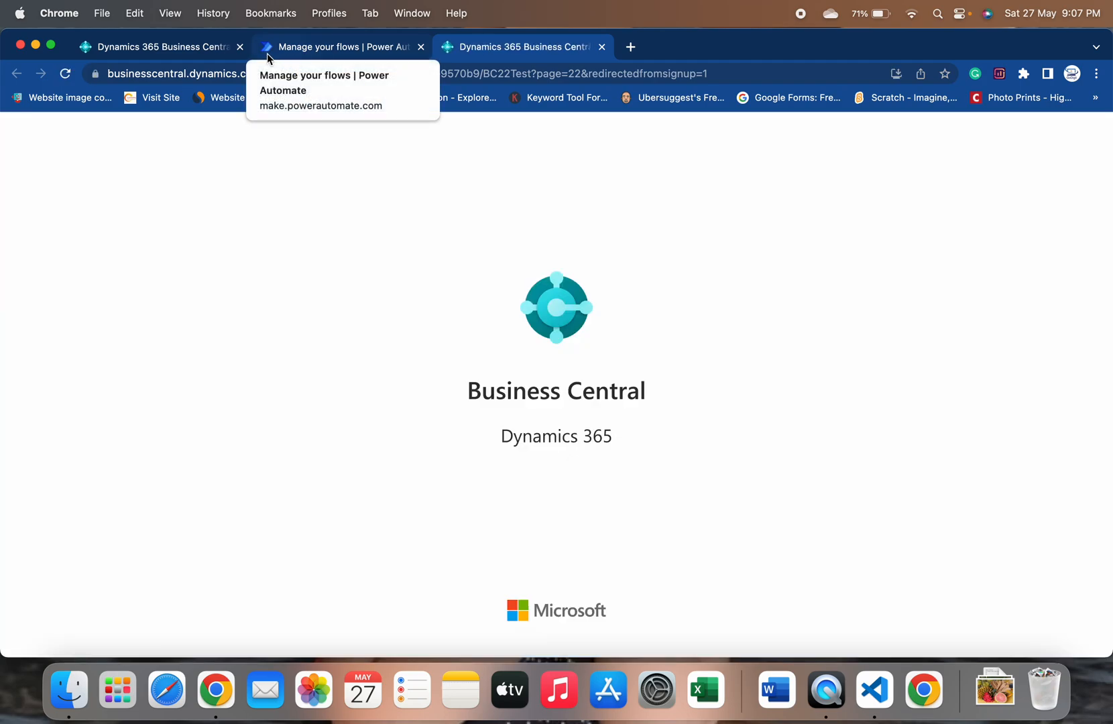
- Close the extra tab and open the empty Customer Log list from Tell Me search
{"action": "left_click", "coordinate": [239, 47]}
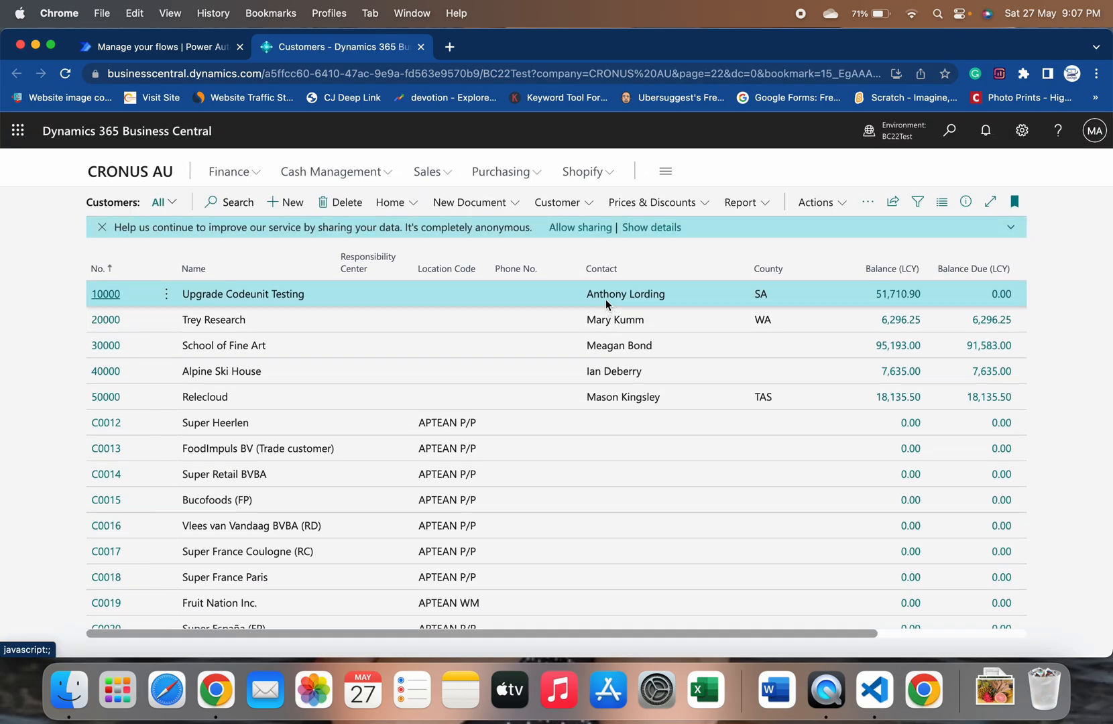
{"action": "mouse_move", "coordinate": [951, 147]}
{"action": "type", "text": "customer log"}
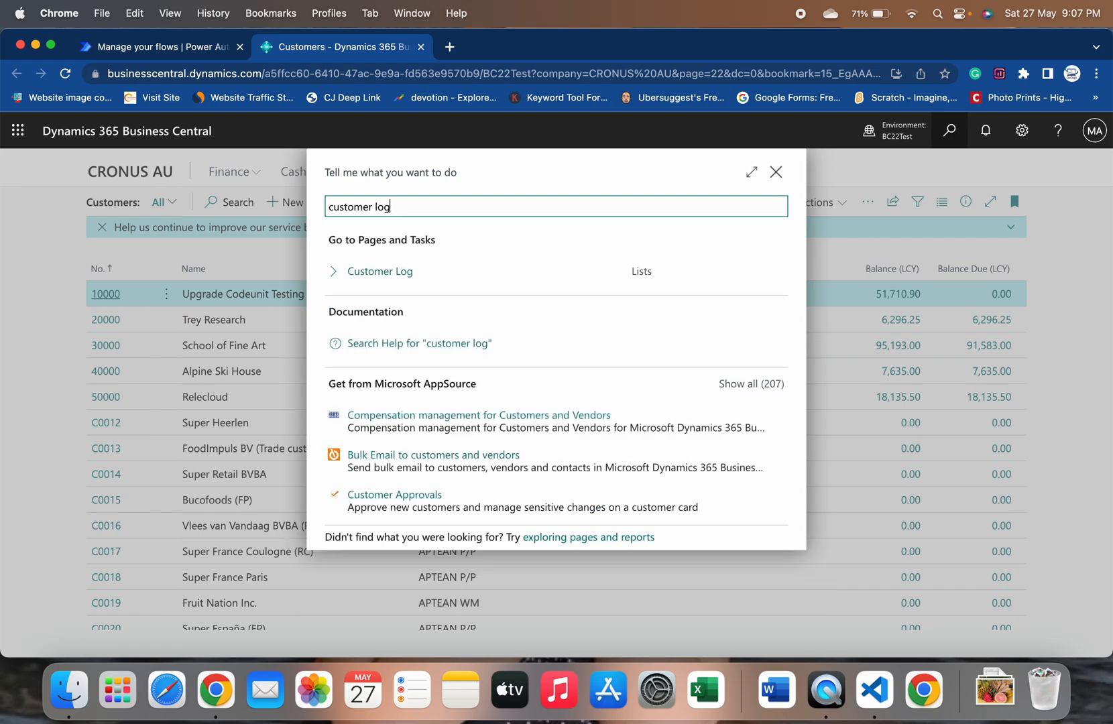
{"action": "mouse_move", "coordinate": [380, 284]}
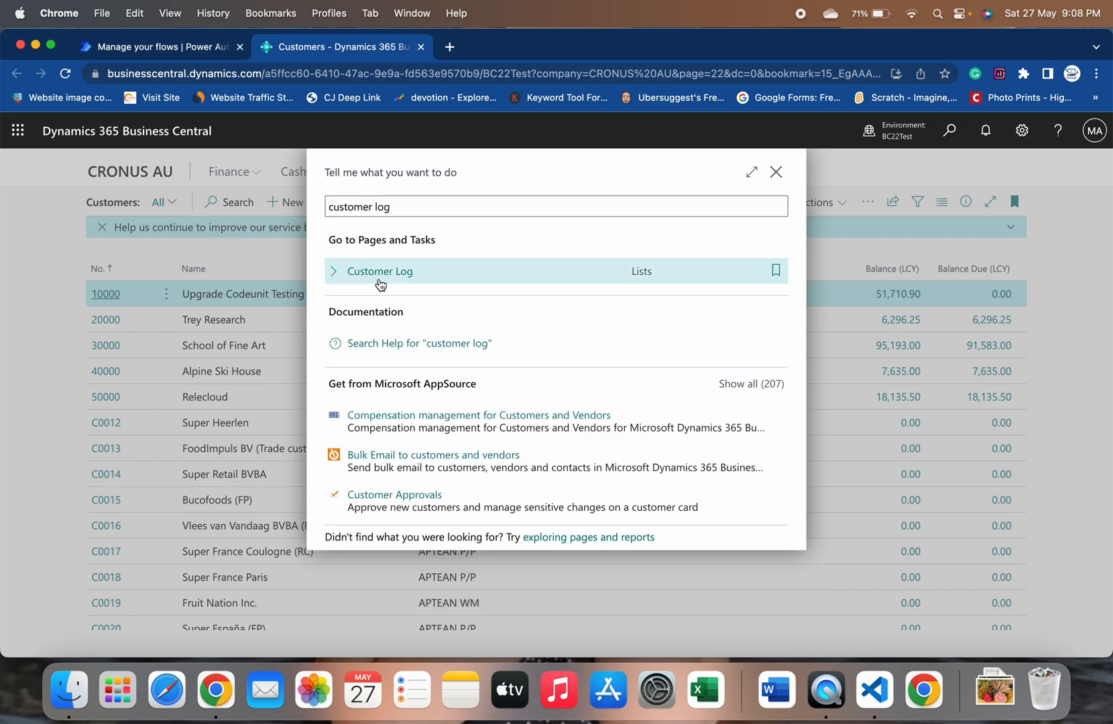
{"action": "left_click", "coordinate": [380, 271]}
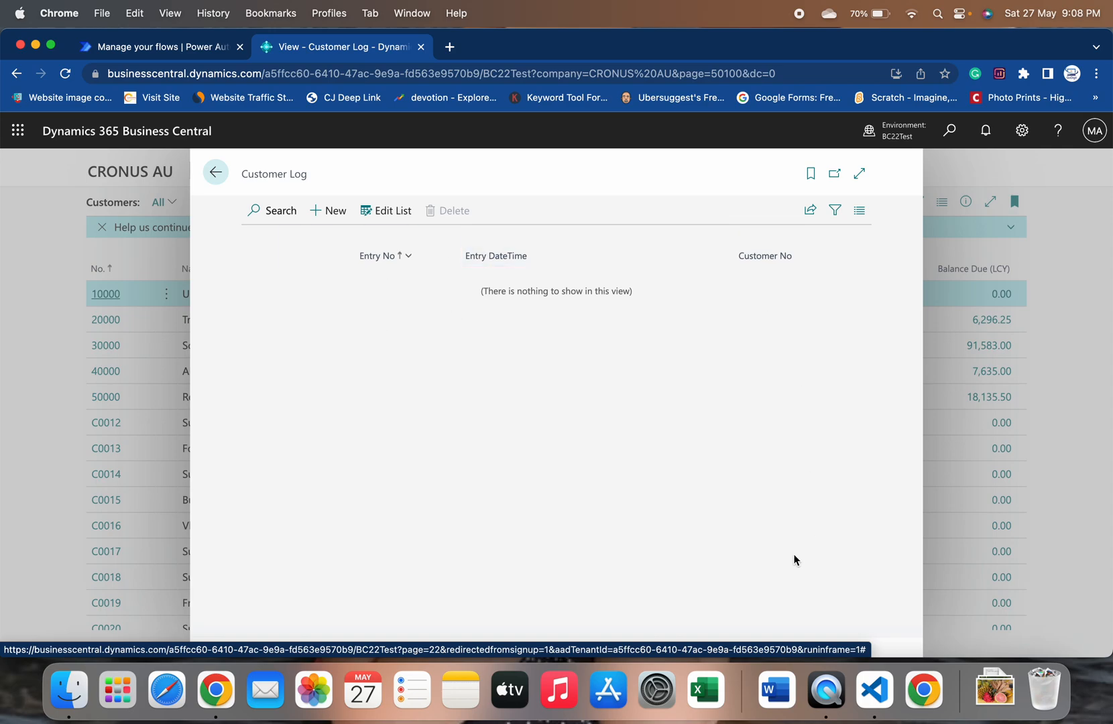
{"action": "mouse_move", "coordinate": [451, 536]}
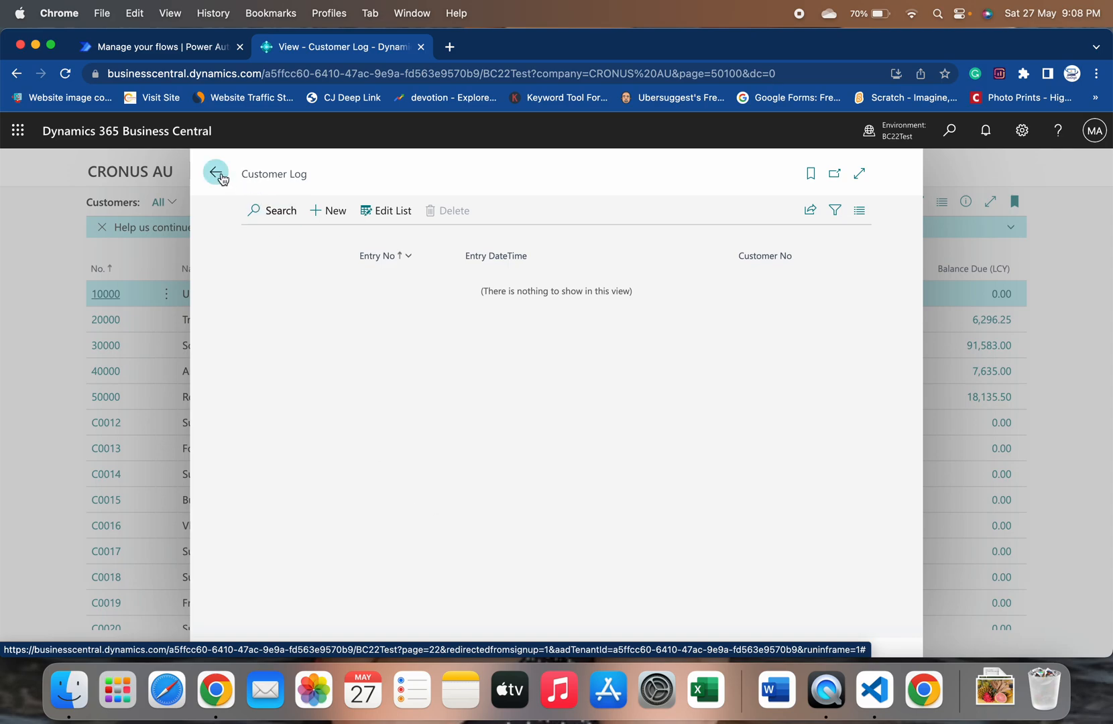
- Start an automated cloud flow draft named 'Custom', then discard it back to the flows list
{"action": "left_click", "coordinate": [161, 46]}
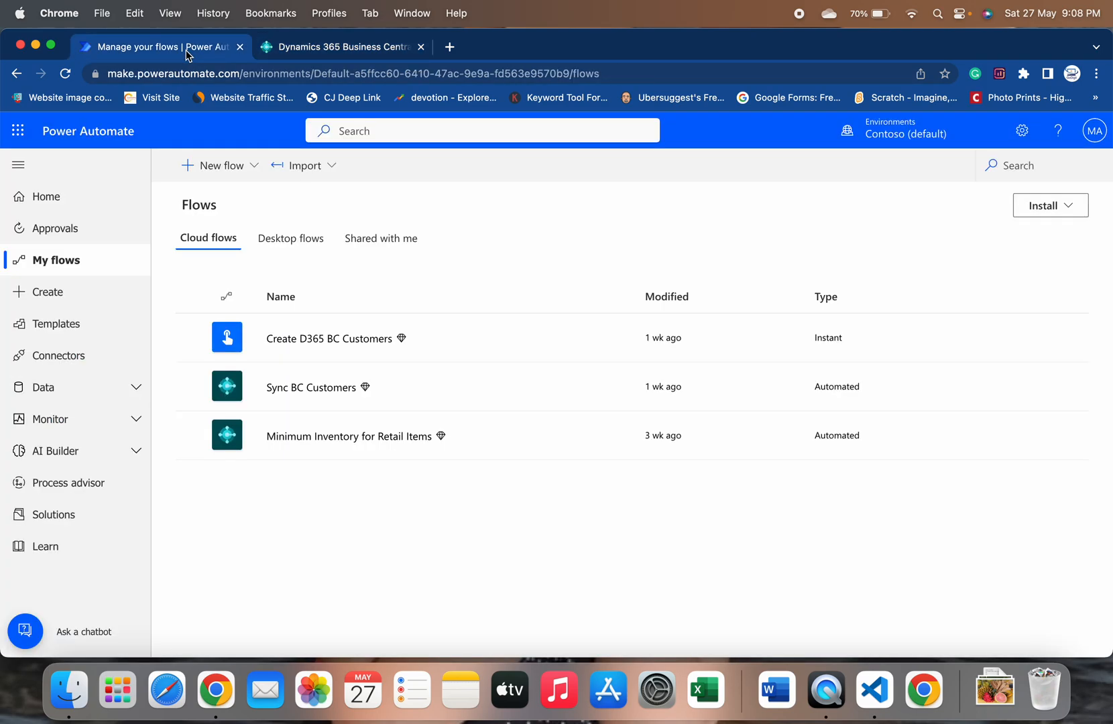
{"action": "mouse_move", "coordinate": [208, 138]}
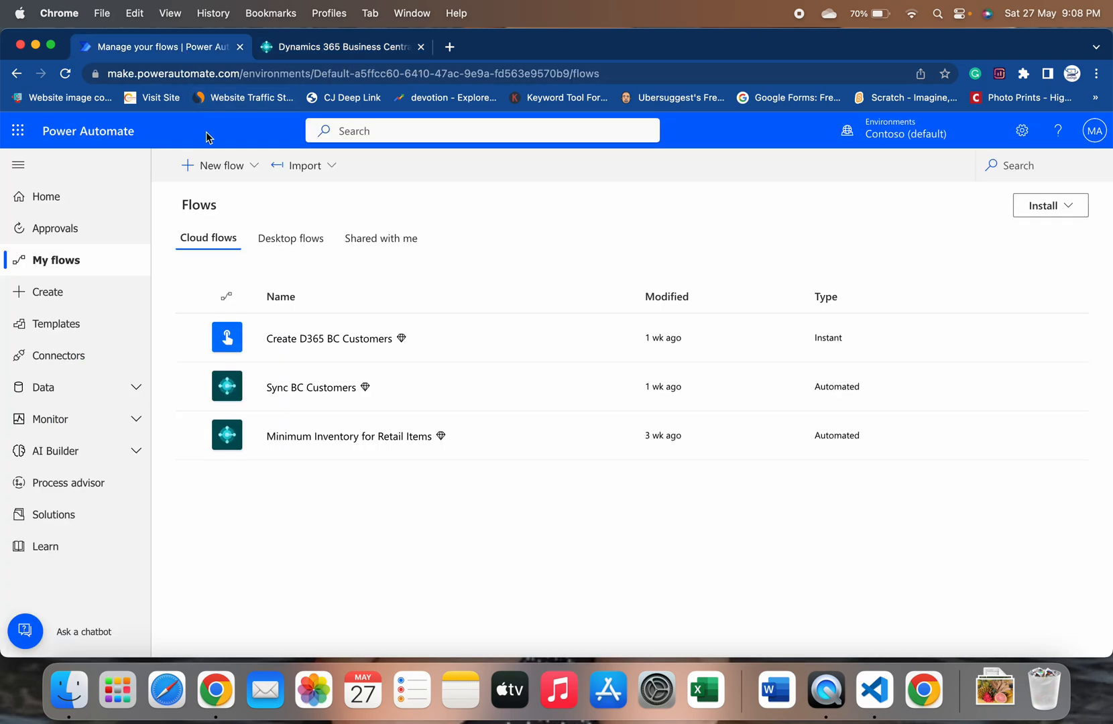
{"action": "left_click", "coordinate": [219, 165]}
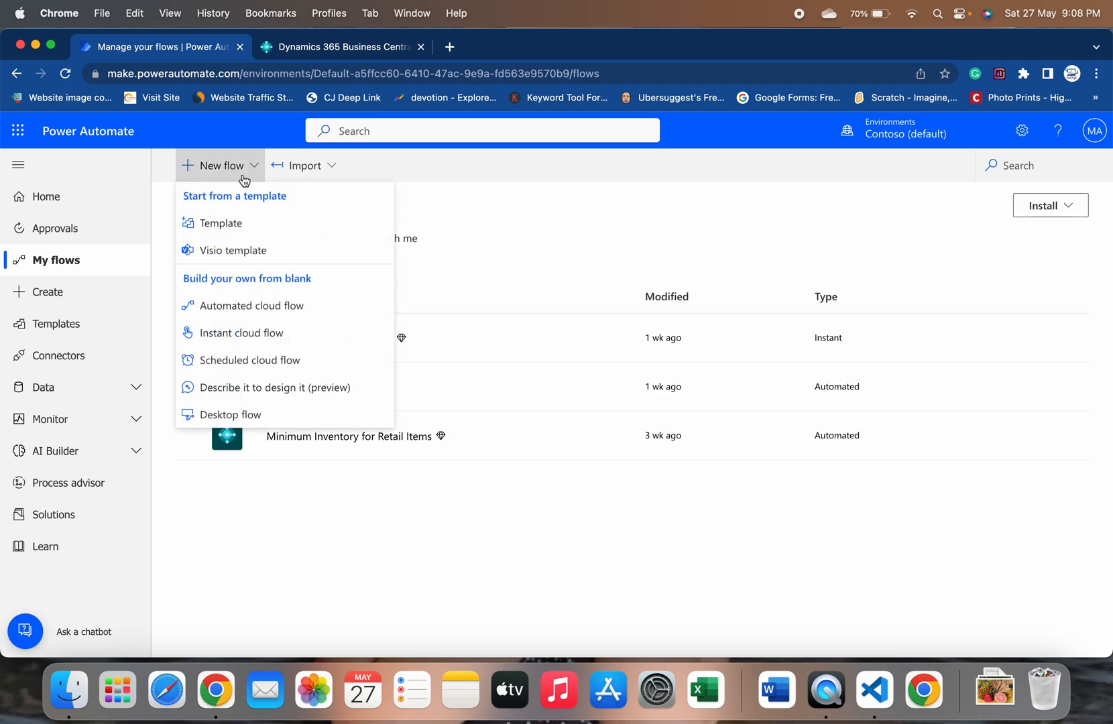
{"action": "left_click", "coordinate": [251, 305]}
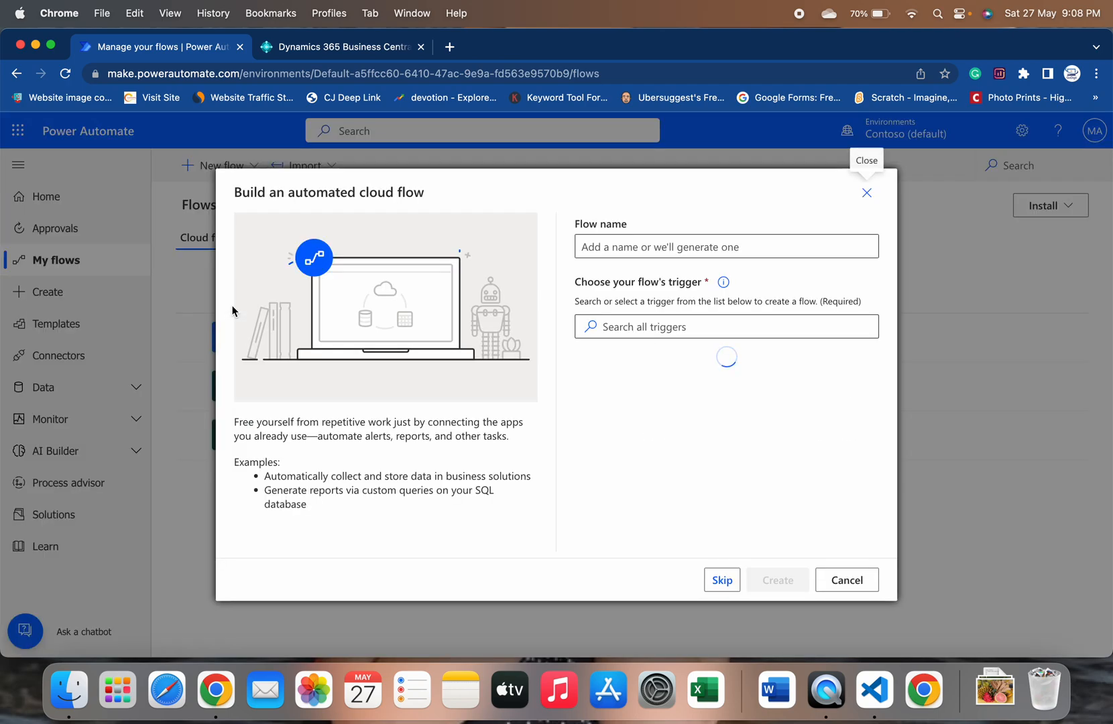
{"action": "left_click", "coordinate": [726, 246]}
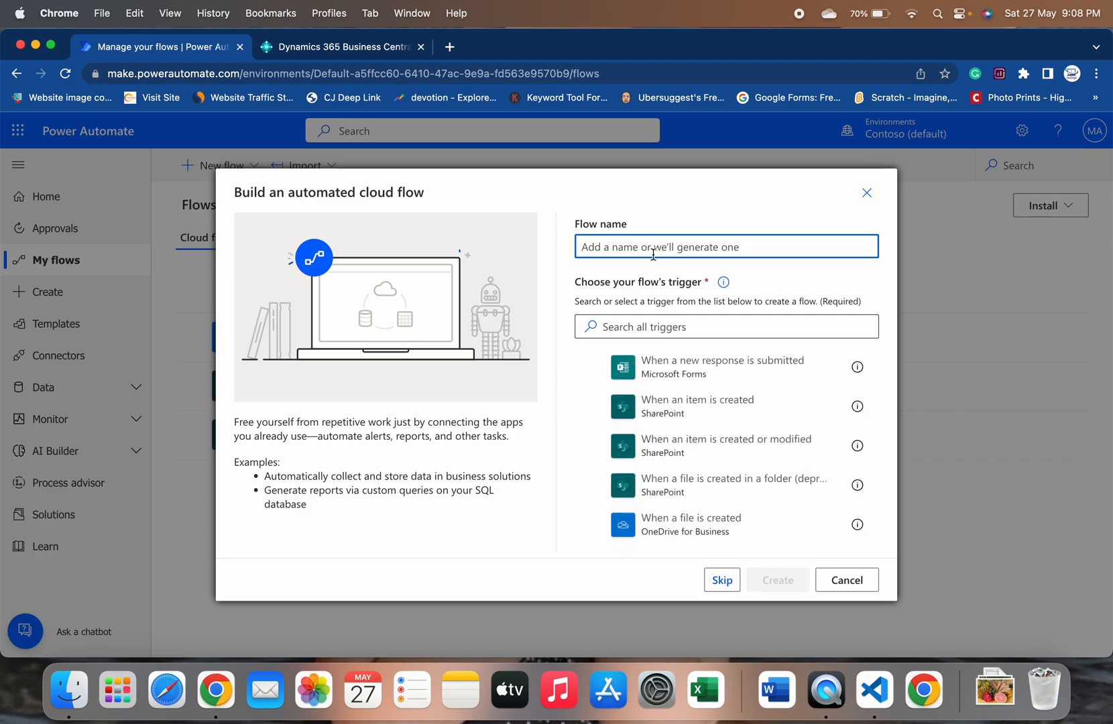
{"action": "type", "text": "CustomAPI t"}
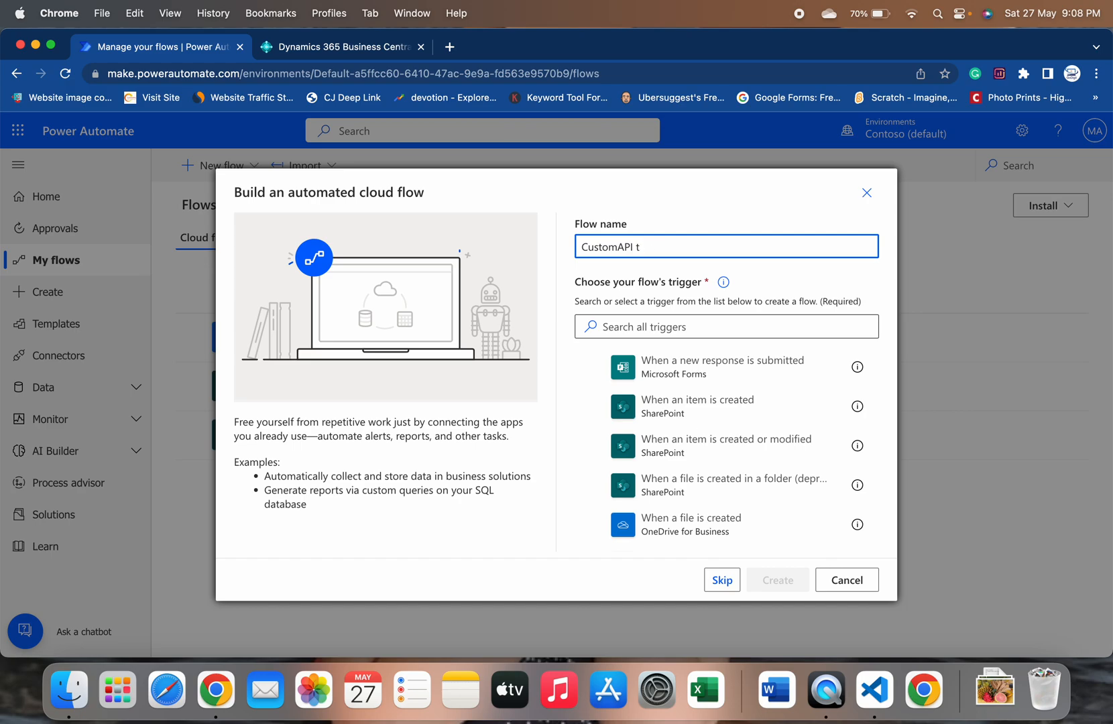
{"action": "left_click", "coordinate": [847, 580]}
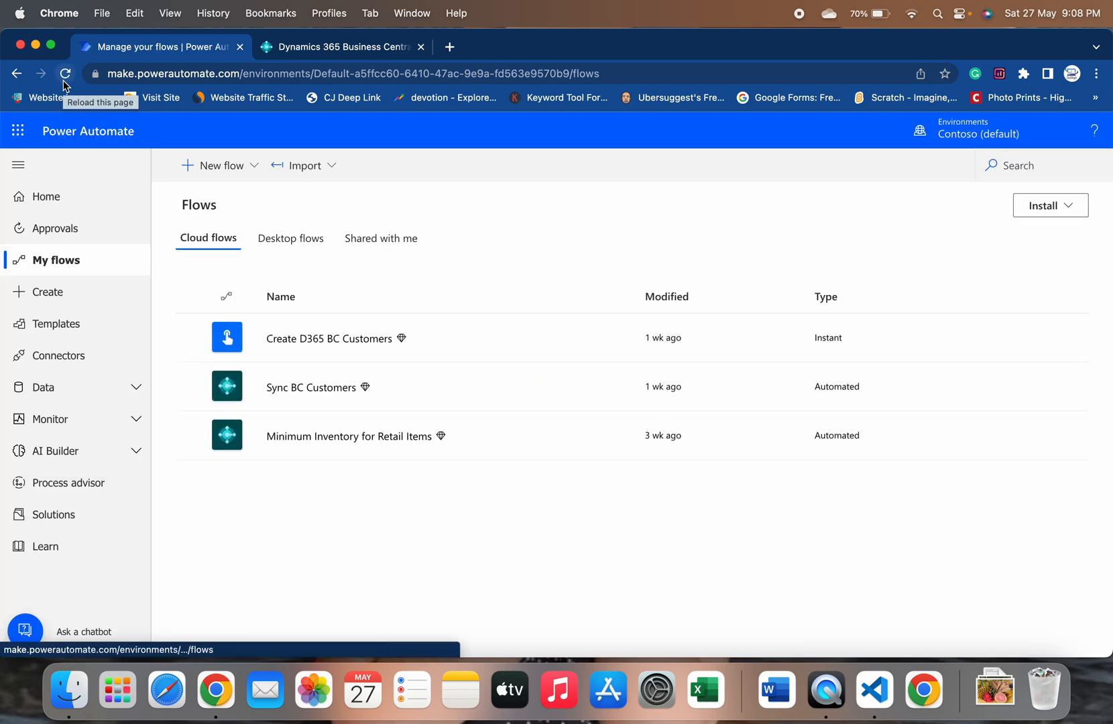
- Start a new automated cloud flow from blank named CustomAPi
{"action": "left_click", "coordinate": [64, 74]}
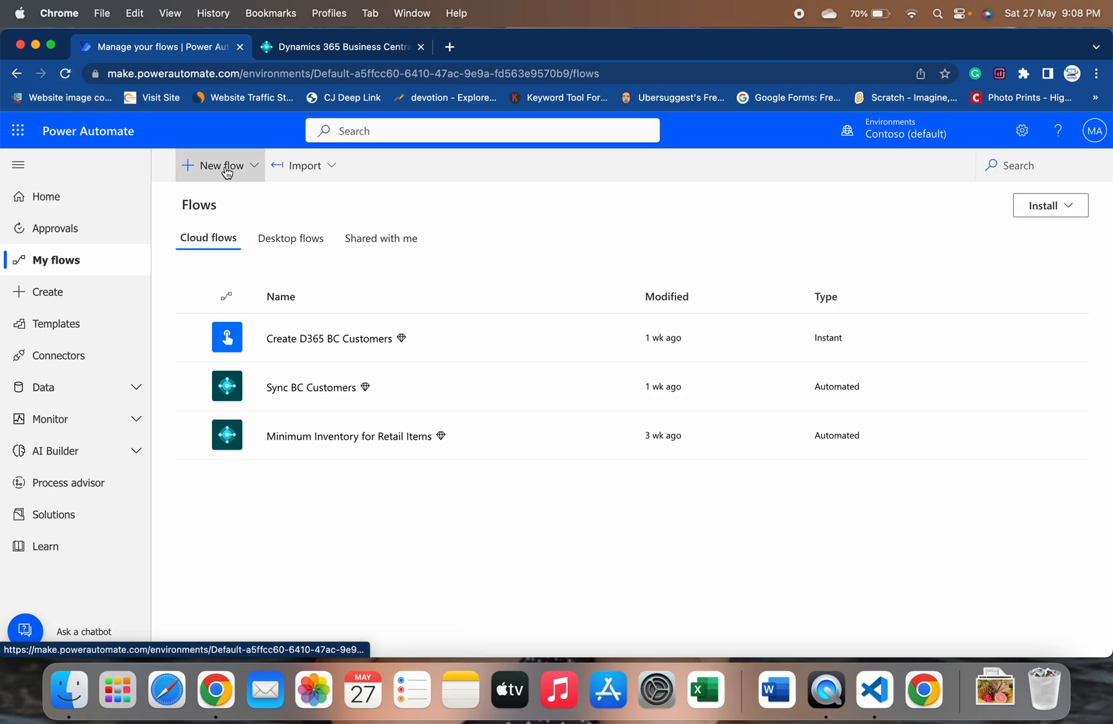
{"action": "left_click", "coordinate": [221, 166]}
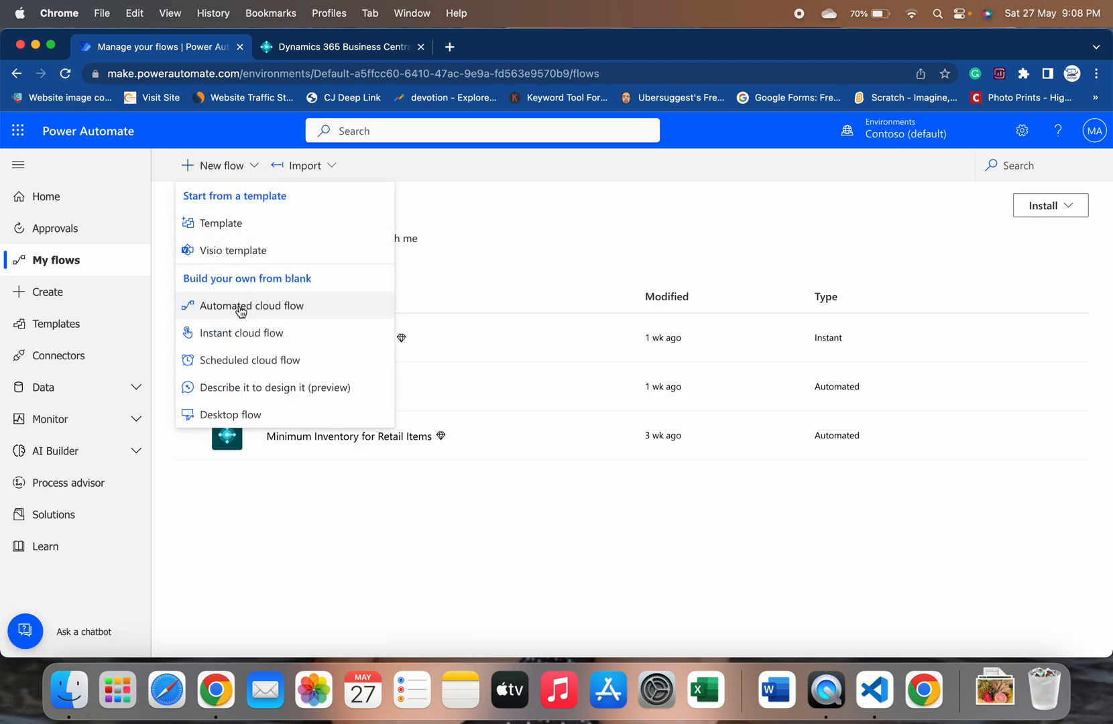
{"action": "left_click", "coordinate": [251, 306]}
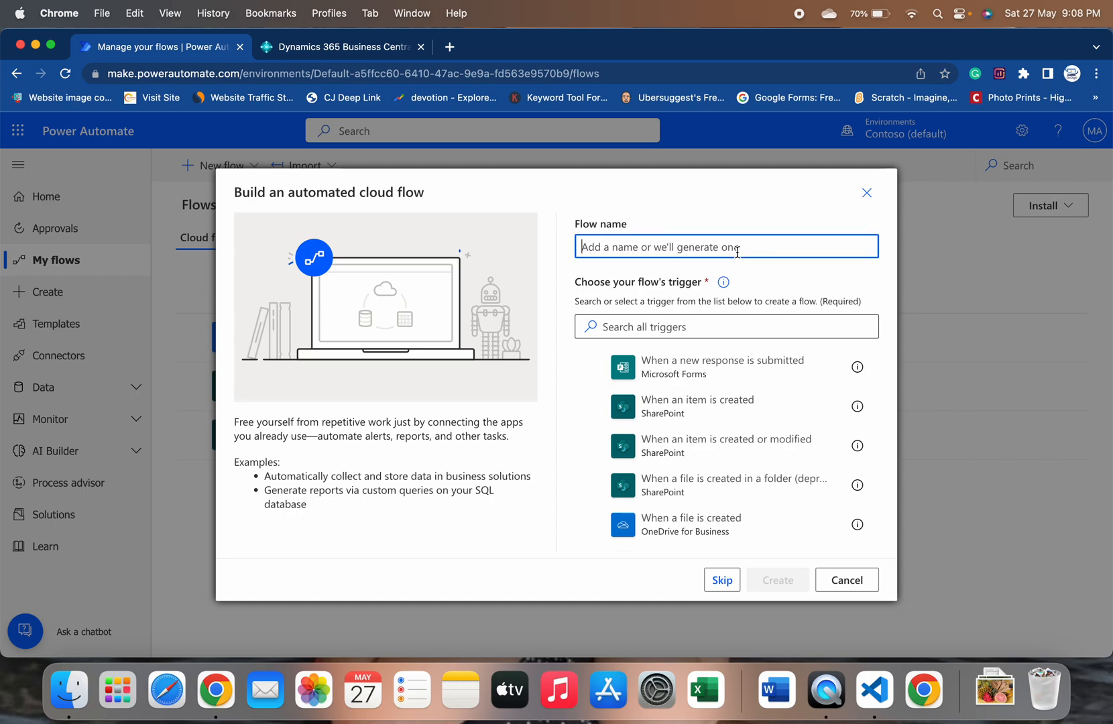
{"action": "type", "text": "c"}
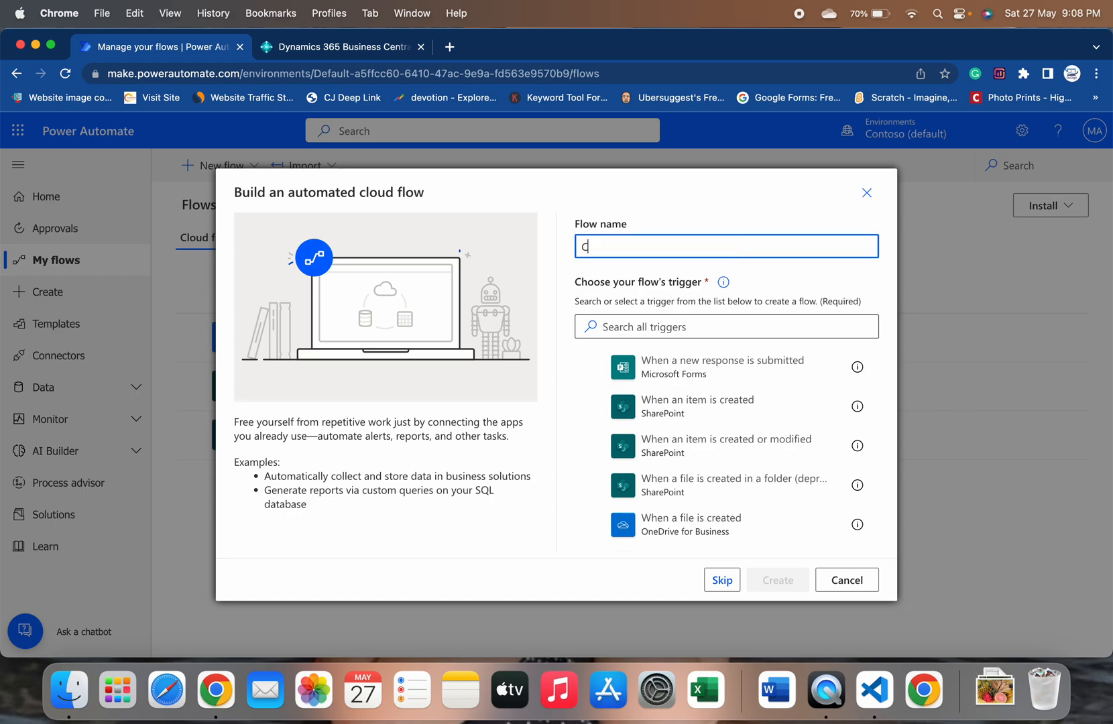
{"action": "type", "text": "ustomAPi"}
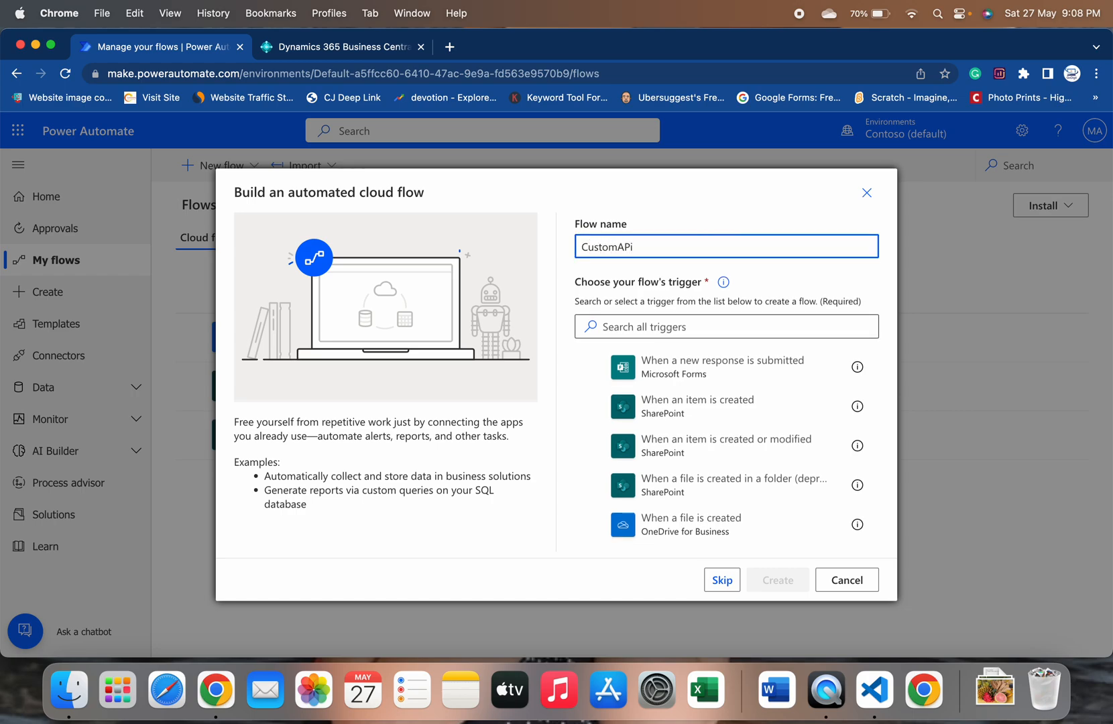
- Choose Business Central's 'When a record is created (V3)' trigger and create the flow
{"action": "type", "text": "When a record is created"}
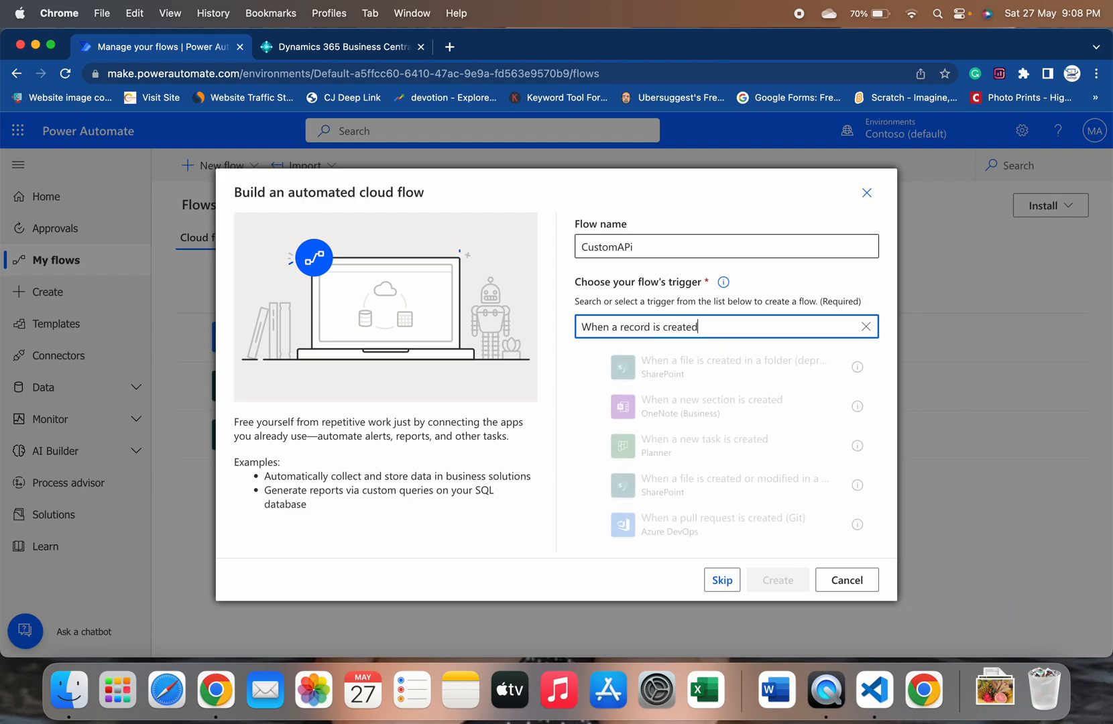
{"action": "scroll", "scroll_direction": "down", "scroll_amount": 3}
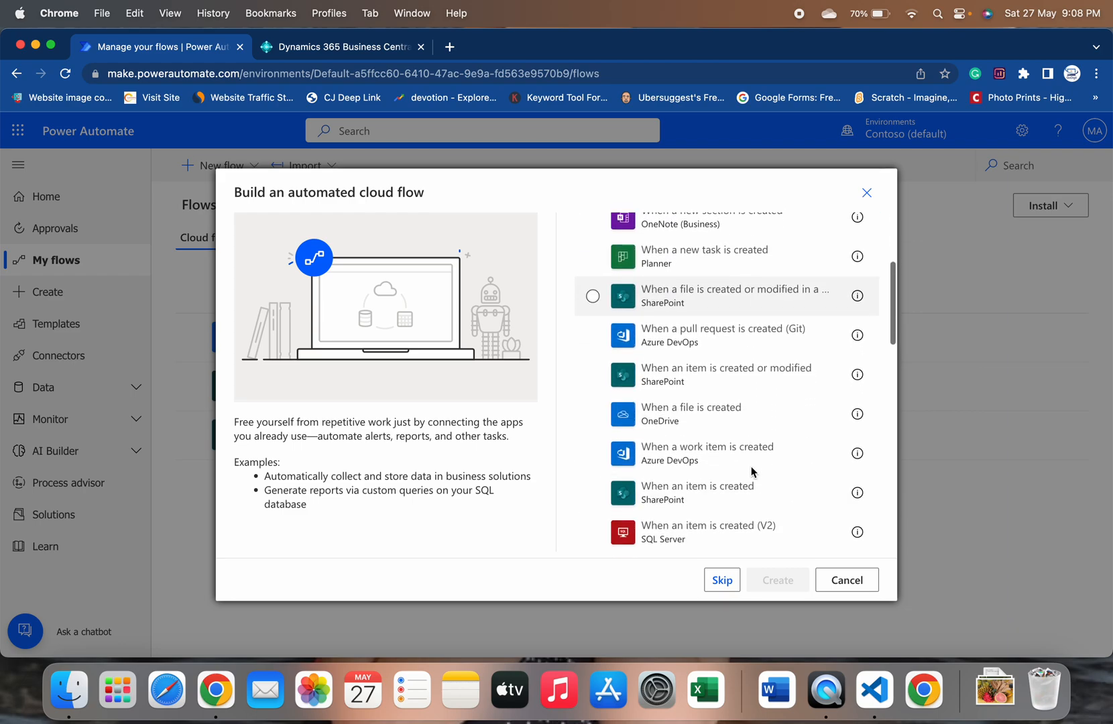
{"action": "scroll", "scroll_direction": "down", "scroll_amount": 3}
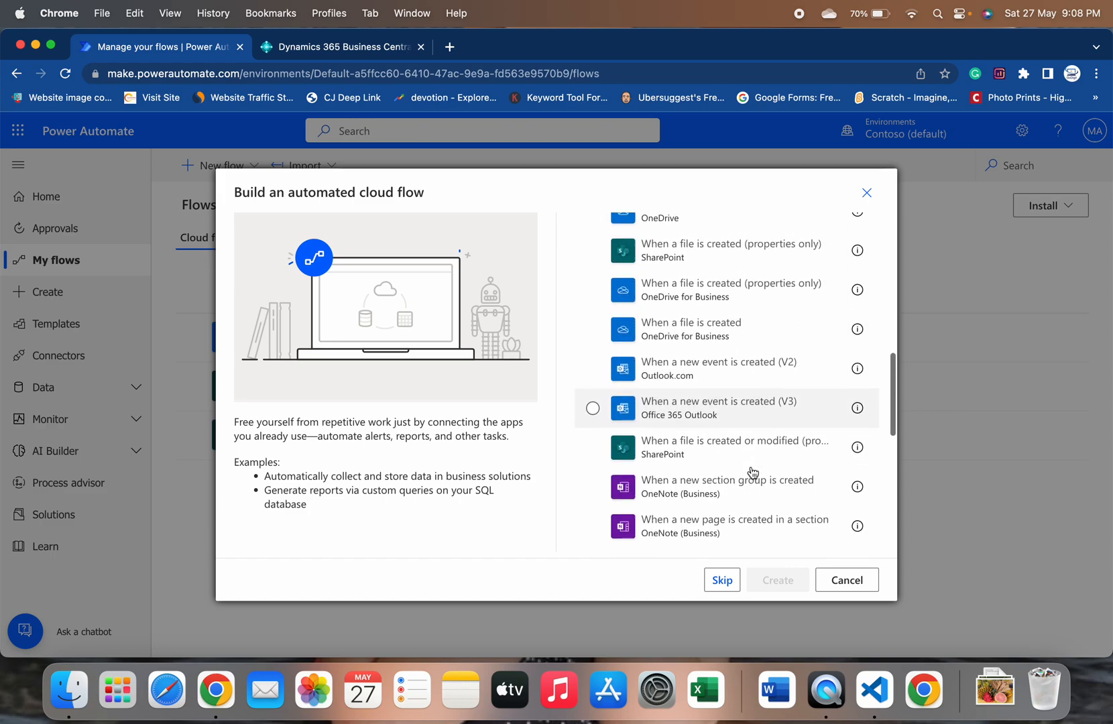
{"action": "scroll", "scroll_direction": "down", "scroll_amount": 3}
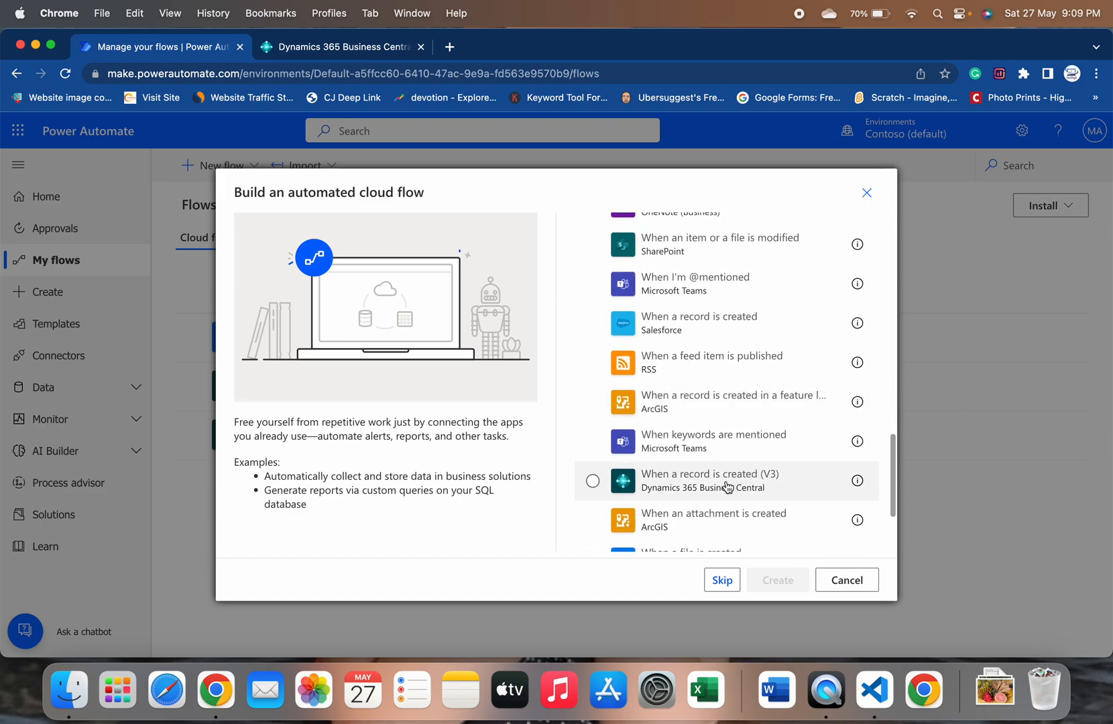
{"action": "left_click", "coordinate": [592, 480]}
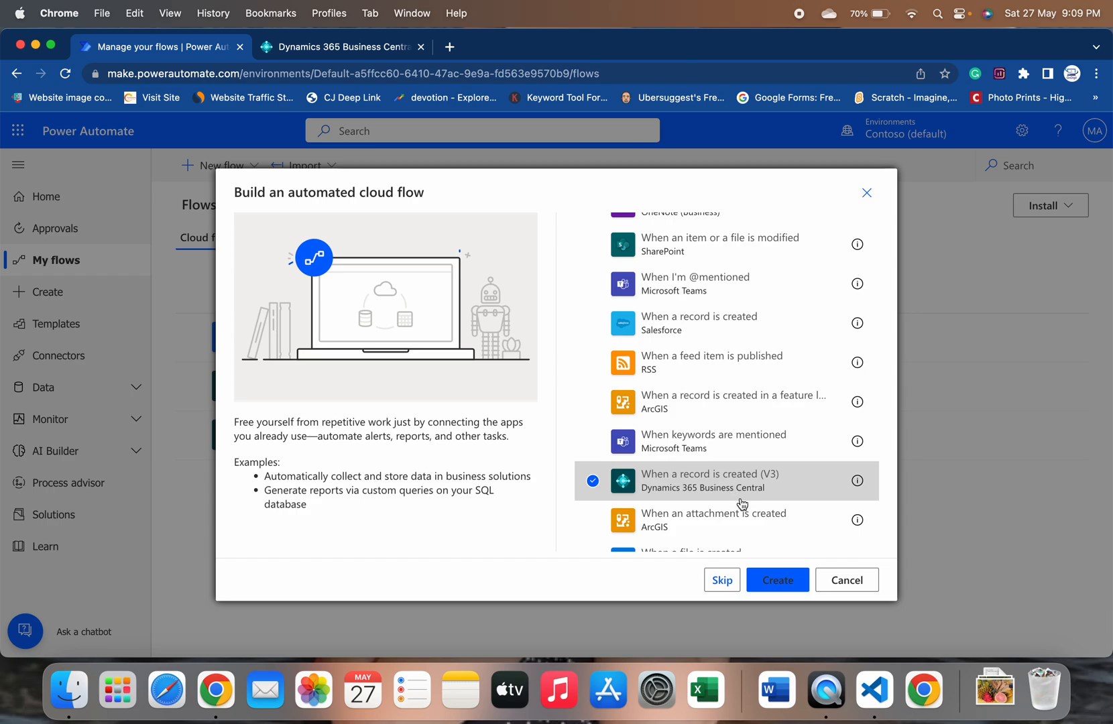
{"action": "left_click", "coordinate": [777, 580]}
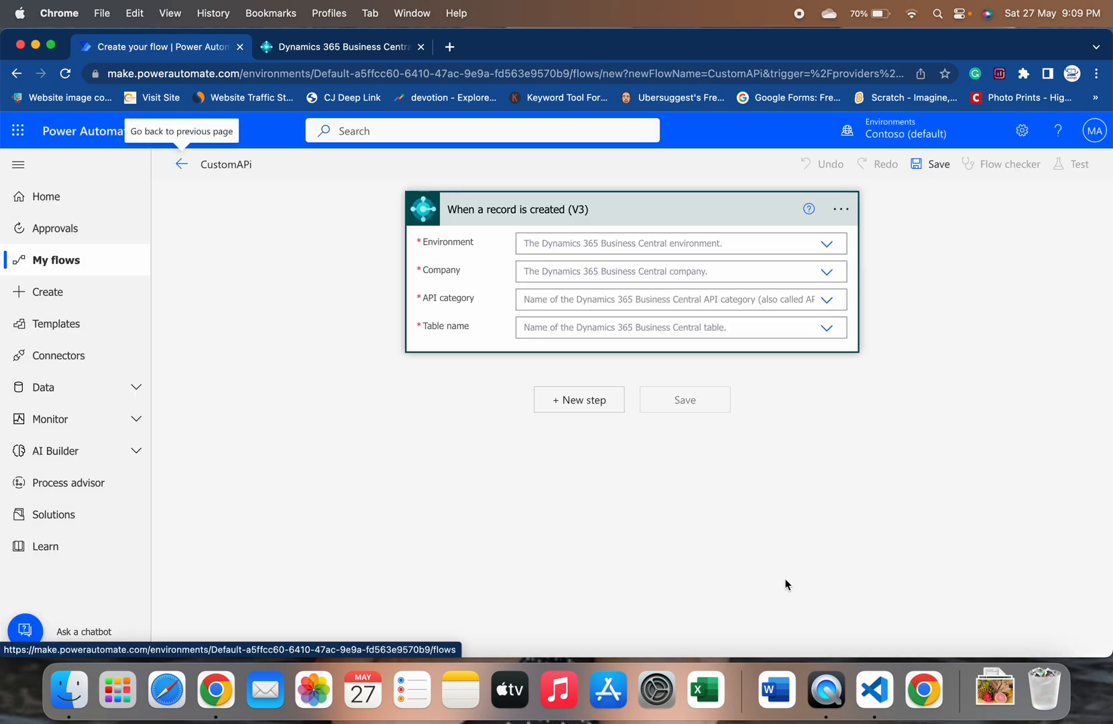
{"action": "mouse_move", "coordinate": [667, 225]}
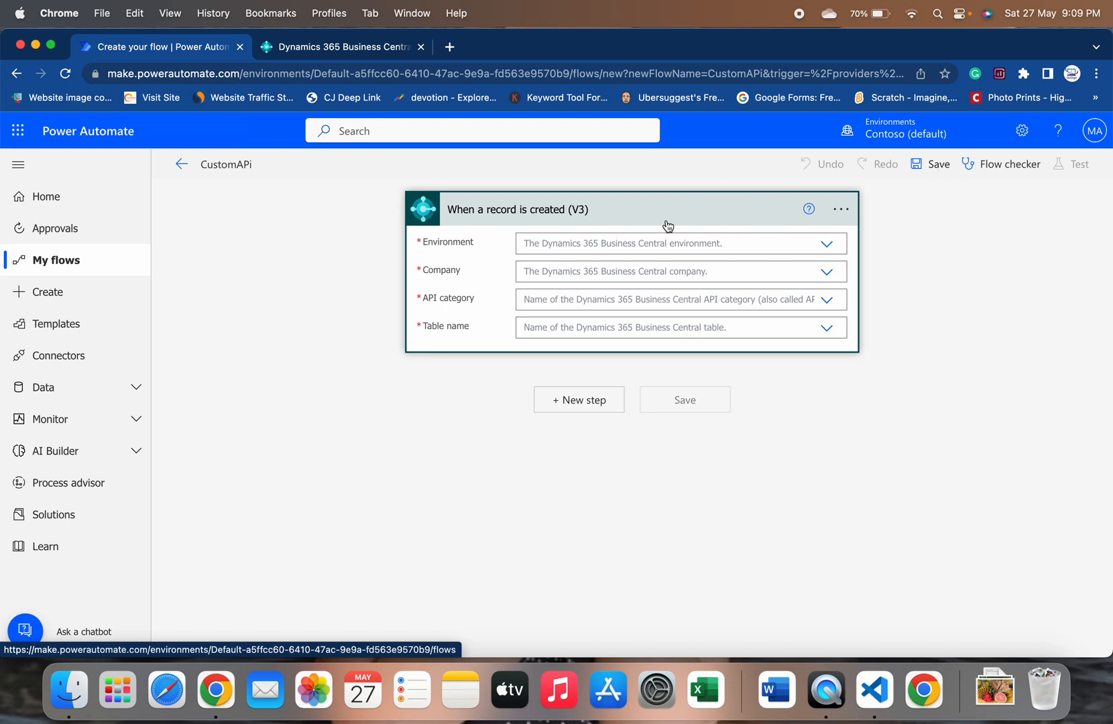
{"action": "mouse_move", "coordinate": [818, 259]}
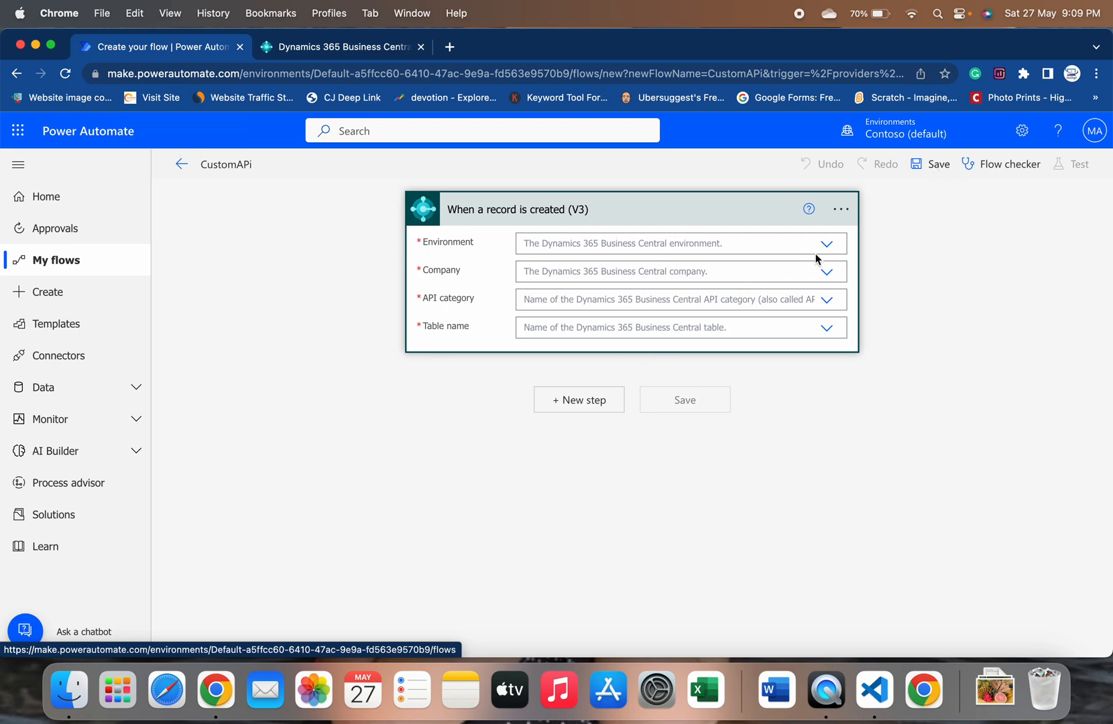
- Set the trigger's environment to BC22TEST and company to CRONUS AU, then list the API categories
{"action": "left_click", "coordinate": [827, 244]}
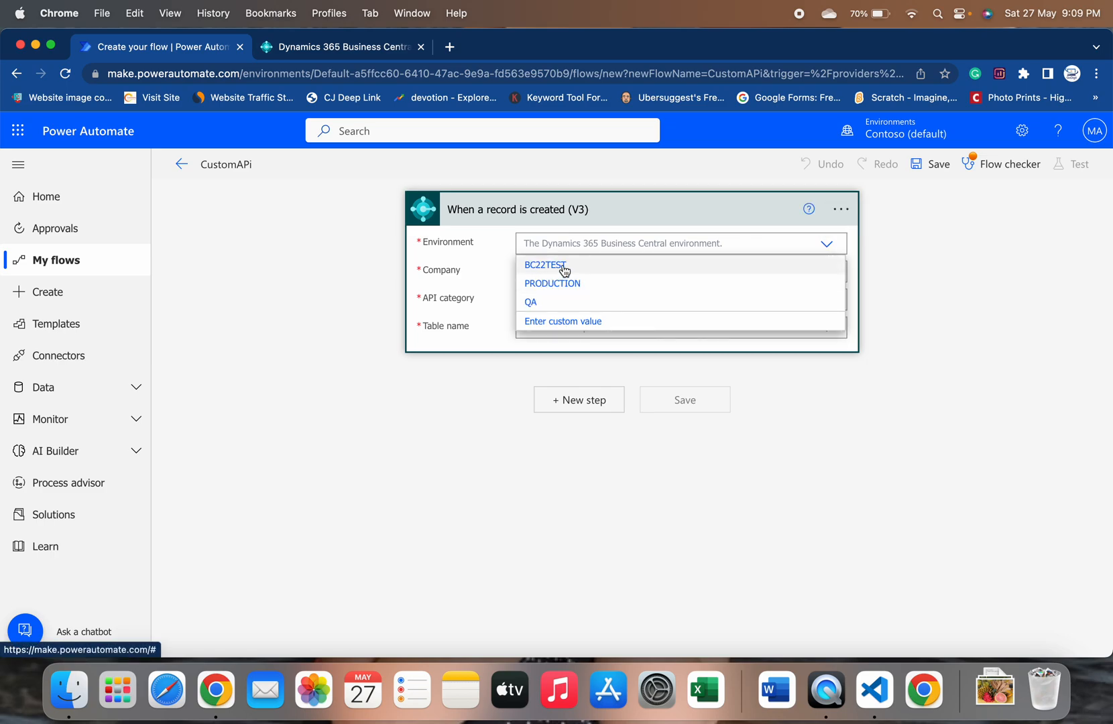
{"action": "left_click", "coordinate": [545, 265]}
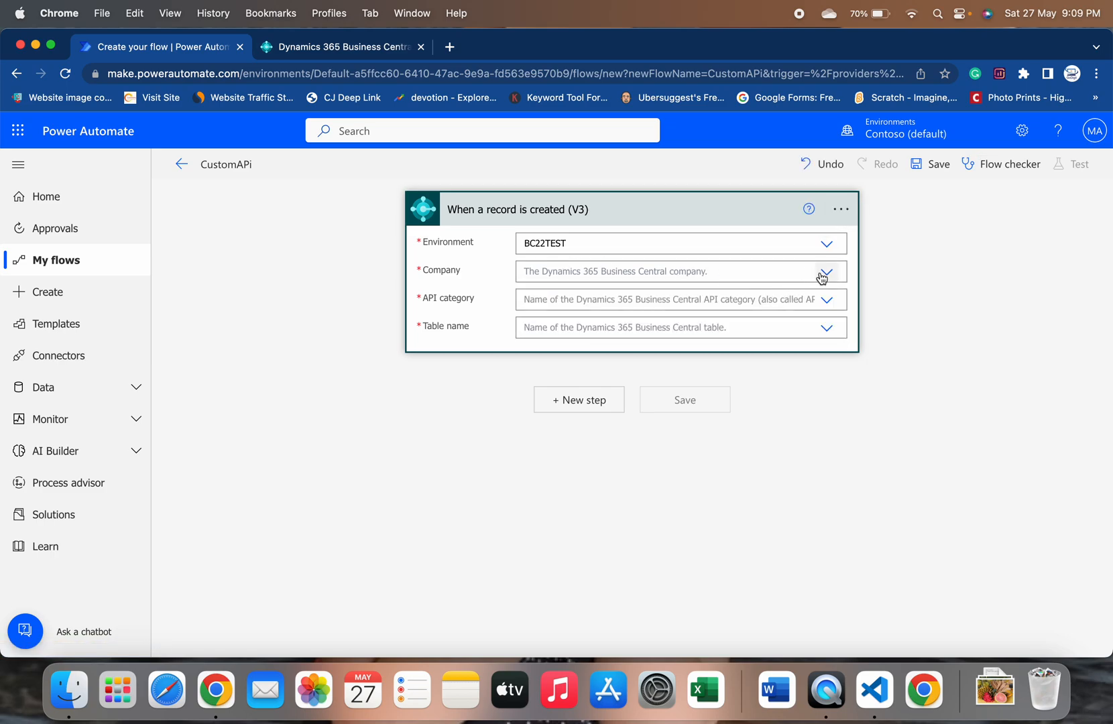
{"action": "left_click", "coordinate": [825, 272]}
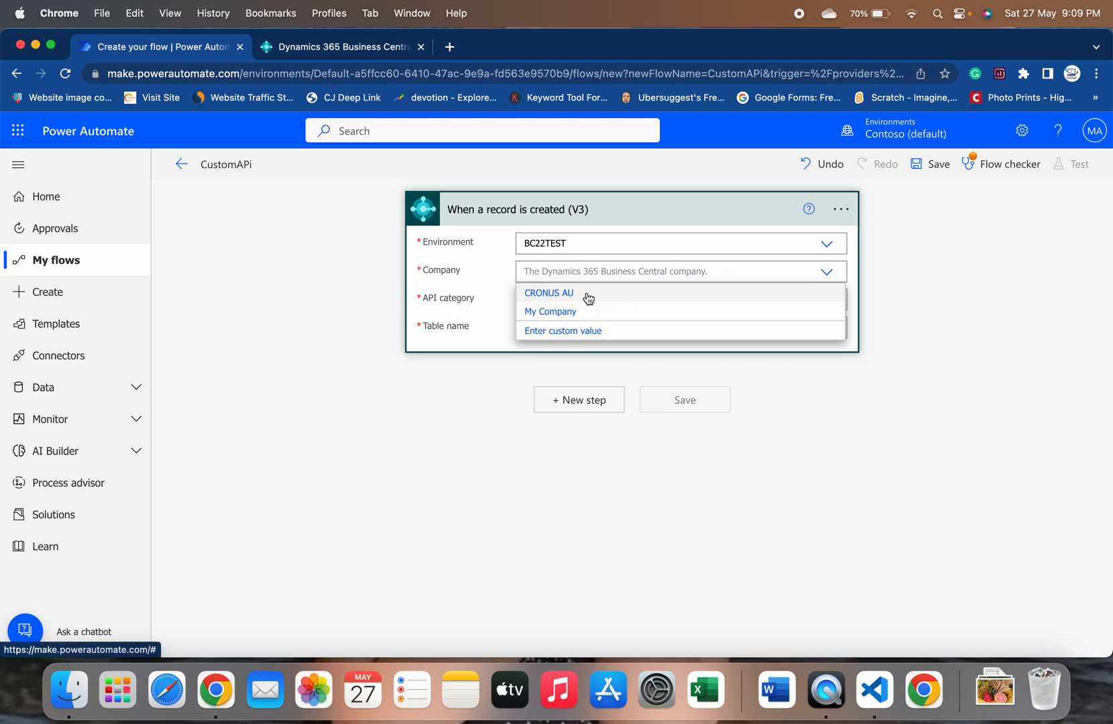
{"action": "left_click", "coordinate": [549, 293]}
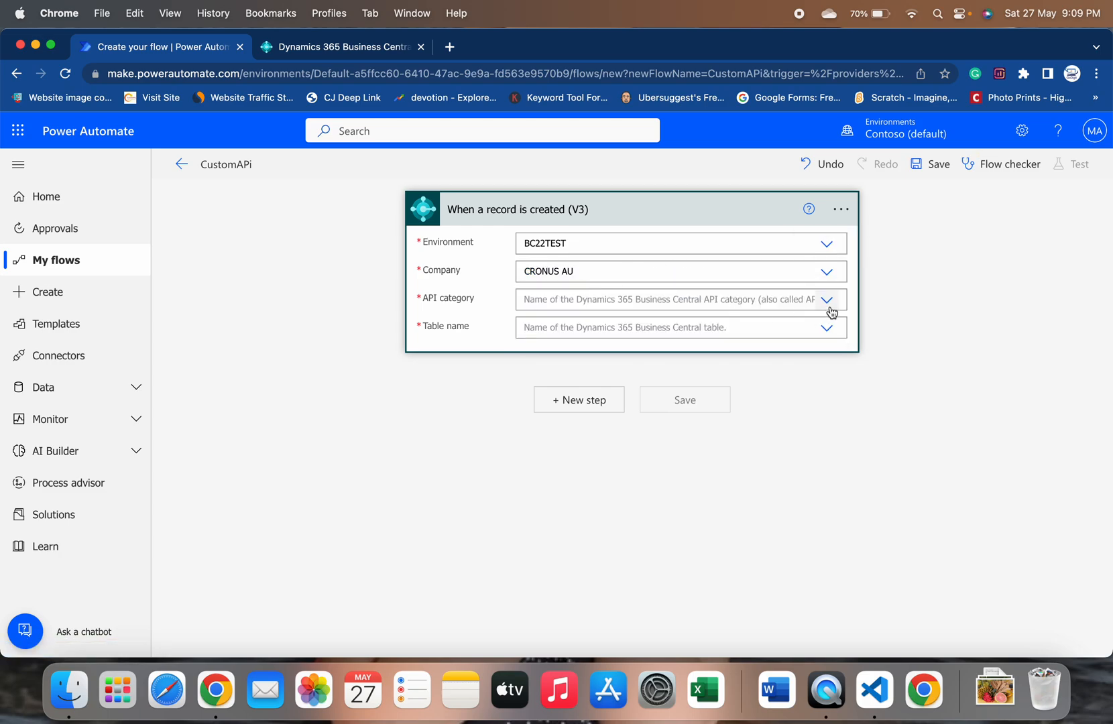
{"action": "left_click", "coordinate": [827, 299]}
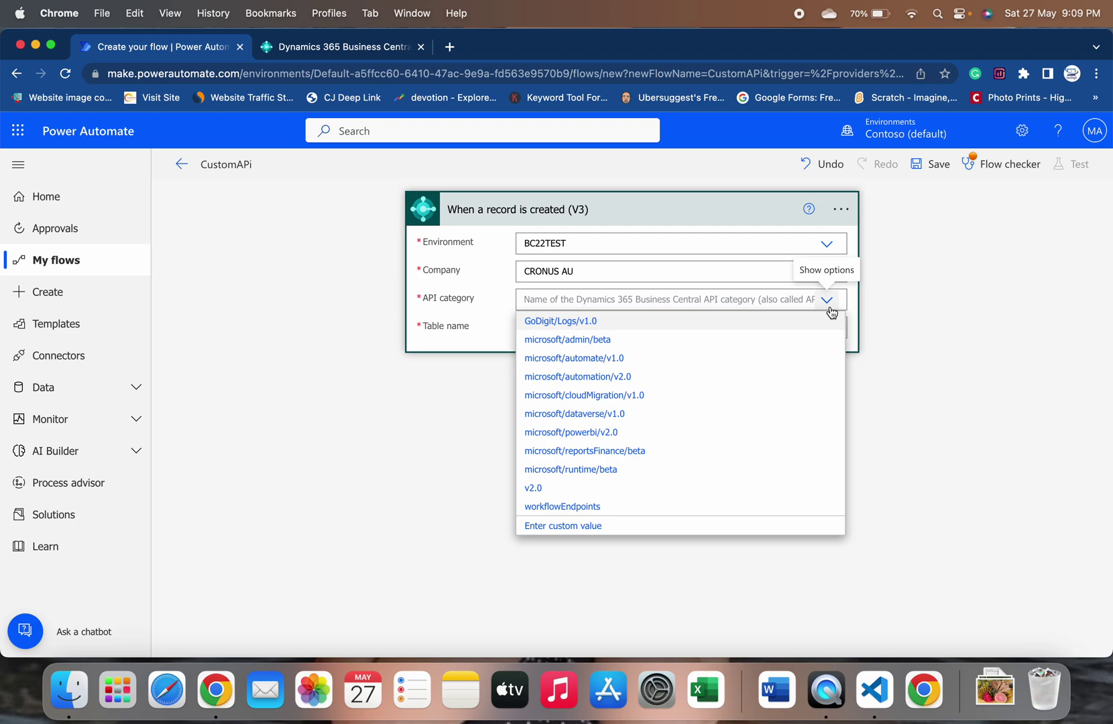
{"action": "mouse_move", "coordinate": [554, 388]}
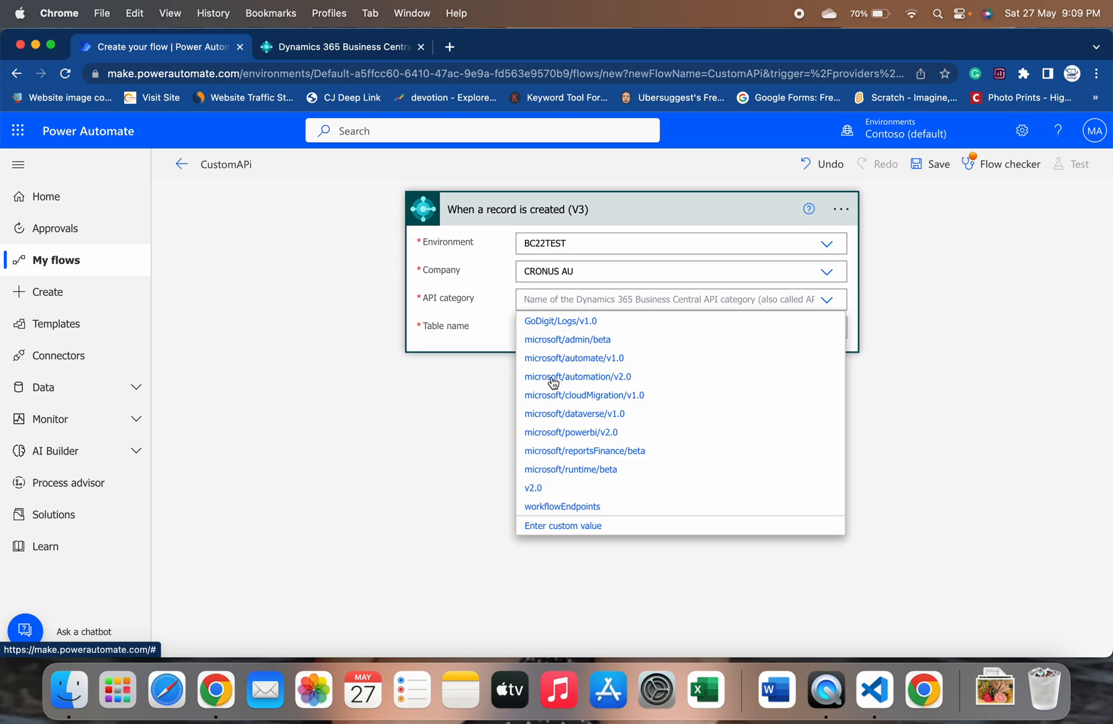
{"action": "mouse_move", "coordinate": [532, 326]}
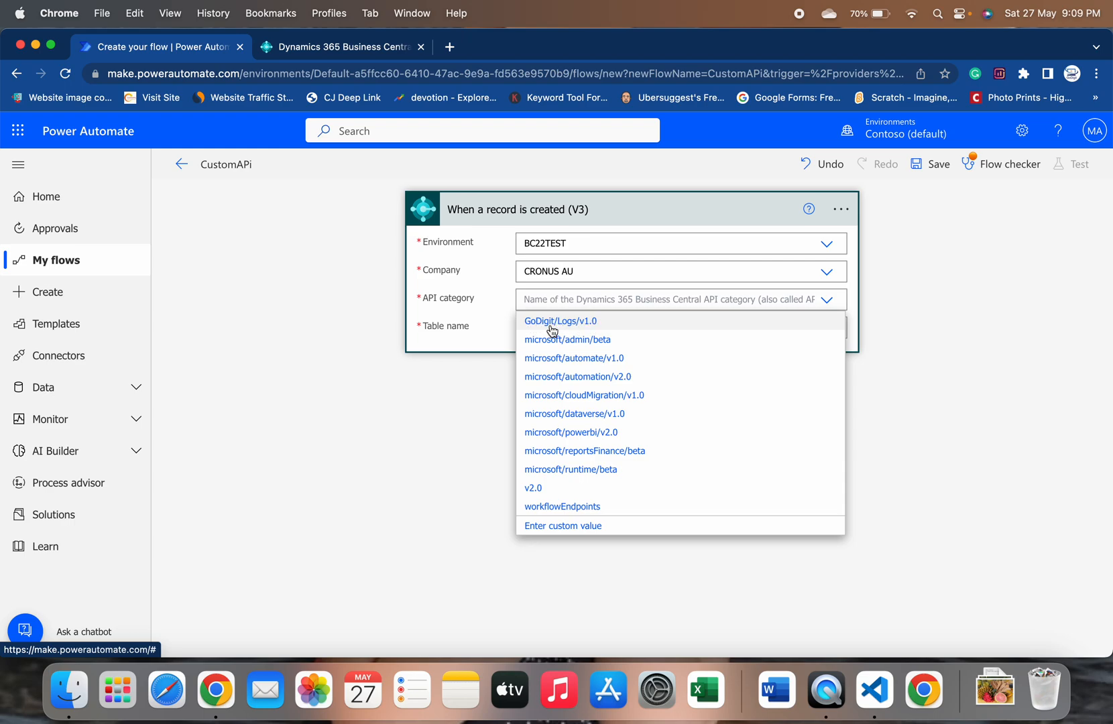
{"action": "mouse_move", "coordinate": [566, 329]}
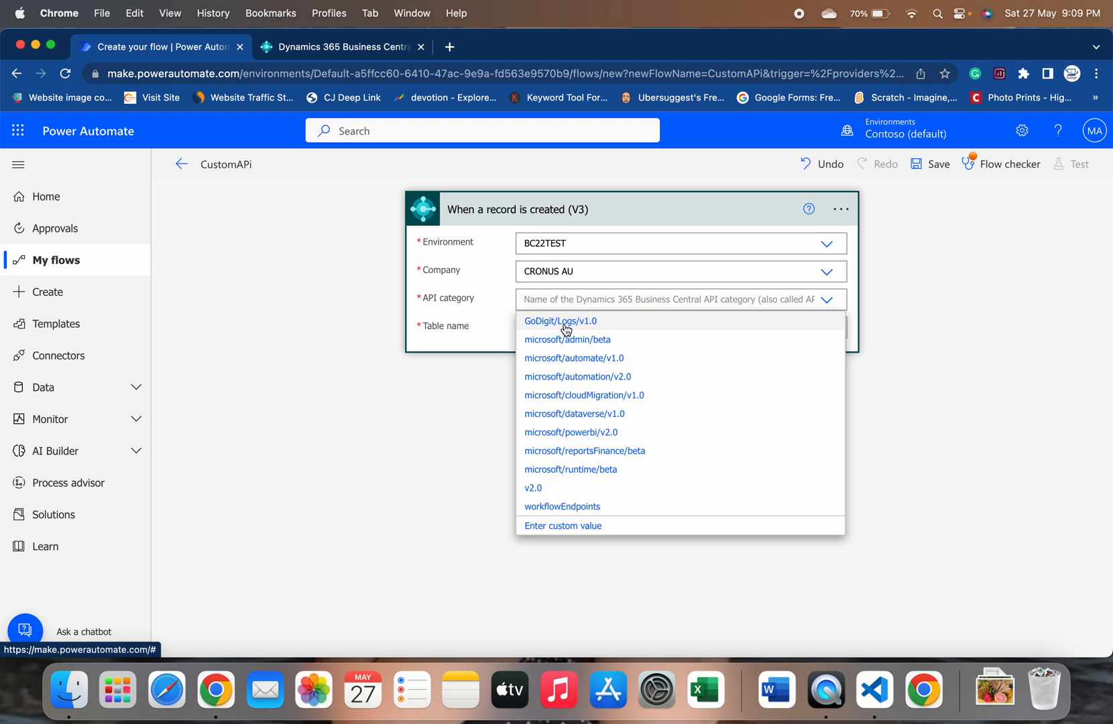
{"action": "mouse_move", "coordinate": [544, 329]}
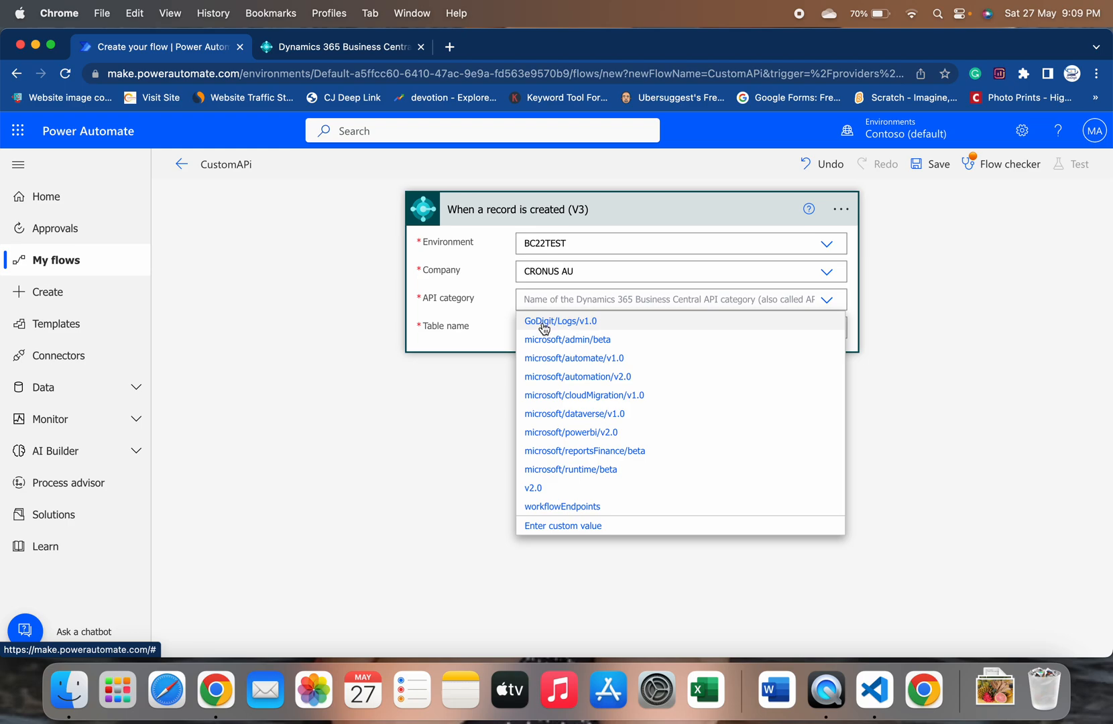
{"action": "mouse_move", "coordinate": [547, 327]}
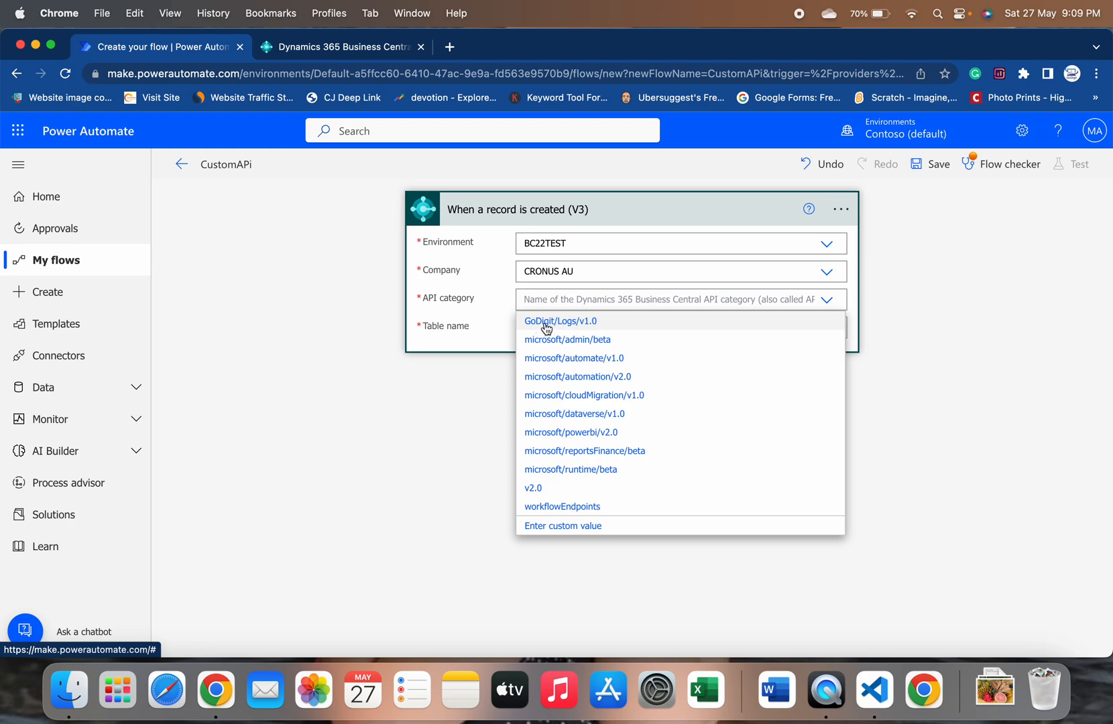
{"action": "mouse_move", "coordinate": [569, 327]}
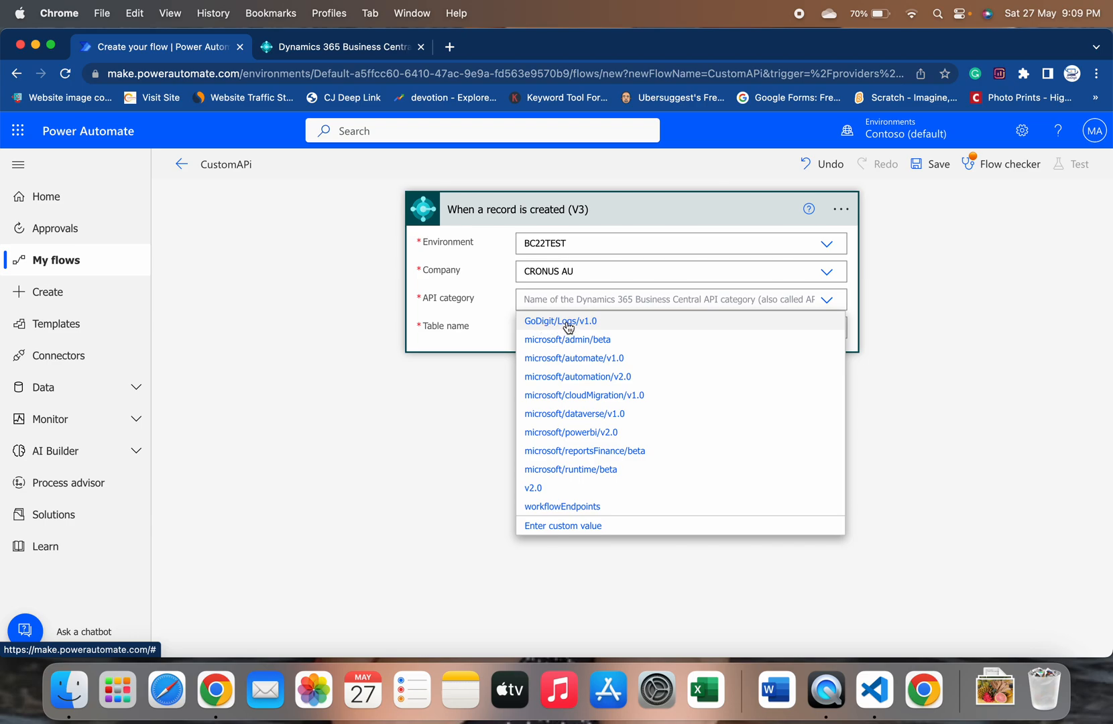
{"action": "mouse_move", "coordinate": [586, 327]}
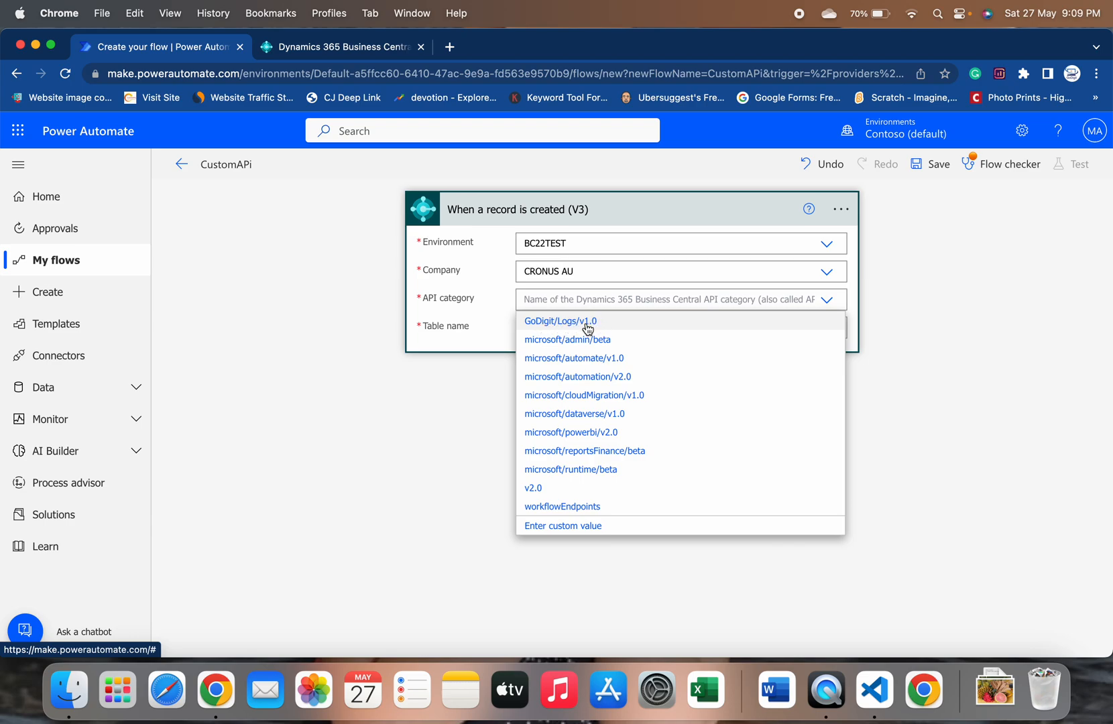
{"action": "mouse_move", "coordinate": [611, 330]}
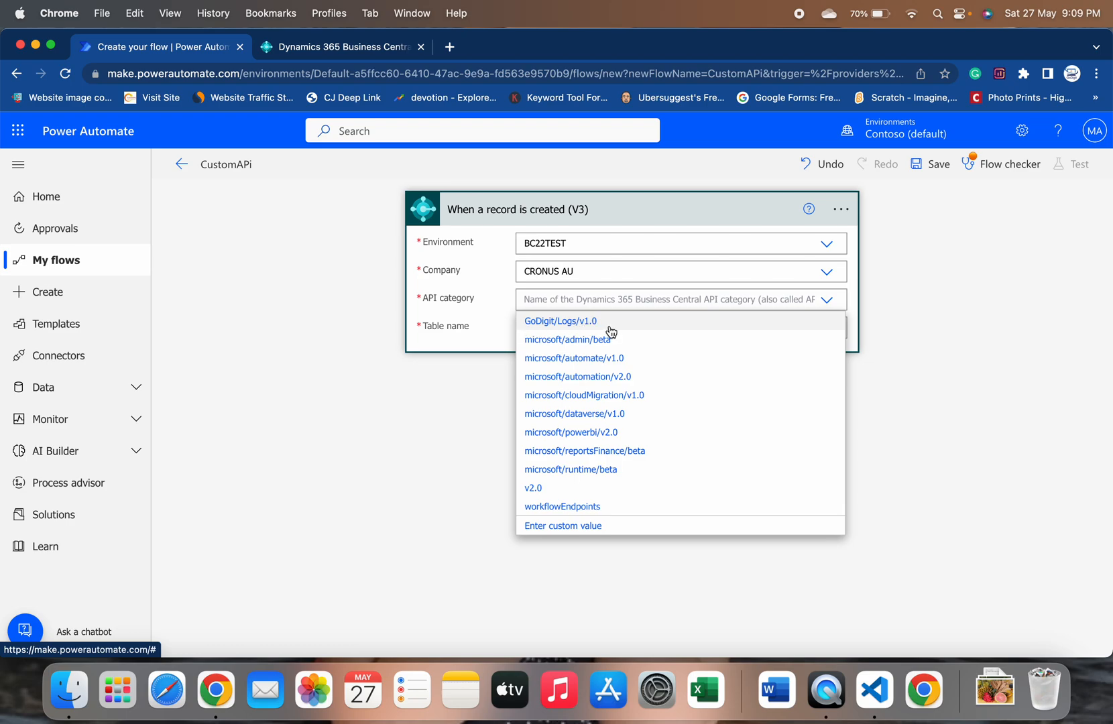
{"action": "mouse_move", "coordinate": [575, 325]}
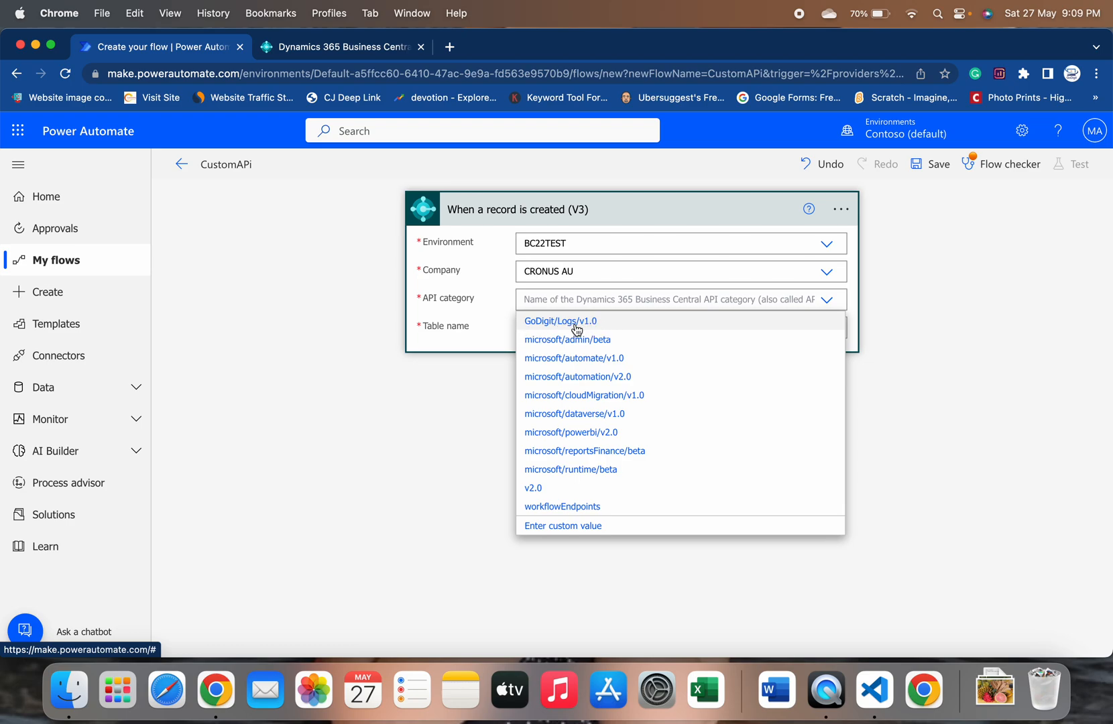
{"action": "mouse_move", "coordinate": [542, 496]}
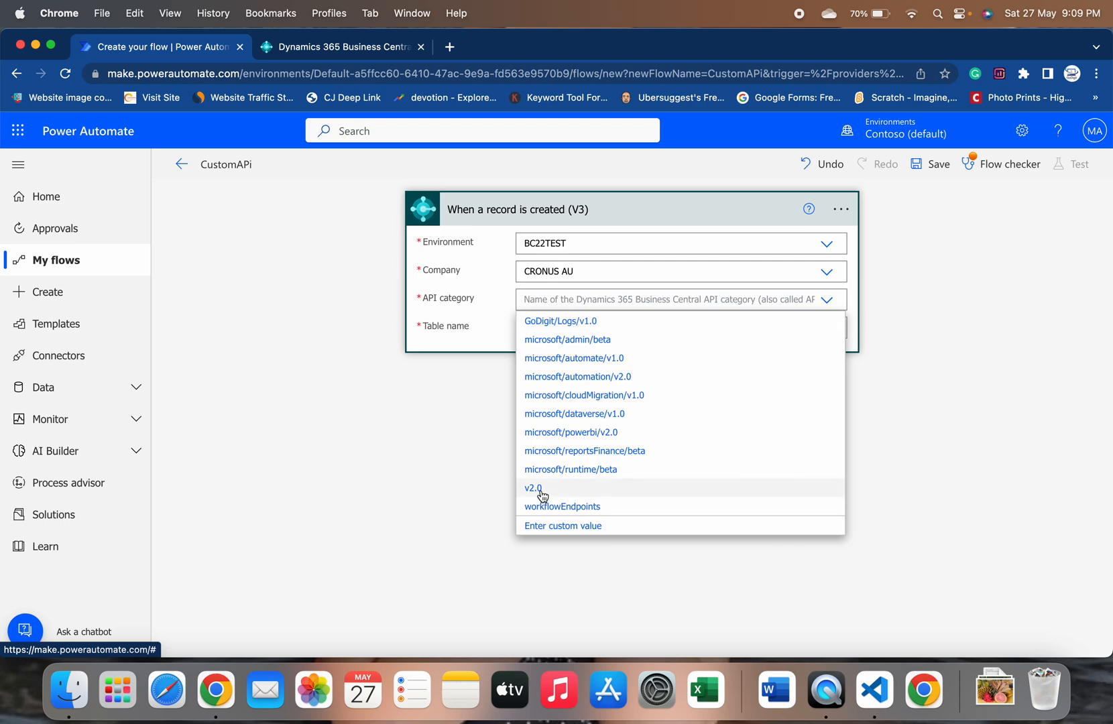
{"action": "mouse_move", "coordinate": [525, 227]}
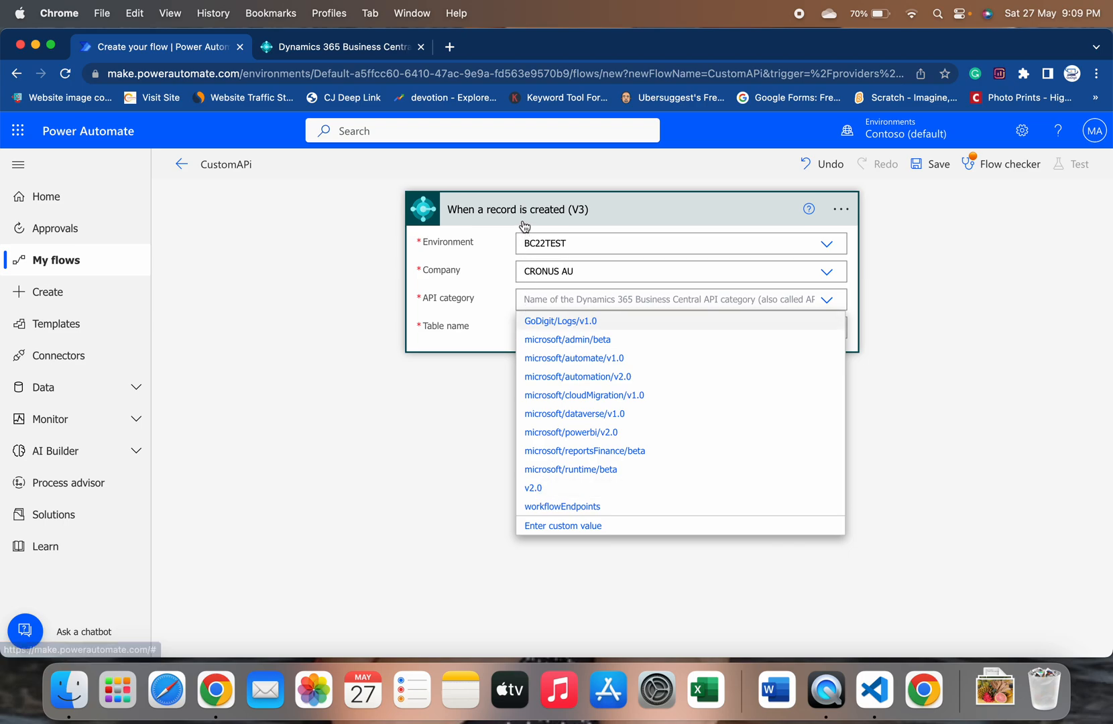
{"action": "mouse_move", "coordinate": [534, 488]}
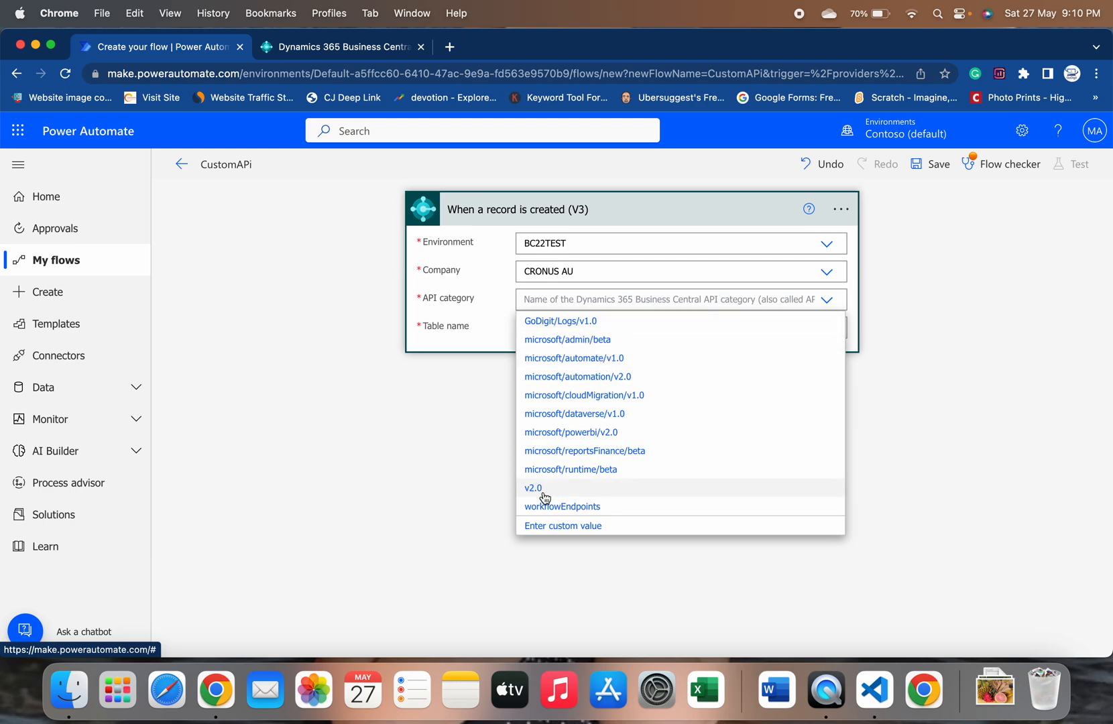
- Set the trigger's API category to v2.0 and its table name to customers
{"action": "left_click", "coordinate": [533, 487]}
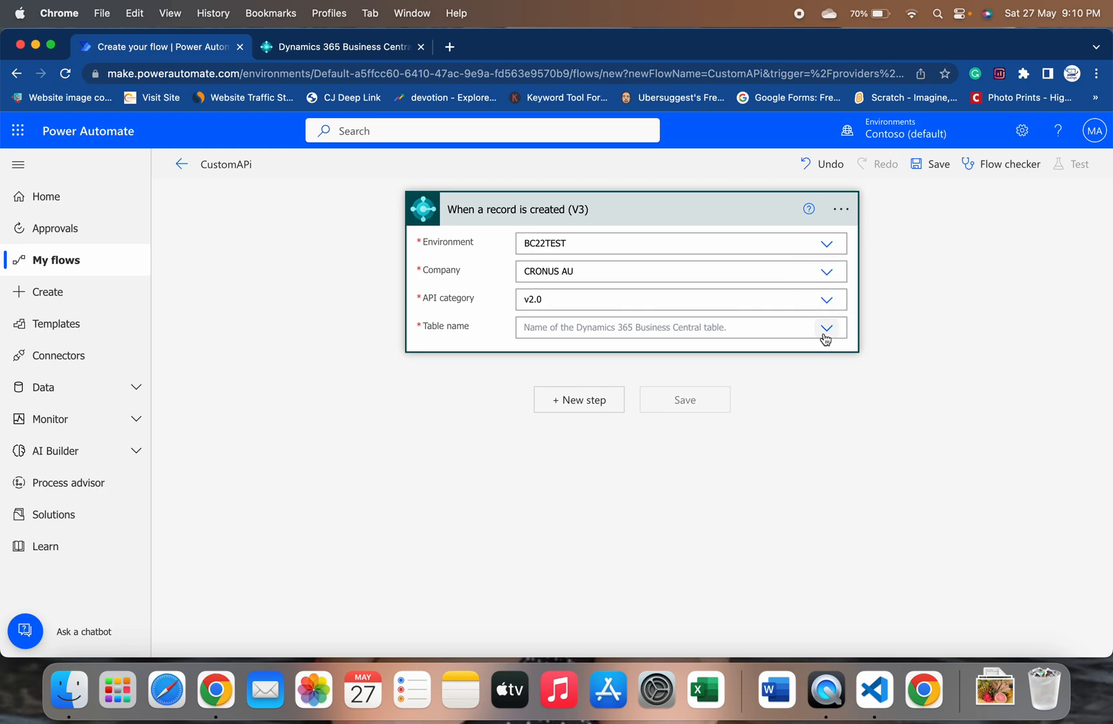
{"action": "left_click", "coordinate": [827, 328]}
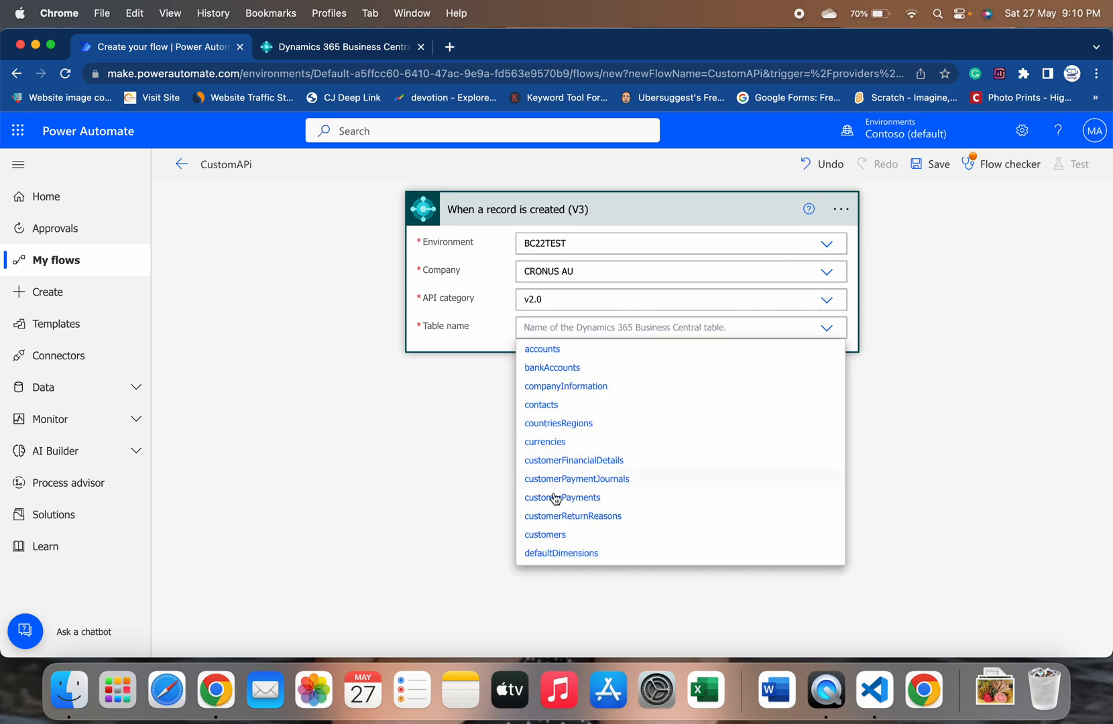
{"action": "left_click", "coordinate": [545, 534]}
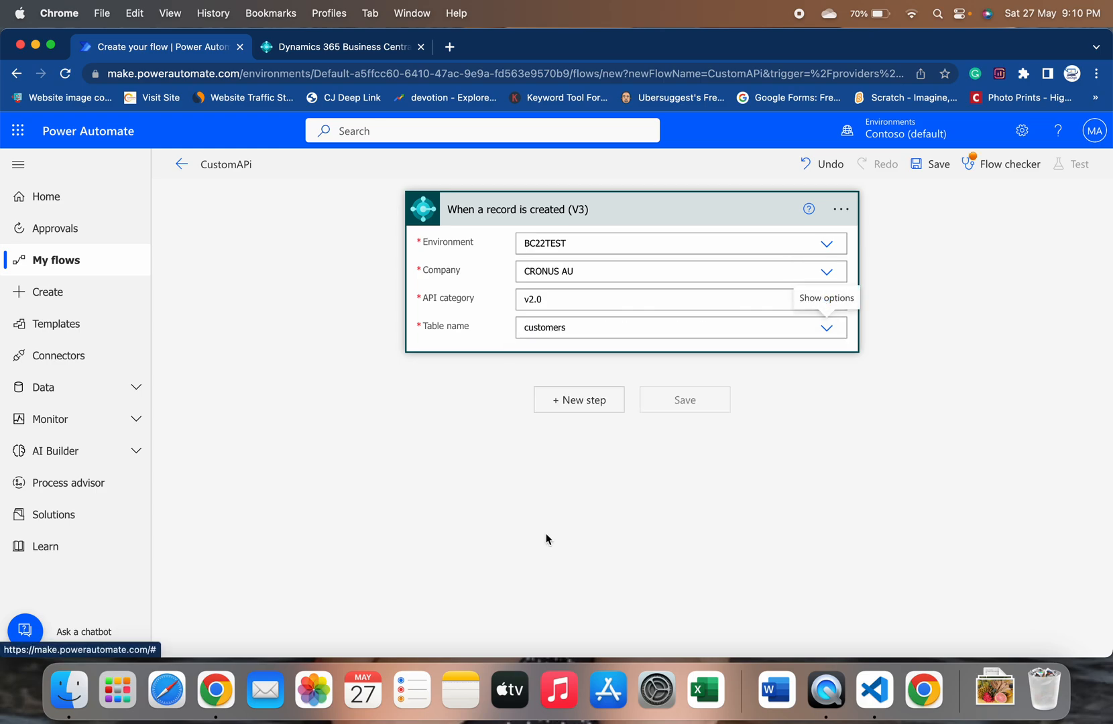
{"action": "mouse_move", "coordinate": [808, 420]}
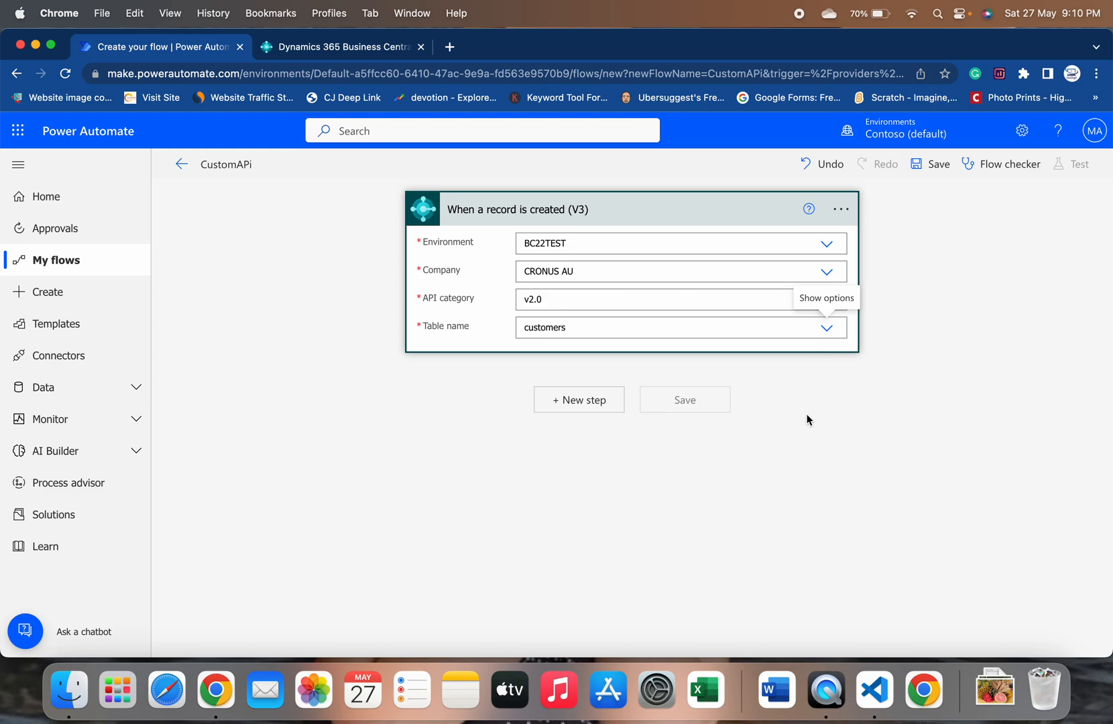
{"action": "mouse_move", "coordinate": [579, 404]}
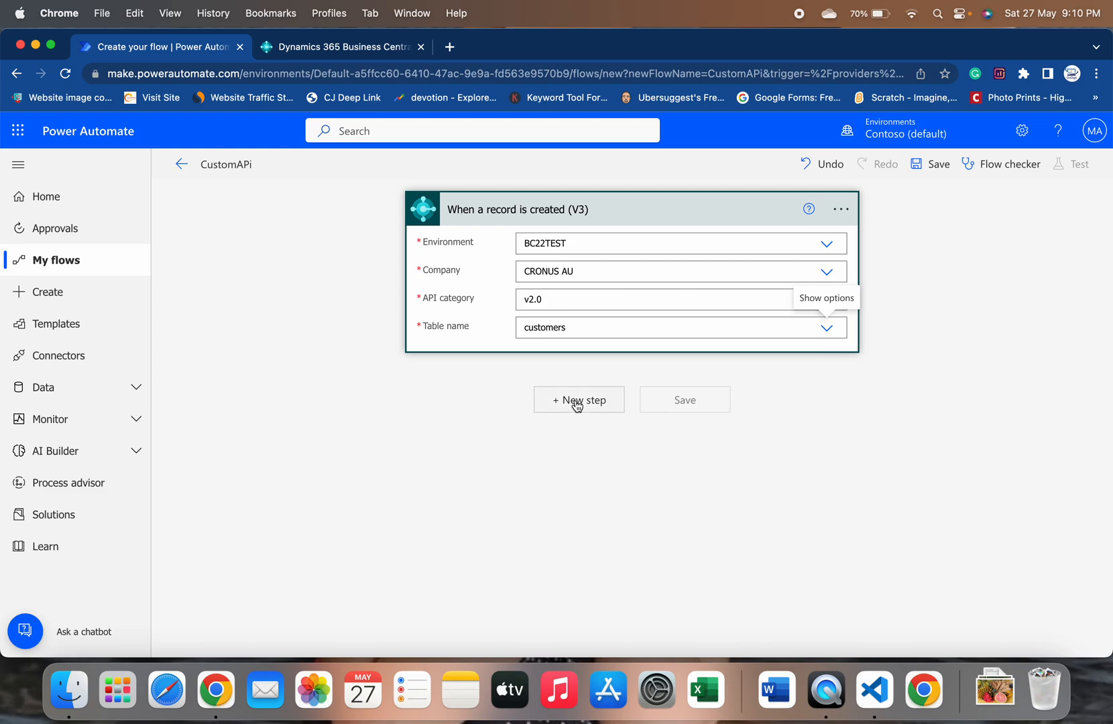
- Add a new step, search 'business central', pick the Dynamics 365 Business Central connector and dismiss its tip
{"action": "left_click", "coordinate": [578, 399]}
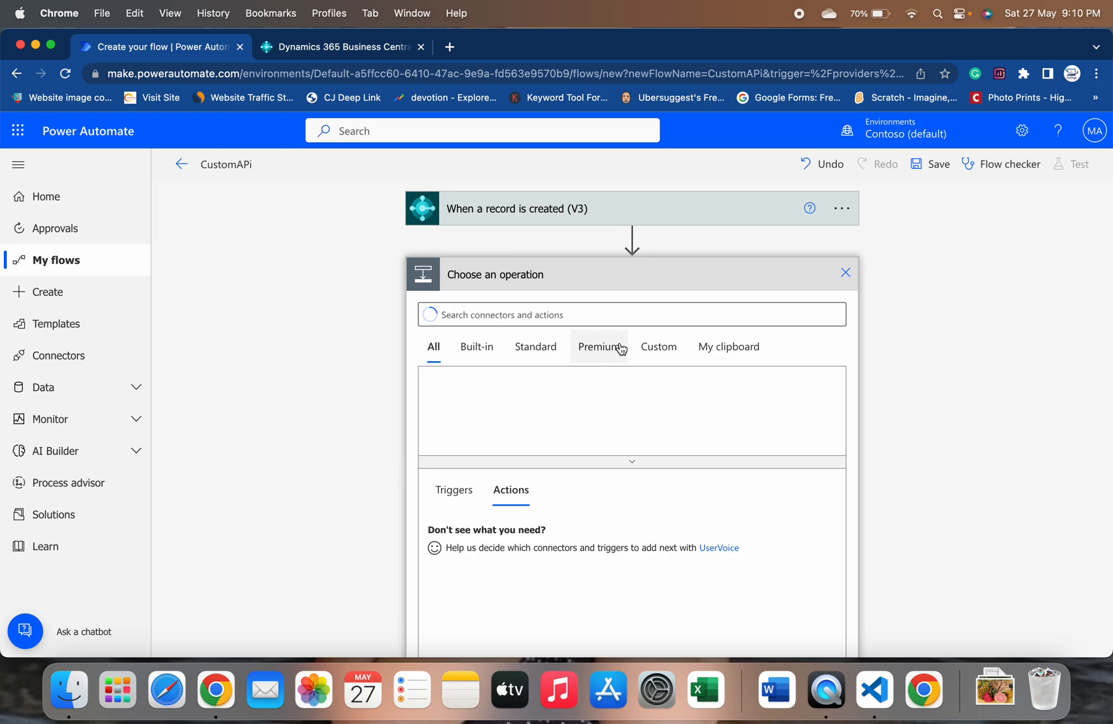
{"action": "type", "text": "bs"}
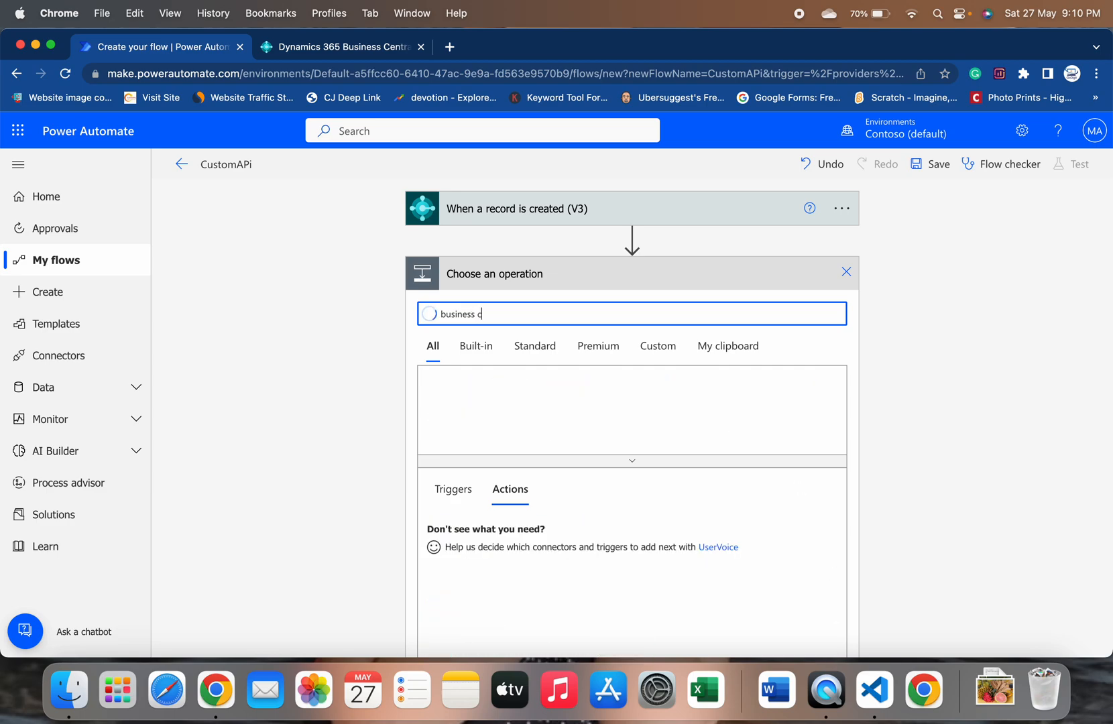
{"action": "type", "text": "entral"}
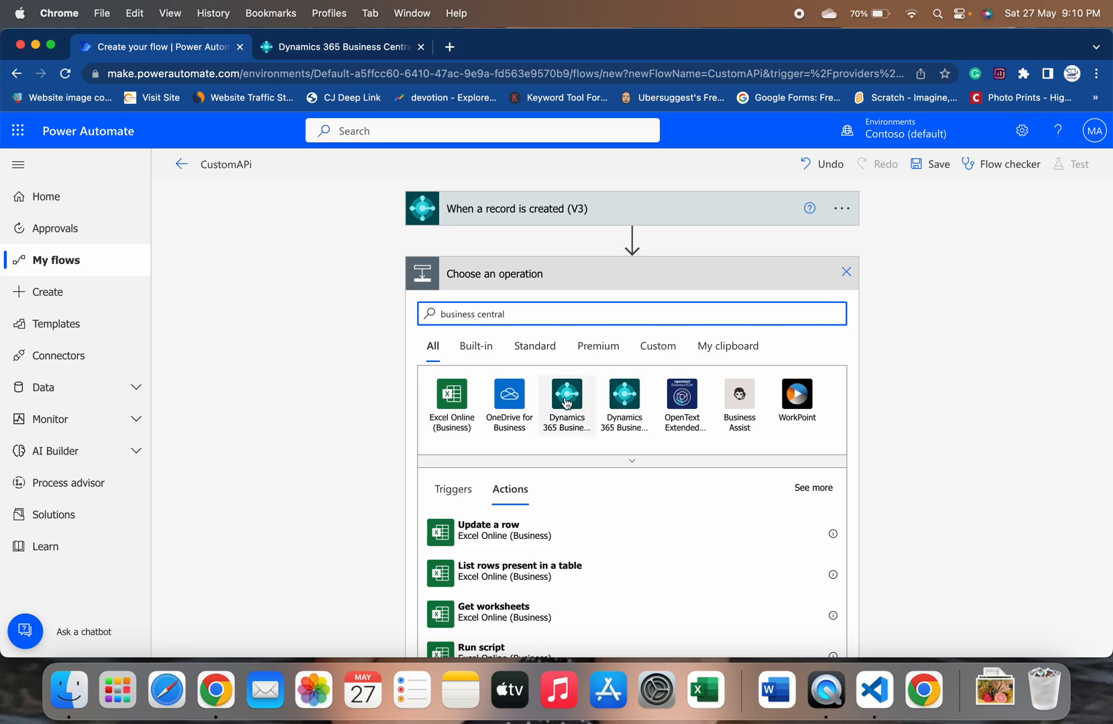
{"action": "left_click", "coordinate": [567, 394]}
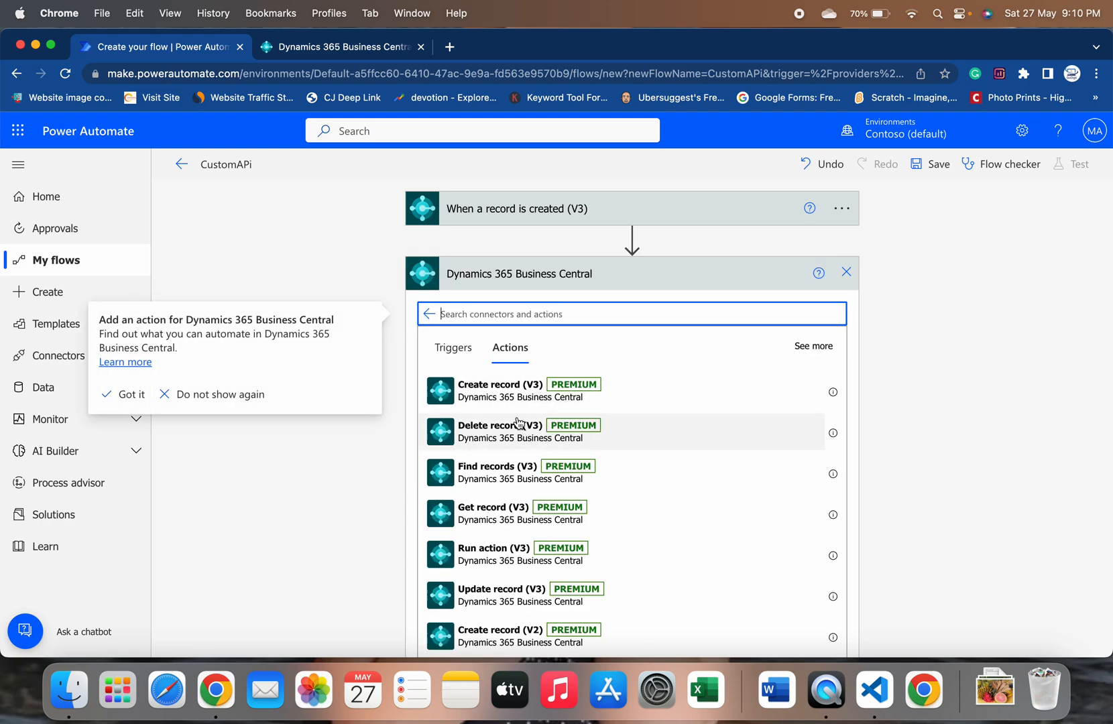
{"action": "left_click", "coordinate": [123, 394]}
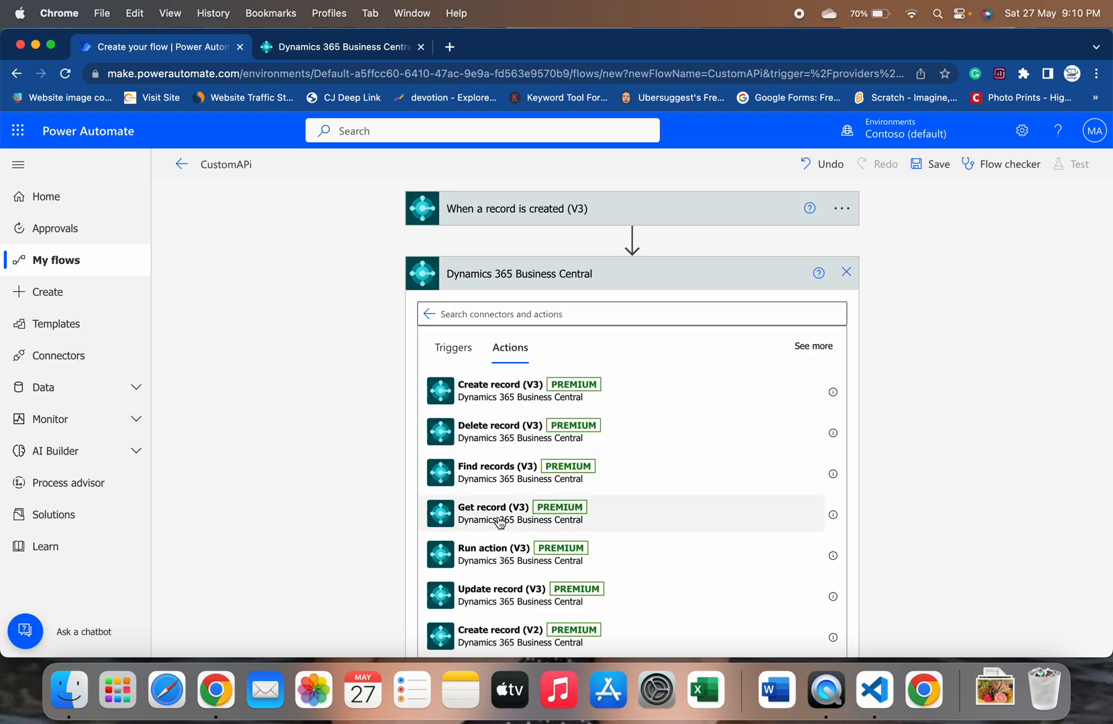
- Add a Get record (V3) action using BC22TEST, CRONUS AU and API category v2.0
{"action": "left_click", "coordinate": [493, 513]}
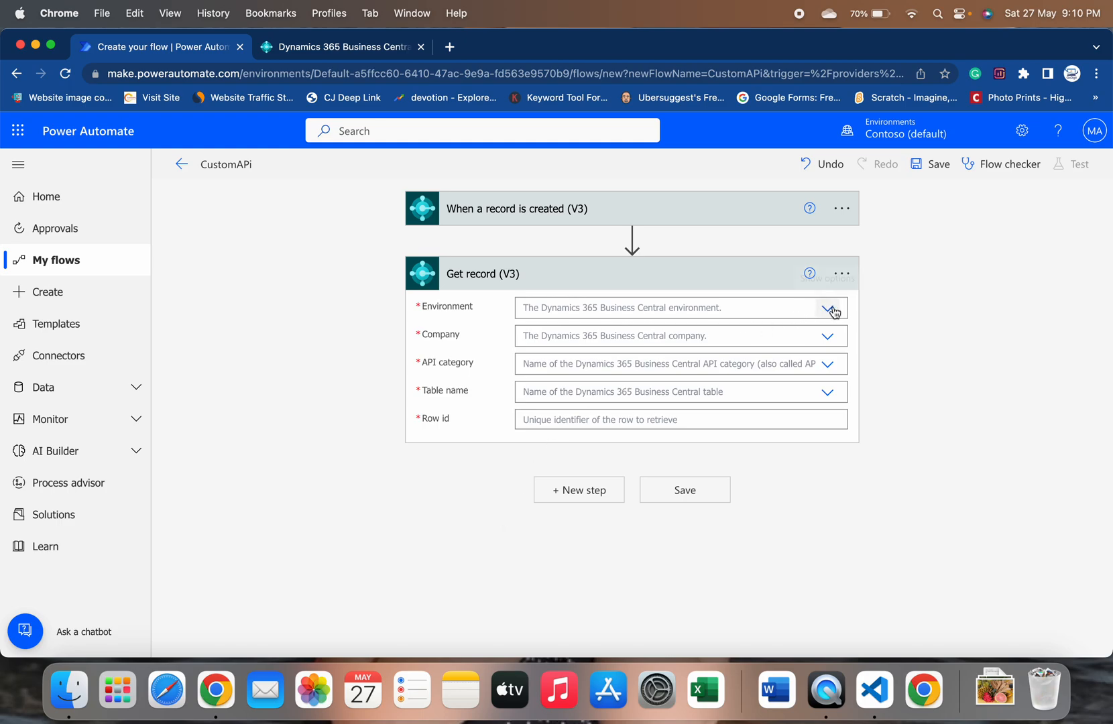
{"action": "left_click", "coordinate": [832, 307]}
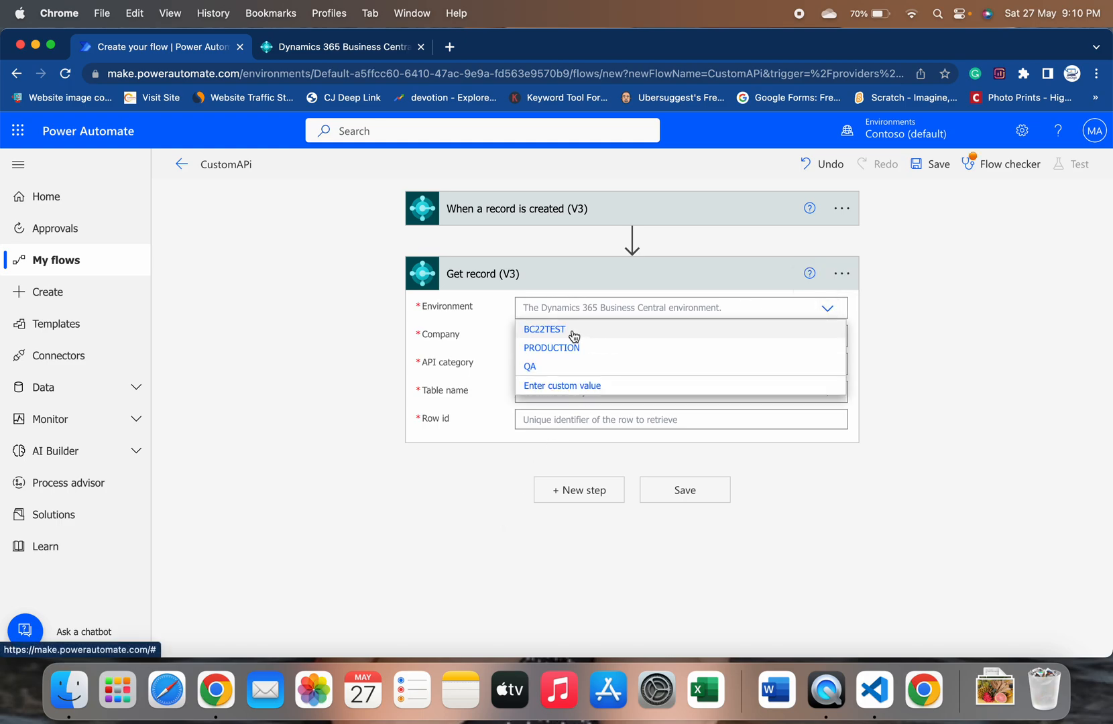
{"action": "left_click", "coordinate": [544, 329]}
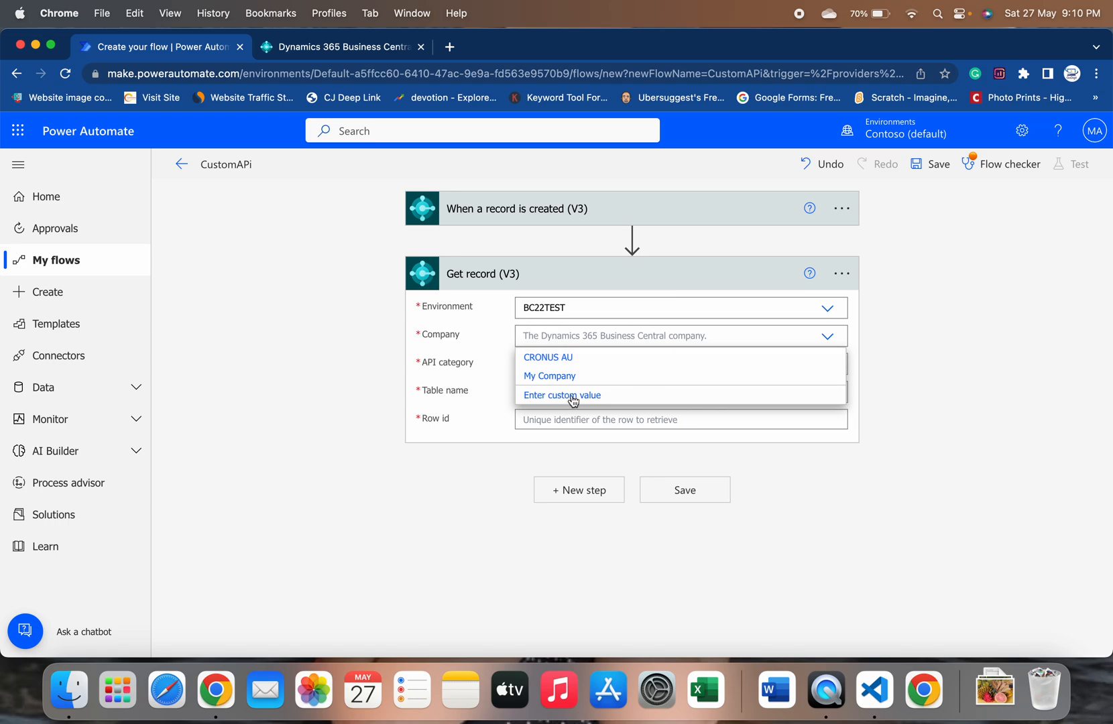
{"action": "left_click", "coordinate": [547, 357]}
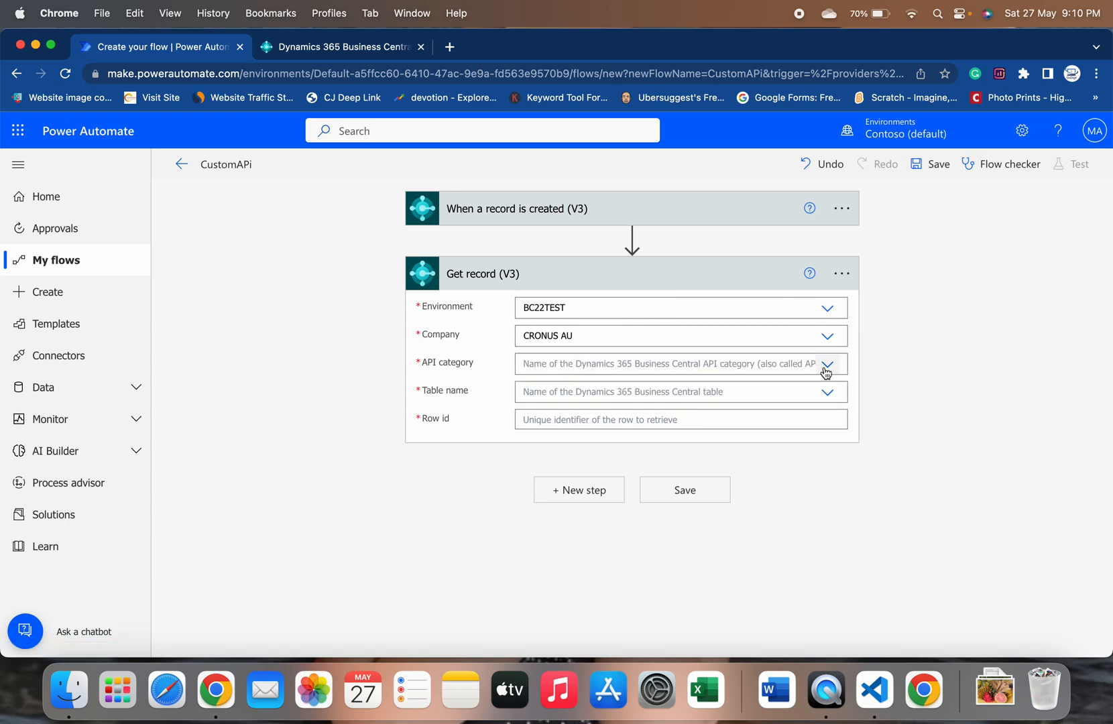
{"action": "left_click", "coordinate": [828, 364]}
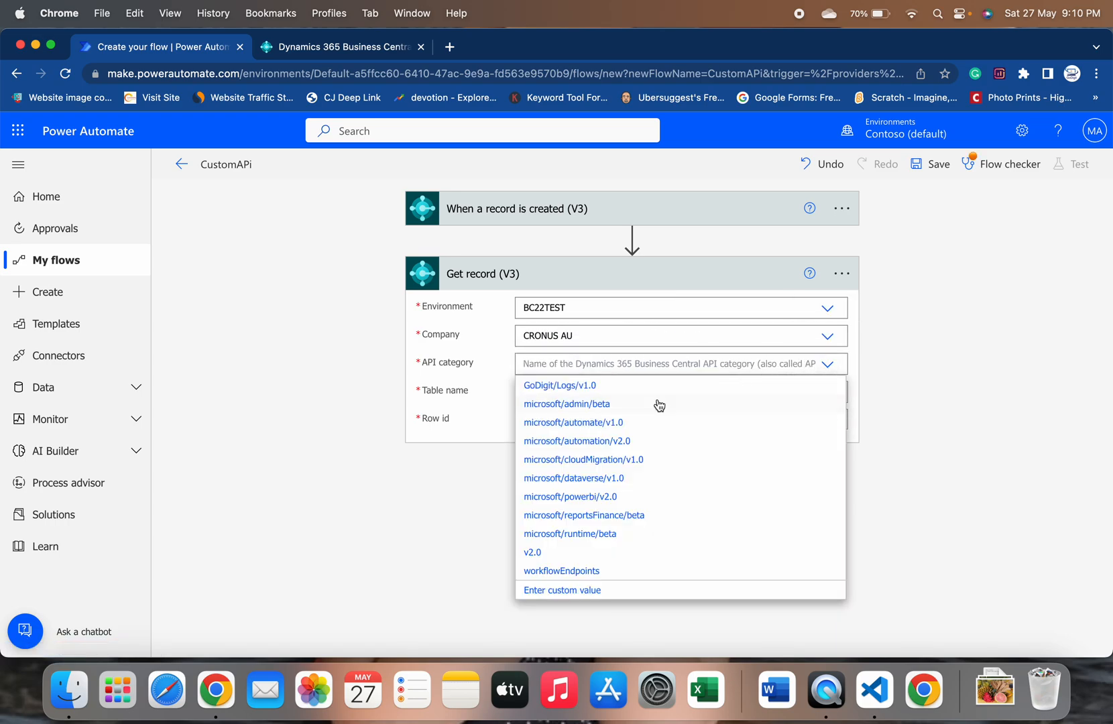
{"action": "left_click", "coordinate": [533, 552]}
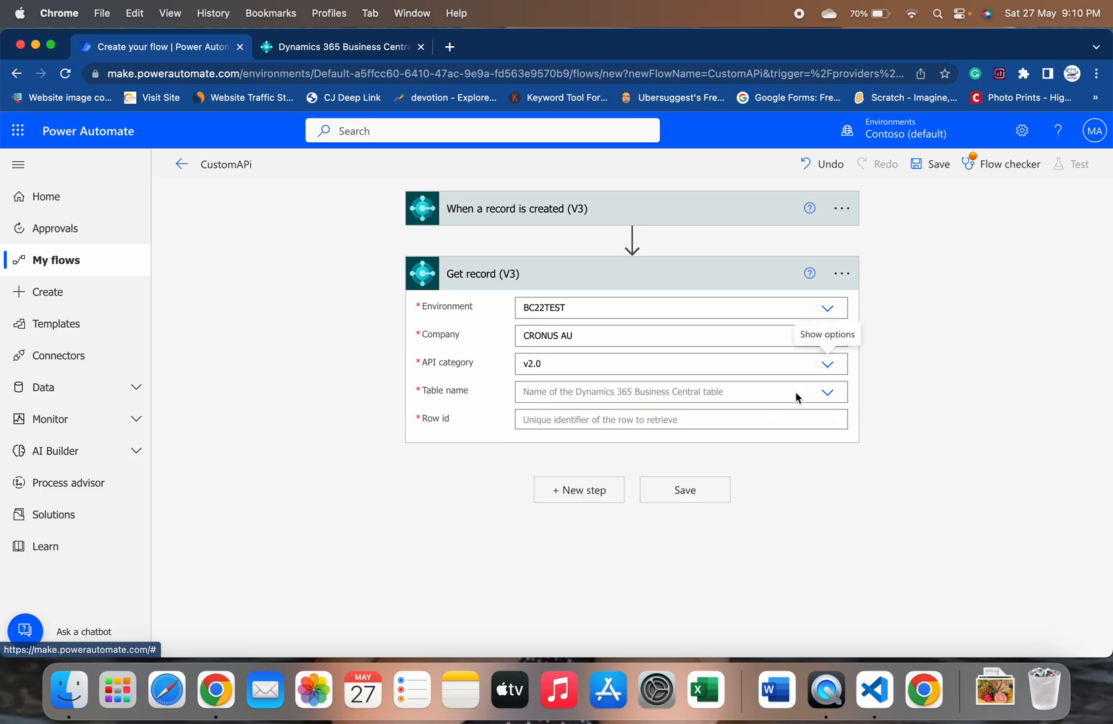
- Set its table to customers and fill Row id with the trigger's Row Id dynamic content
{"action": "left_click", "coordinate": [827, 392]}
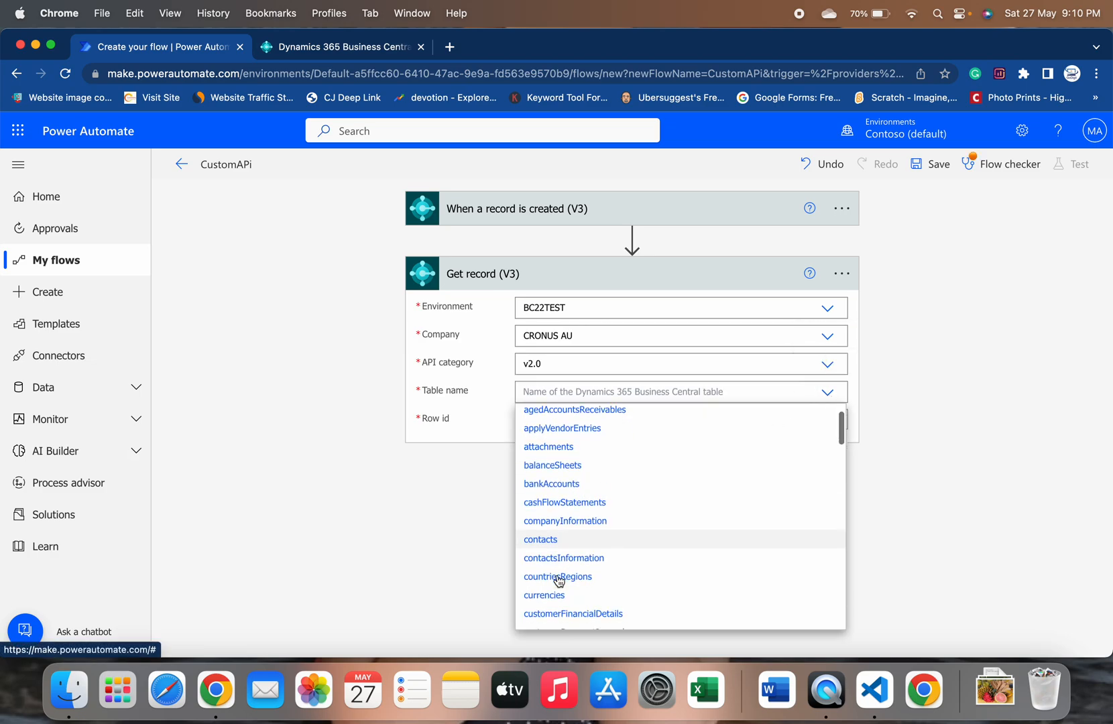
{"action": "scroll", "scroll_direction": "down", "scroll_amount": 3}
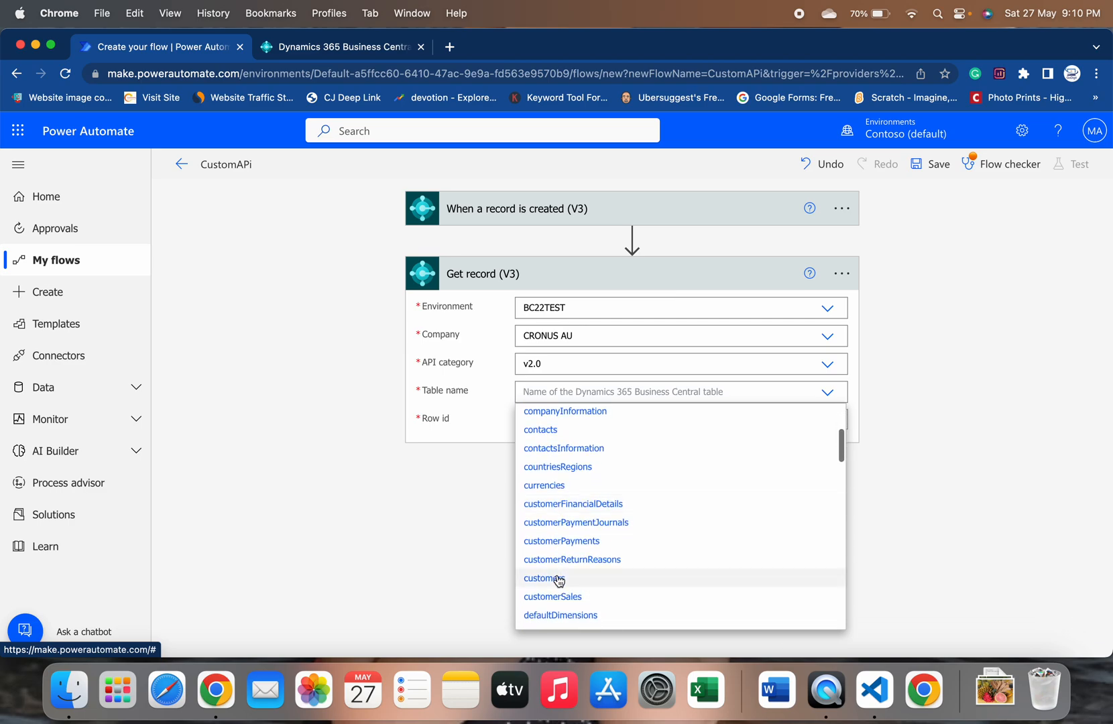
{"action": "left_click", "coordinate": [543, 577]}
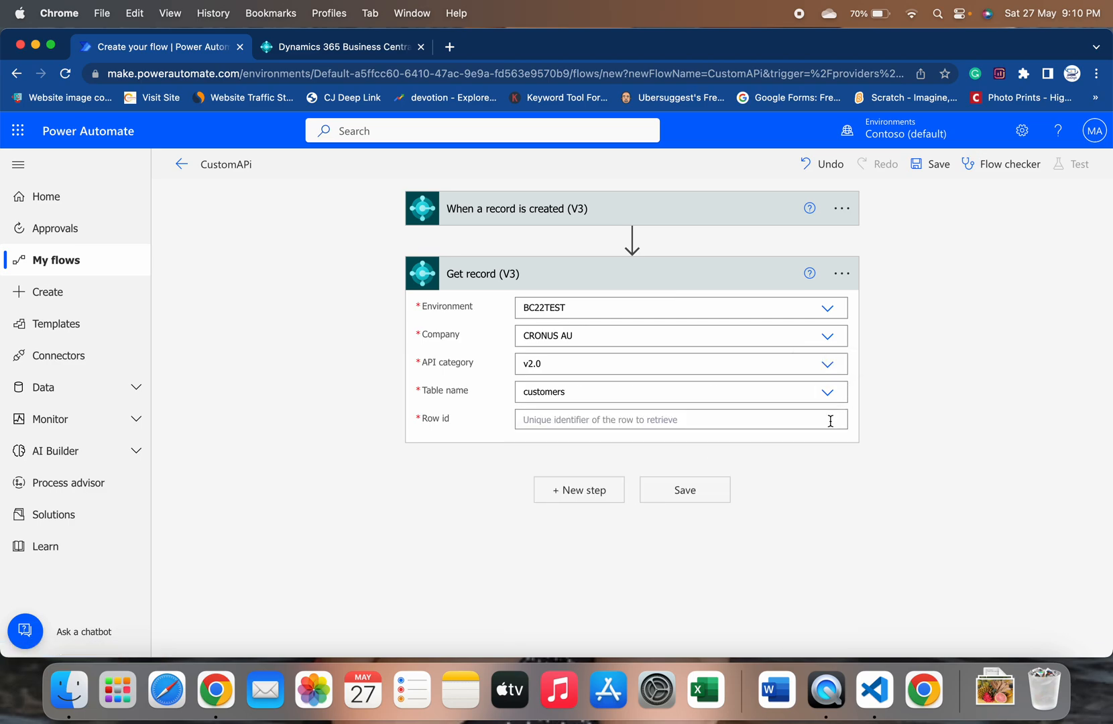
{"action": "left_click", "coordinate": [680, 420]}
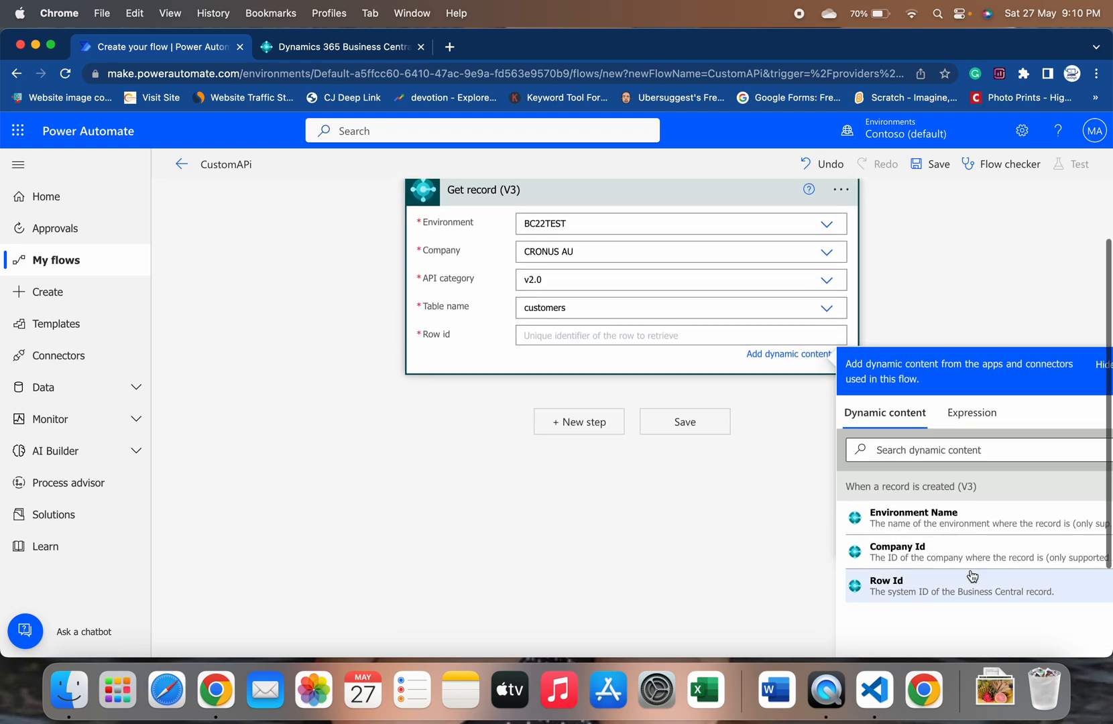
{"action": "left_click", "coordinate": [912, 580]}
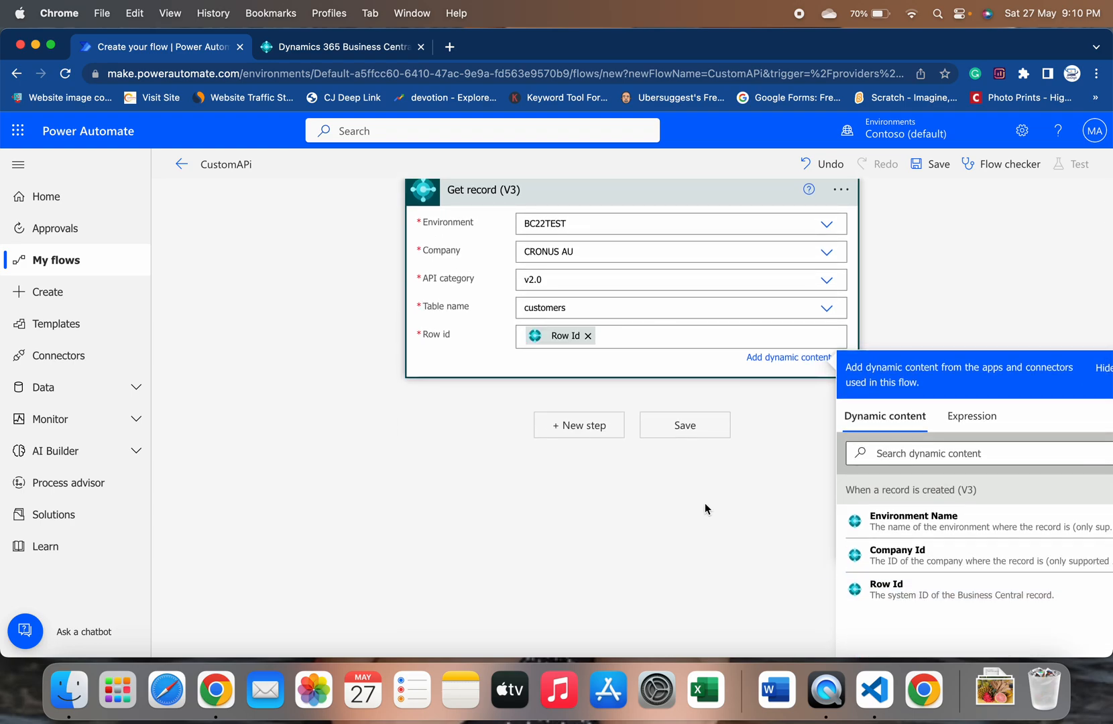
{"action": "left_click", "coordinate": [1108, 368]}
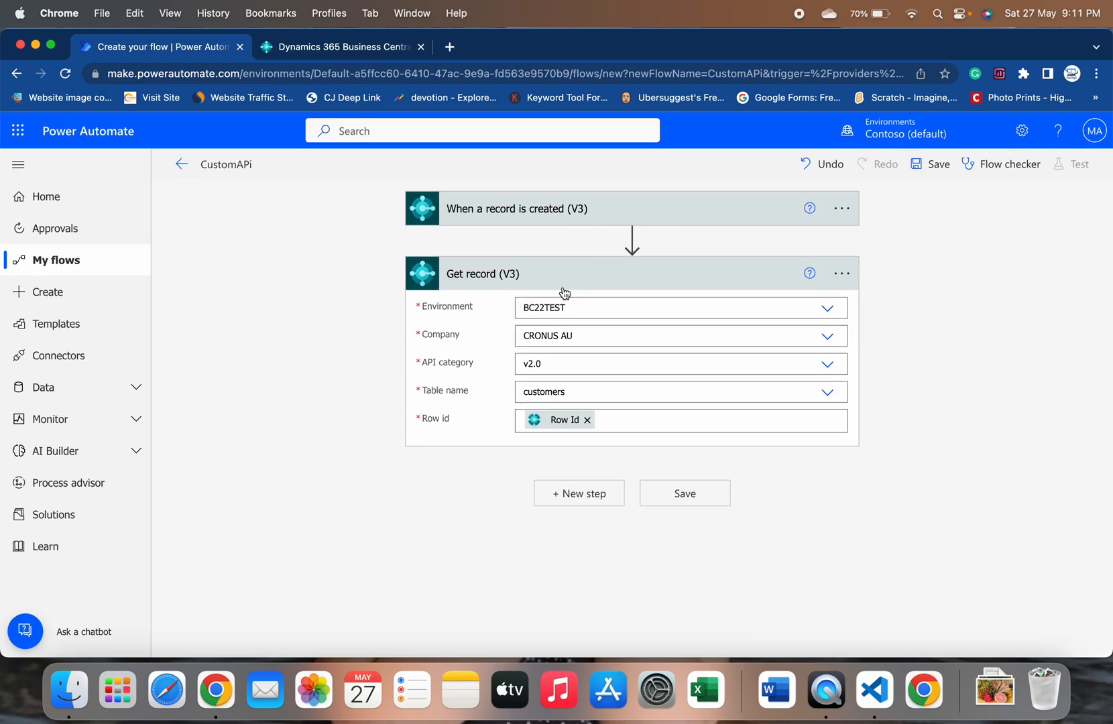
{"action": "mouse_move", "coordinate": [583, 498]}
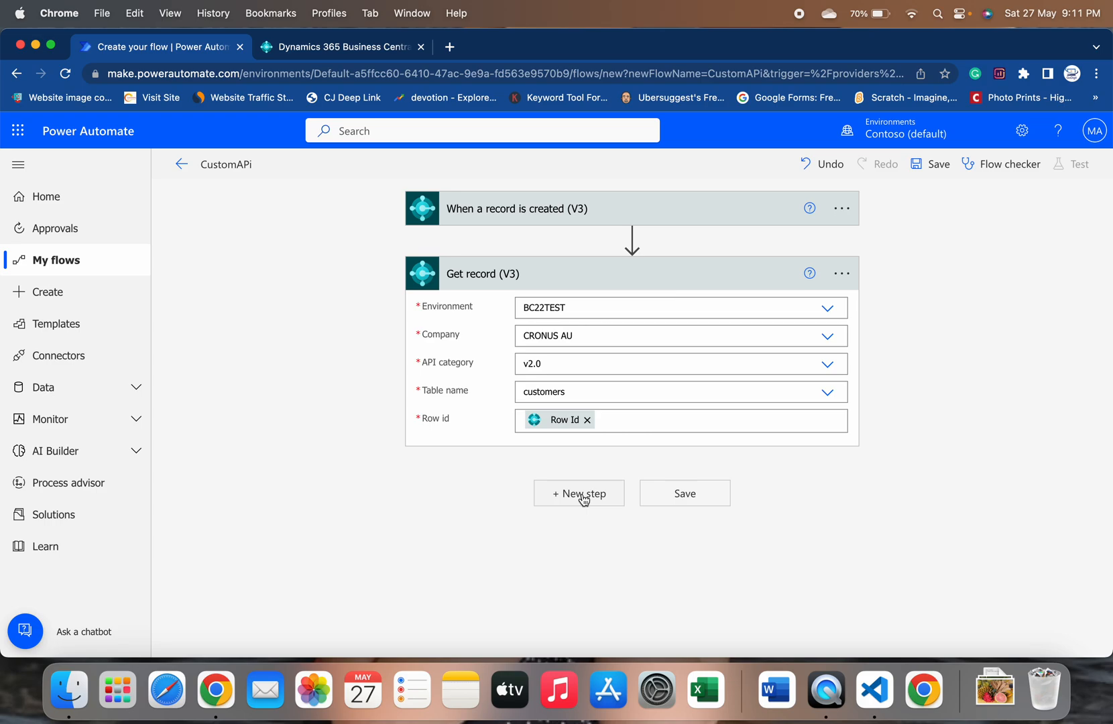
- Add a new Business Central Create record (V3) step after Get record
{"action": "left_click", "coordinate": [579, 493]}
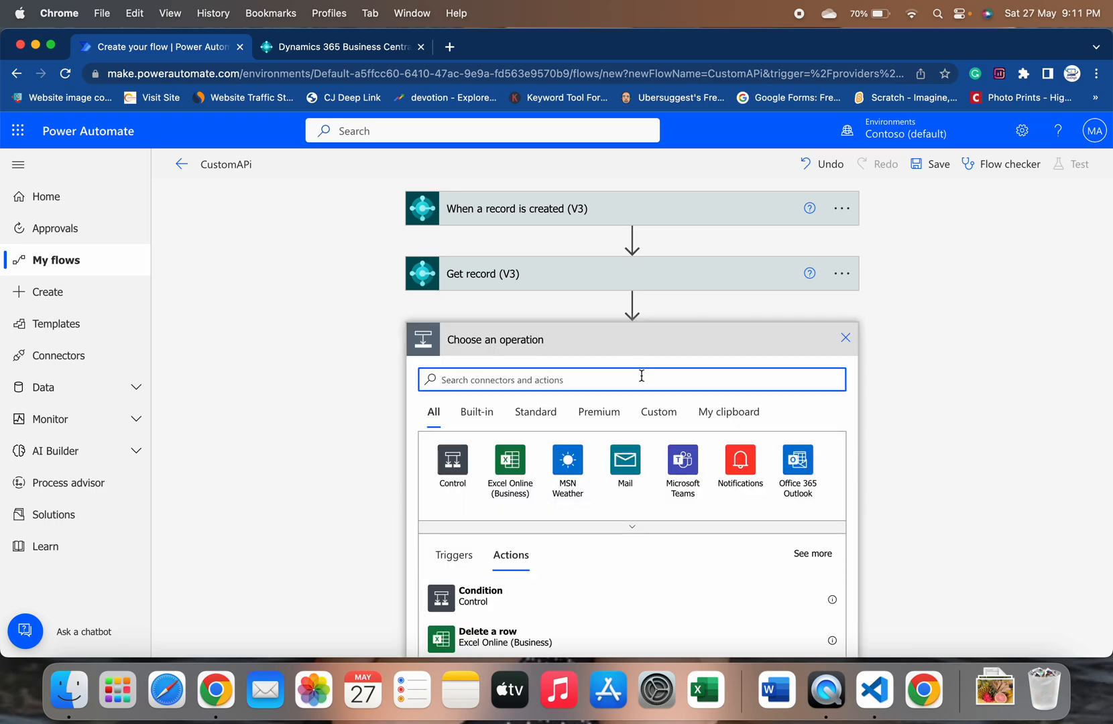
{"action": "type", "text": "b"}
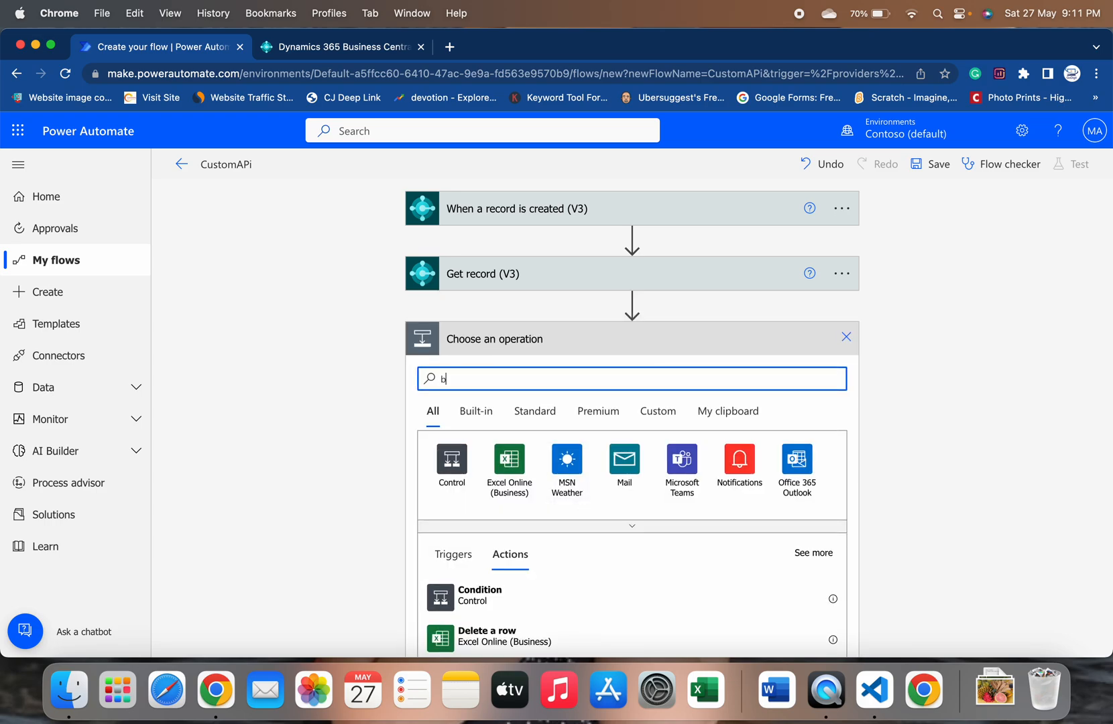
{"action": "type", "text": "usiness centra"}
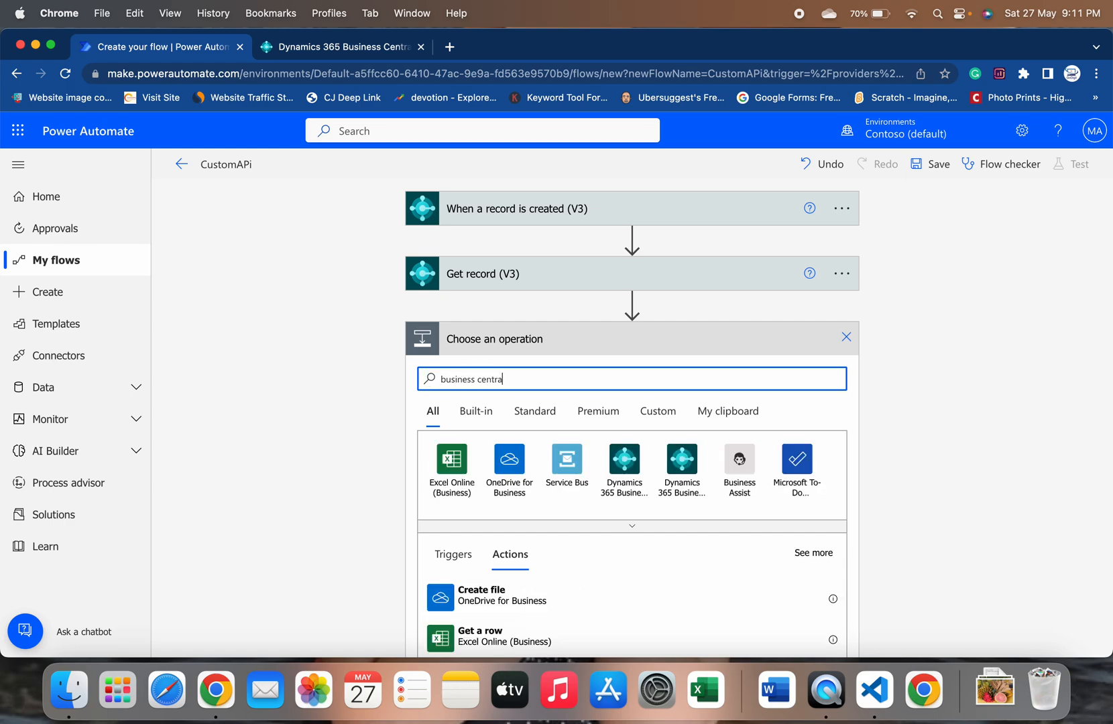
{"action": "left_click", "coordinate": [567, 459]}
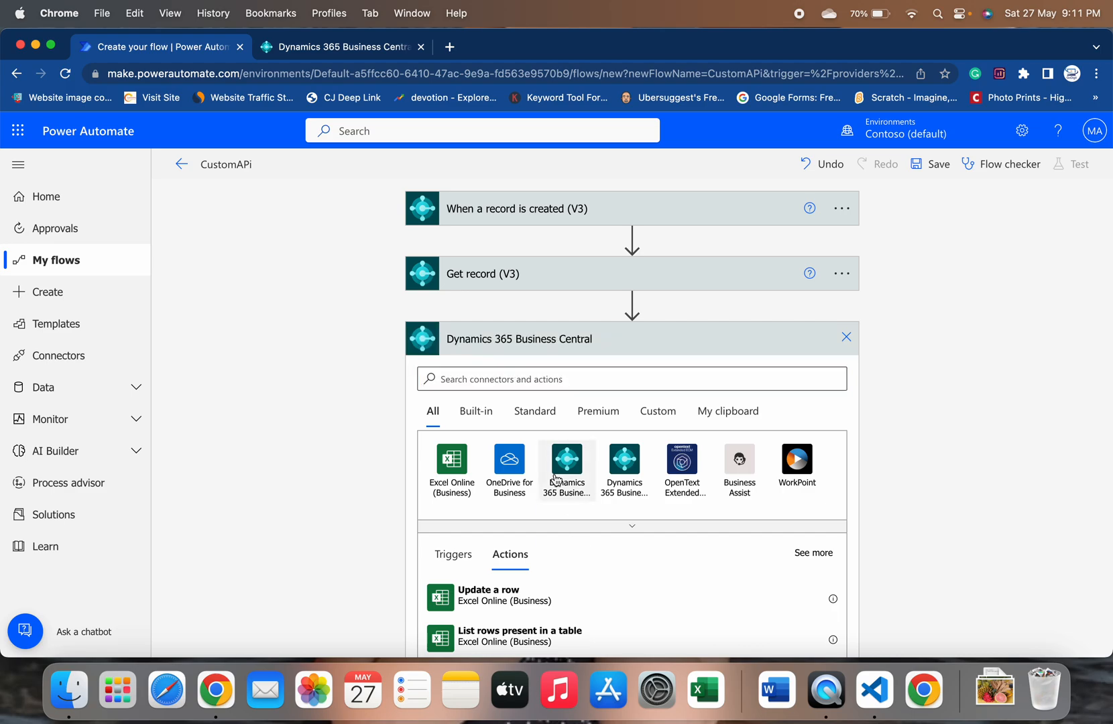
{"action": "left_click", "coordinate": [566, 458]}
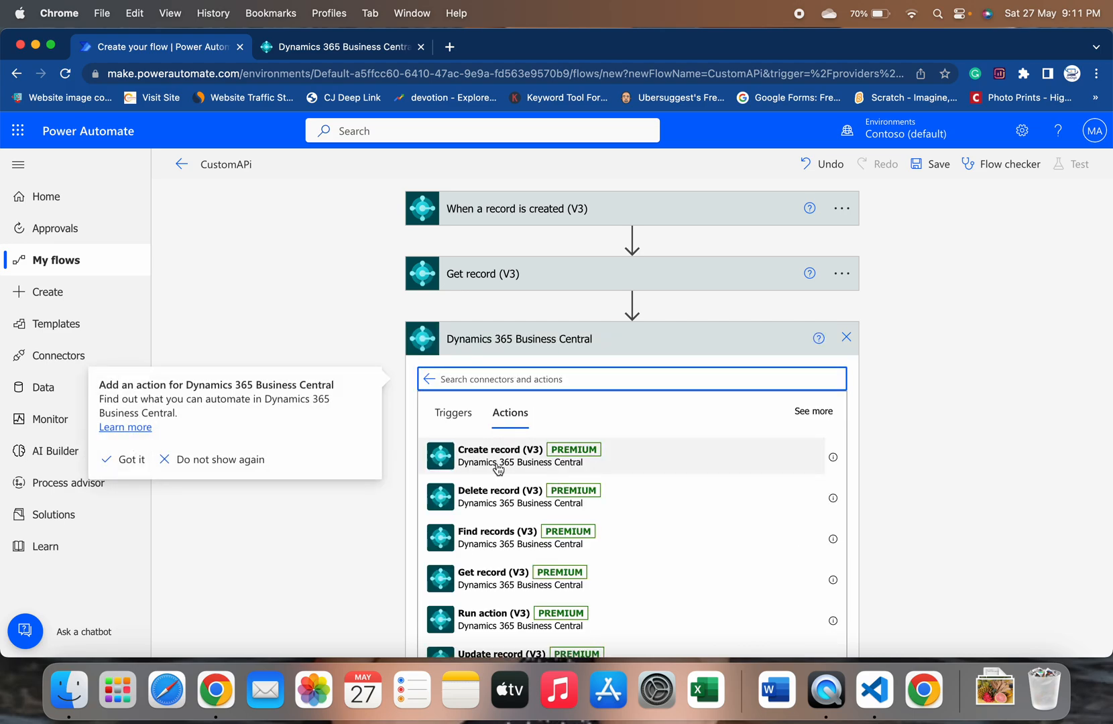
{"action": "left_click", "coordinate": [500, 455]}
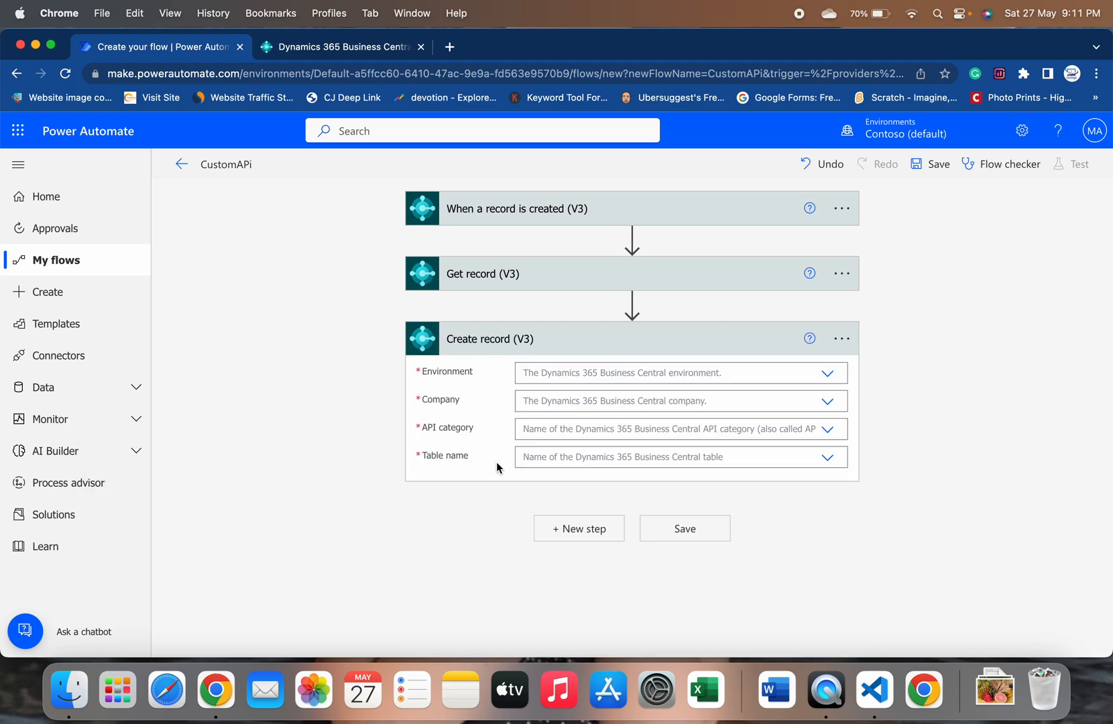
{"action": "mouse_move", "coordinate": [811, 394]}
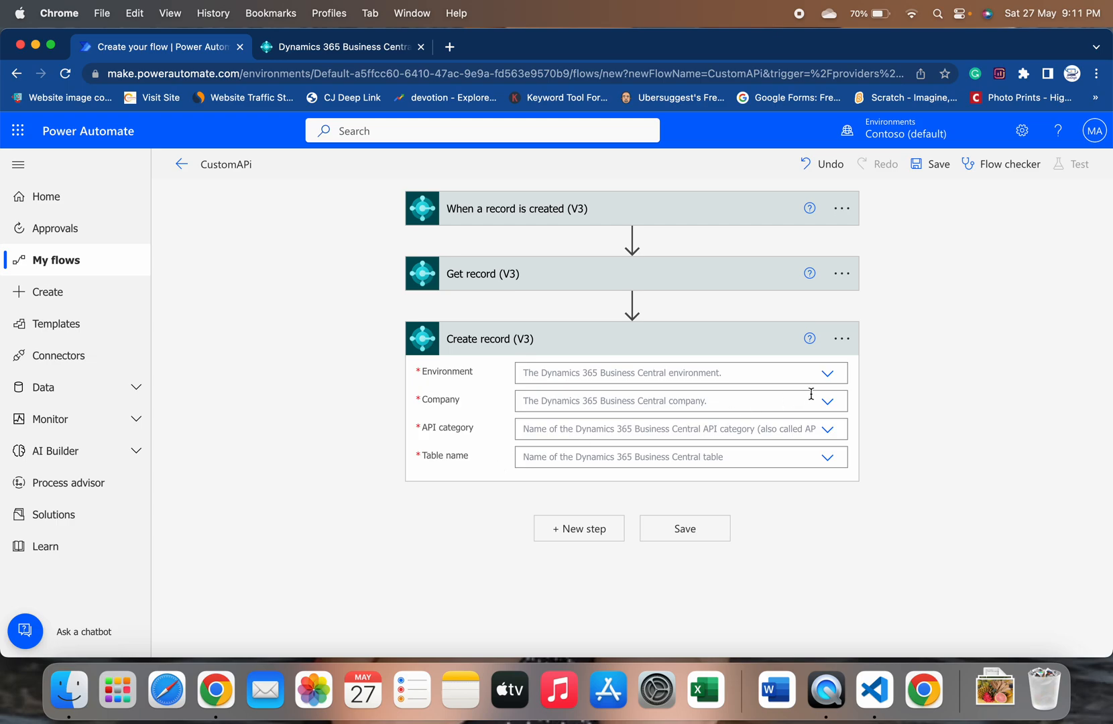
- Set it to BC22TEST, CRONUS AU, API category GoDigit/Logs/v1.0 and the custLogs table
{"action": "left_click", "coordinate": [827, 373]}
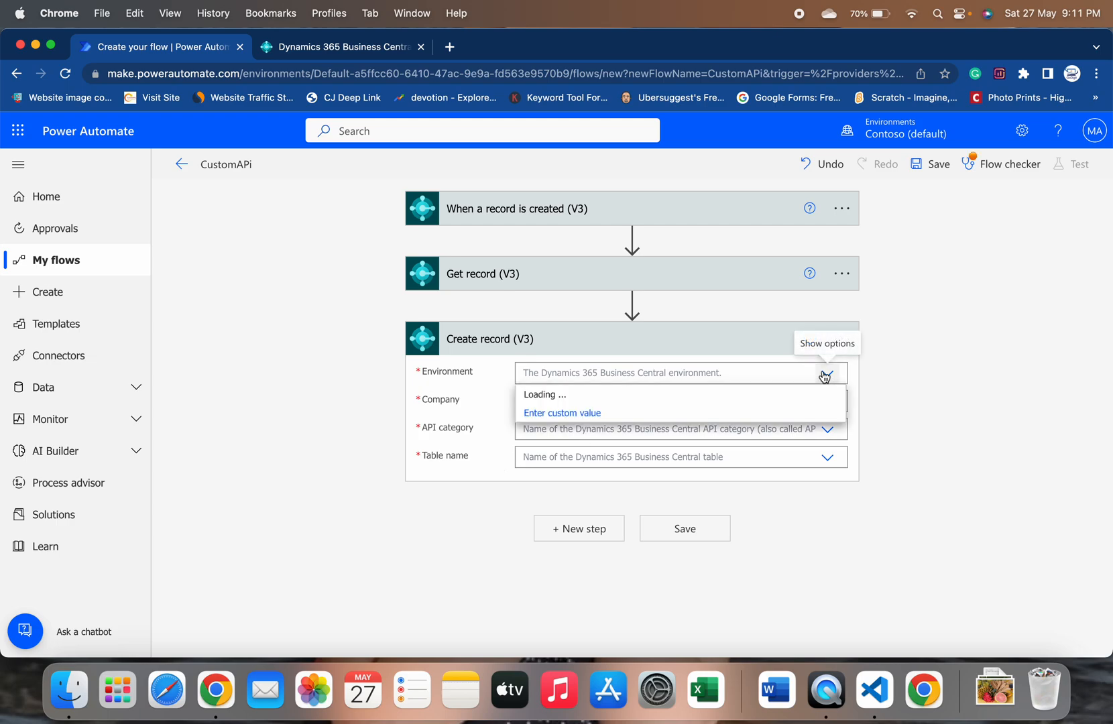
{"action": "left_click", "coordinate": [561, 394]}
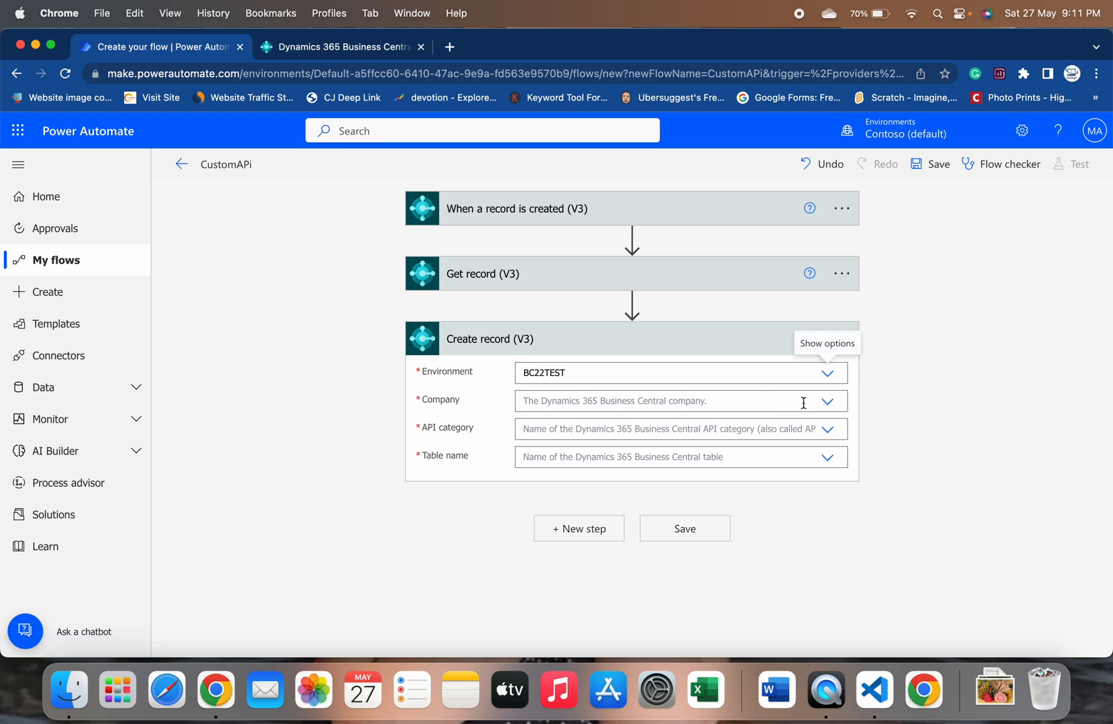
{"action": "left_click", "coordinate": [828, 401]}
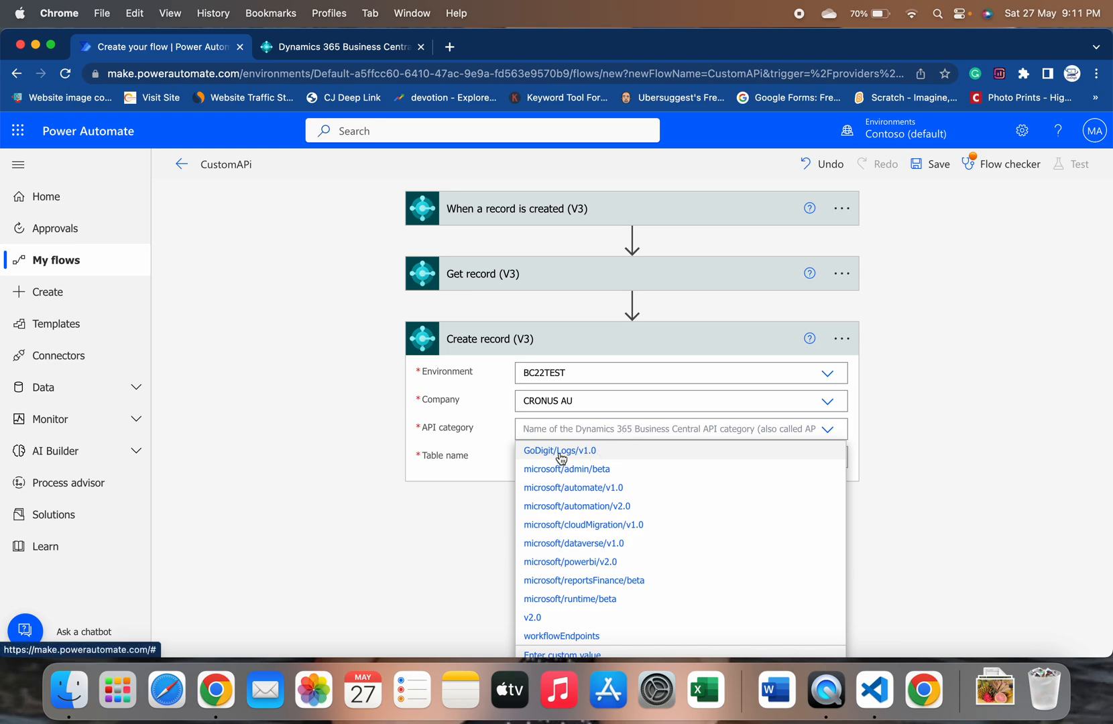
{"action": "left_click", "coordinate": [560, 450]}
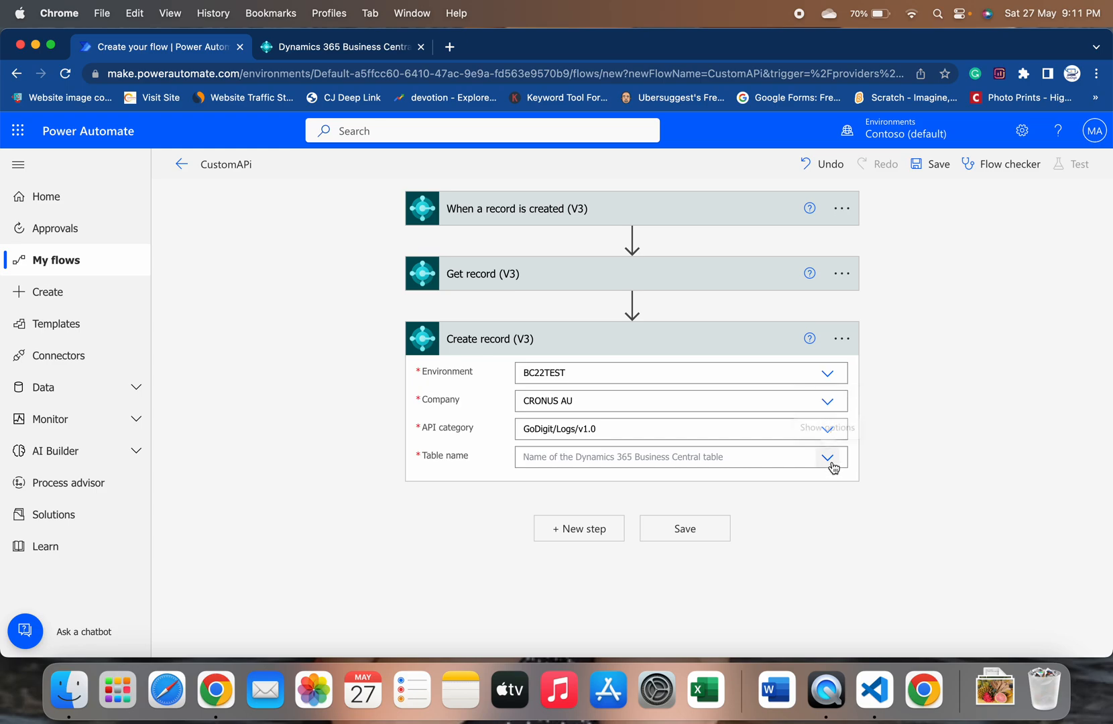
{"action": "left_click", "coordinate": [827, 457]}
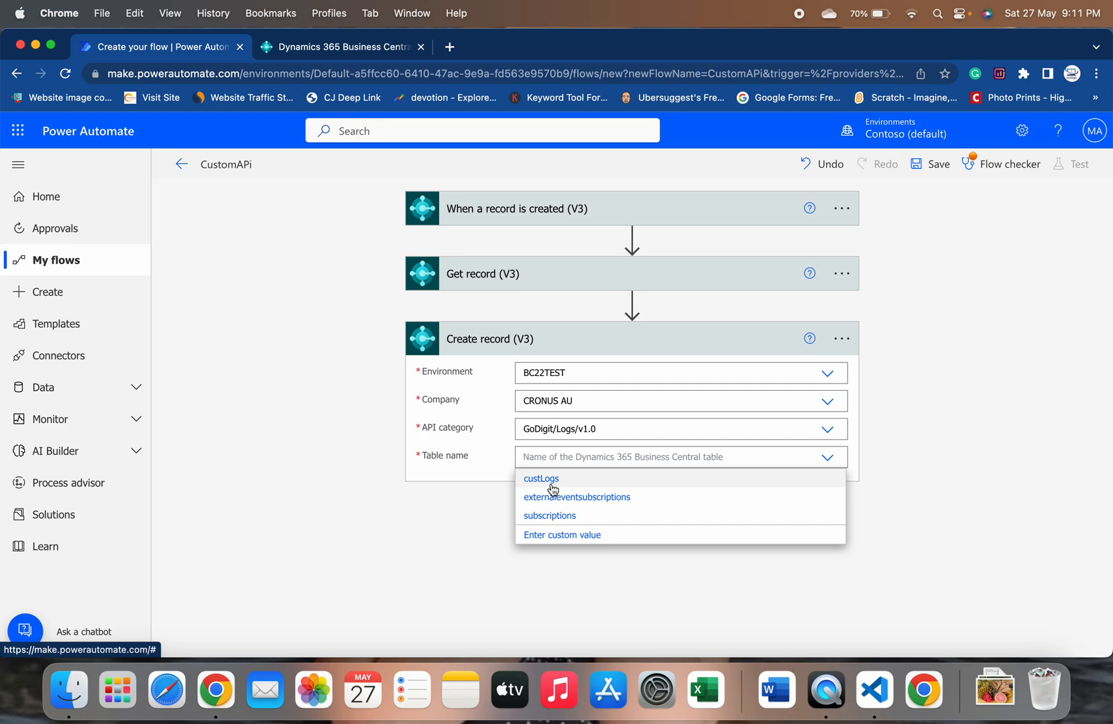
{"action": "left_click", "coordinate": [541, 479]}
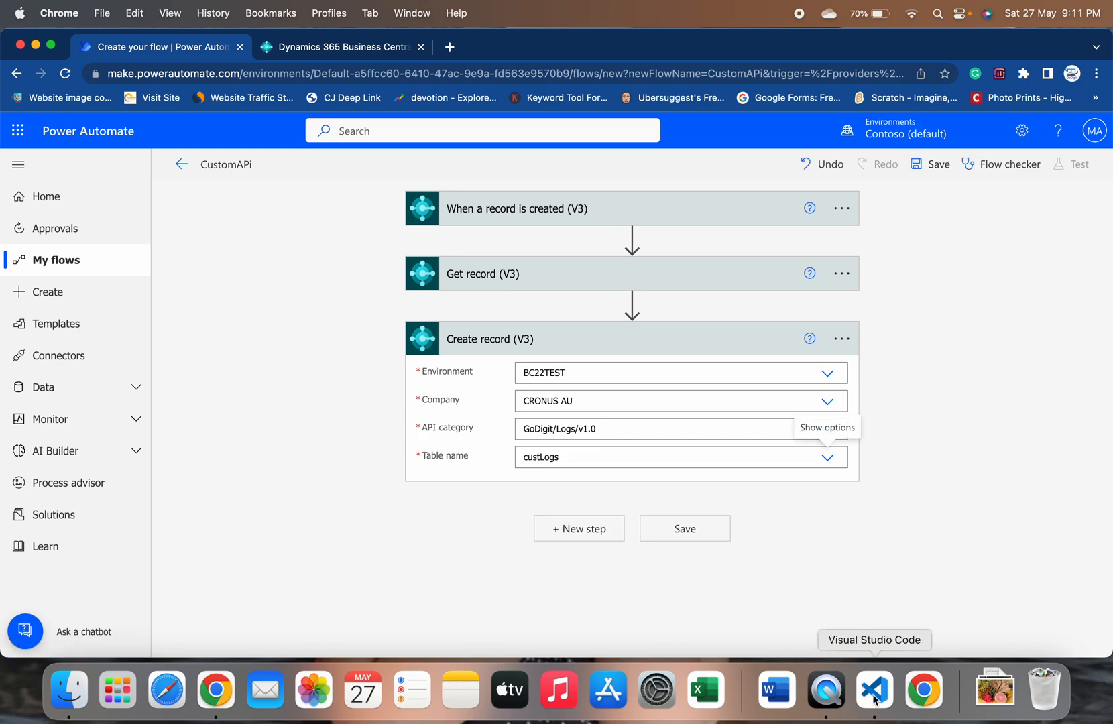
- Check the Create record step's Entry No field and its available dynamic content
{"action": "left_click", "coordinate": [873, 690]}
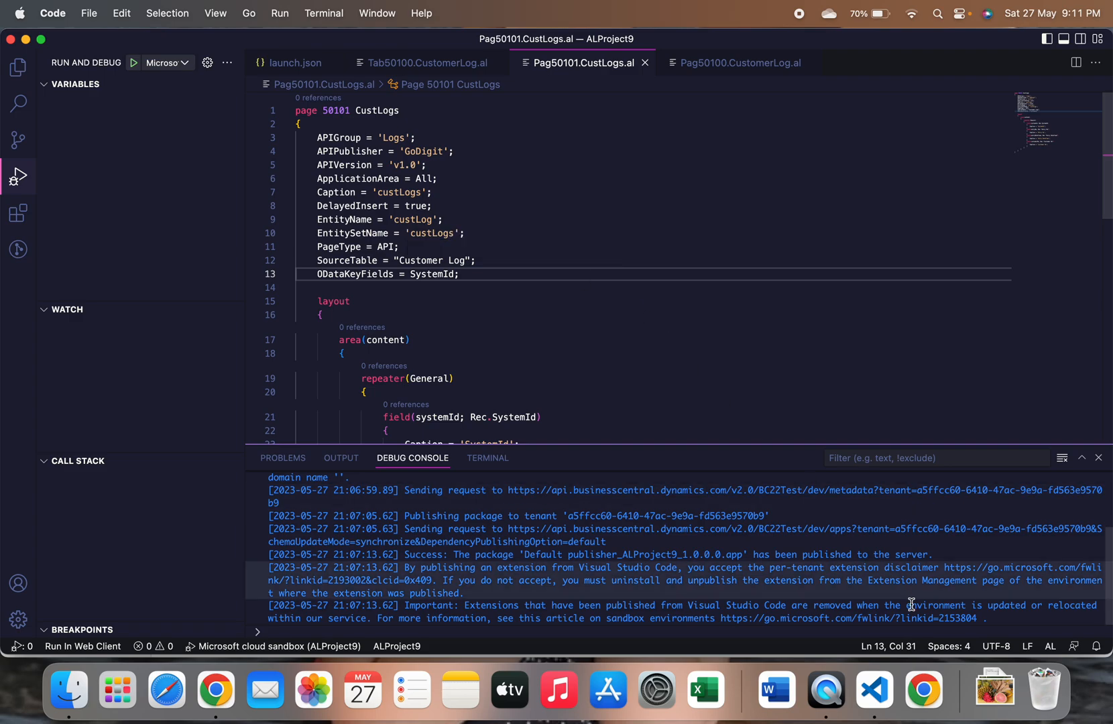
{"action": "left_click", "coordinate": [923, 690]}
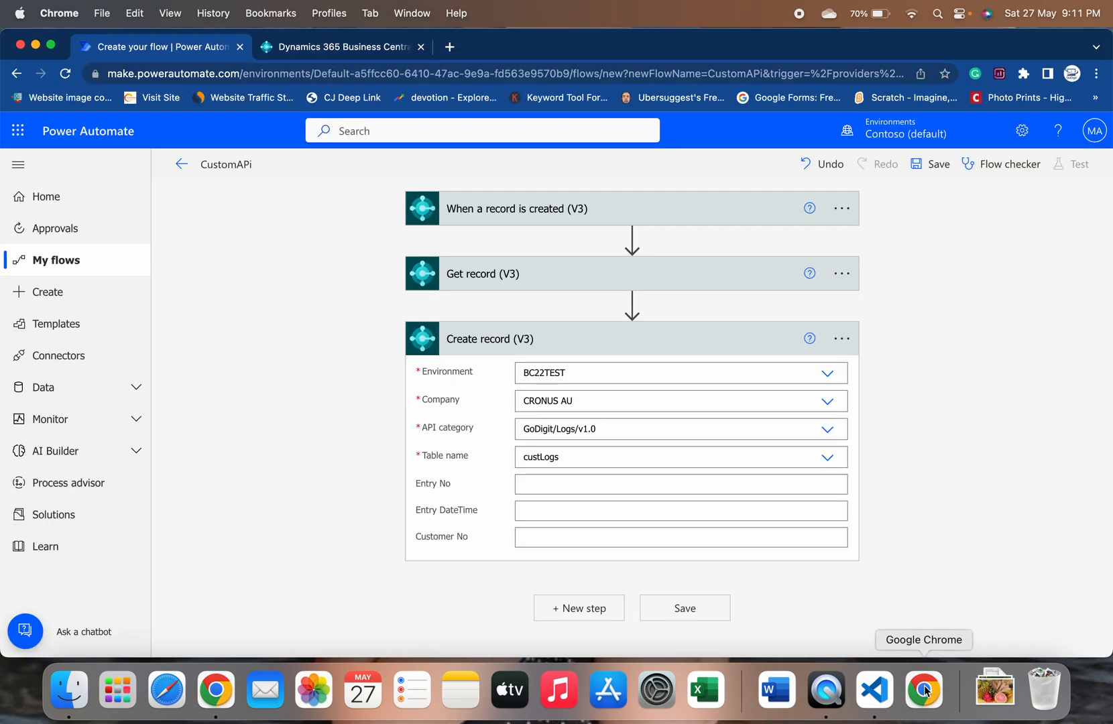
{"action": "left_click", "coordinate": [680, 484]}
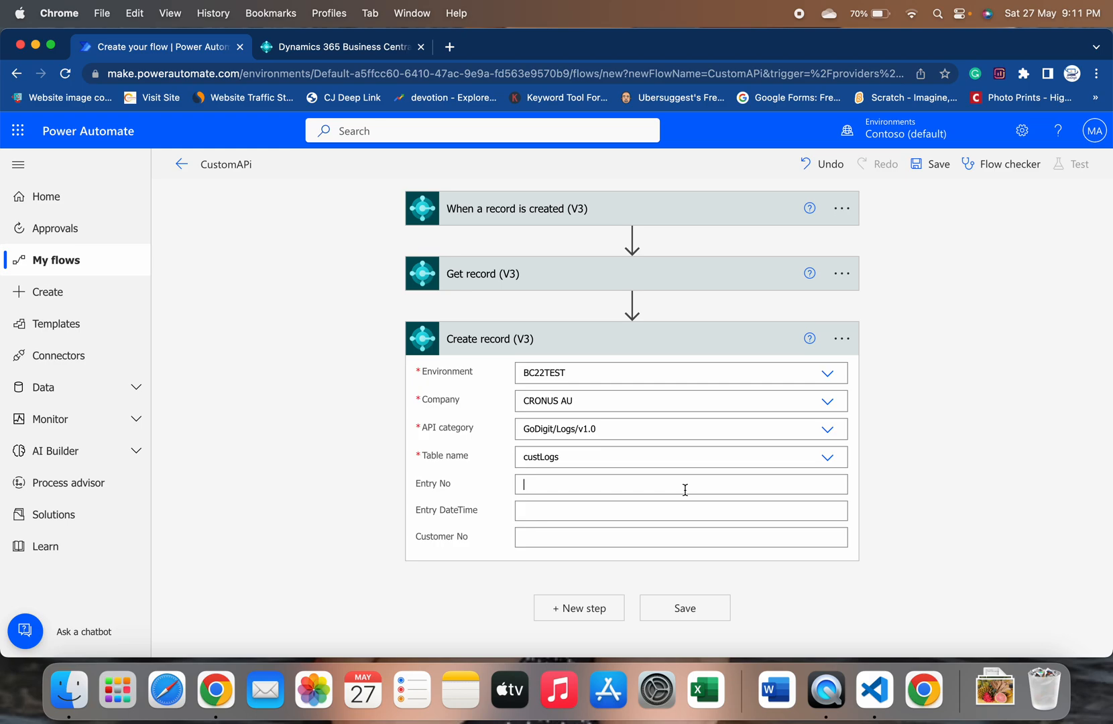
{"action": "left_click", "coordinate": [681, 485]}
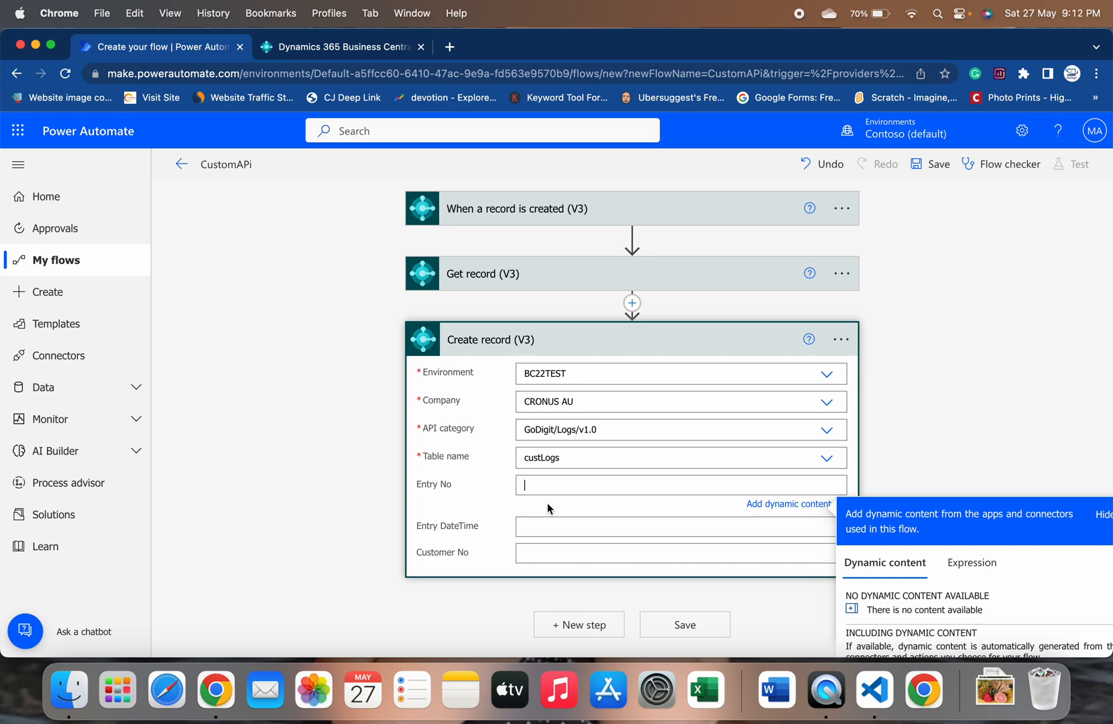
{"action": "scroll", "scroll_direction": "down", "scroll_amount": 3}
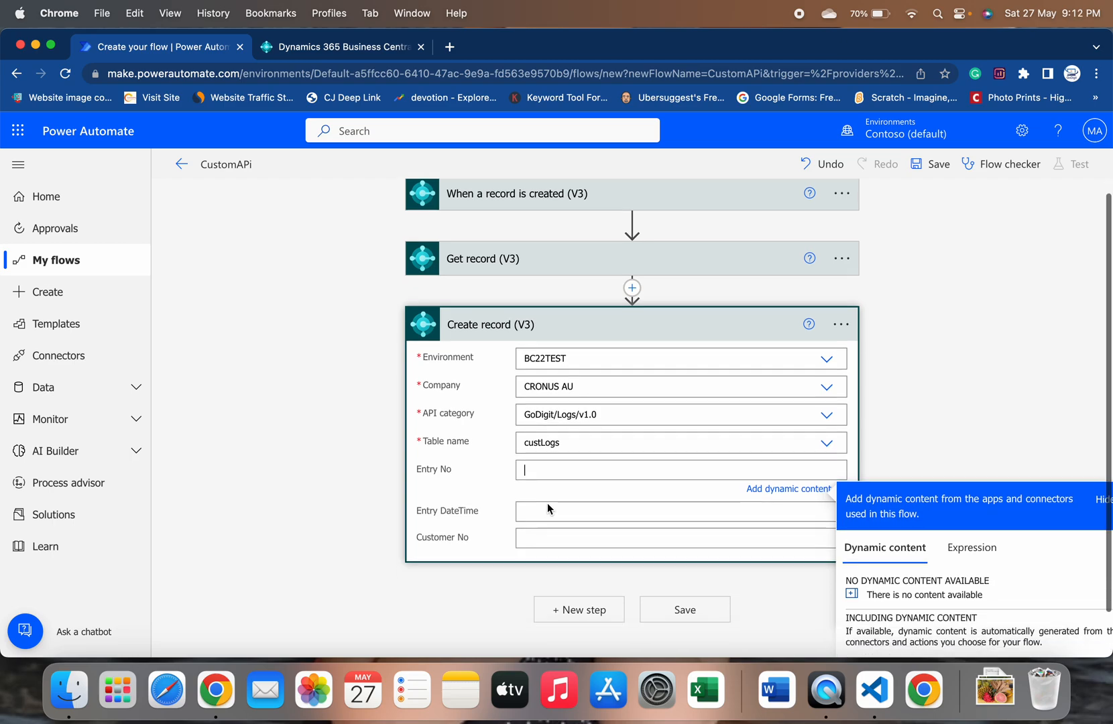
{"action": "scroll", "scroll_direction": "down", "scroll_amount": 3}
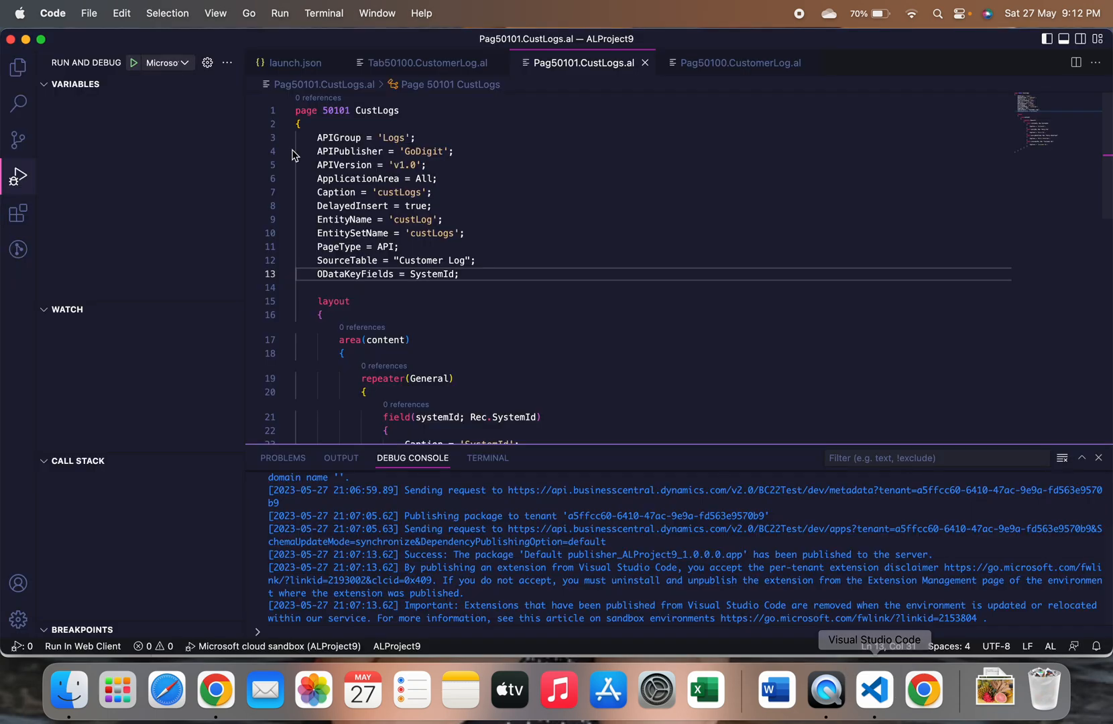
- In VS Code's Explorer, open Tab50100.CustomerLog.al to review the Customer Log fields
{"action": "left_click", "coordinate": [18, 65]}
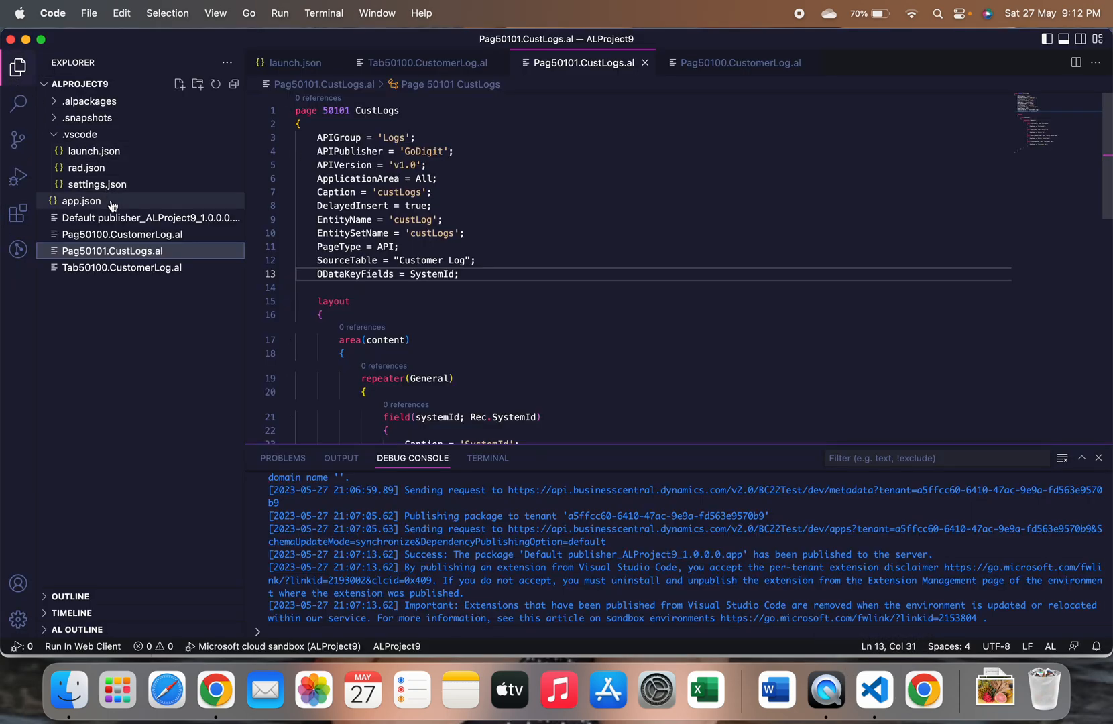
{"action": "left_click", "coordinate": [122, 268]}
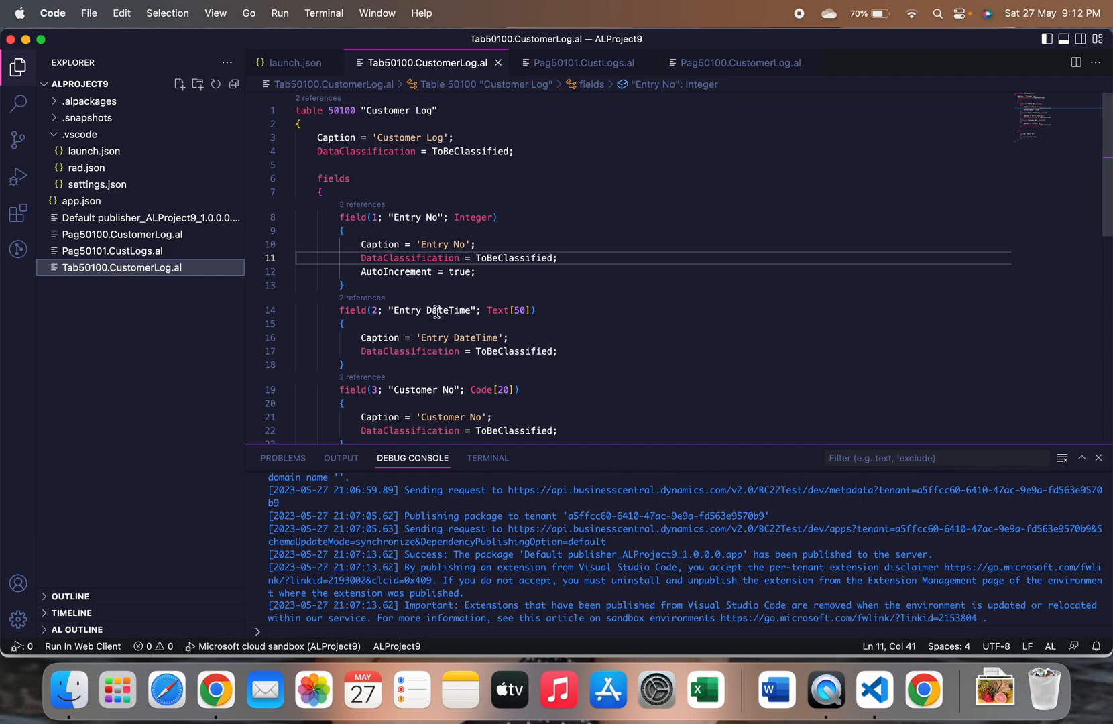
{"action": "mouse_move", "coordinate": [440, 281]}
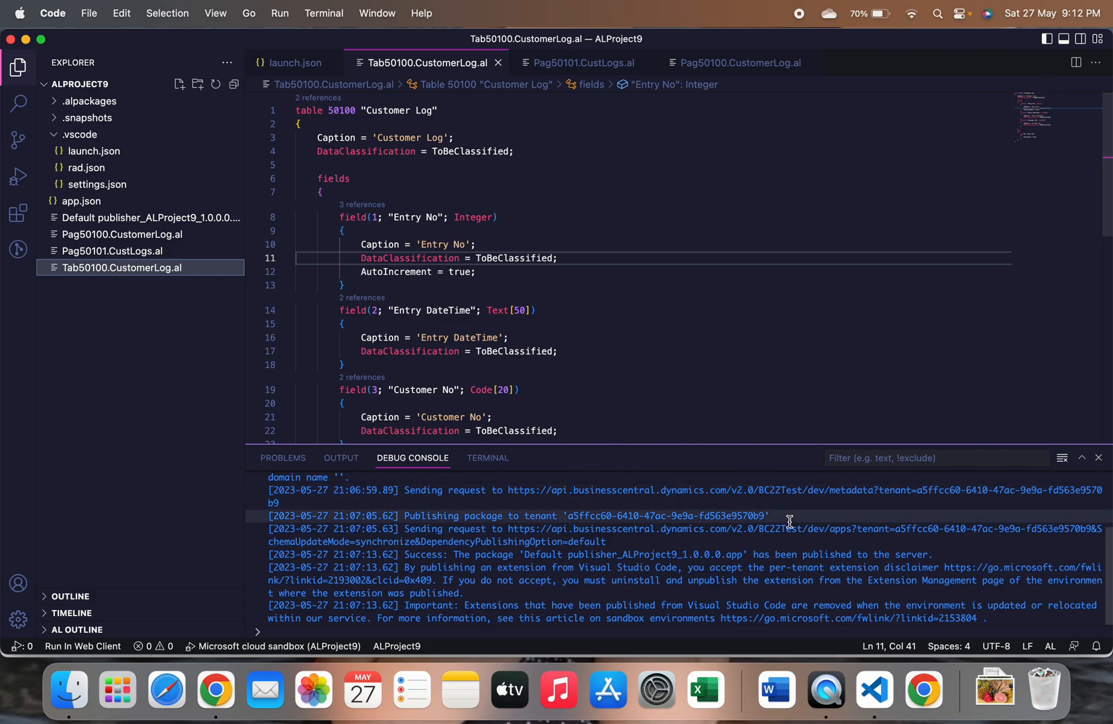
{"action": "mouse_move", "coordinate": [924, 689]}
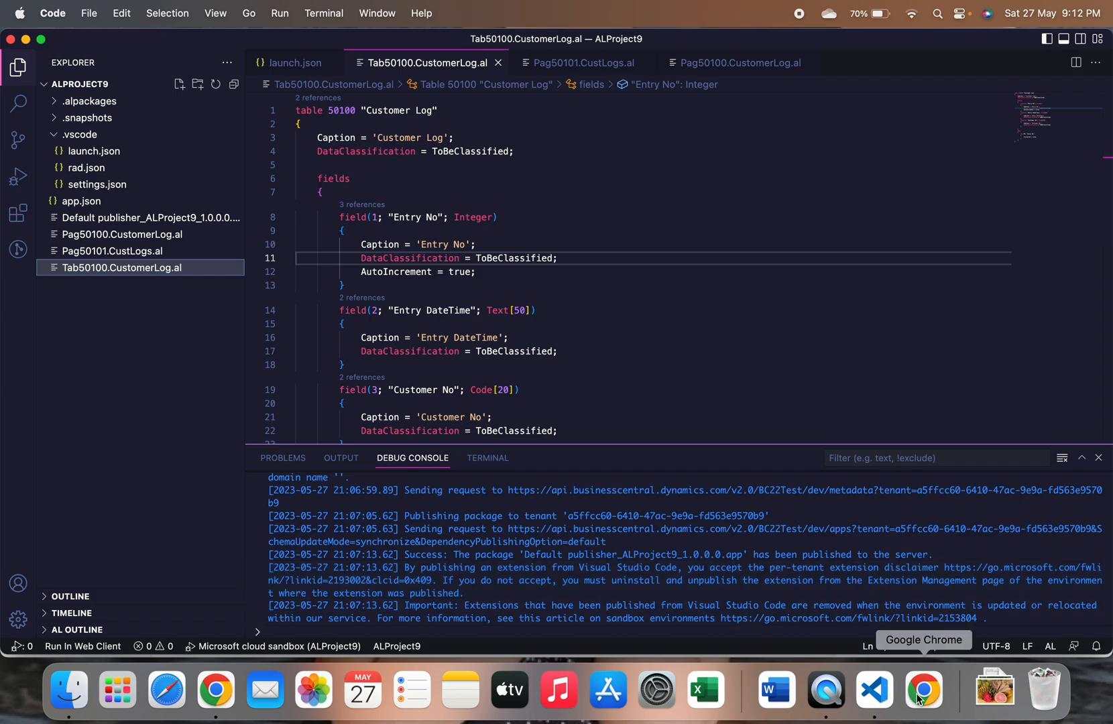
- Fill Entry DateTime with the utcNow() expression, dismissing the invalid-expression alert along the way
{"action": "left_click", "coordinate": [923, 690]}
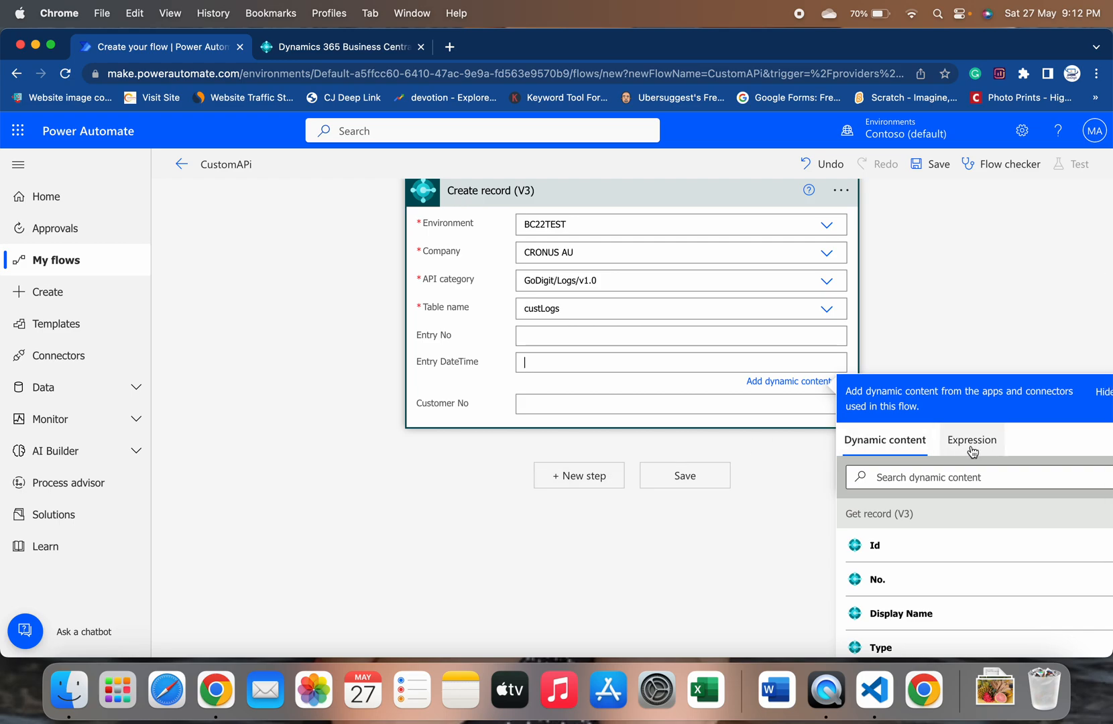
{"action": "left_click", "coordinate": [971, 440]}
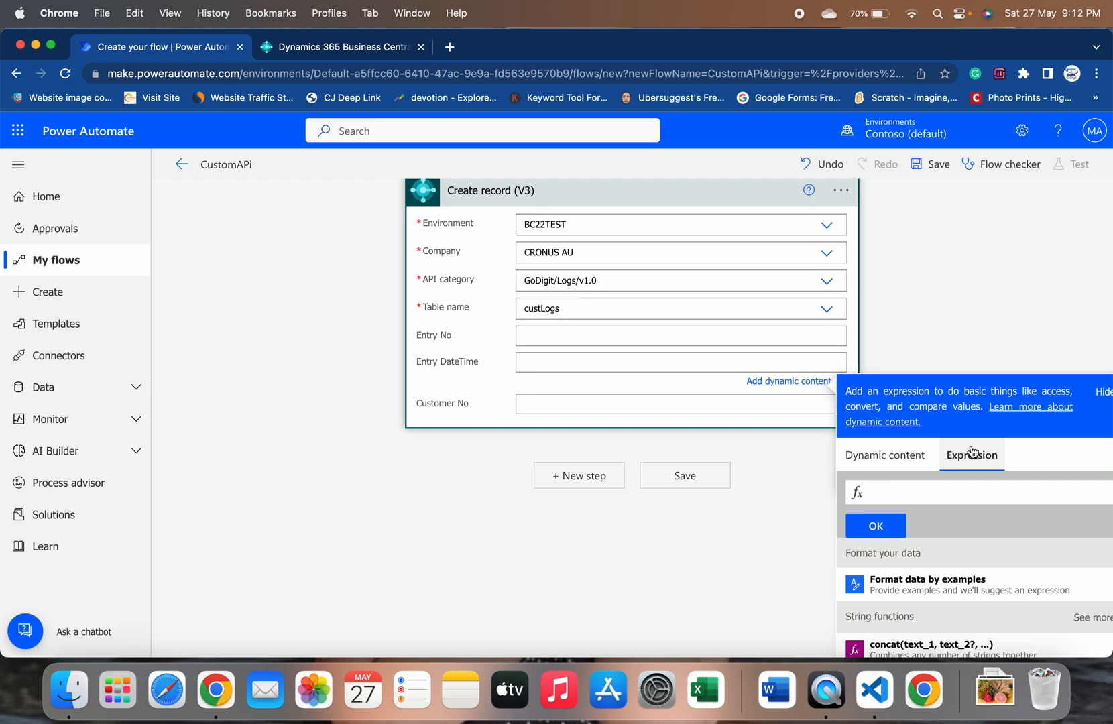
{"action": "mouse_move", "coordinate": [980, 468]}
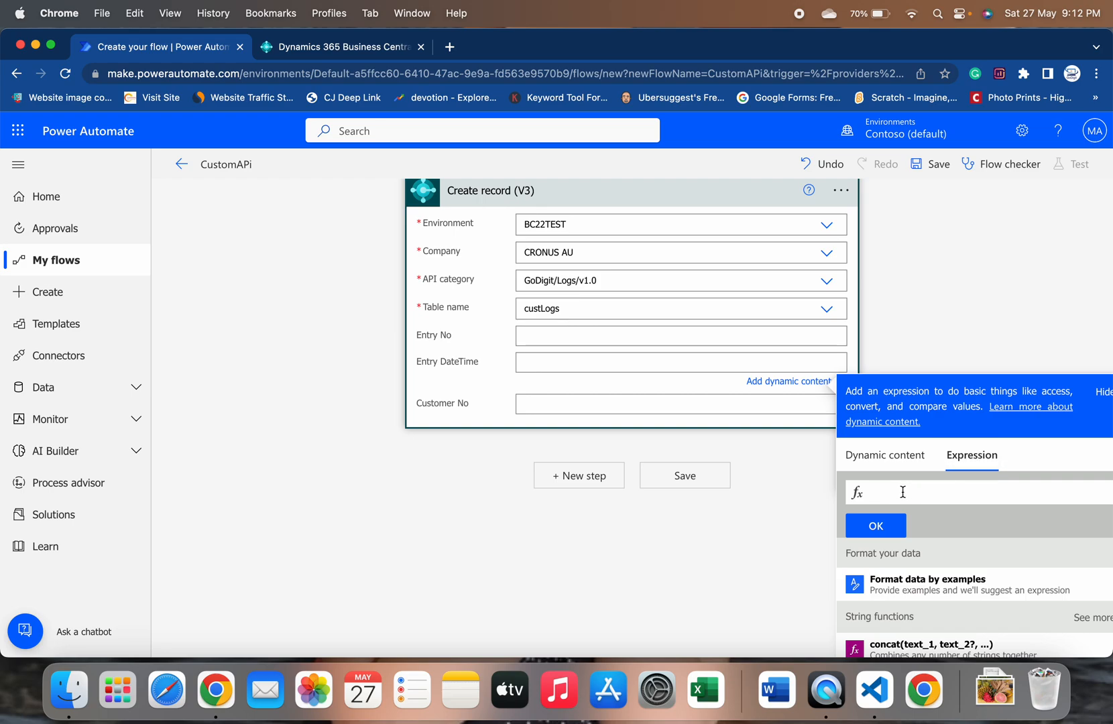
{"action": "type", "text": "utcno"}
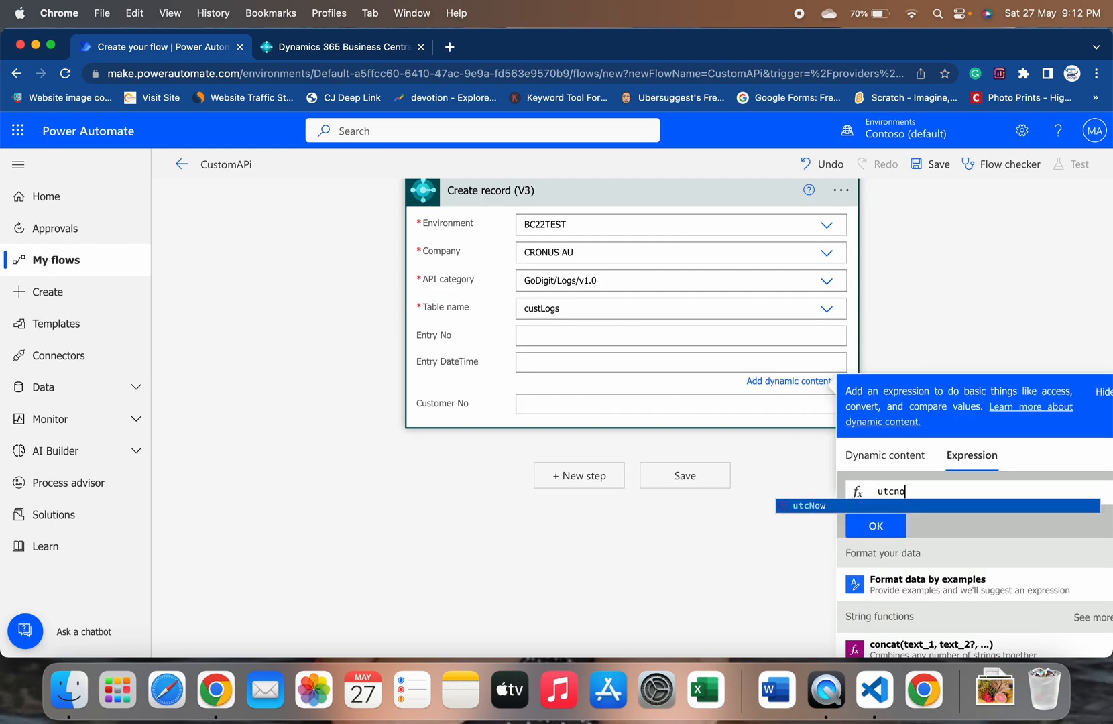
{"action": "left_click", "coordinate": [809, 505]}
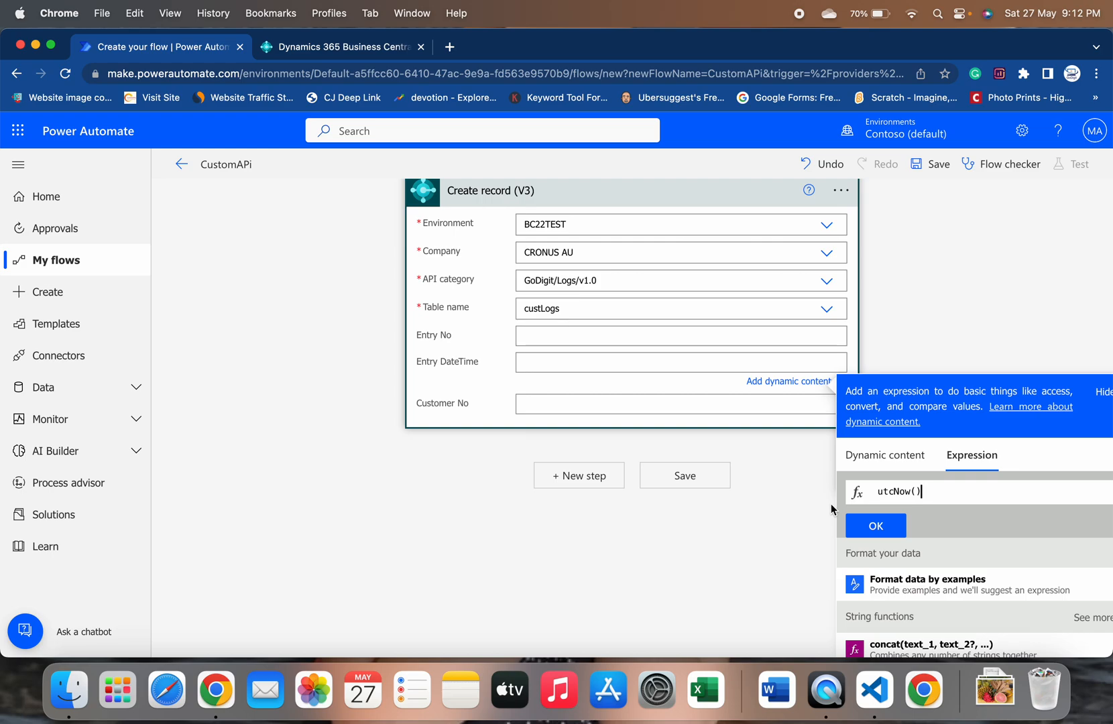
{"action": "mouse_move", "coordinate": [821, 535]}
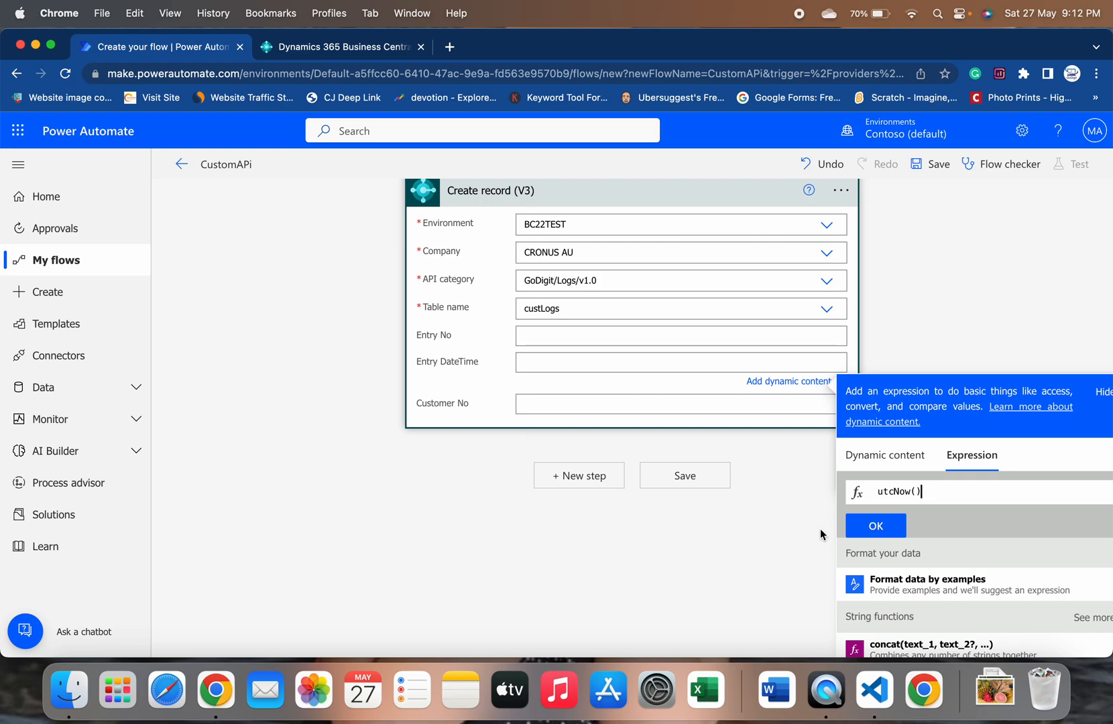
{"action": "left_click", "coordinate": [875, 526]}
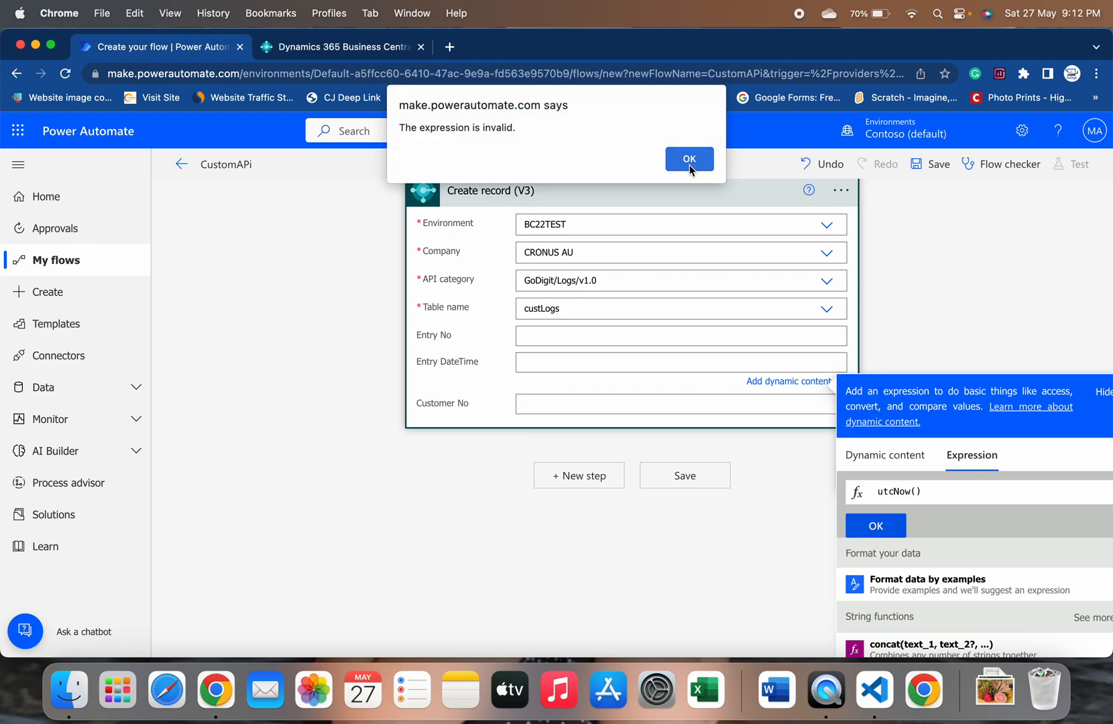
{"action": "left_click", "coordinate": [689, 159]}
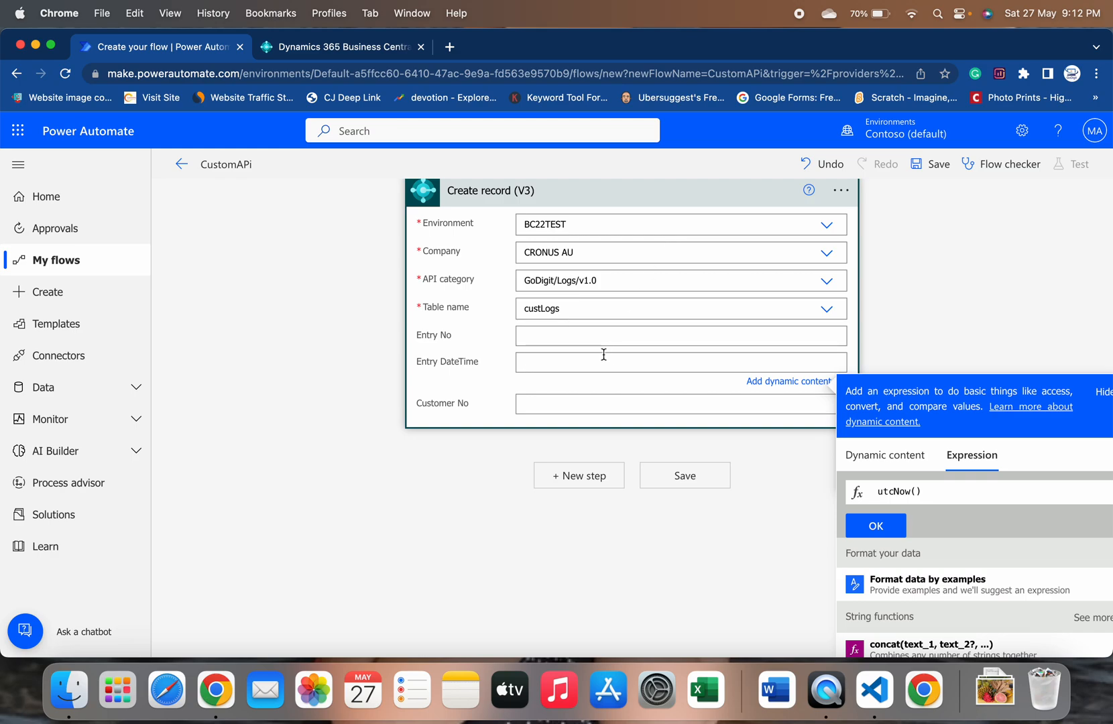
{"action": "mouse_move", "coordinate": [926, 506]}
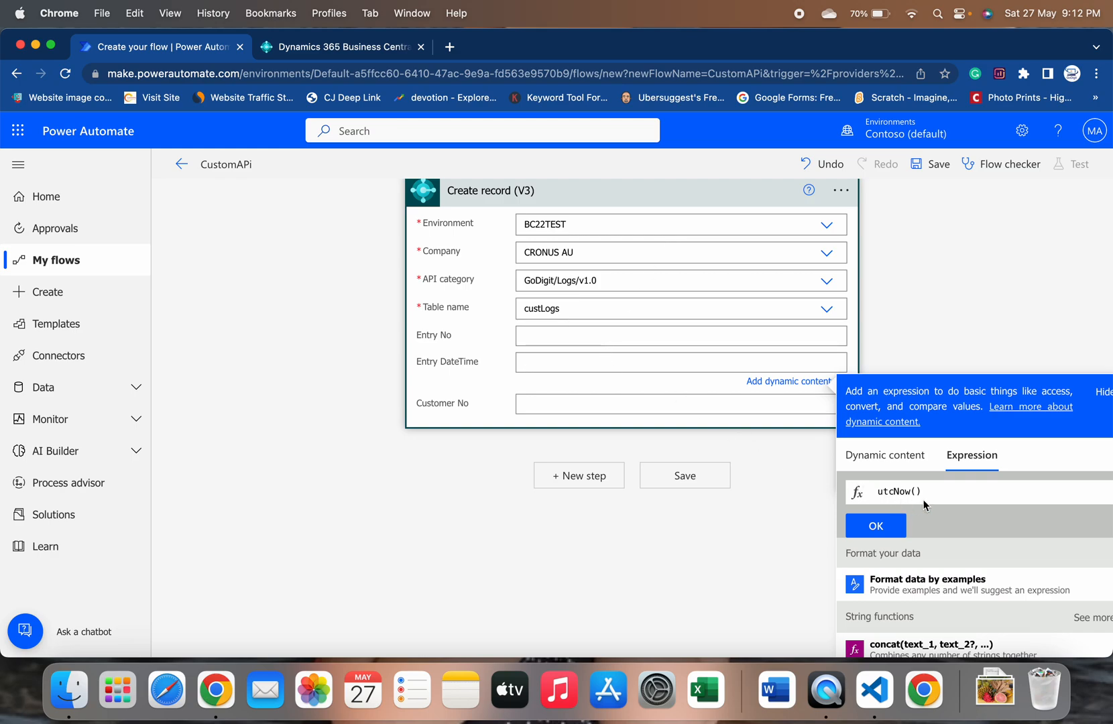
{"action": "left_click", "coordinate": [875, 525]}
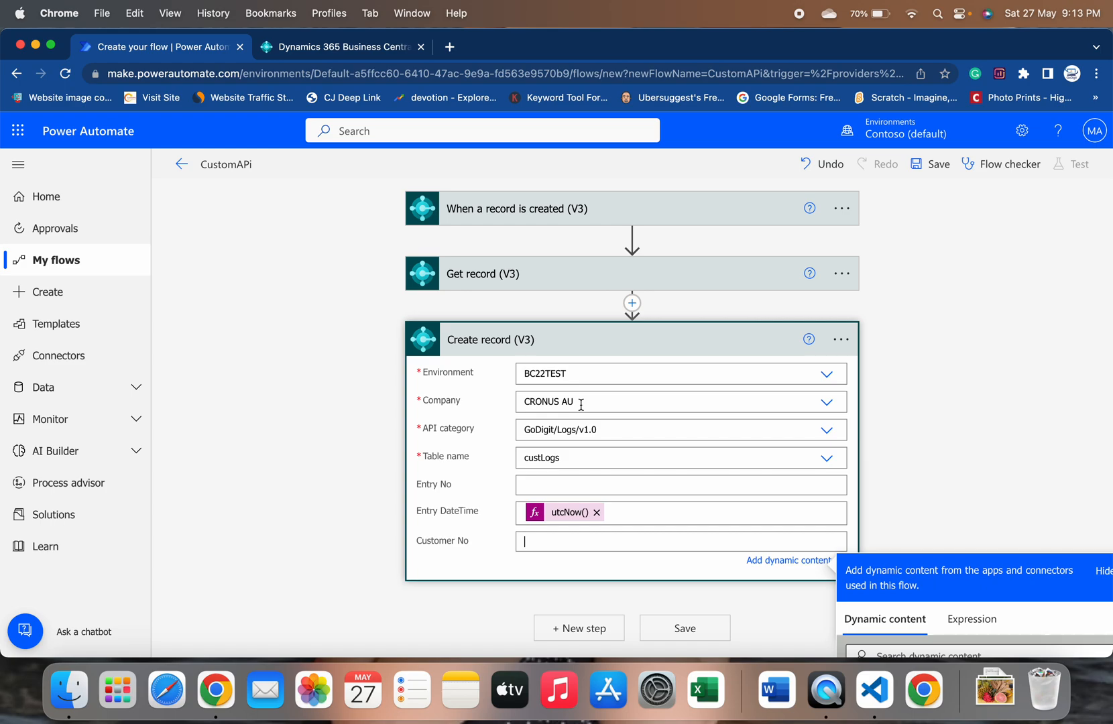
- Save the CustomAPi flow, return to its details page and open the Flow checker warnings
{"action": "scroll", "scroll_direction": "down", "scroll_amount": 3}
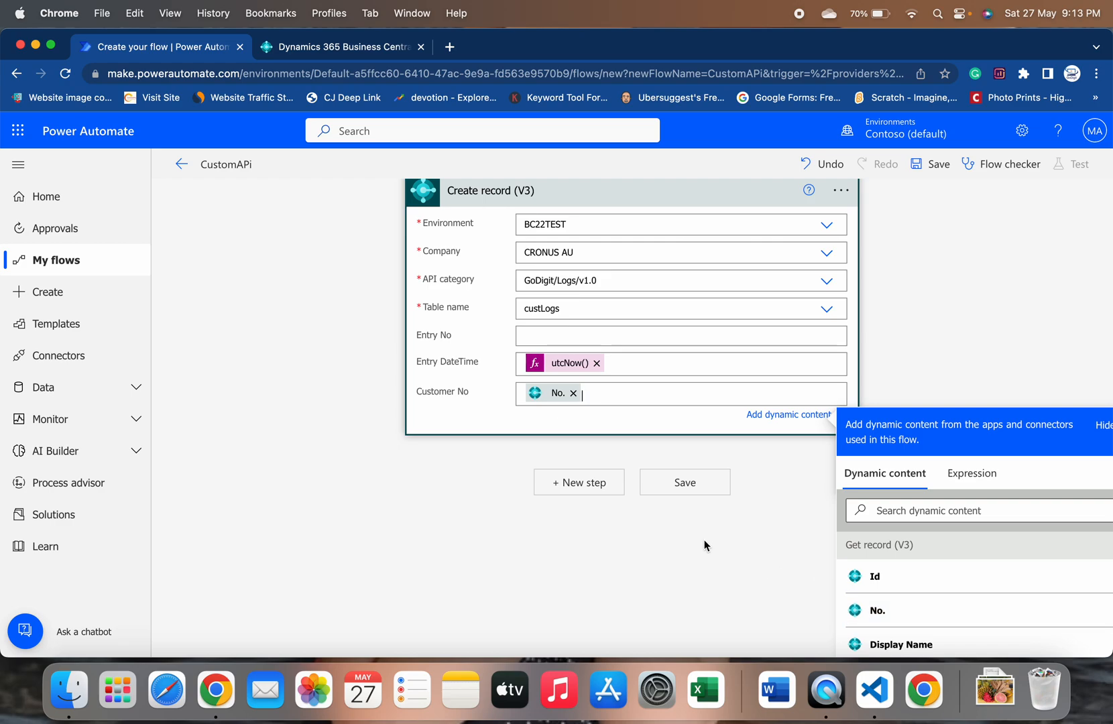
{"action": "left_click", "coordinate": [684, 482]}
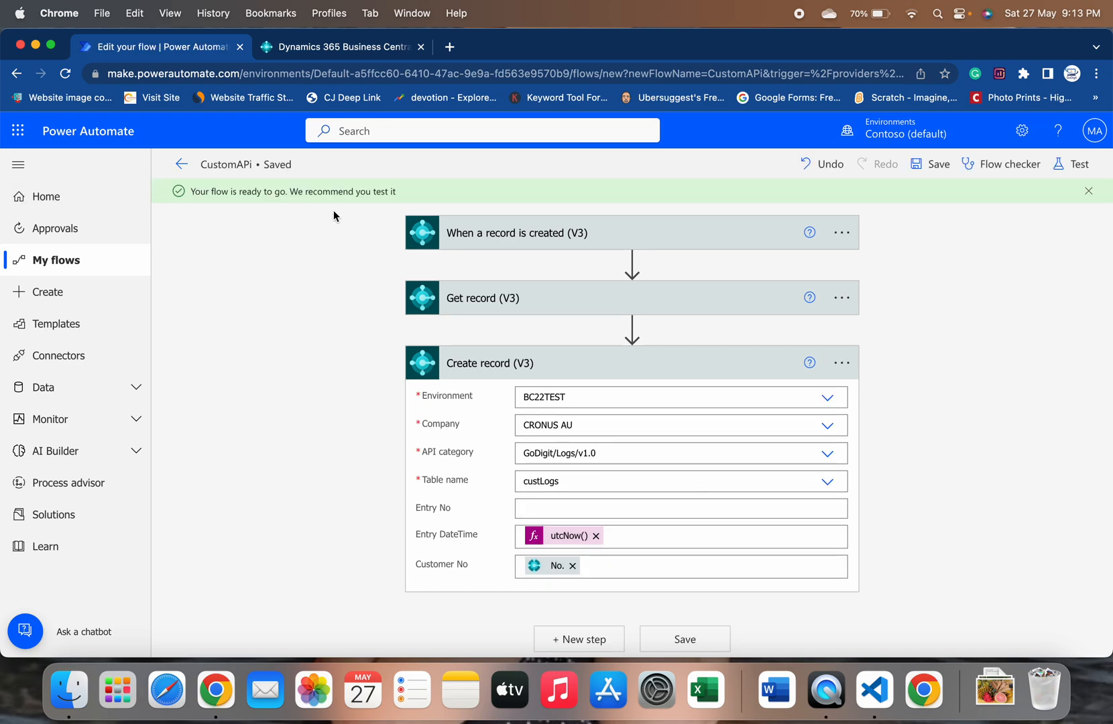
{"action": "mouse_move", "coordinate": [179, 165]}
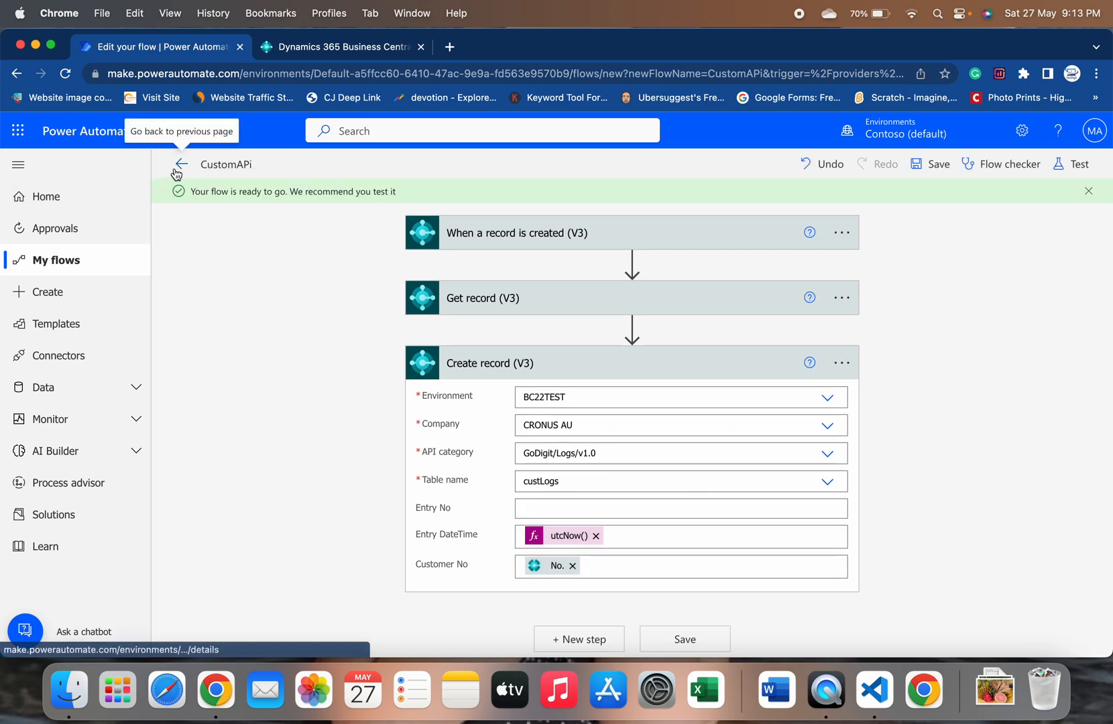
{"action": "left_click", "coordinate": [177, 165]}
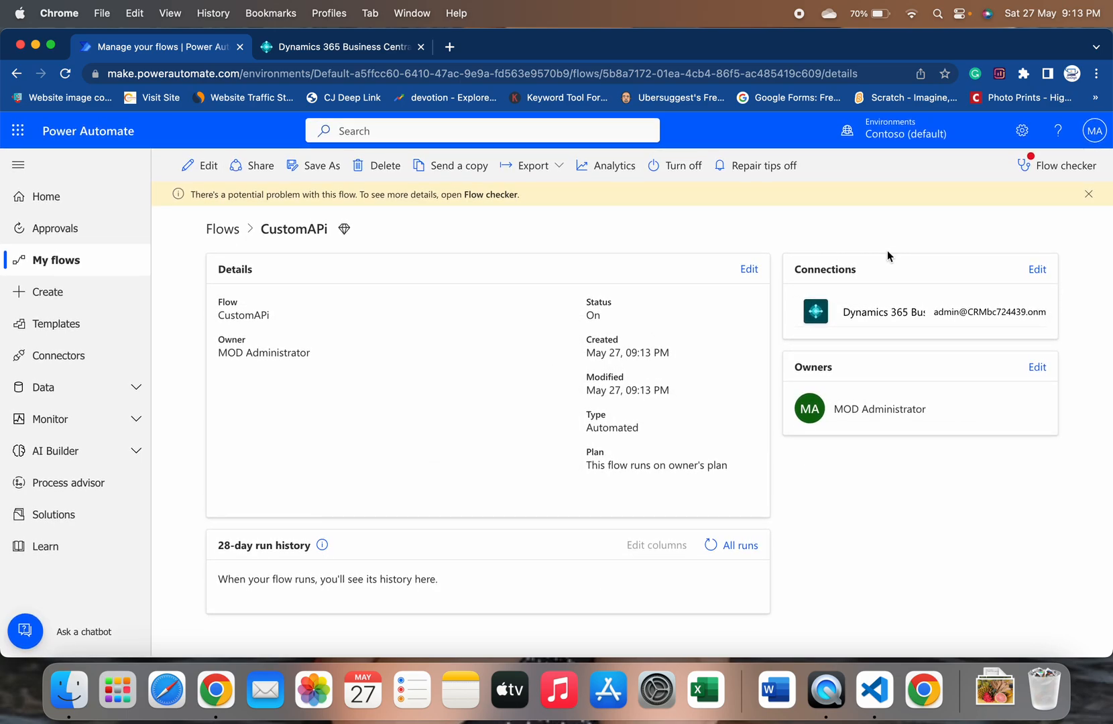
{"action": "left_click", "coordinate": [1065, 166]}
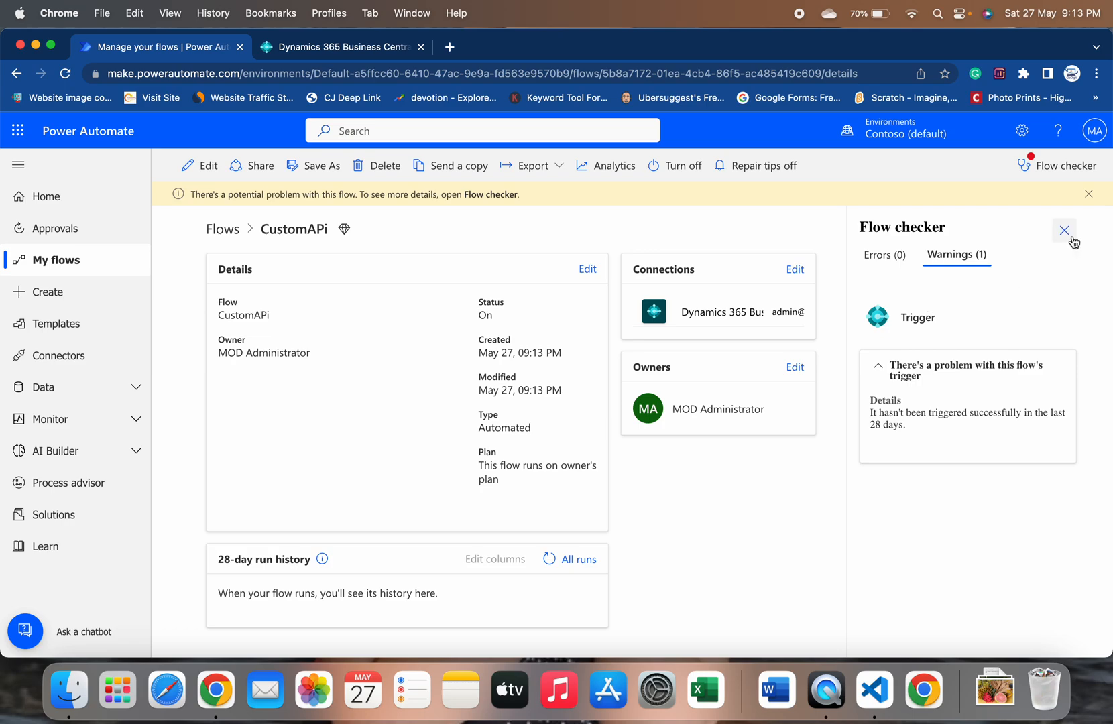
- Close the Flow checker pane and switch to the Business Central browser tab
{"action": "left_click", "coordinate": [1064, 229]}
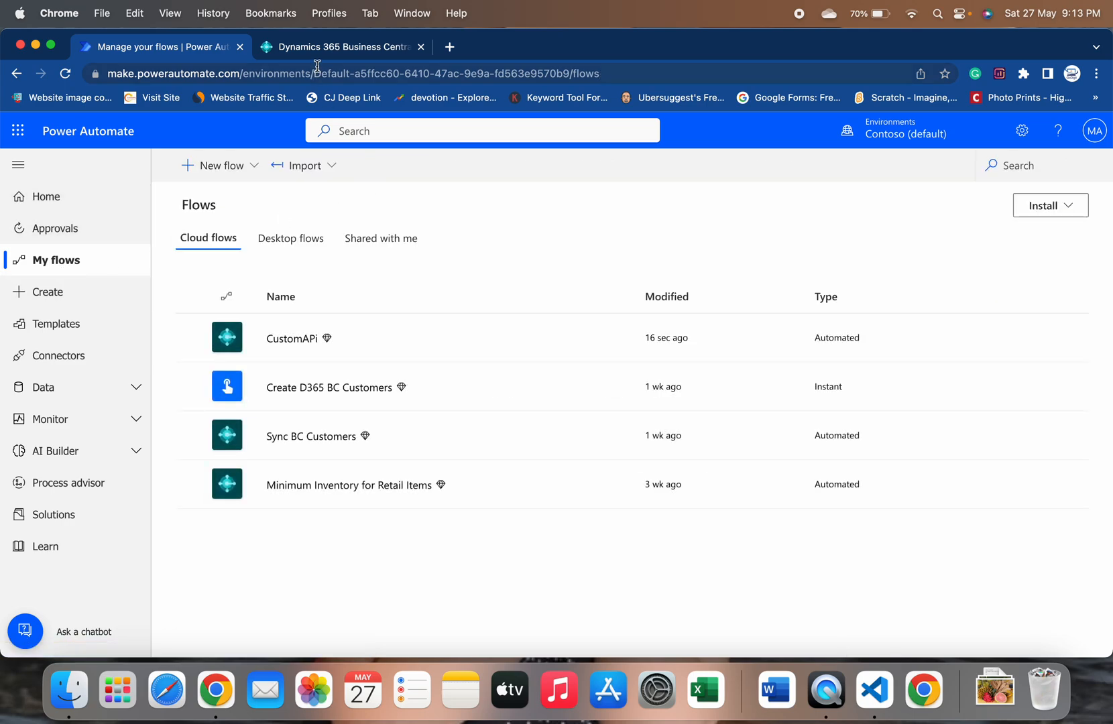
{"action": "left_click", "coordinate": [340, 47]}
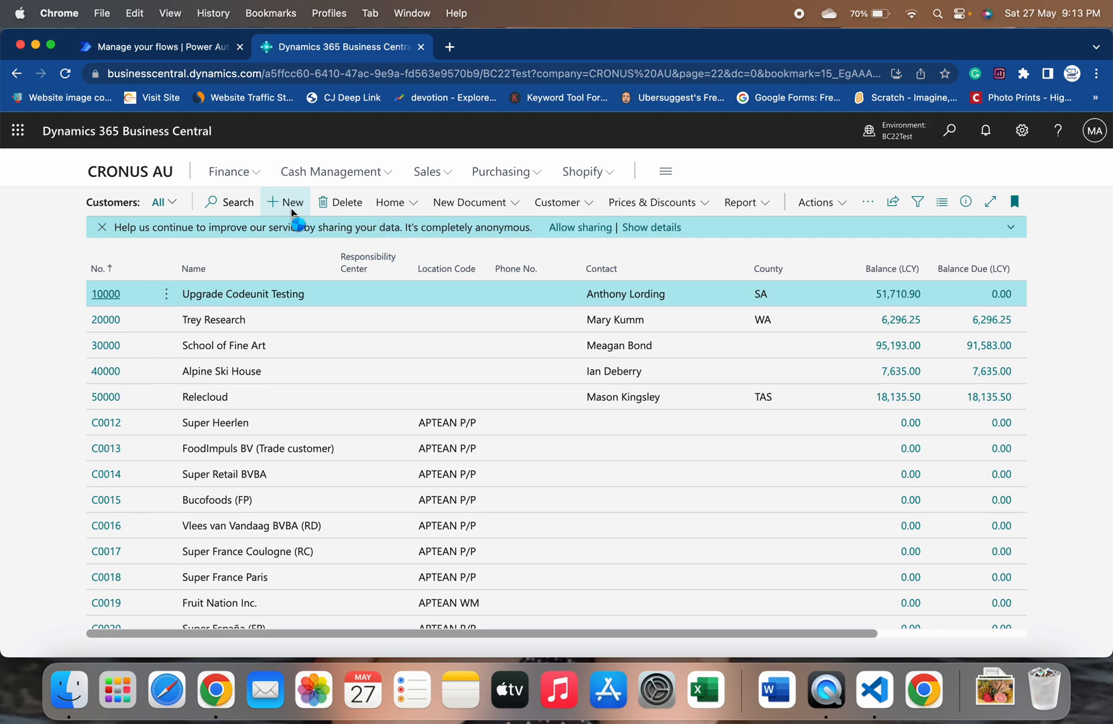
- Create a new customer from the CUSTOMER COMPANY template
{"action": "left_click", "coordinate": [283, 201]}
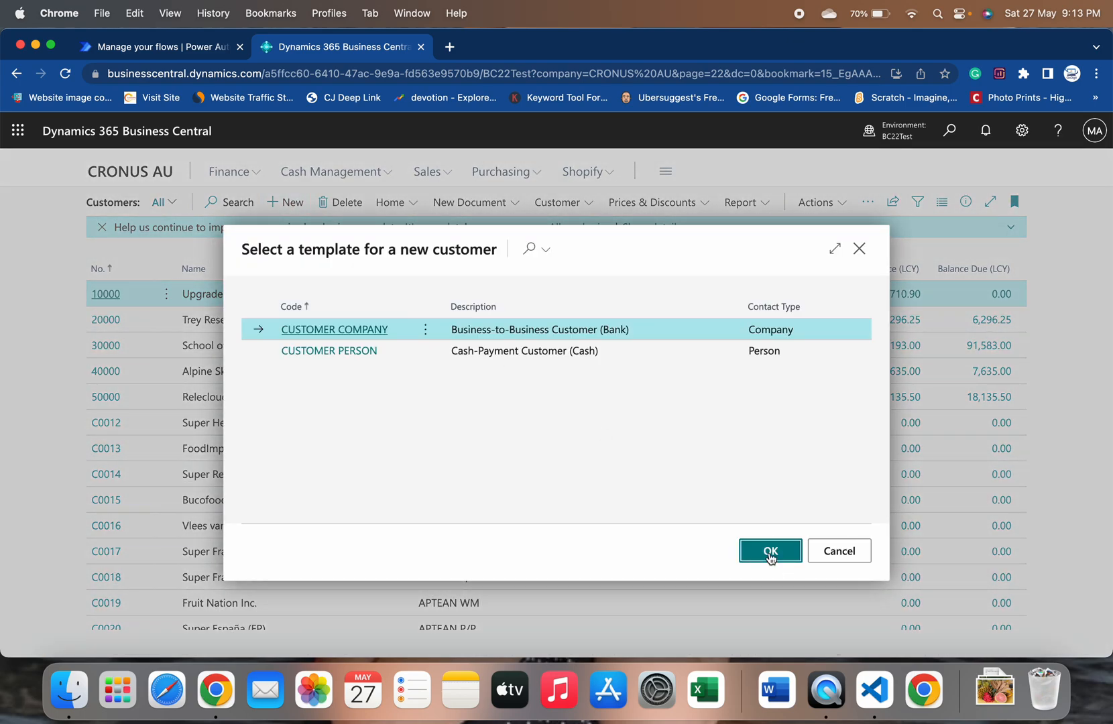
{"action": "left_click", "coordinate": [770, 551]}
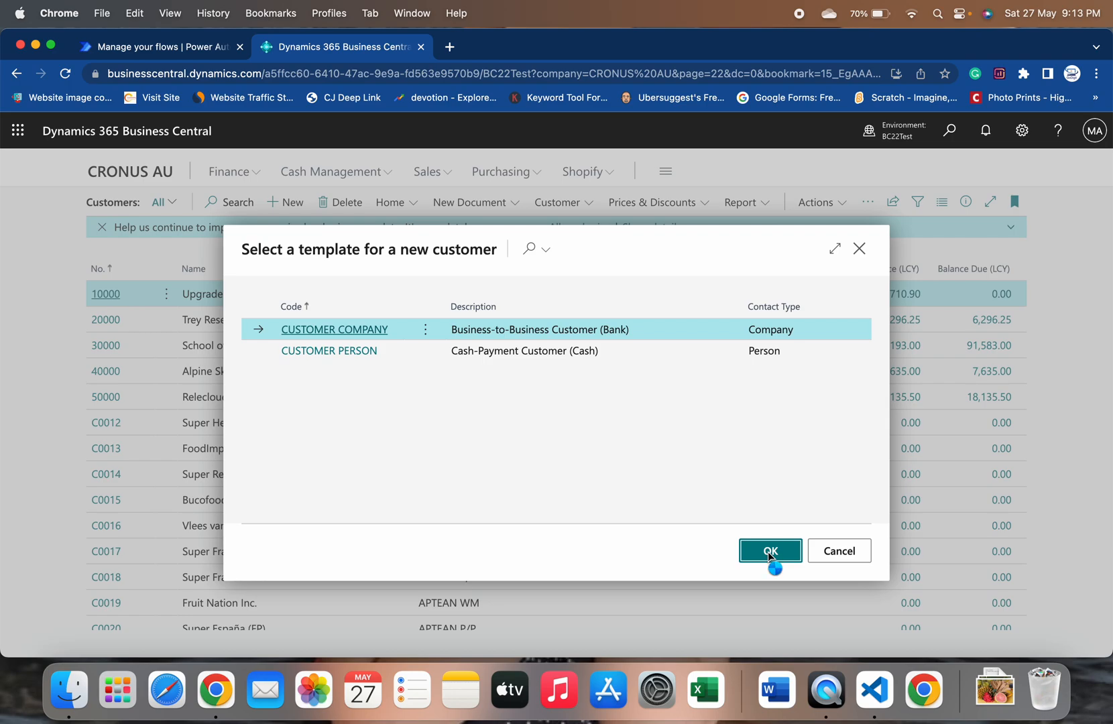
{"action": "left_click", "coordinate": [770, 551]}
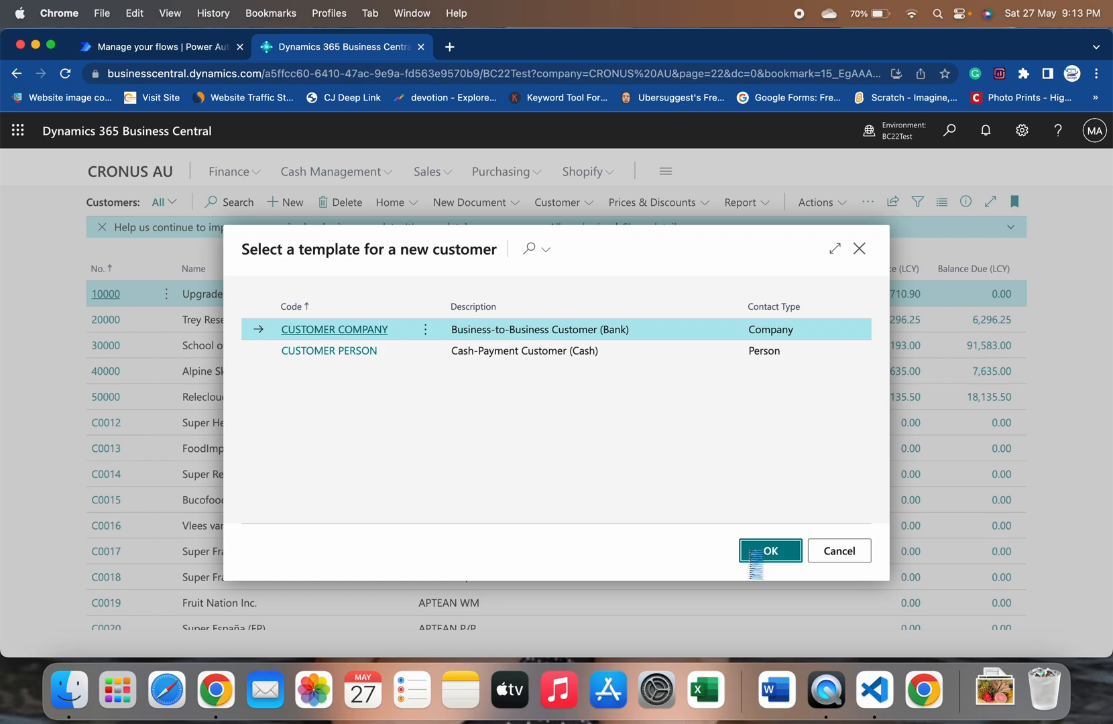
{"action": "left_click", "coordinate": [770, 550]}
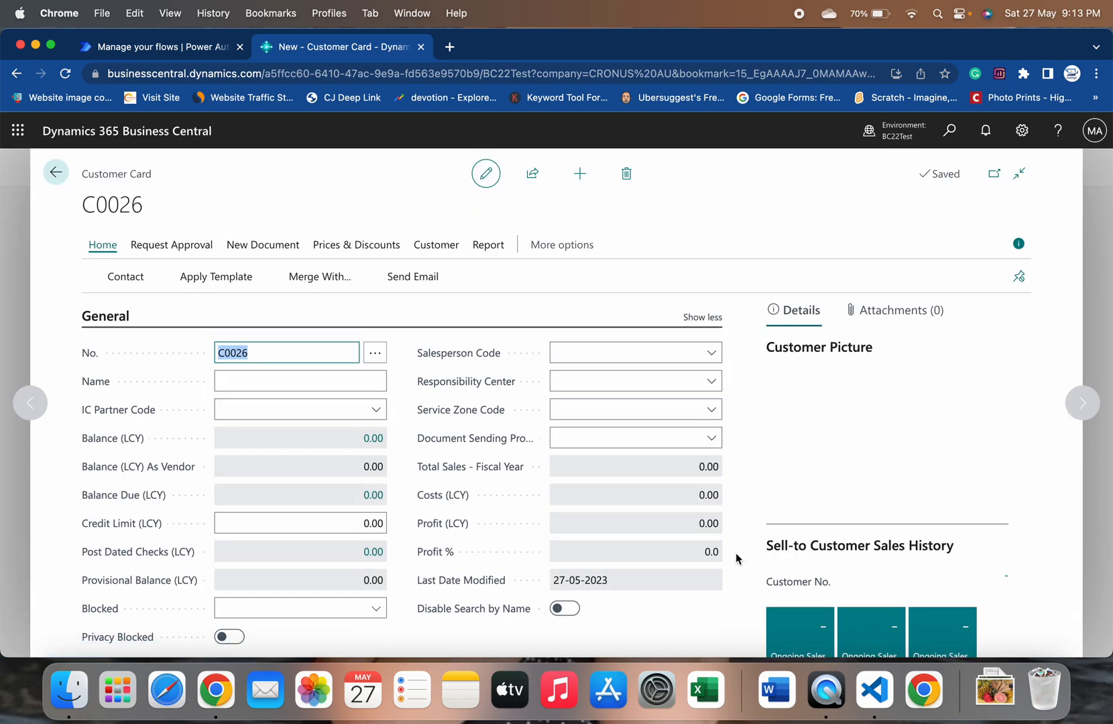
- Name the customer 'test Customer' and leave the card back to the home page
{"action": "left_click", "coordinate": [300, 381]}
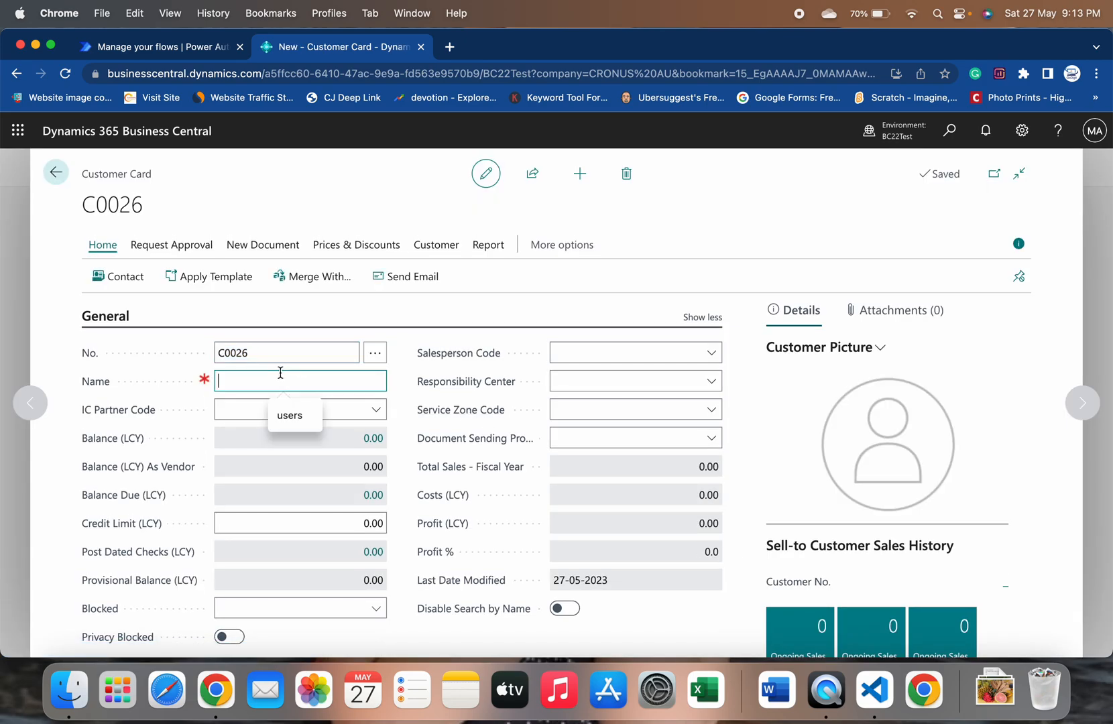
{"action": "type", "text": "test Customer"}
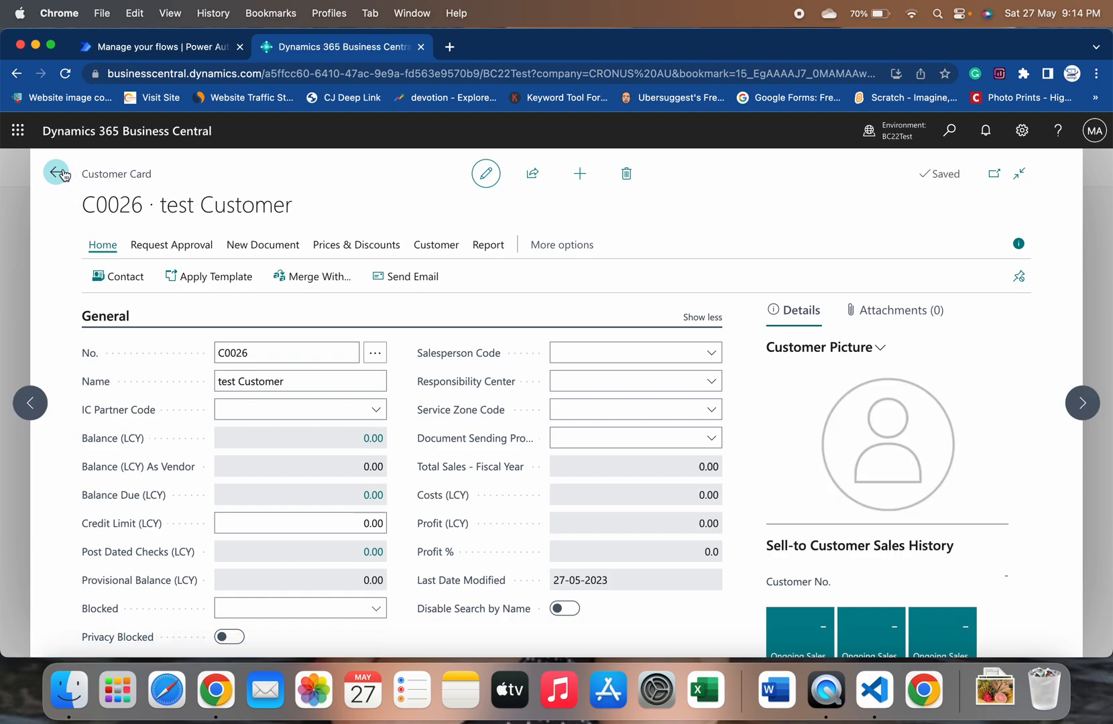
{"action": "left_click", "coordinate": [57, 173]}
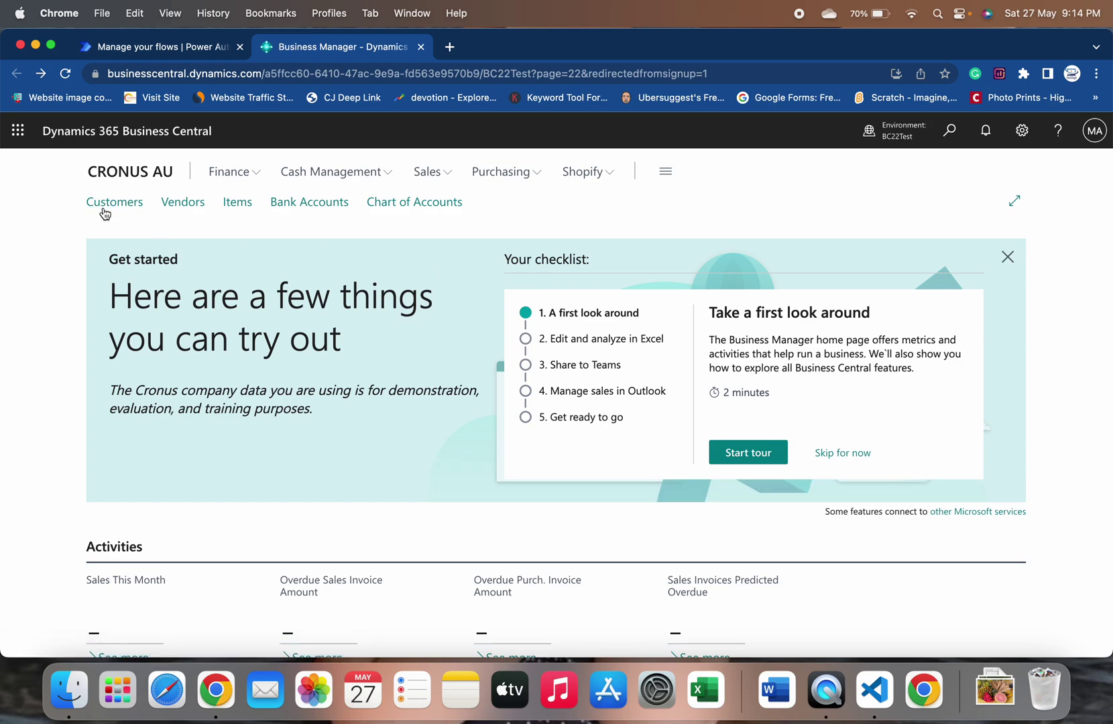
- Open the Customers list and scroll to the new customer C0026
{"action": "left_click", "coordinate": [114, 202]}
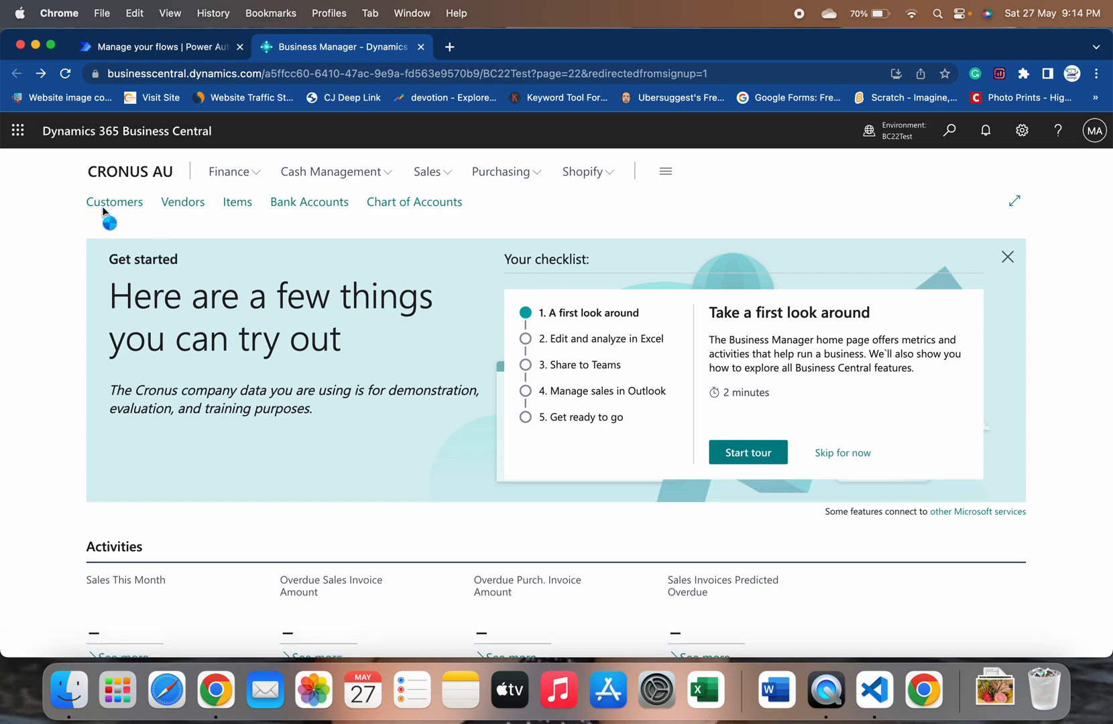
{"action": "left_click", "coordinate": [114, 201]}
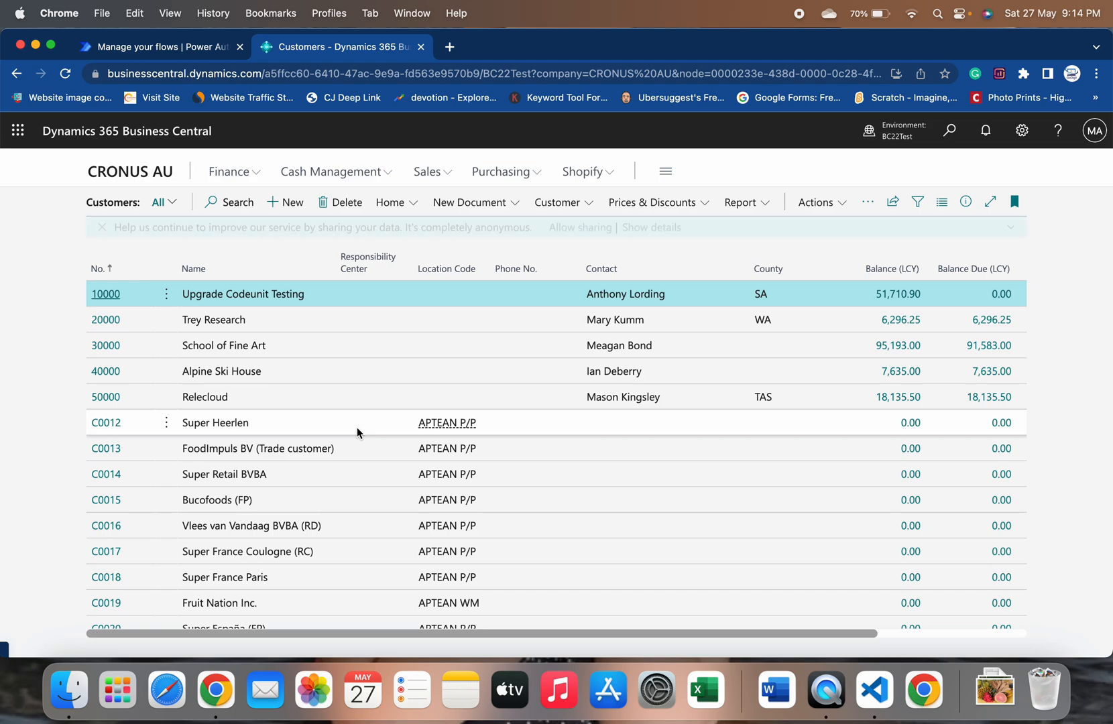
{"action": "scroll", "scroll_direction": "down", "scroll_amount": 3}
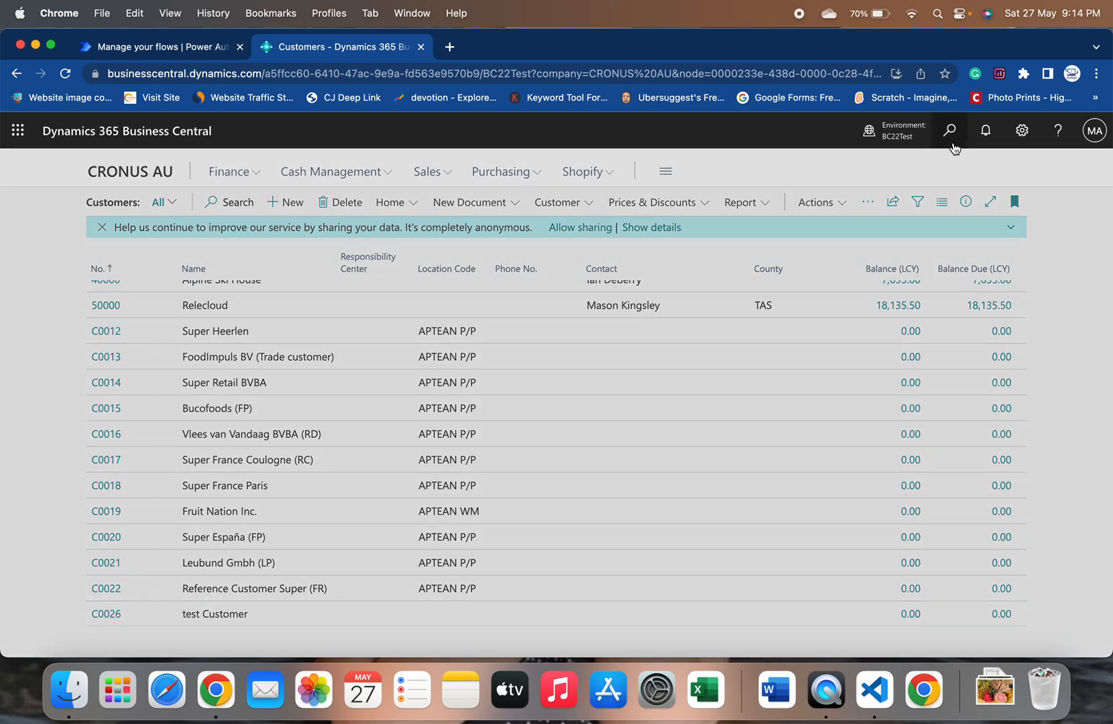
- Search for and open the Customer Log page showing entry 1 for C0026, then close it
{"action": "left_click", "coordinate": [950, 130]}
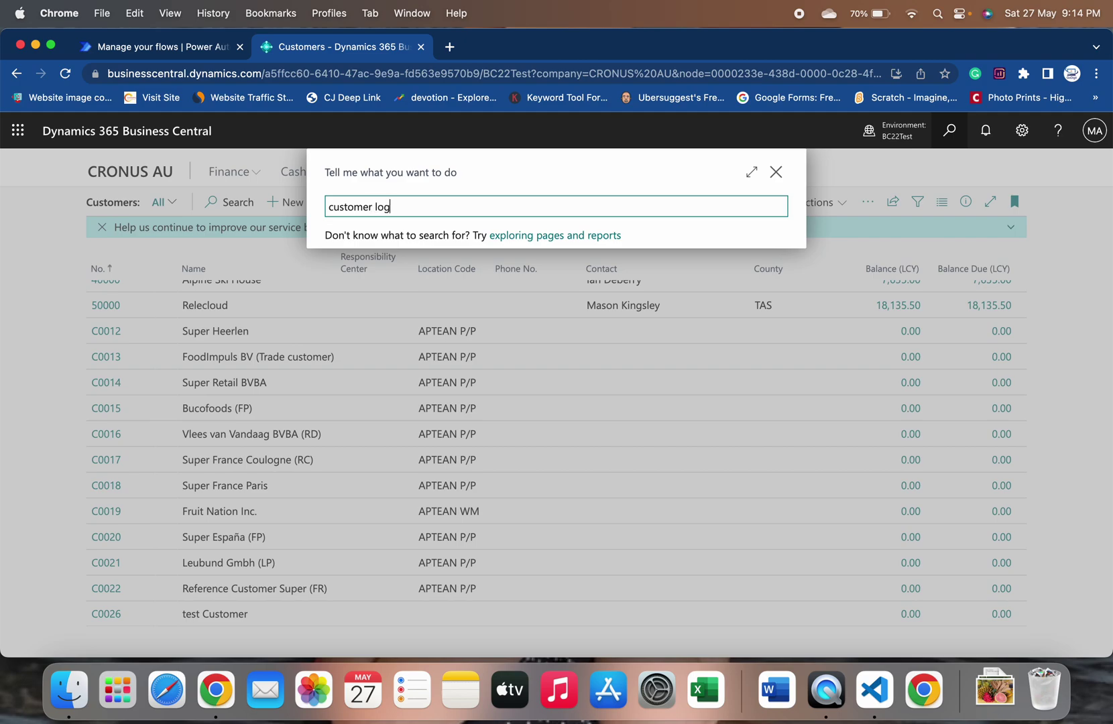
{"action": "type", "text": "customer log"}
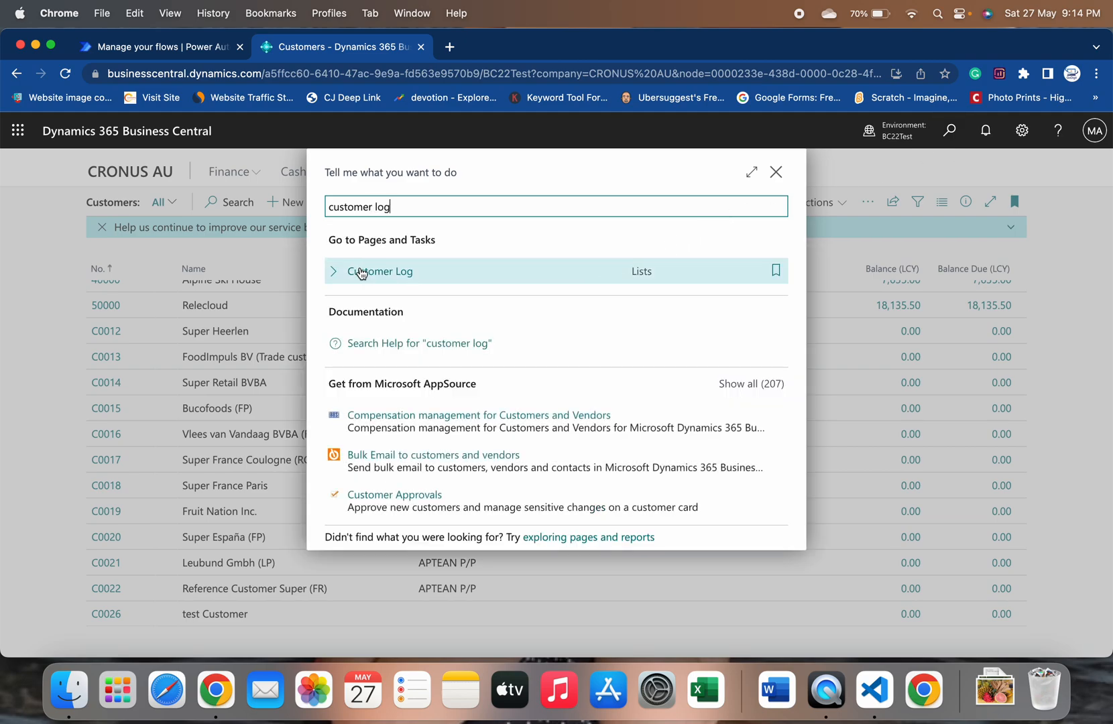
{"action": "left_click", "coordinate": [380, 271]}
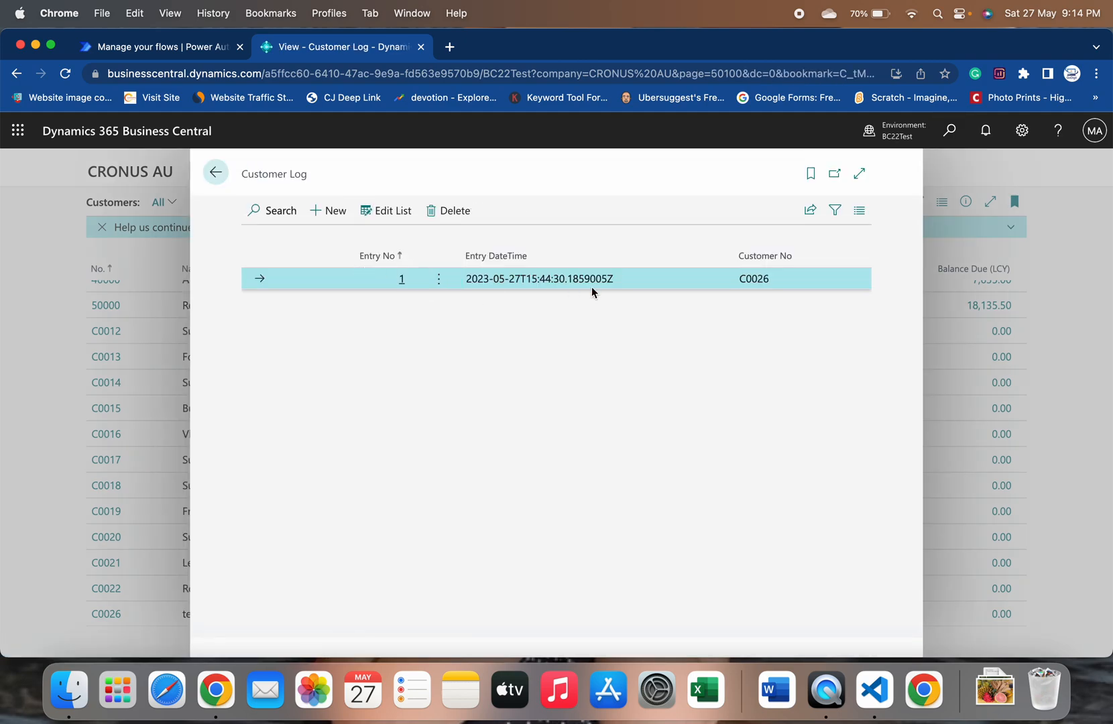
{"action": "mouse_move", "coordinate": [420, 294]}
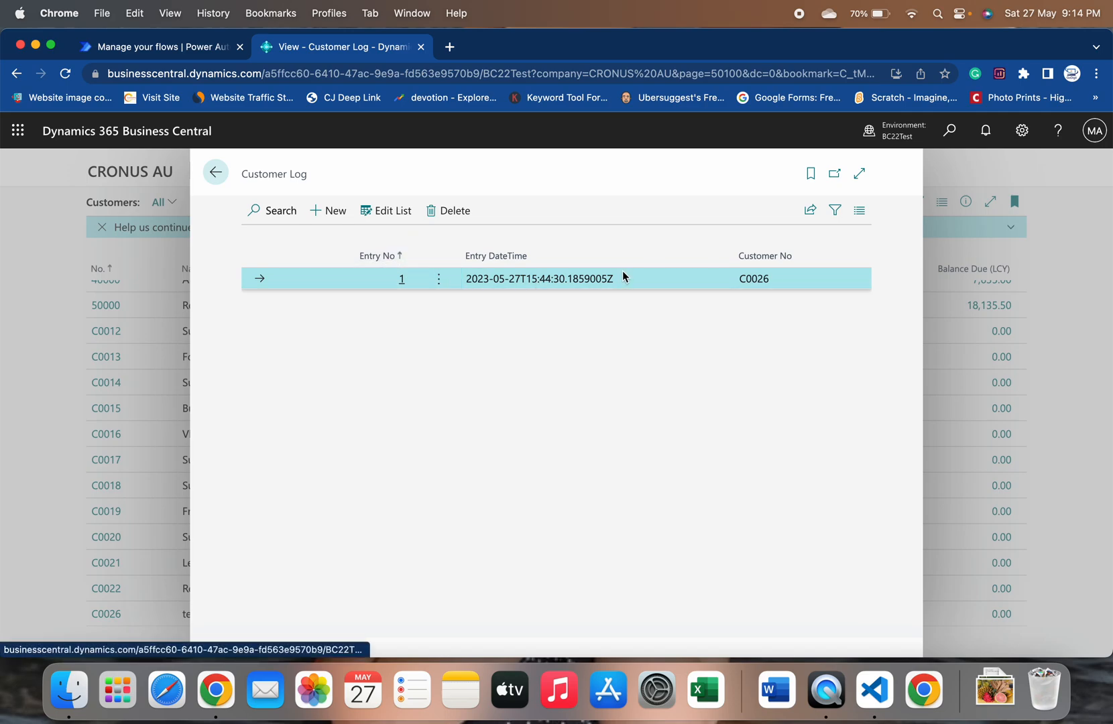
{"action": "mouse_move", "coordinate": [776, 273]}
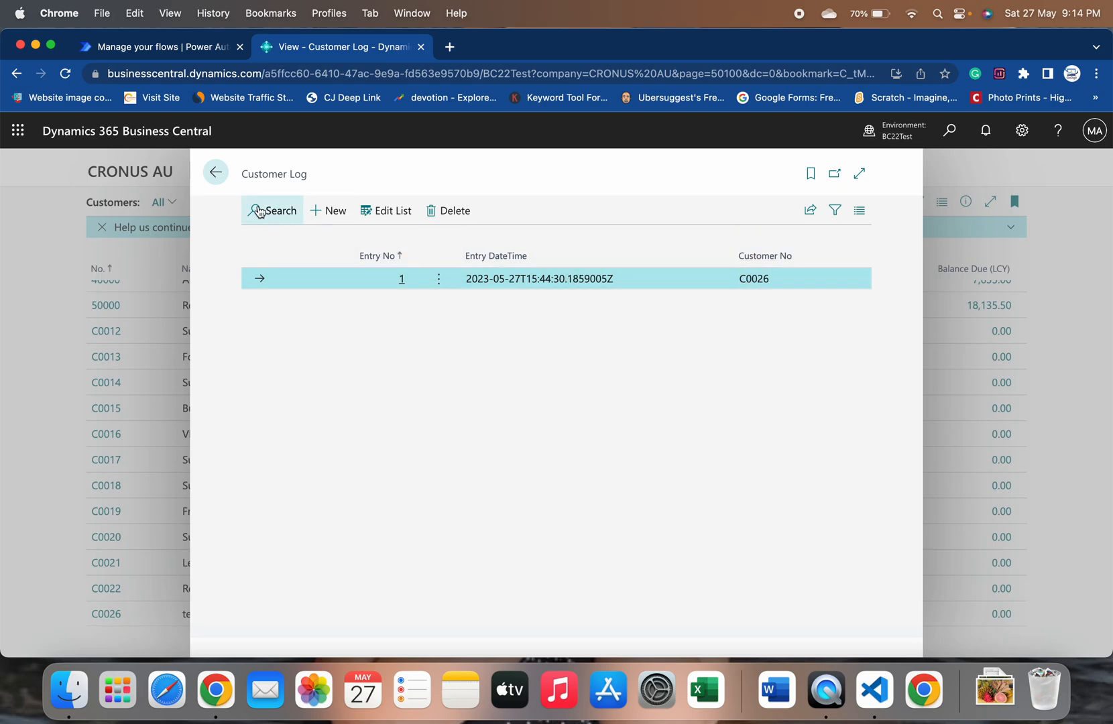
{"action": "left_click", "coordinate": [216, 172]}
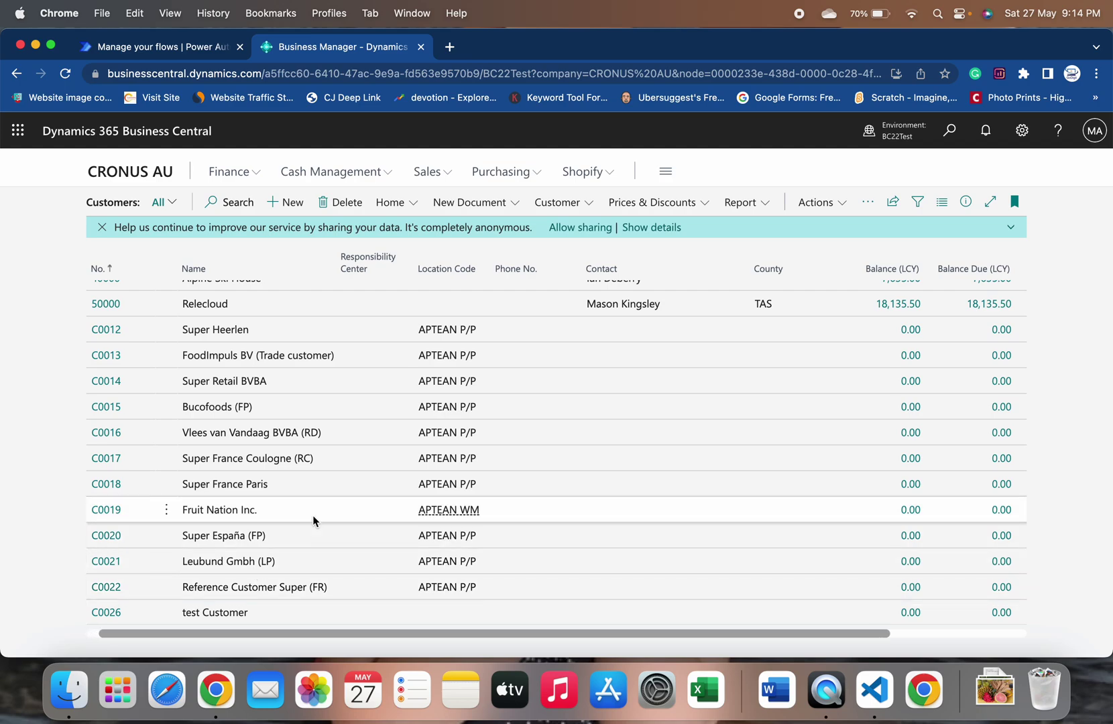
- Create new customer C0027 from the CUSTOMER COMPANY template and start naming it 'Anothe'
{"action": "left_click", "coordinate": [285, 201]}
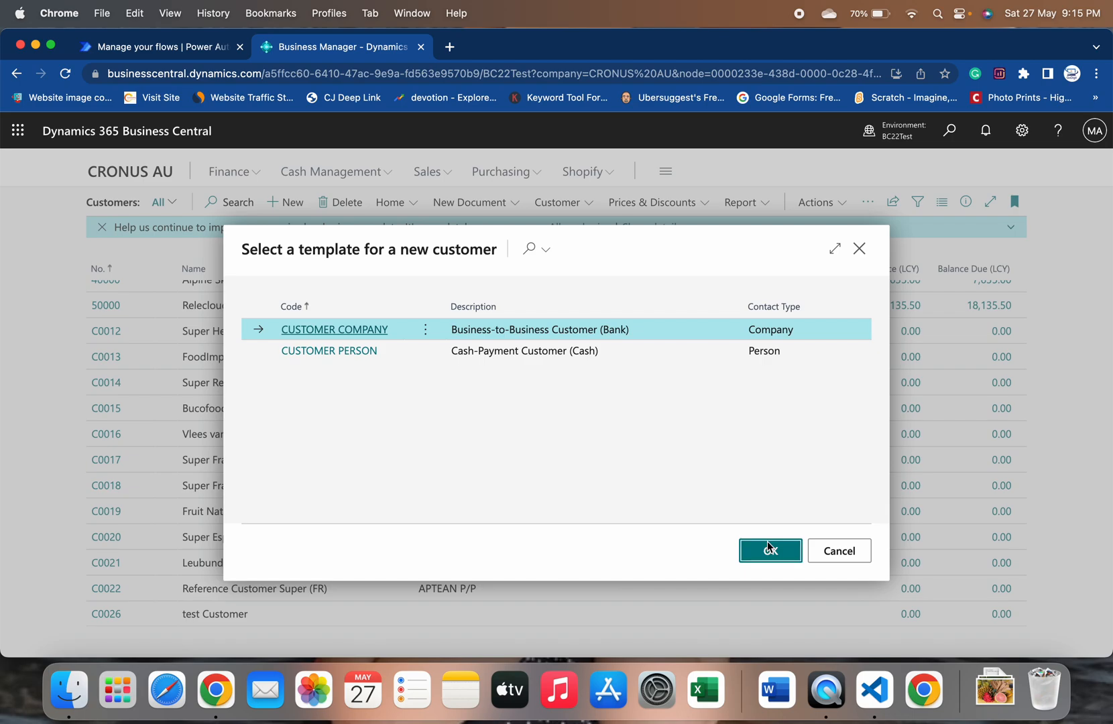
{"action": "left_click", "coordinate": [770, 550]}
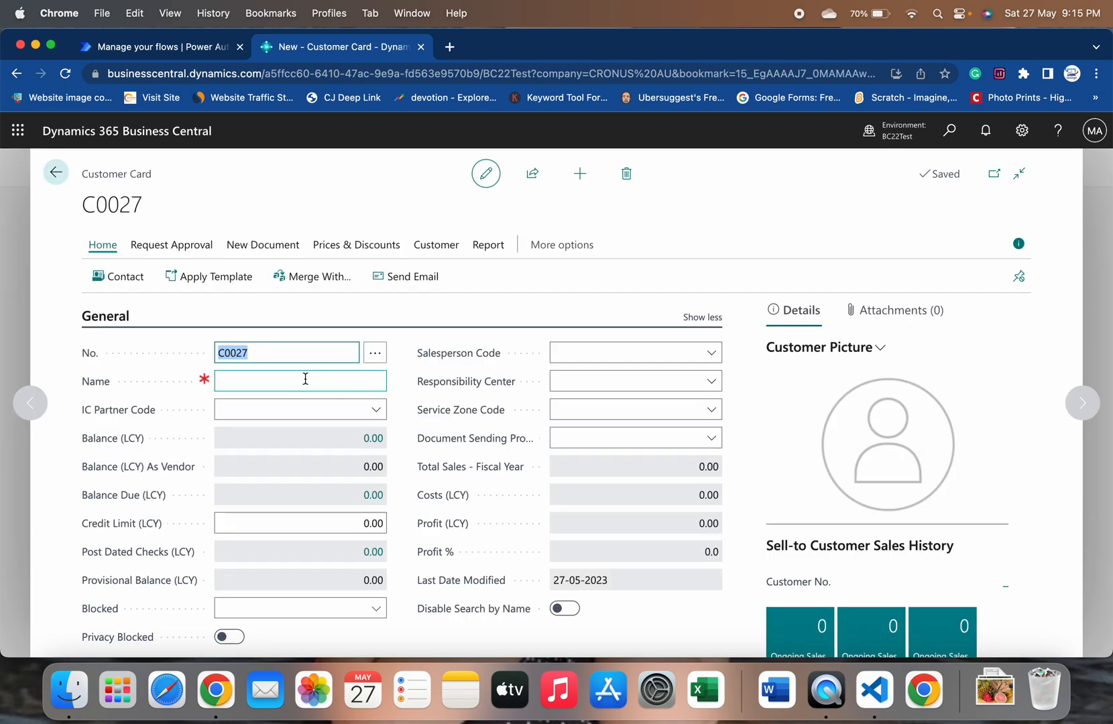
{"action": "type", "text": "Anothe"}
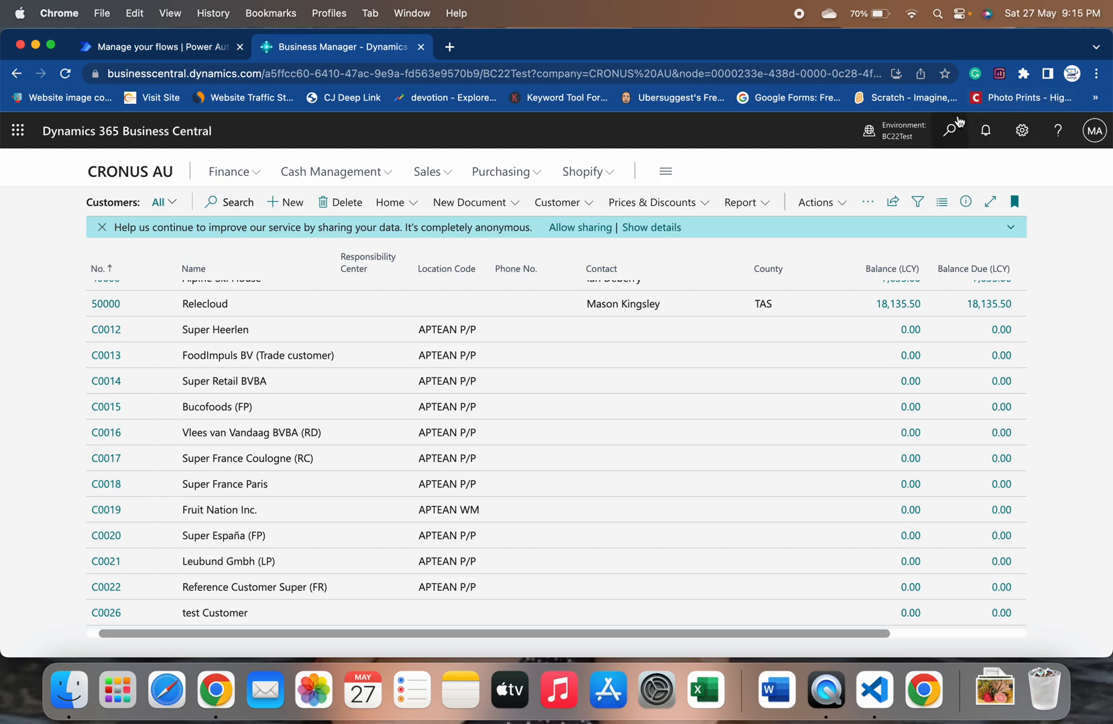
{"action": "type", "text": "cu"}
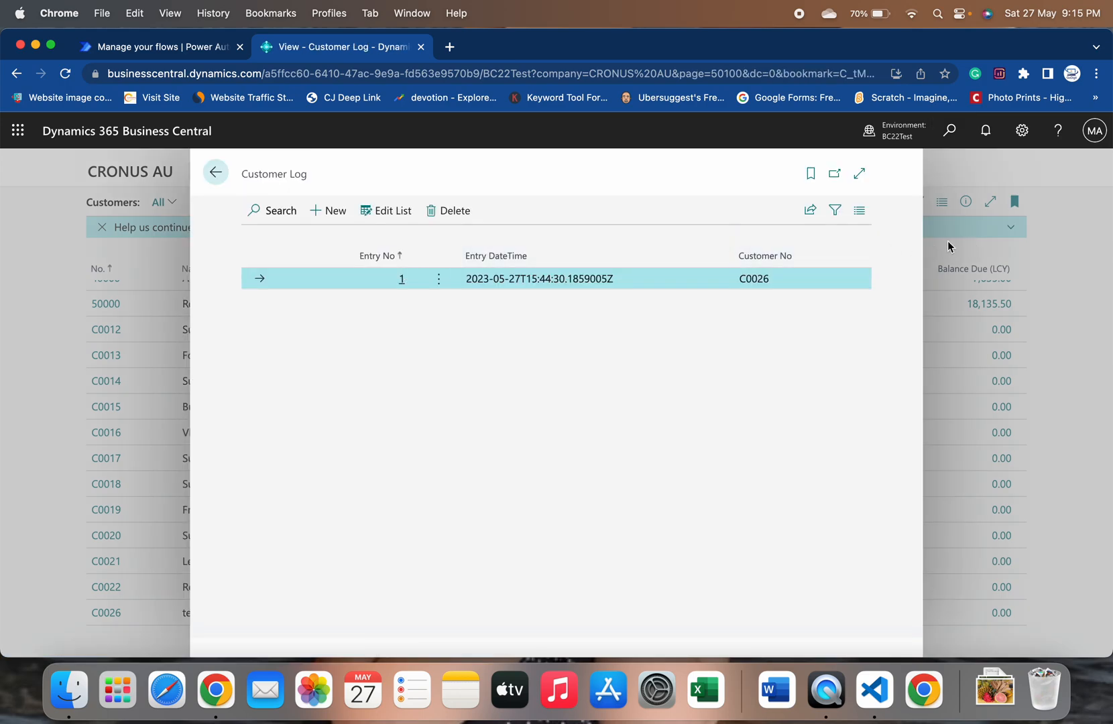
- Close the Customer Log and reload the Business Central customers page
{"action": "left_click", "coordinate": [216, 172]}
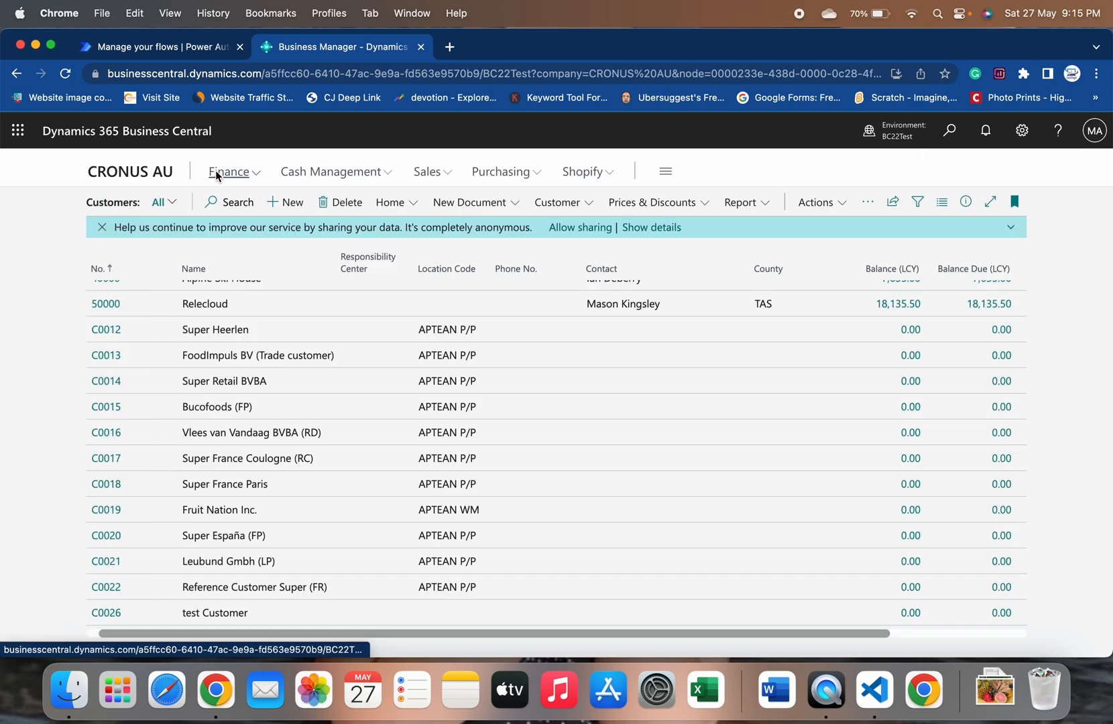
{"action": "left_click", "coordinate": [65, 73]}
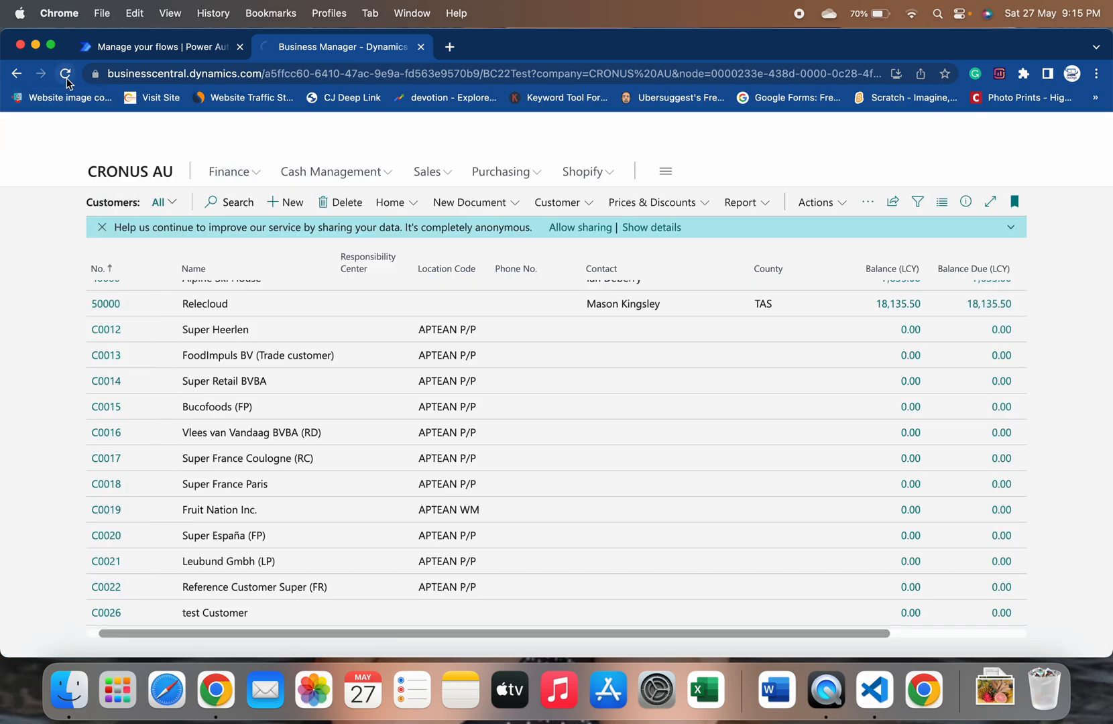
- Verify the Customer Log lists C0027 as entry 2 after C0026, then return to Customers
{"action": "left_click", "coordinate": [66, 74]}
{"action": "type", "text": "customer log"}
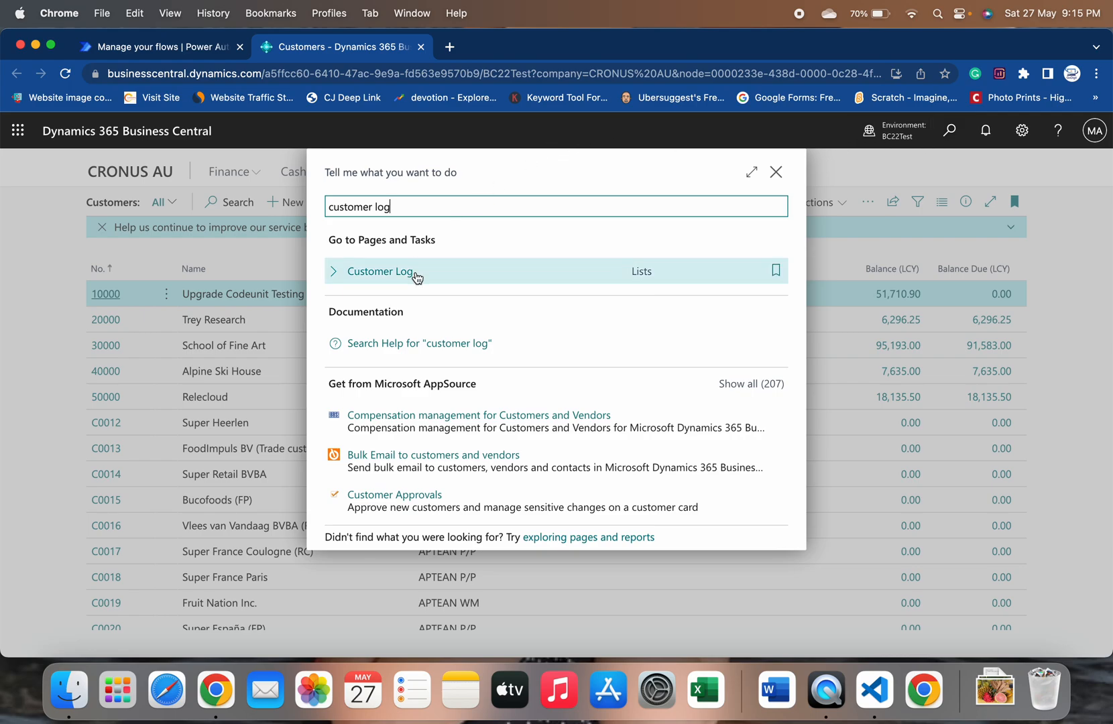
{"action": "left_click", "coordinate": [380, 271]}
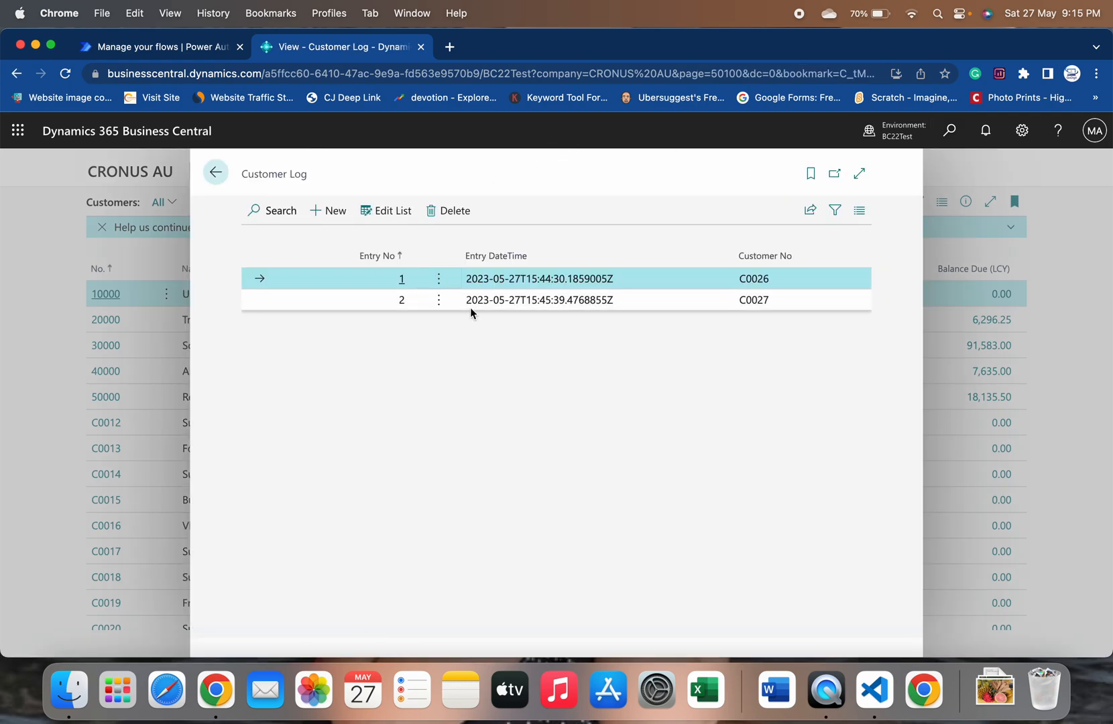
{"action": "mouse_move", "coordinate": [403, 312]}
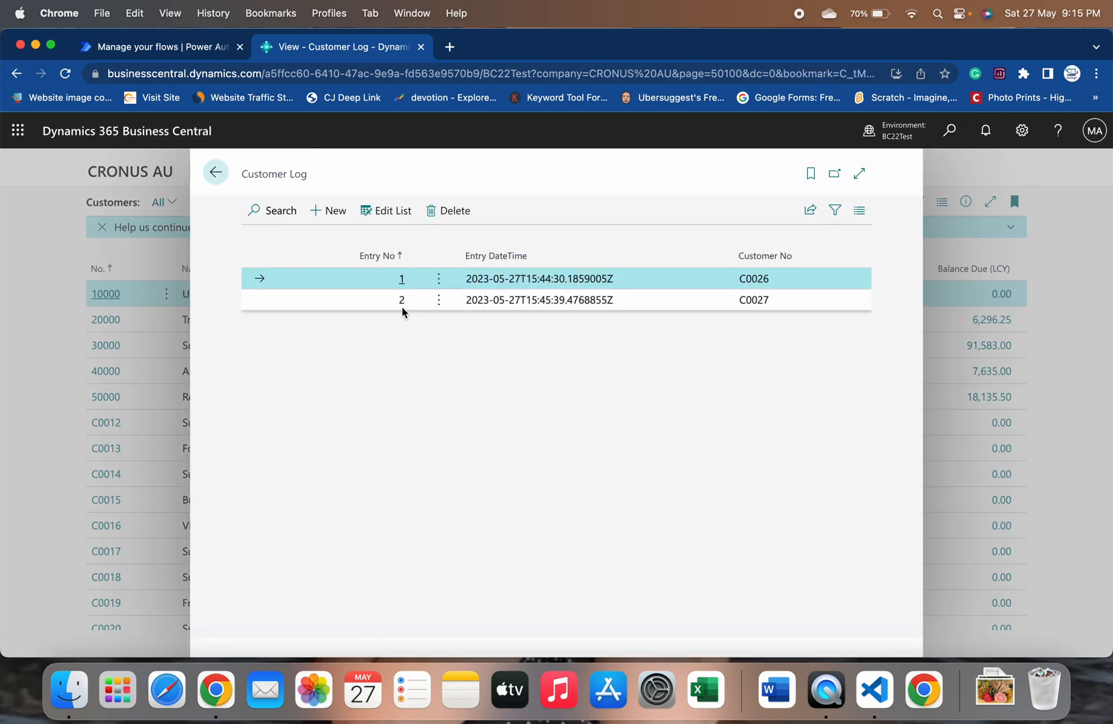
{"action": "mouse_move", "coordinate": [772, 305]}
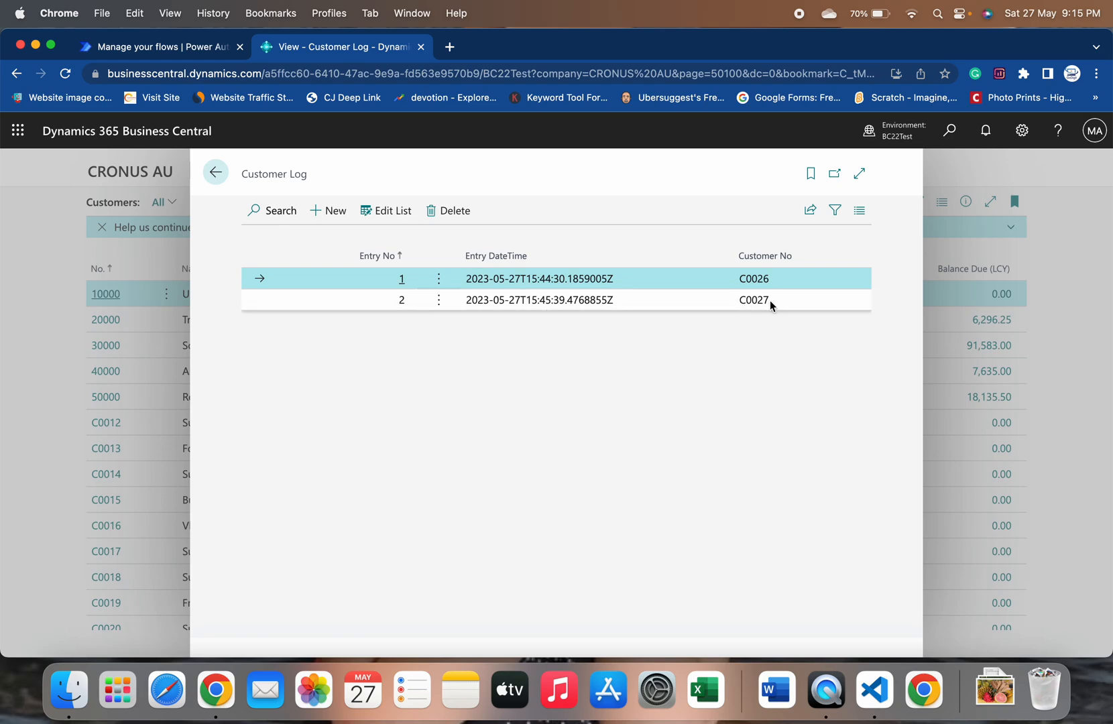
{"action": "mouse_move", "coordinate": [591, 312]}
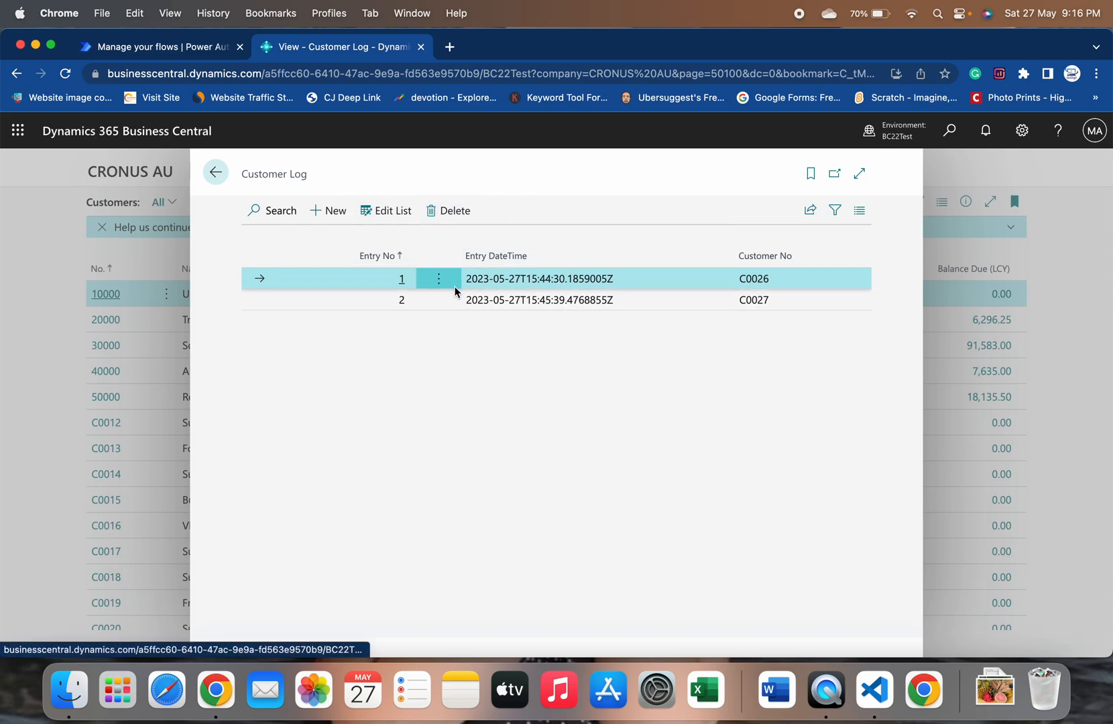
{"action": "mouse_move", "coordinate": [438, 278]}
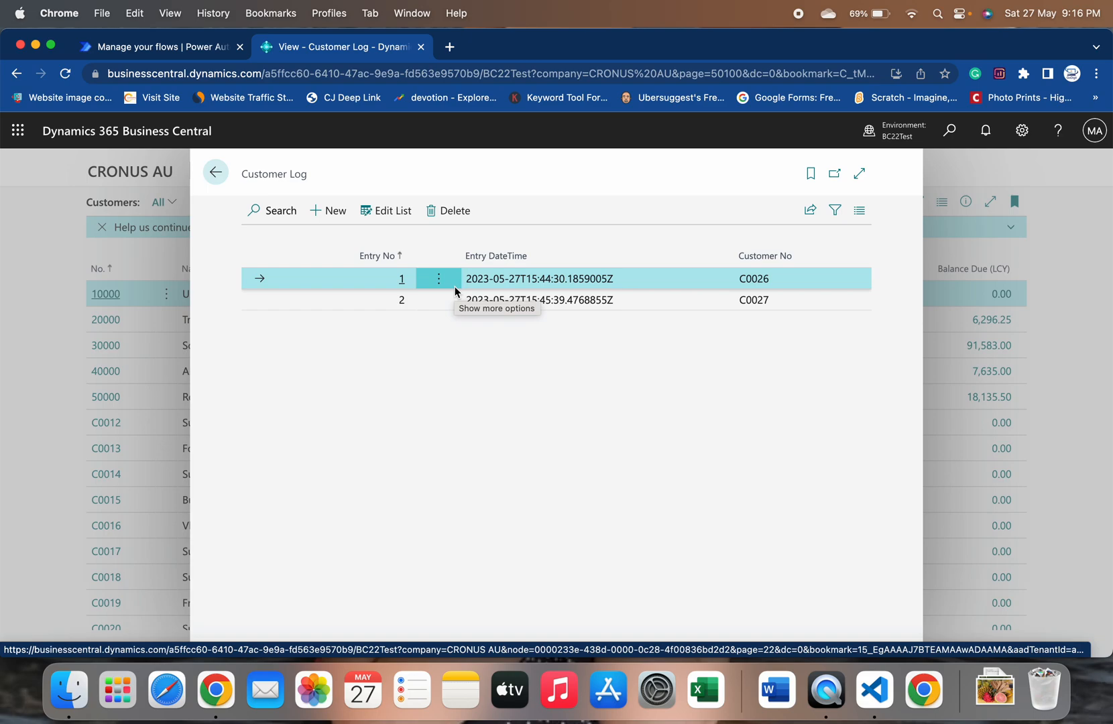
{"action": "left_click", "coordinate": [215, 171]}
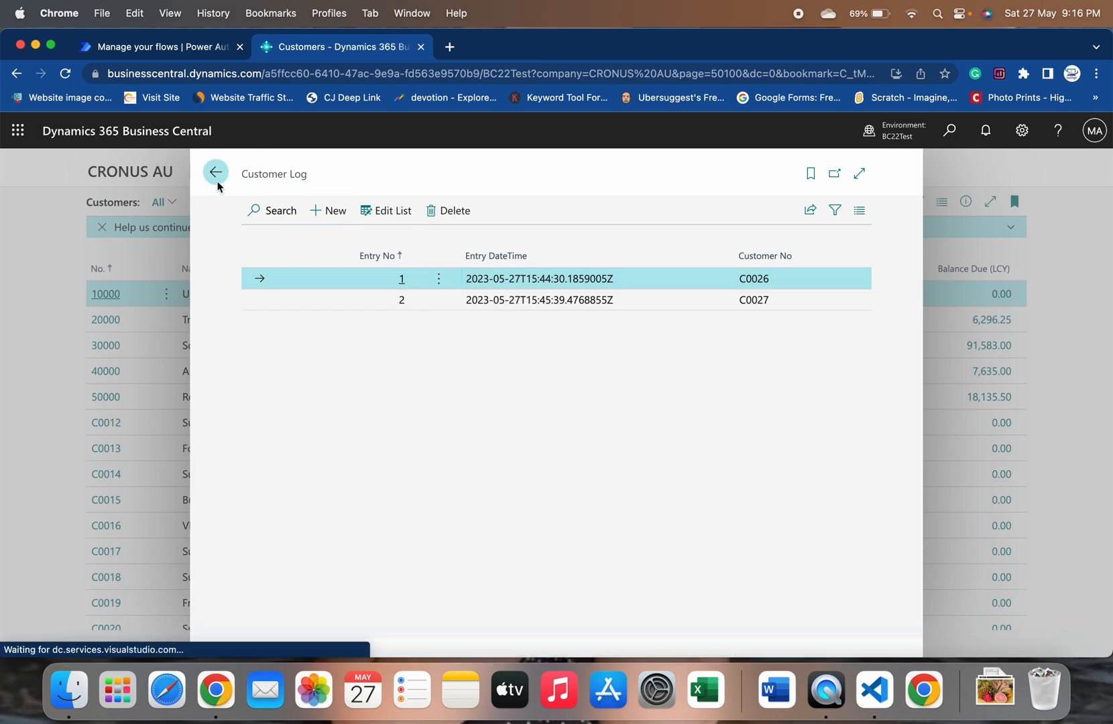
{"action": "left_click", "coordinate": [216, 171]}
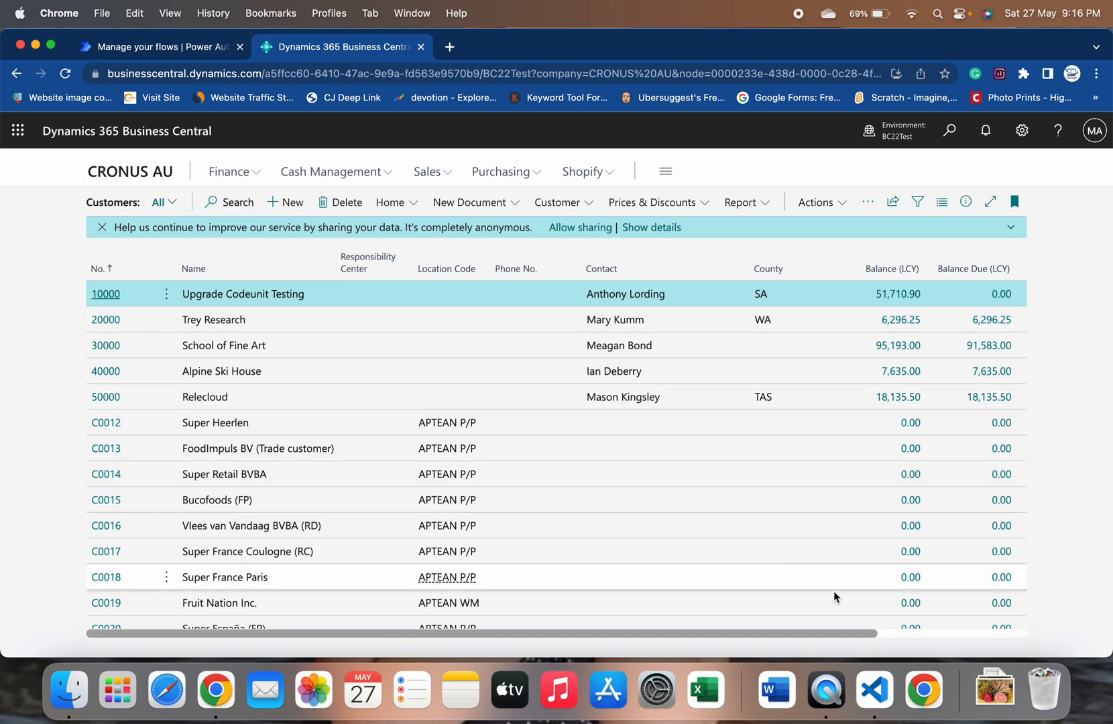
{"action": "left_click", "coordinate": [874, 690]}
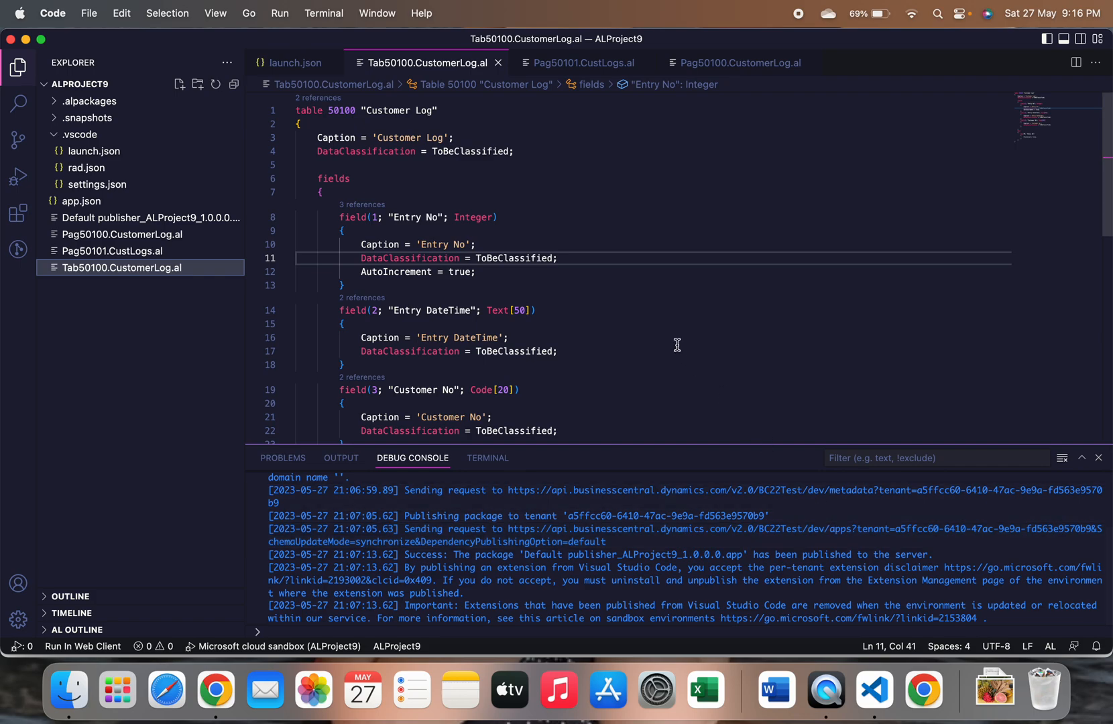
{"action": "scroll", "scroll_direction": "down", "scroll_amount": 3}
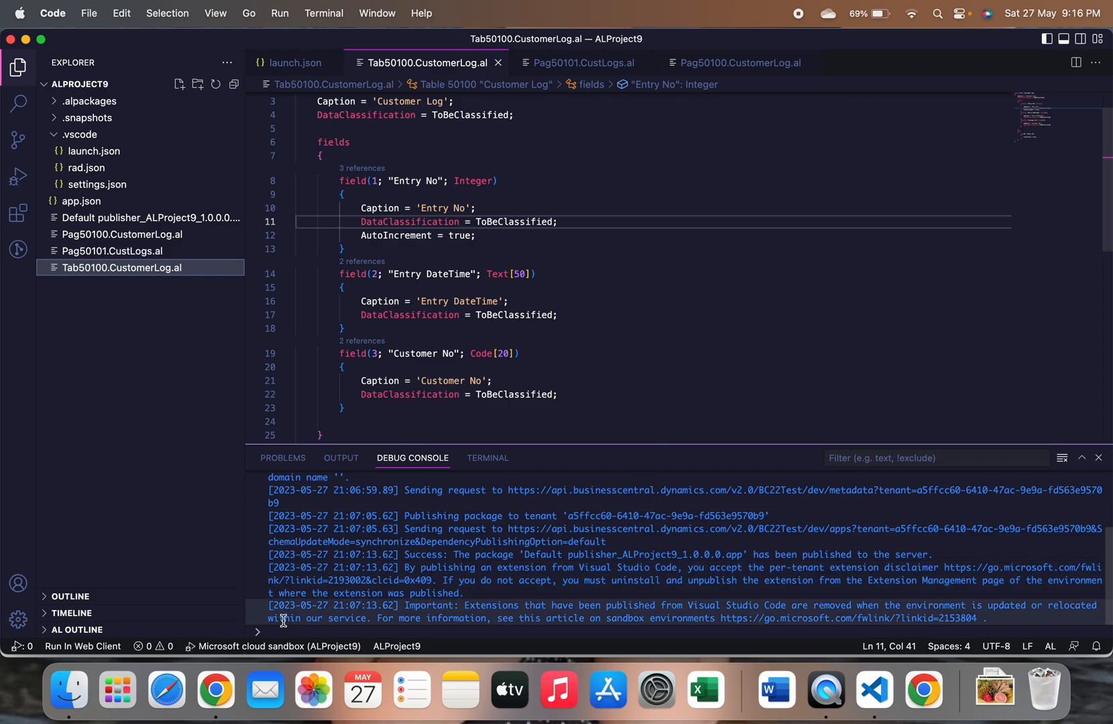
{"action": "left_click", "coordinate": [215, 689]}
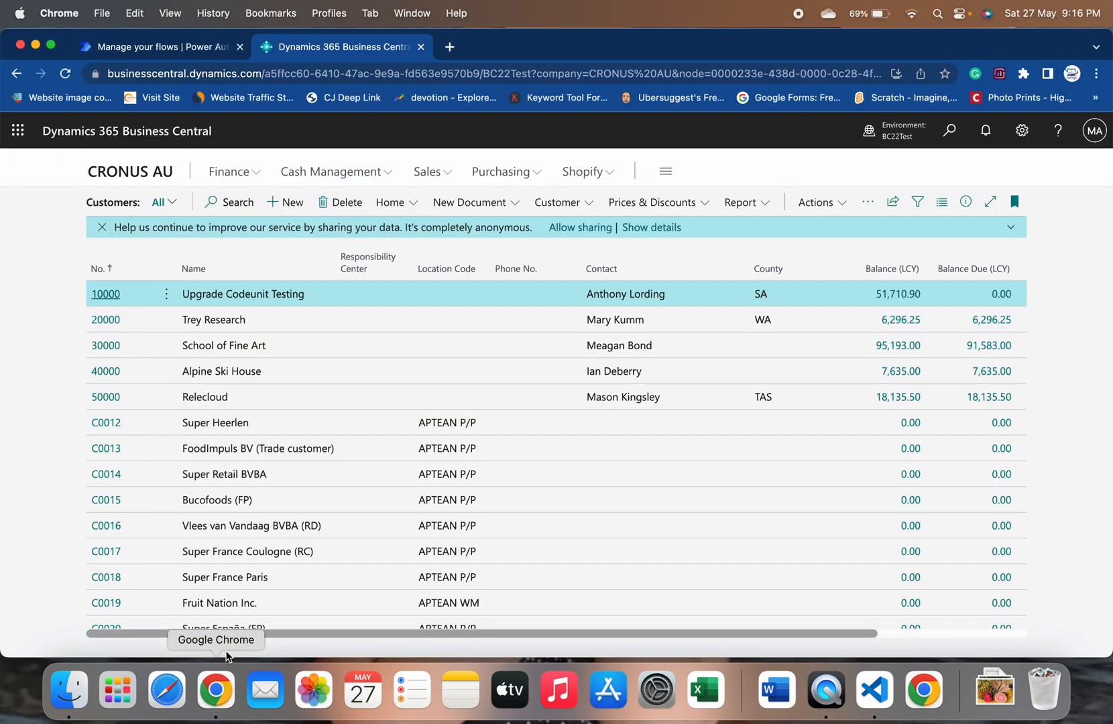
- Return to the Power Automate flows list showing CustomAPi modified seconds ago
{"action": "left_click", "coordinate": [161, 46]}
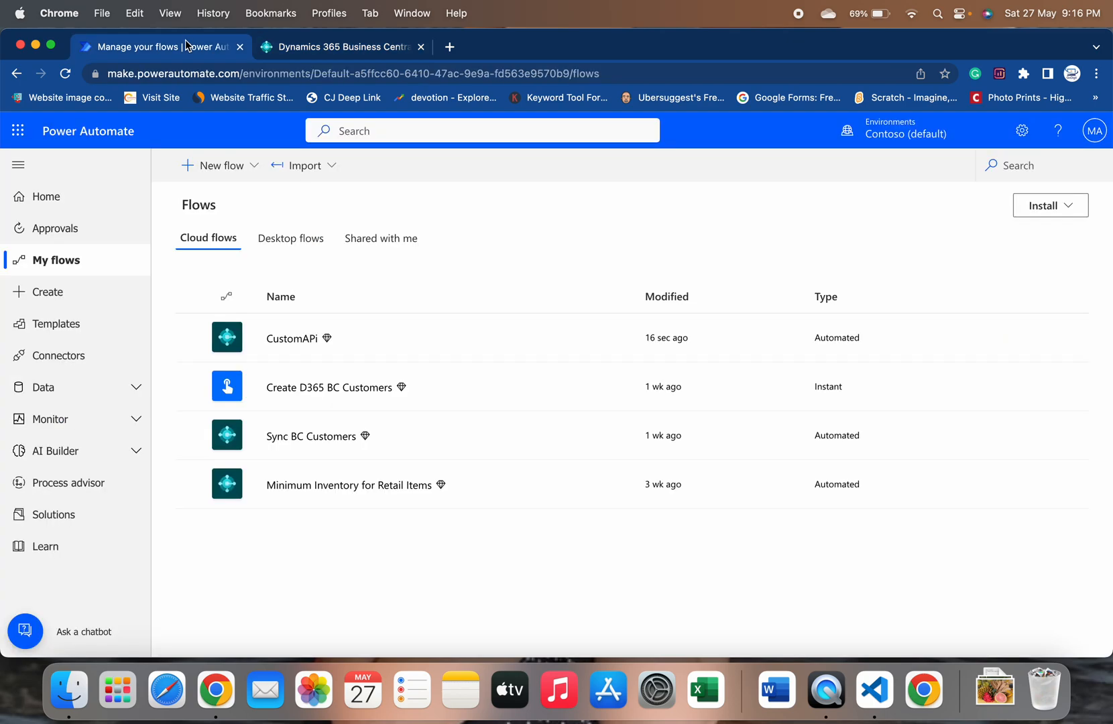
{"action": "mouse_move", "coordinate": [298, 359]}
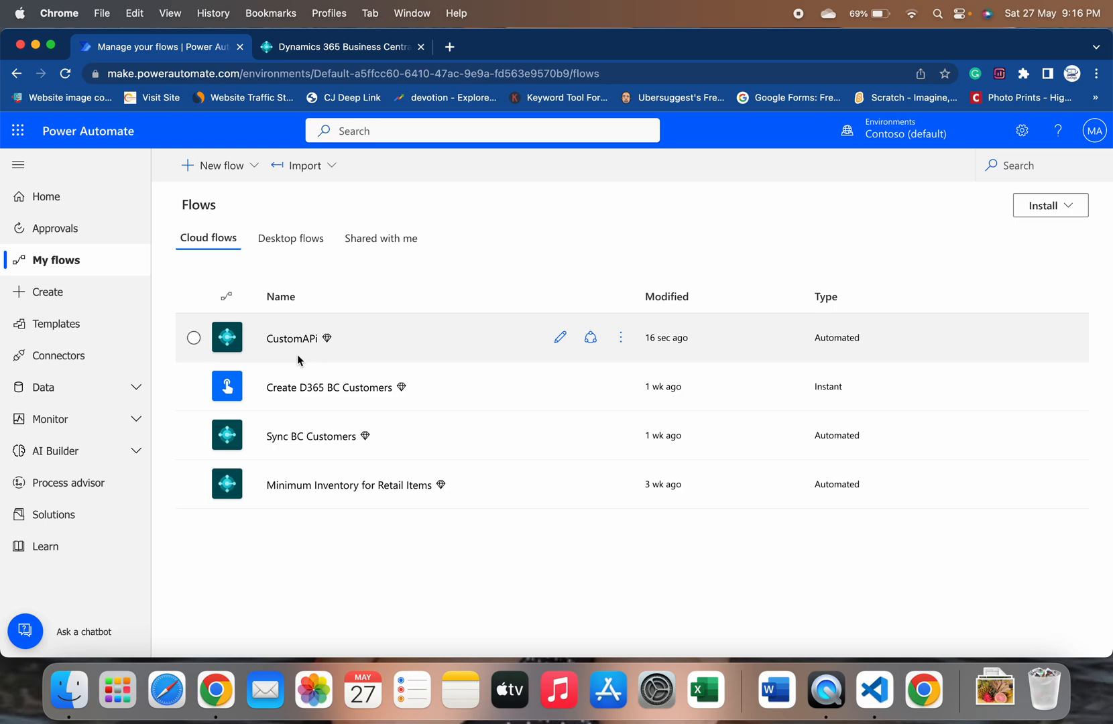
{"action": "mouse_move", "coordinate": [309, 429]}
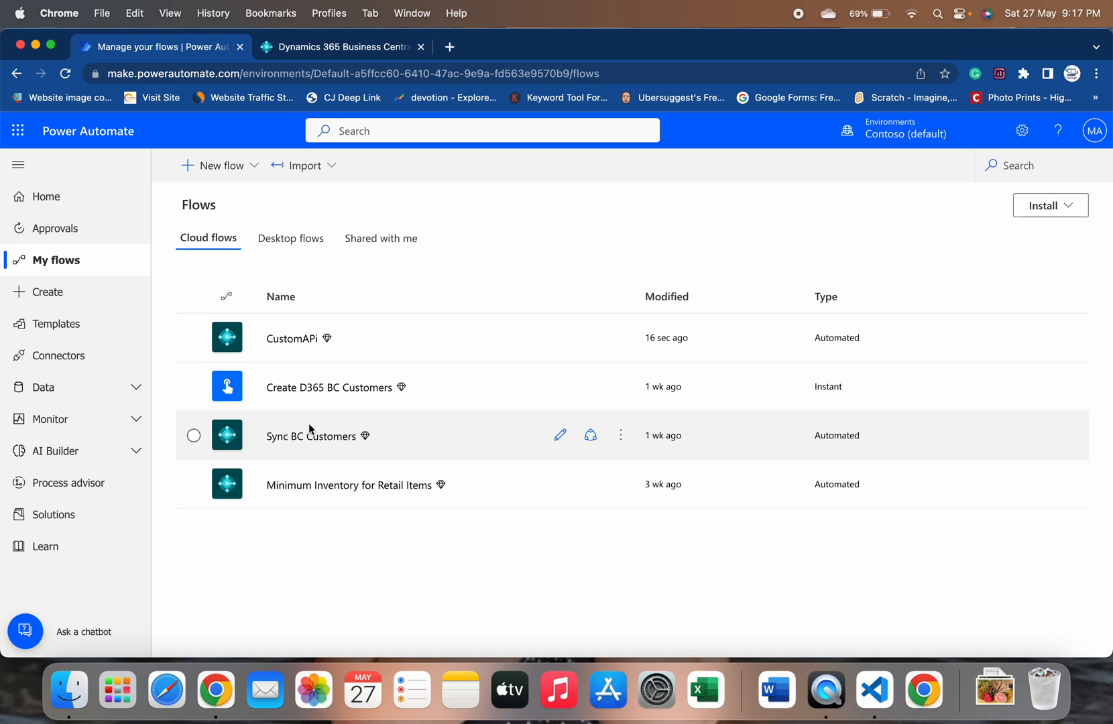
{"action": "mouse_move", "coordinate": [300, 389]}
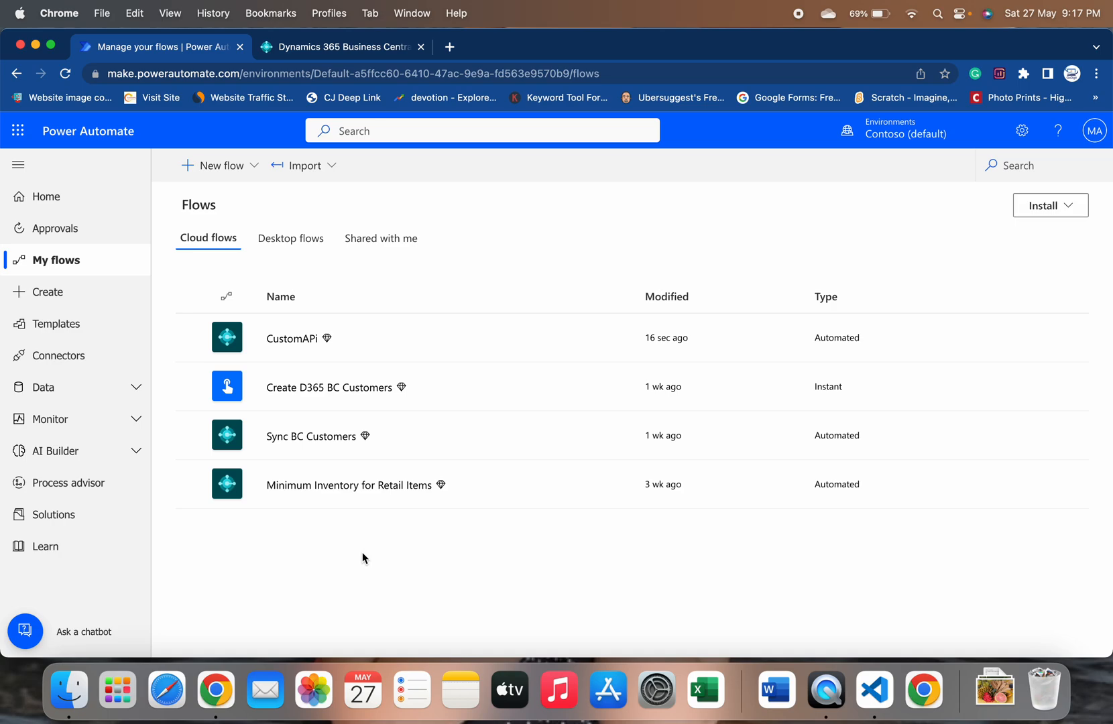
{"action": "mouse_move", "coordinate": [761, 155]}
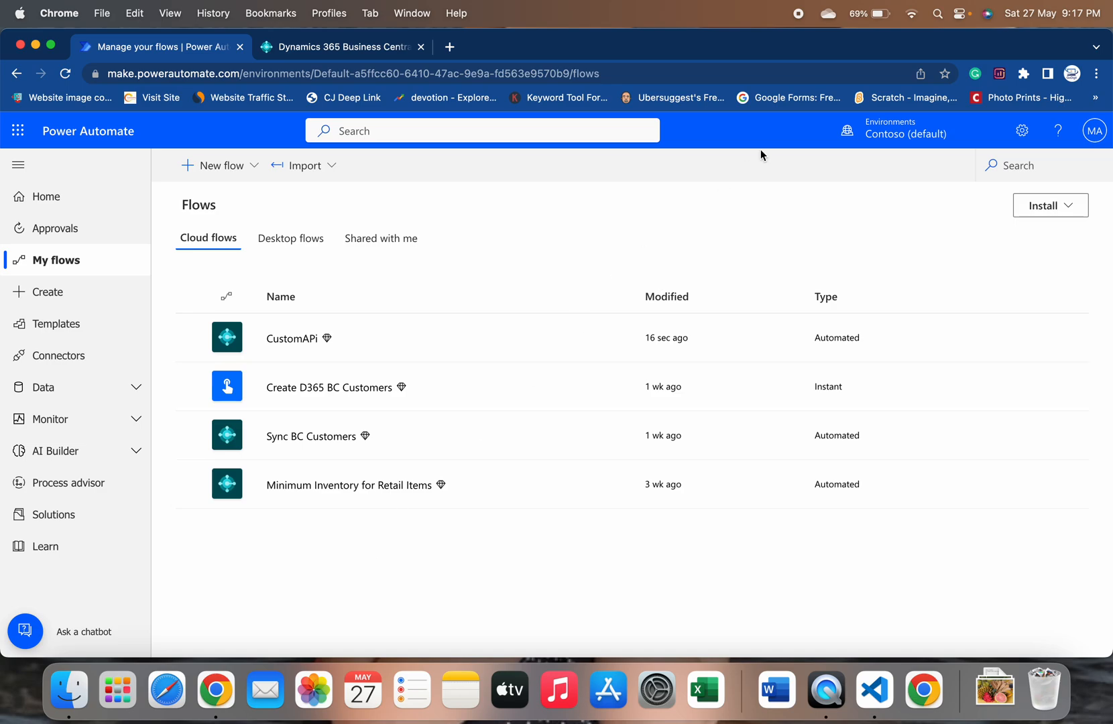